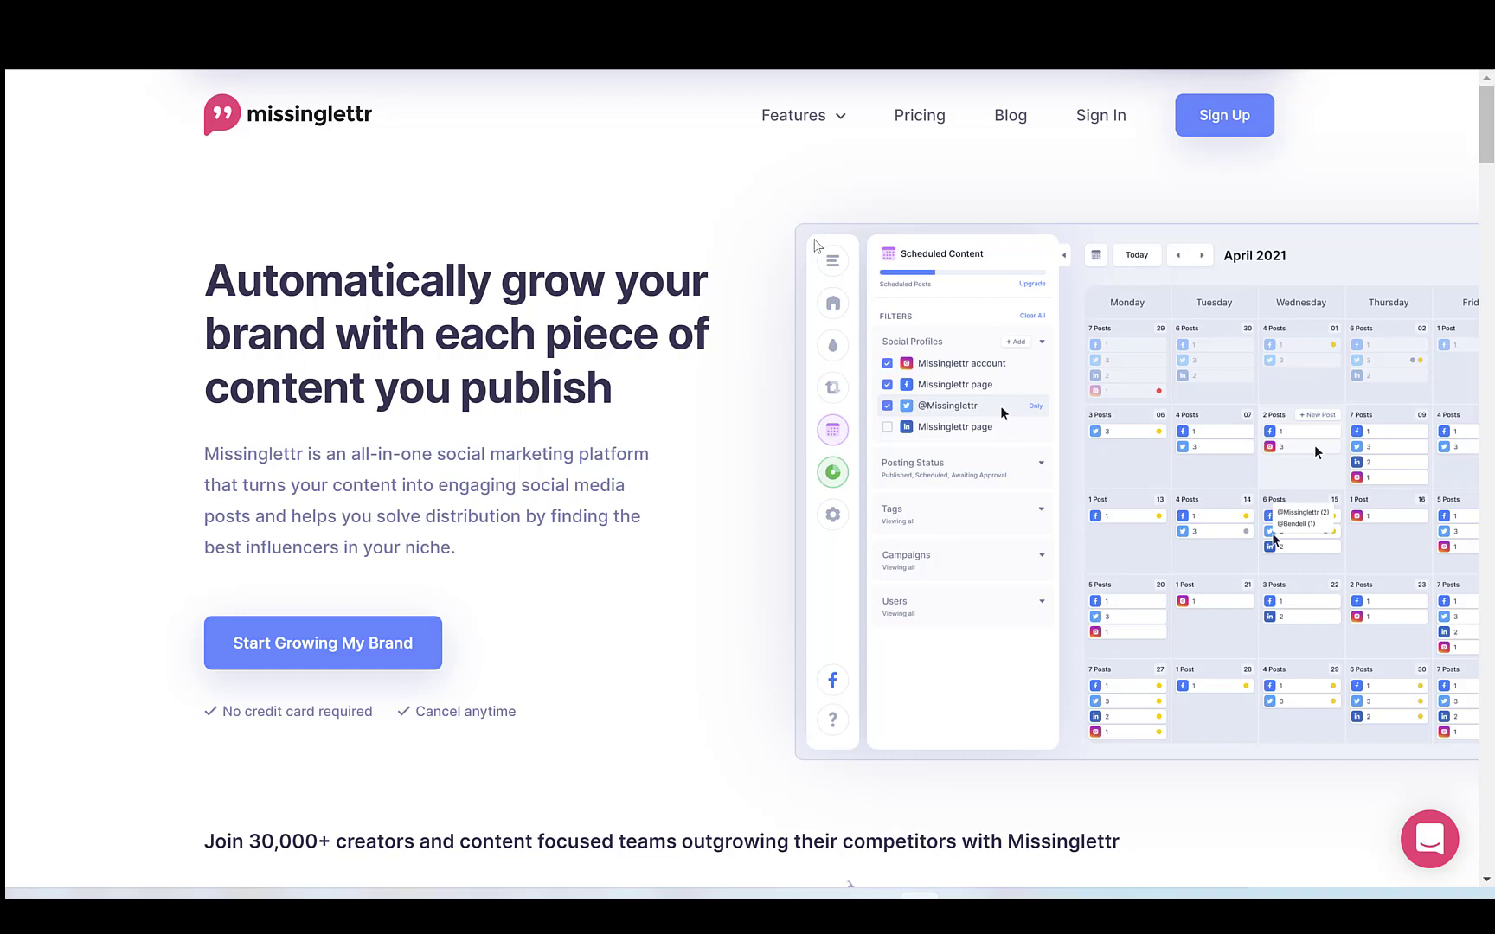
mouse_move(772, 265)
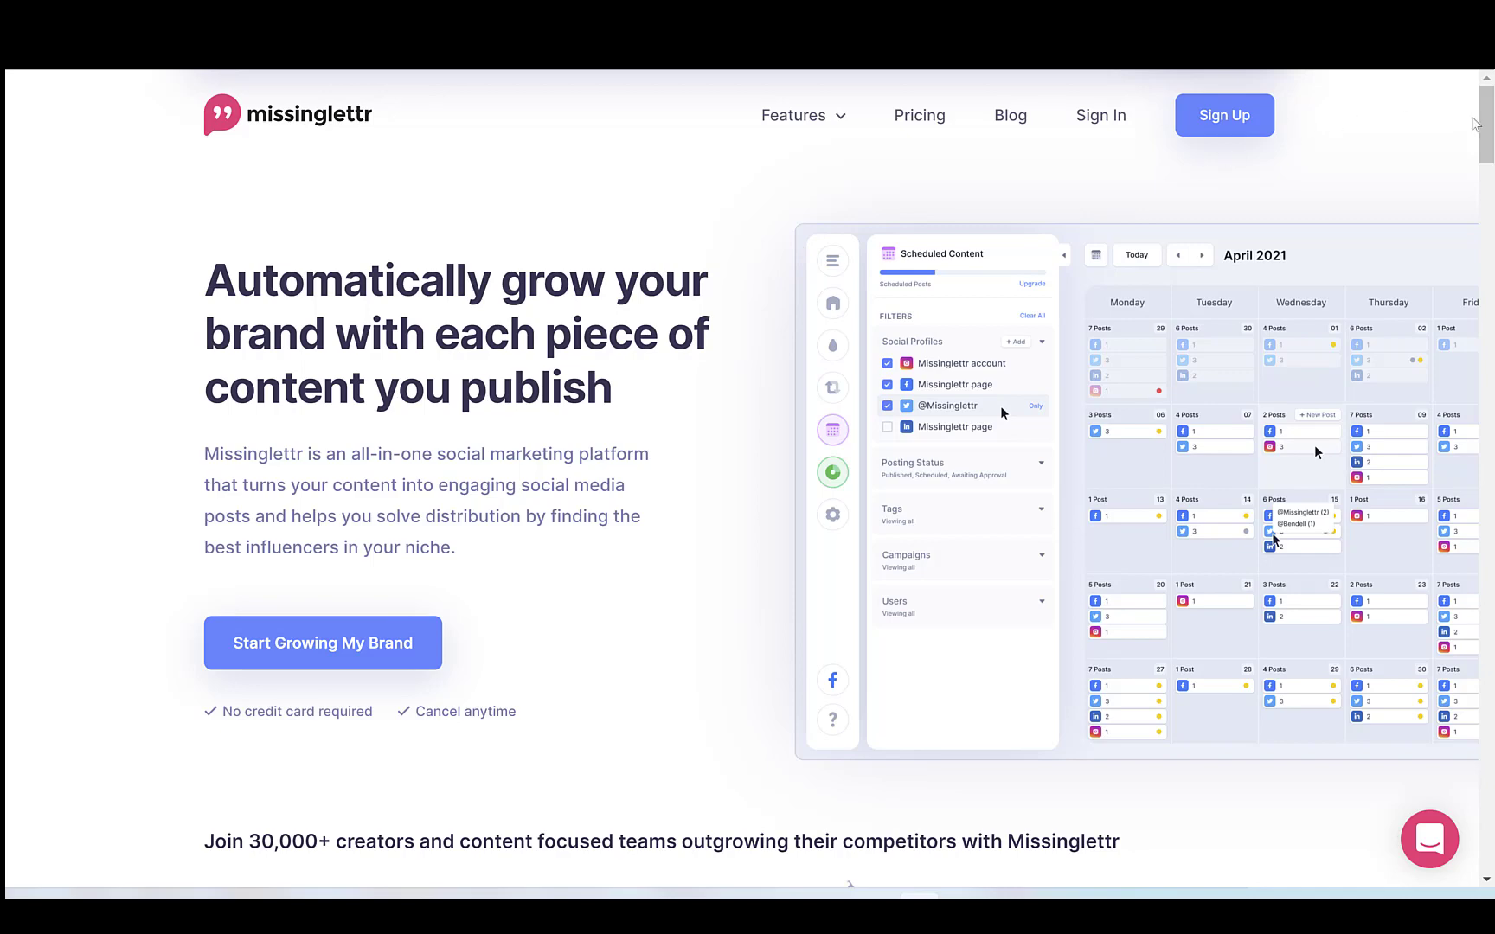
- Scroll through the workspace form while setting the brand name, logo and brand colour #F77412
scroll("down", 3)
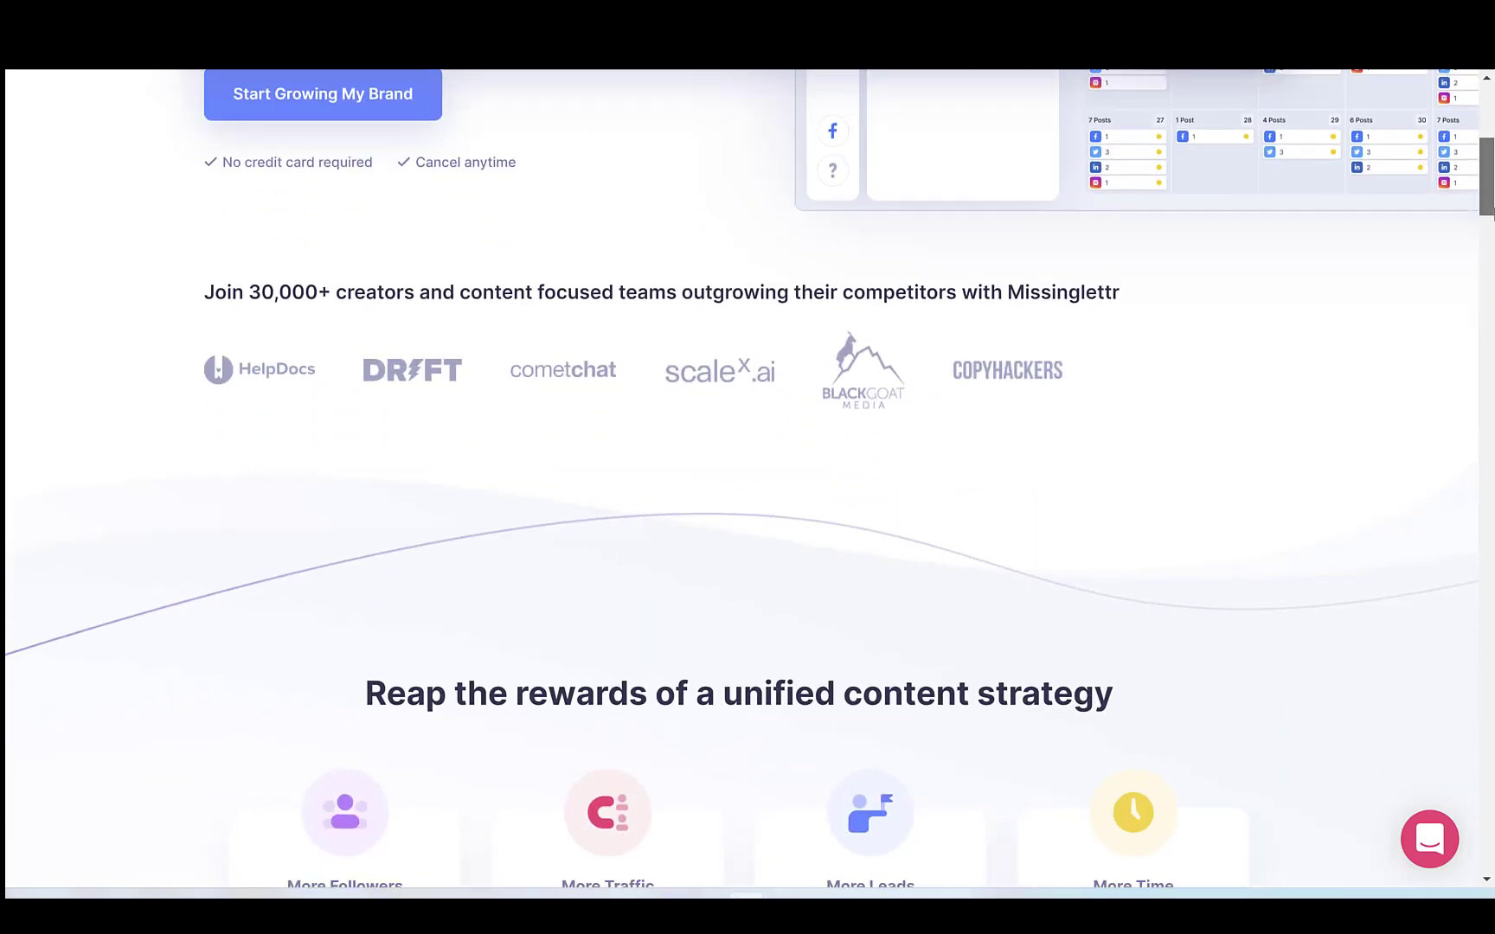
scroll("down", 3)
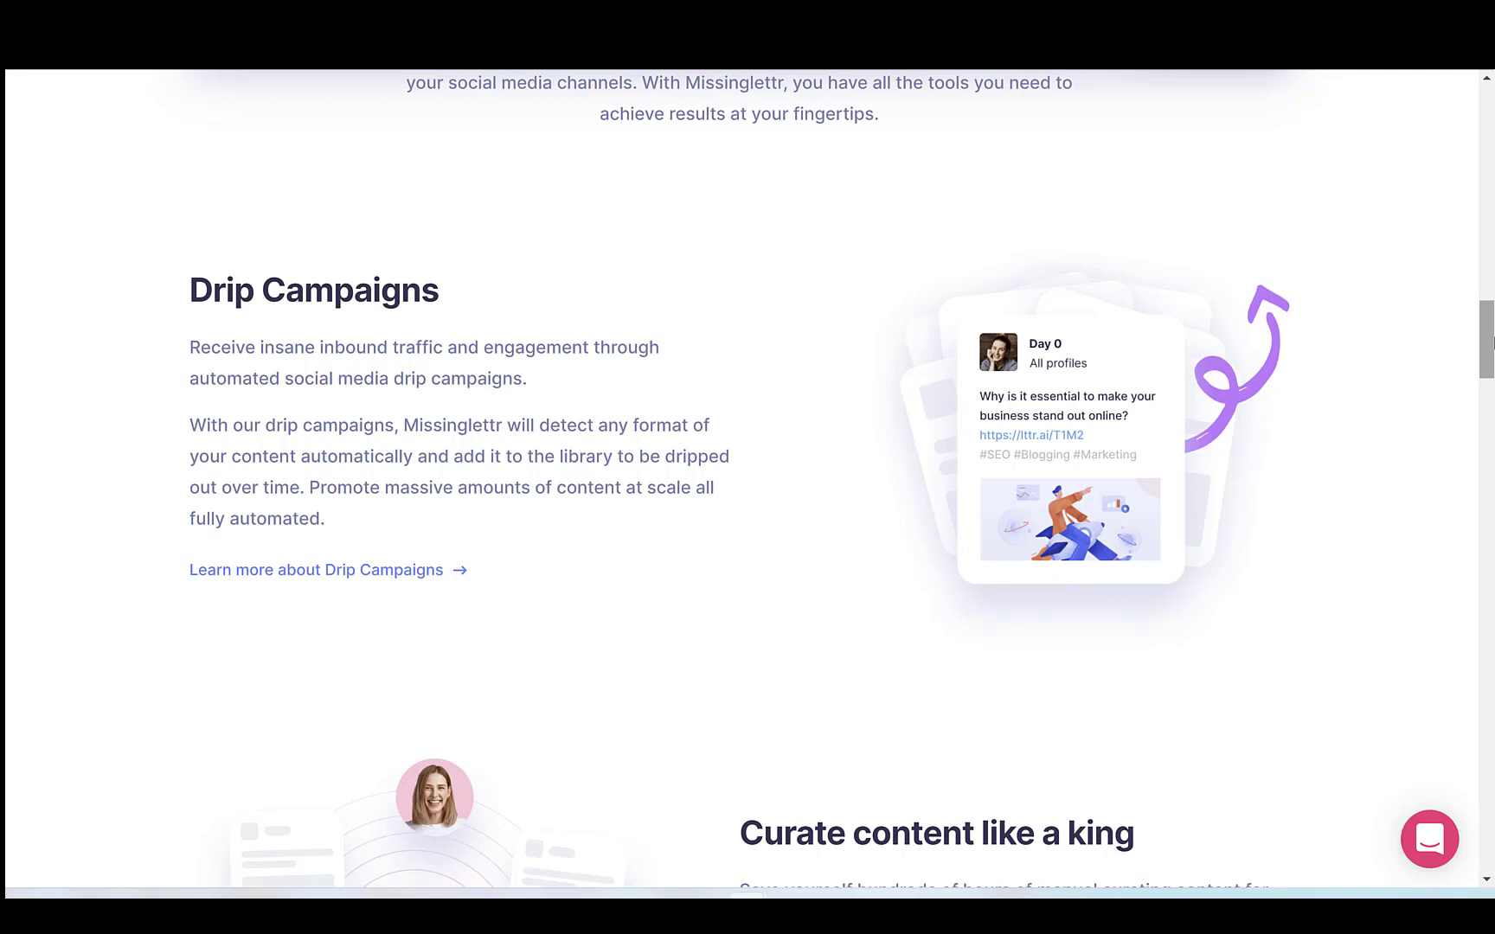
mouse_move(1483, 345)
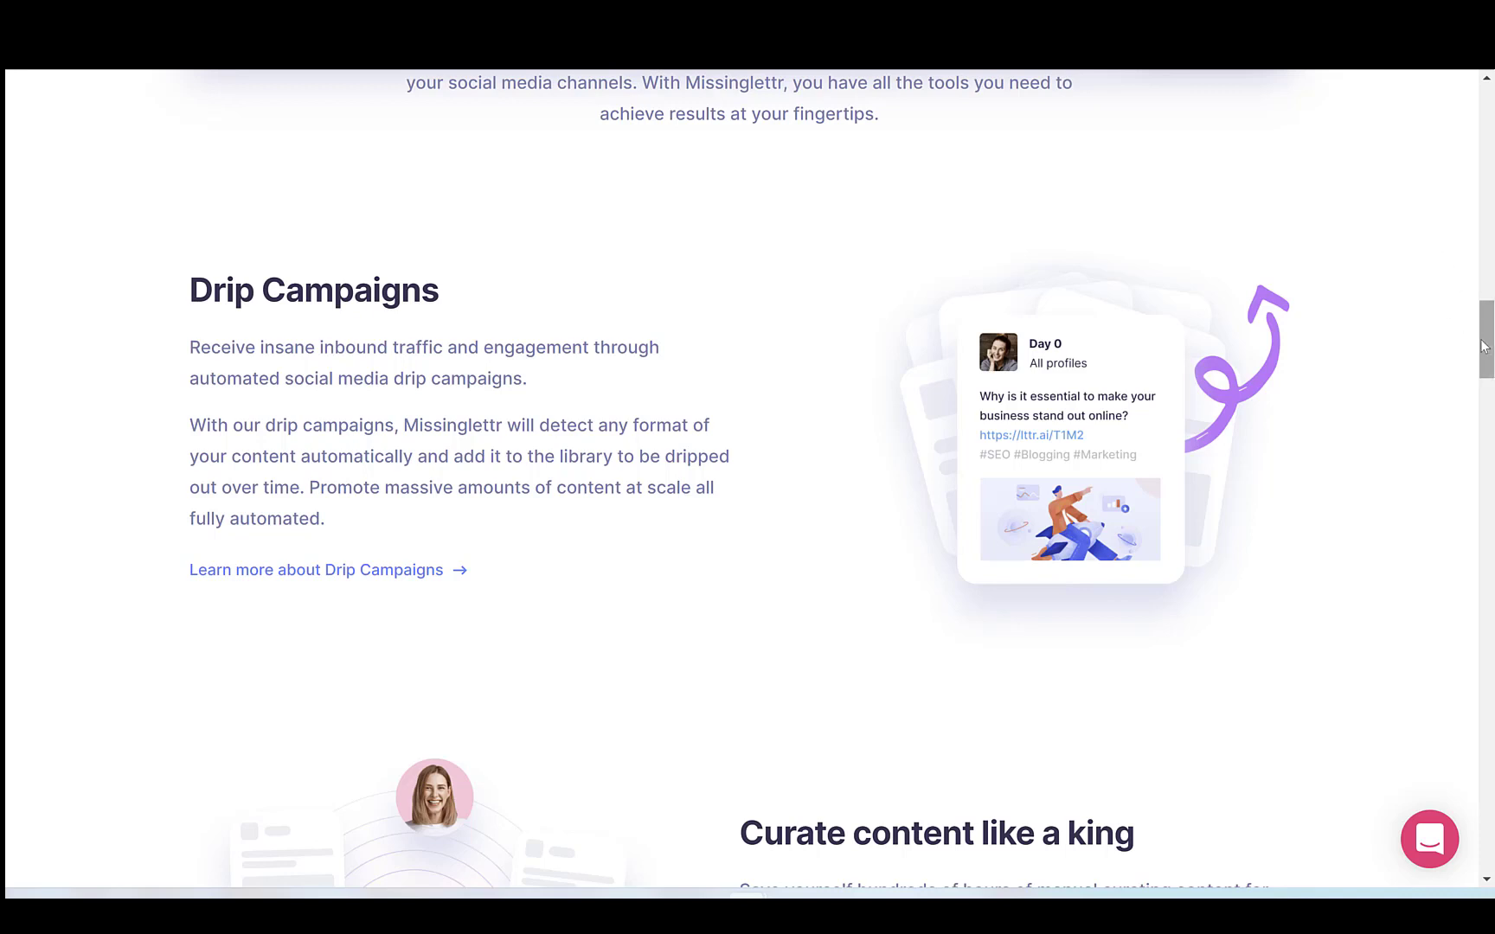
scroll("down", 3)
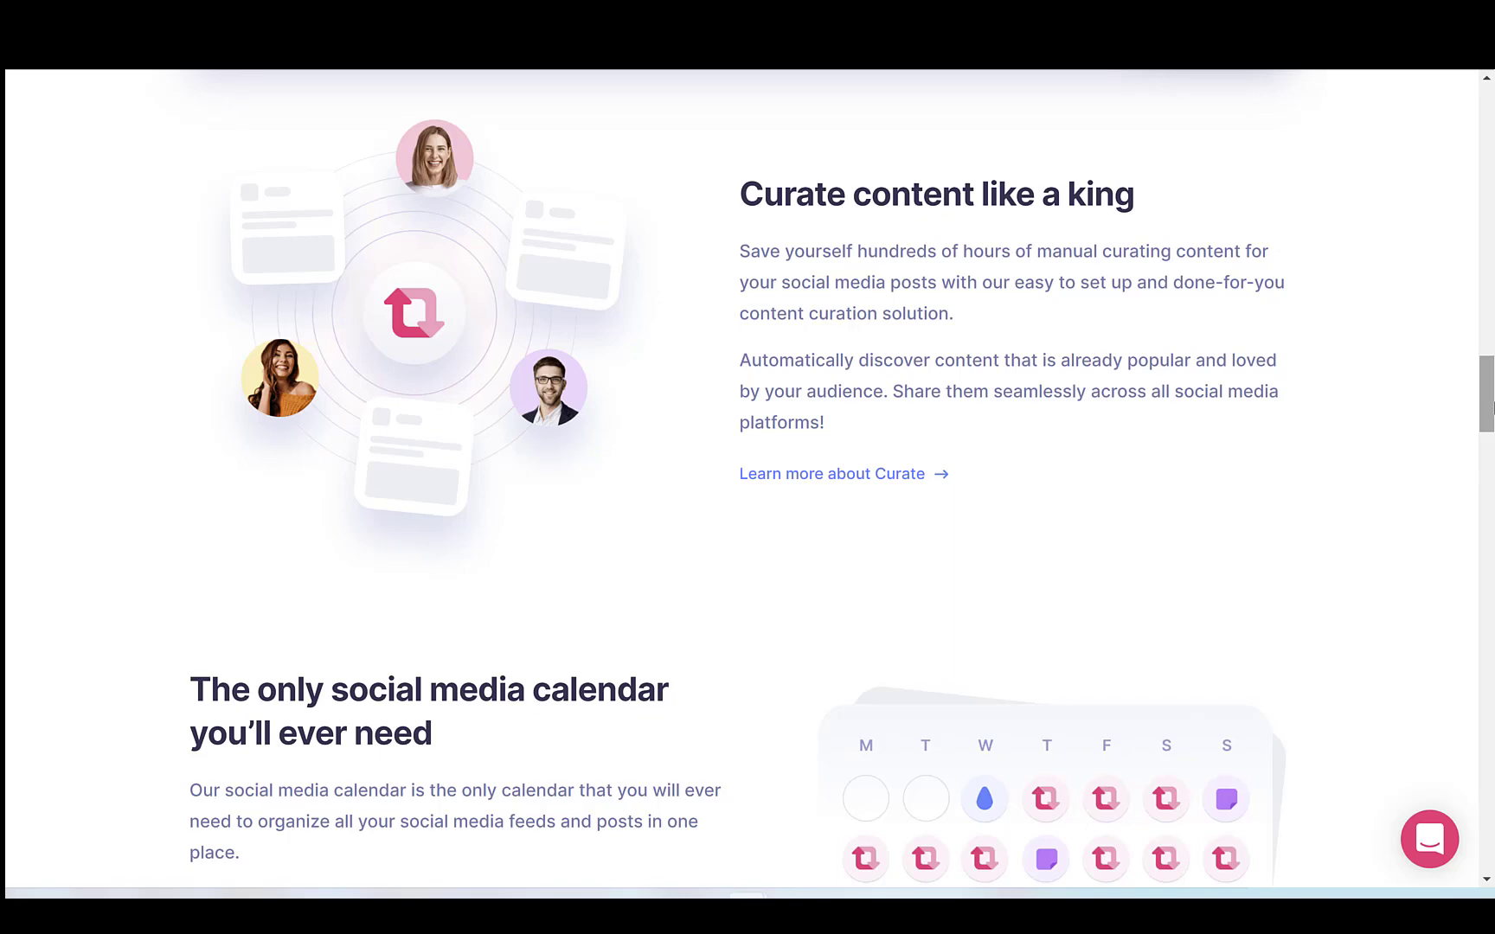
scroll("down", 3)
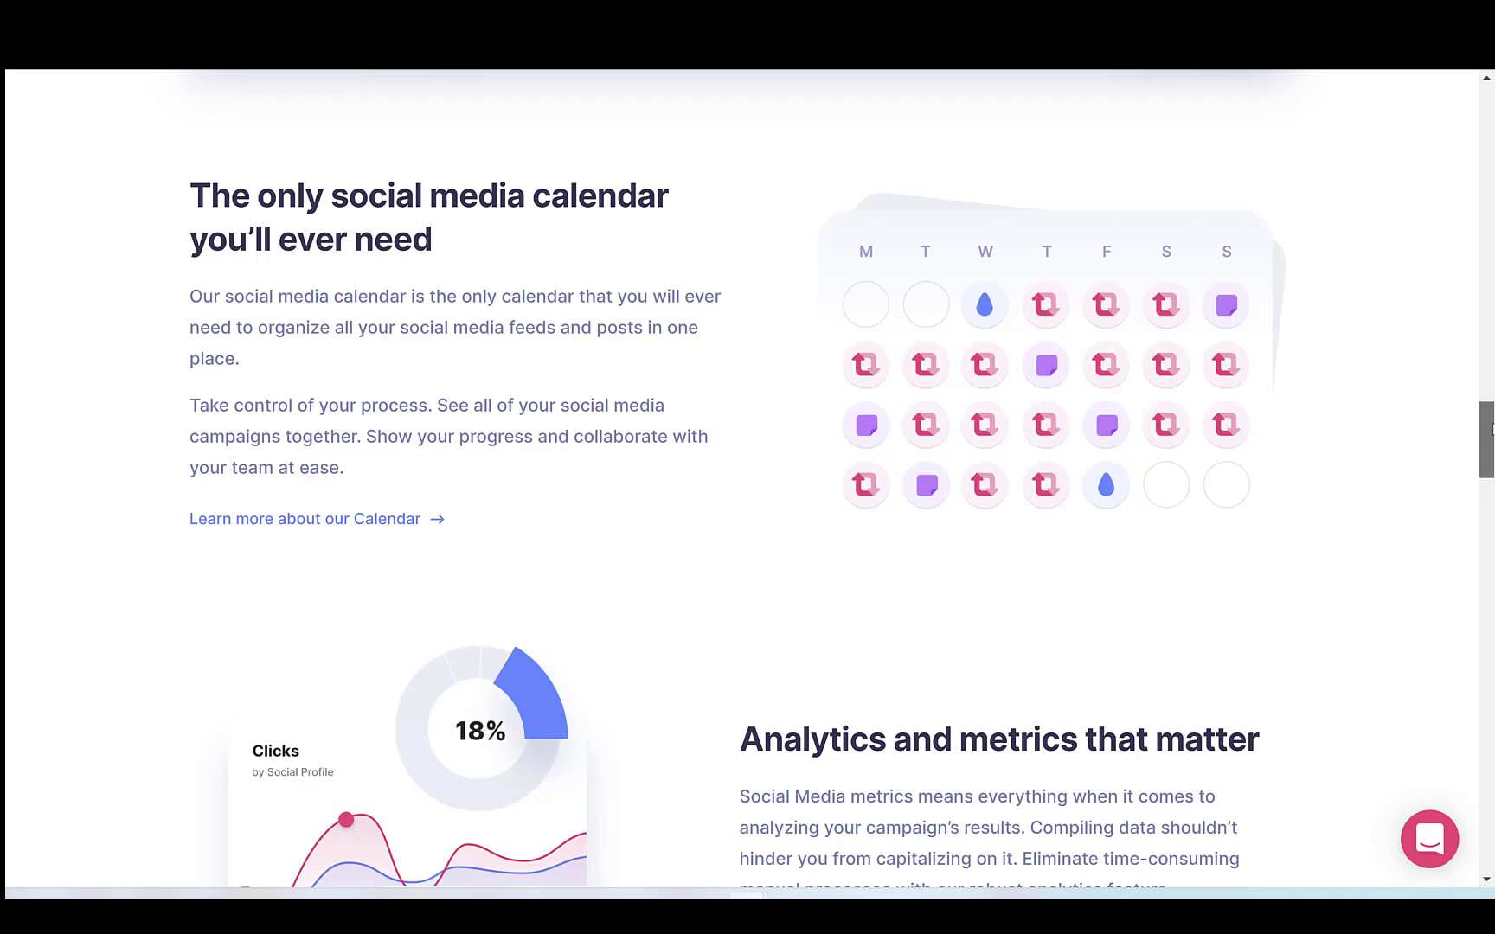
scroll("down", 3)
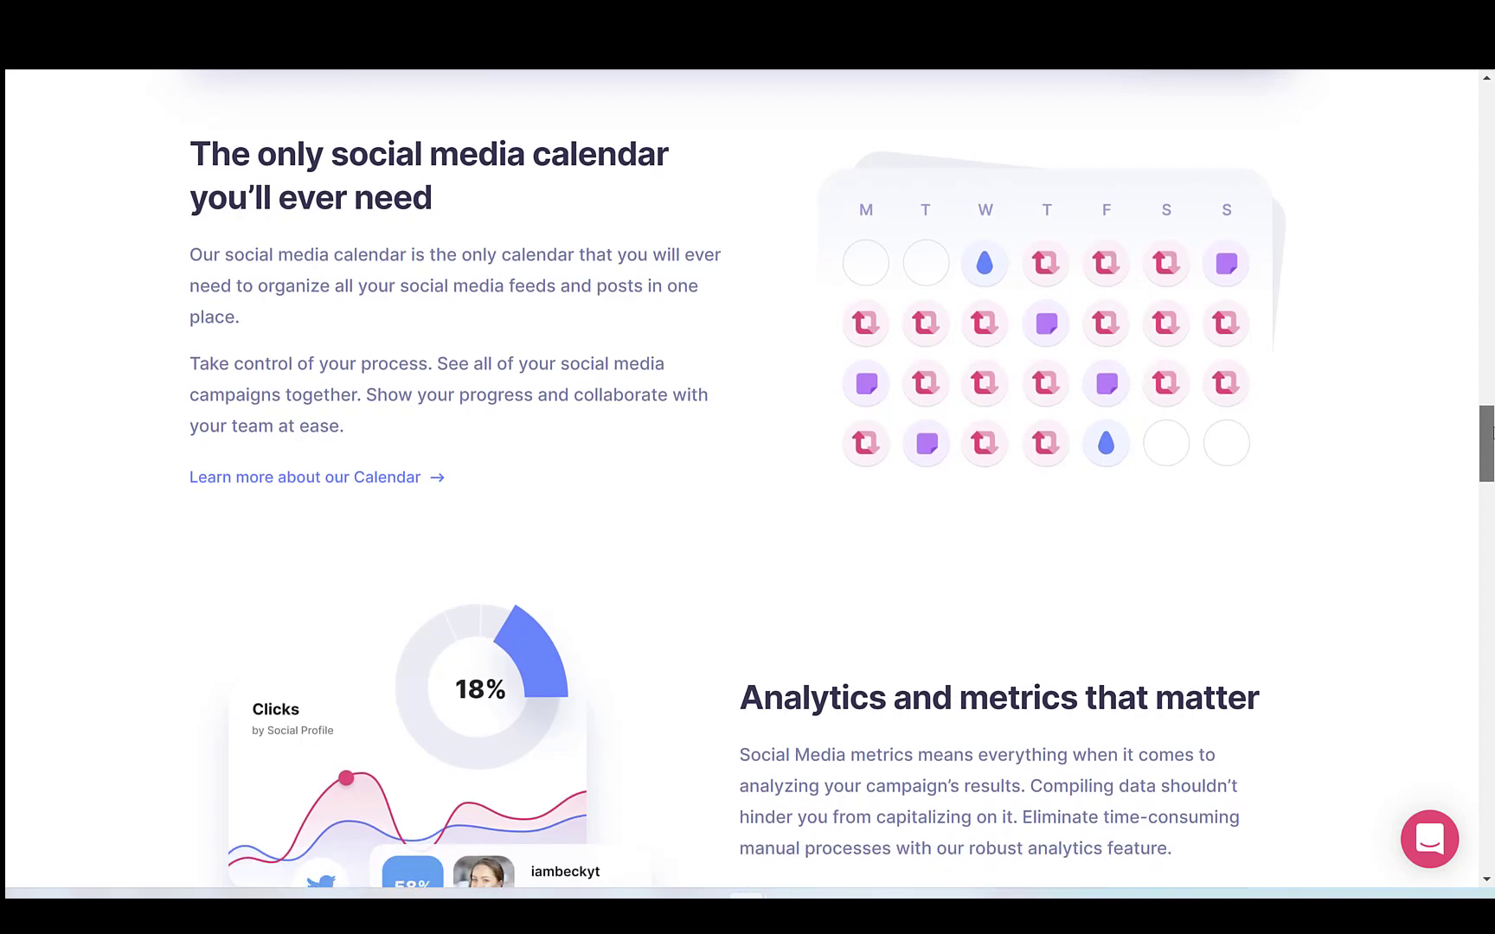
scroll("down", 3)
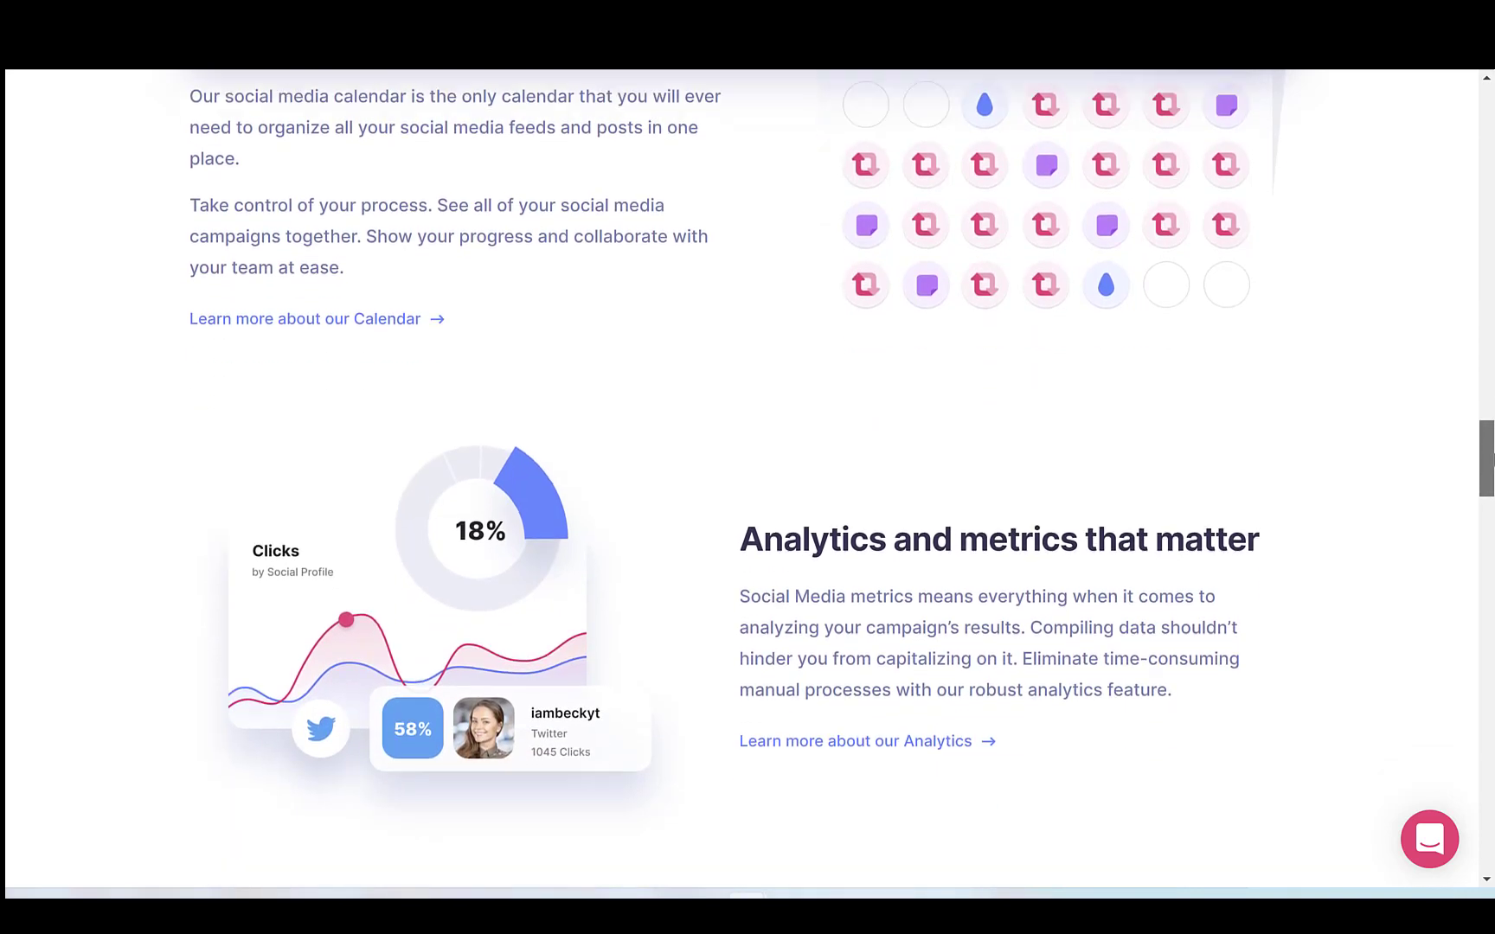
scroll("down", 3)
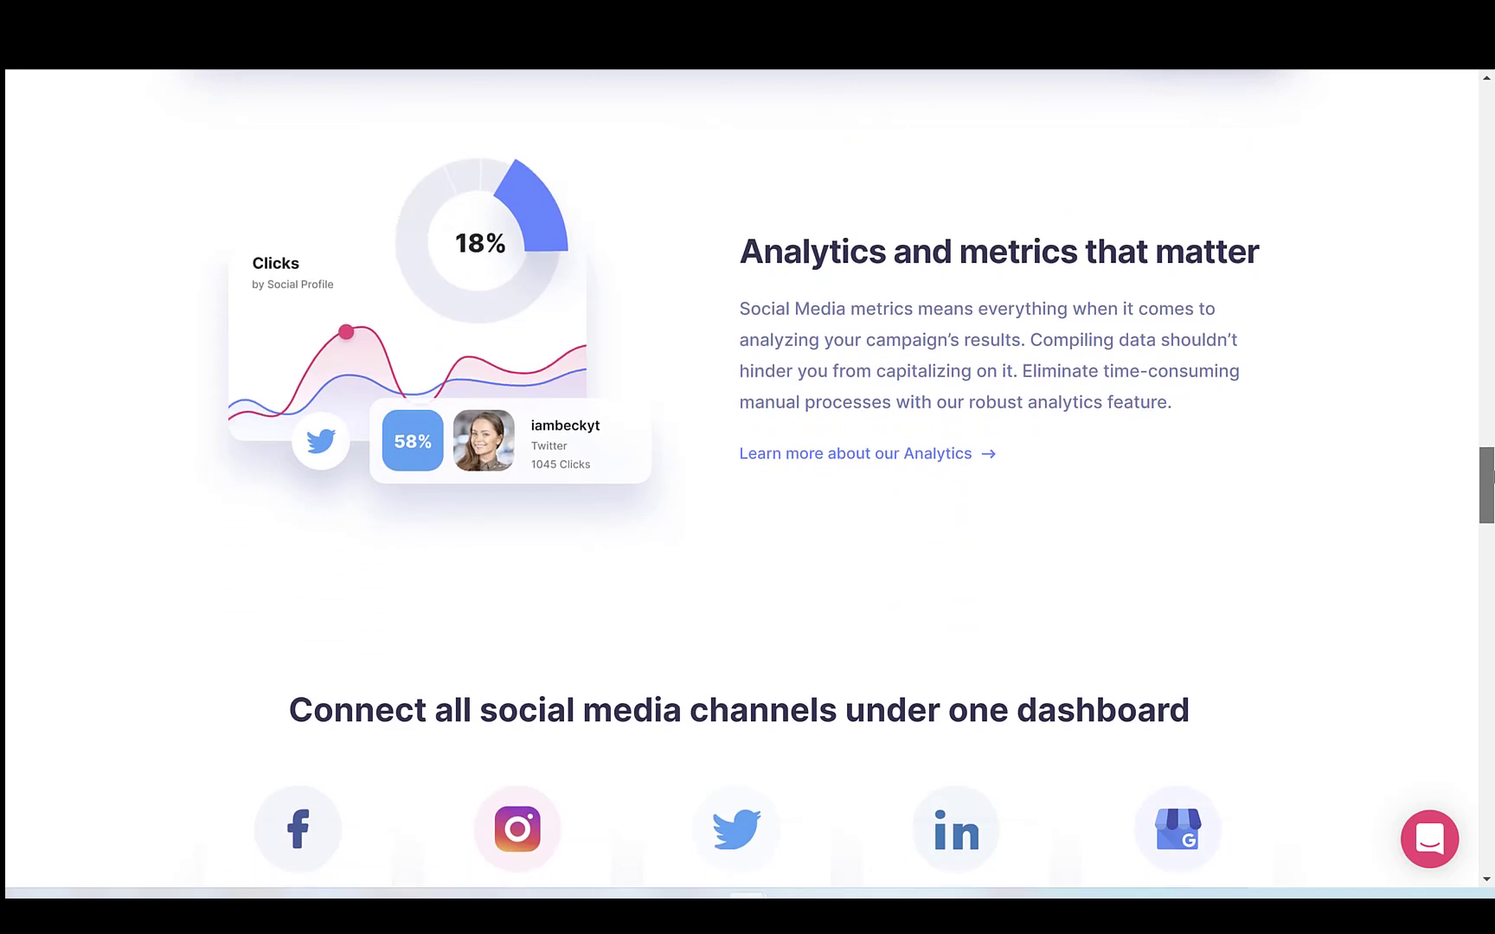
scroll("down", 3)
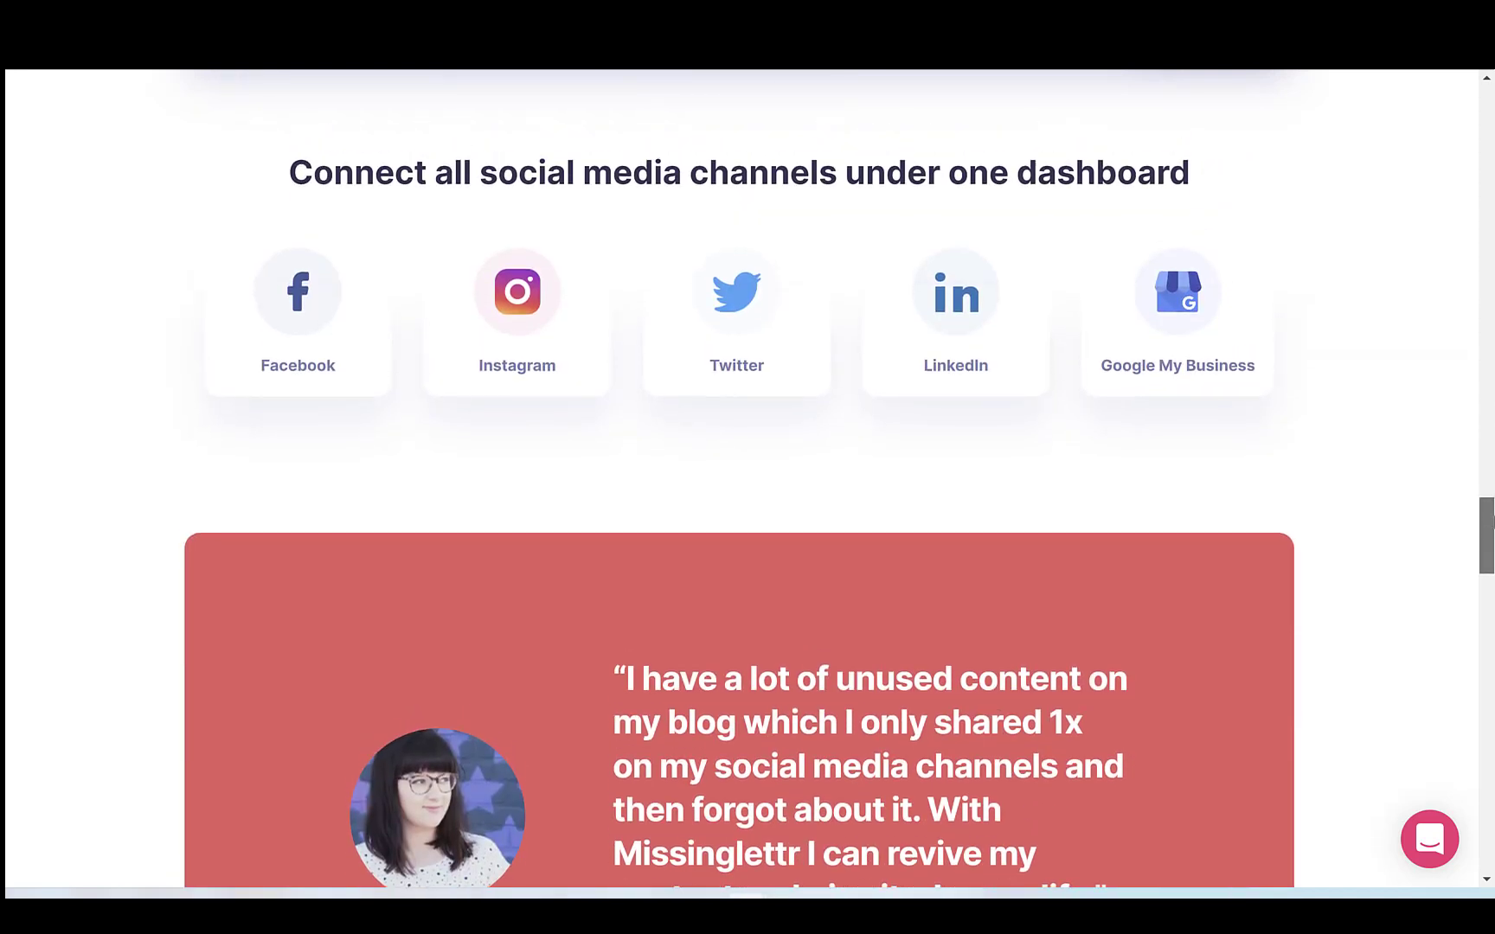
scroll("down", 3)
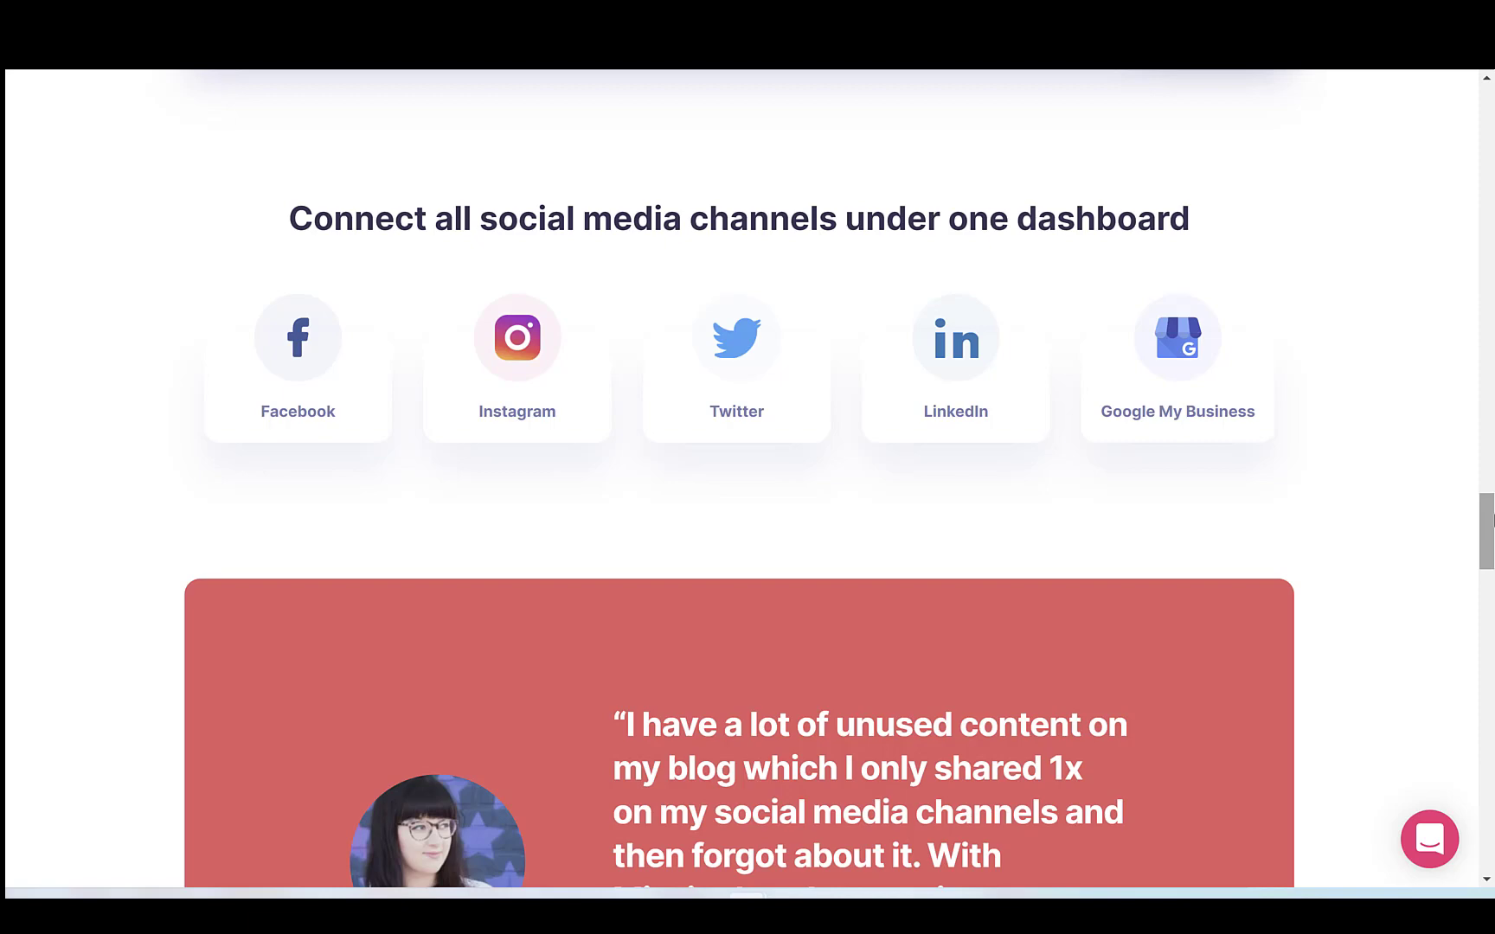
scroll("down", 3)
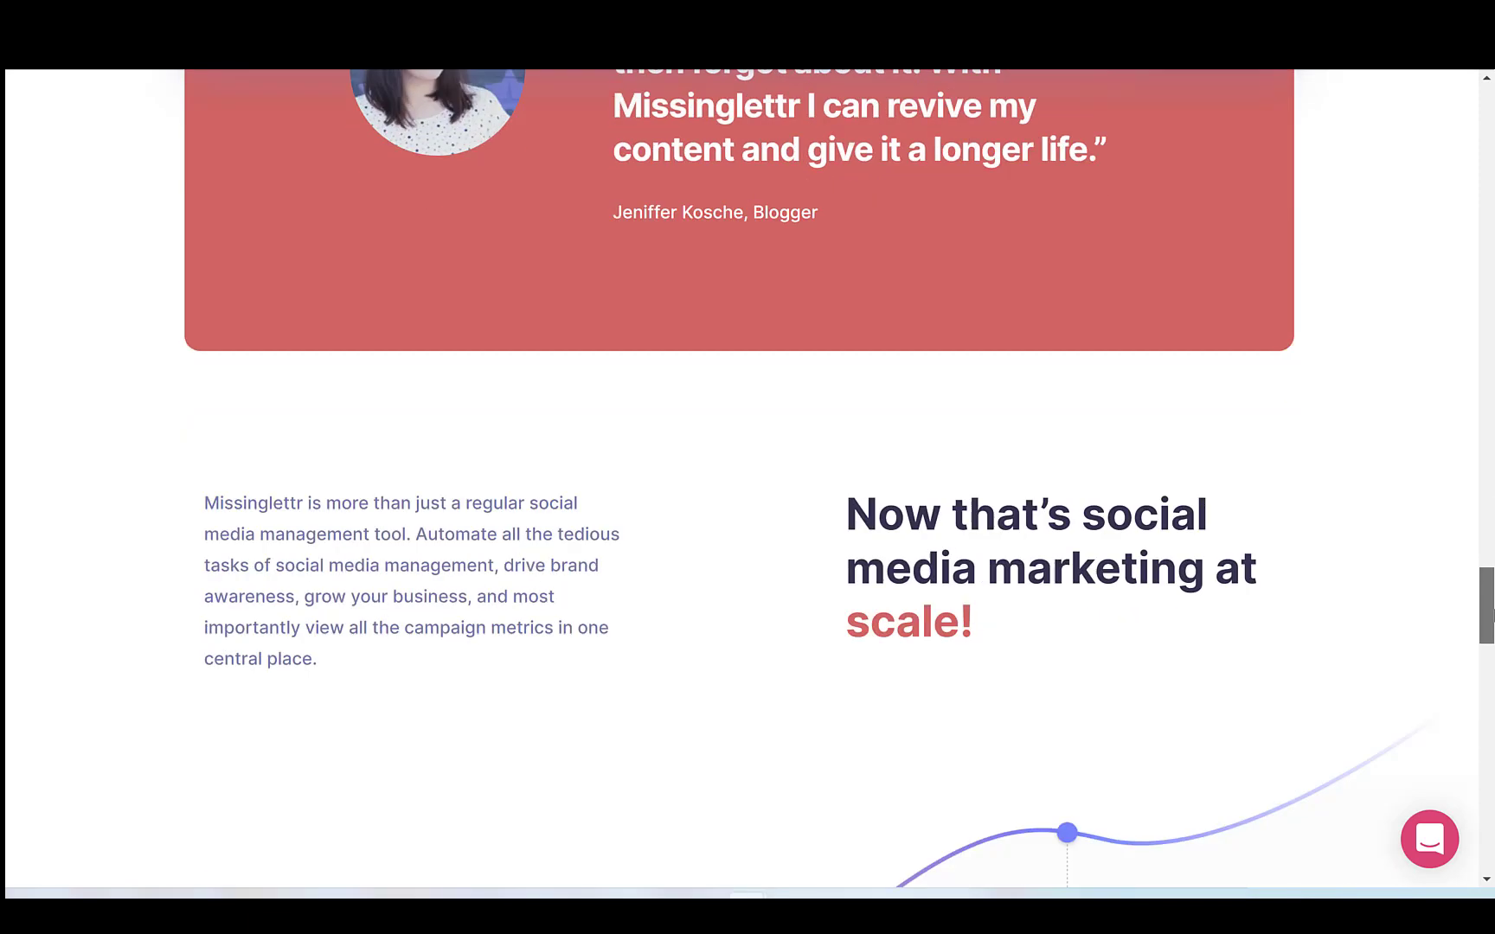
scroll("down", 3)
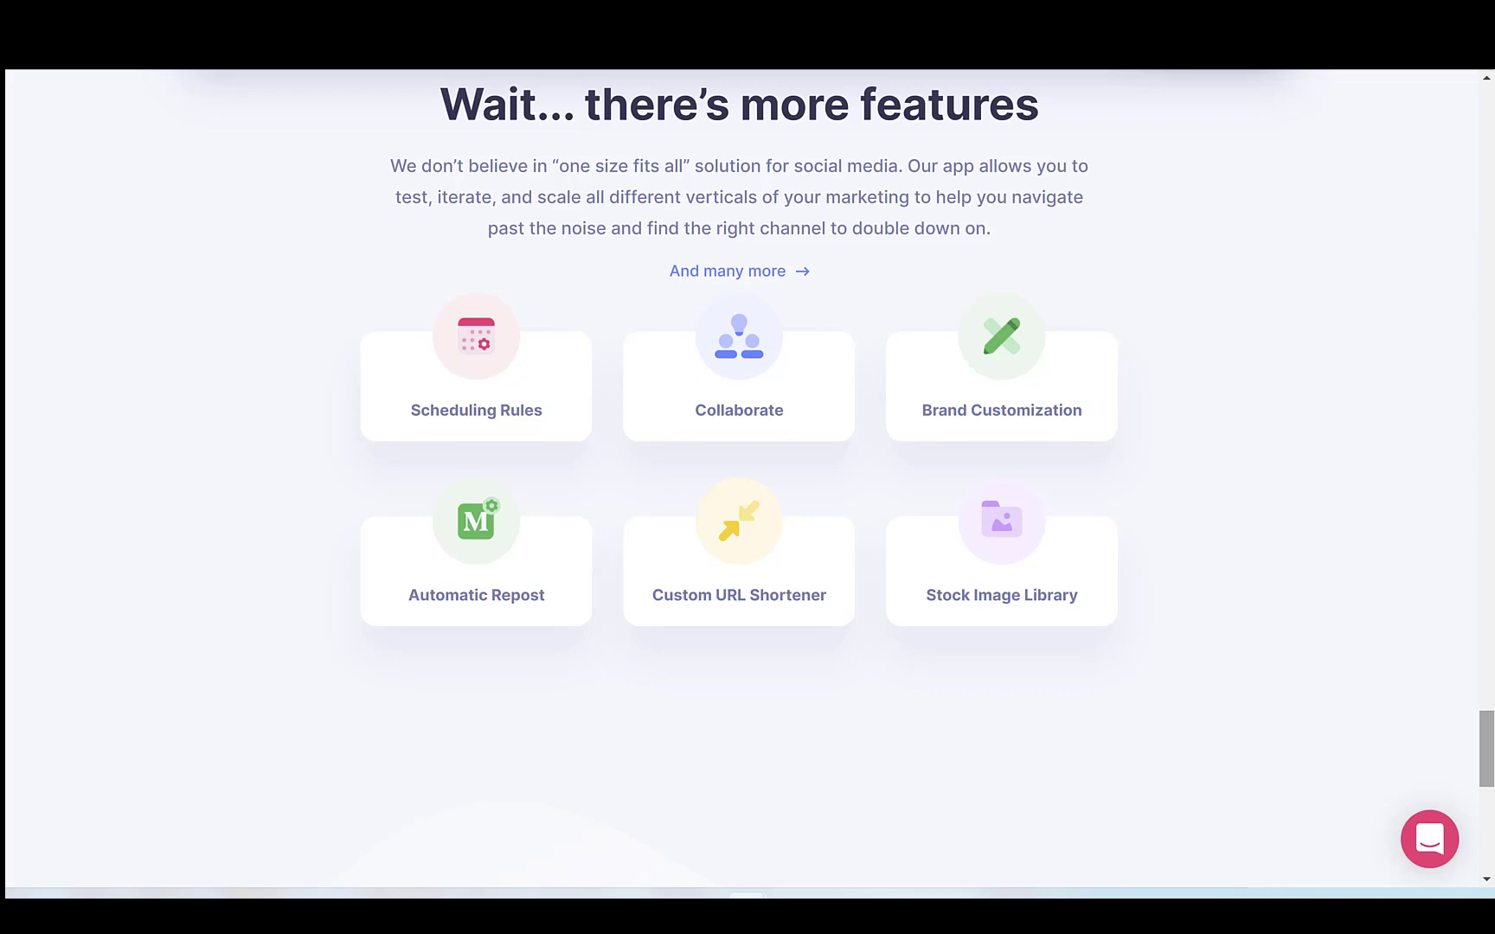
mouse_move(1477, 601)
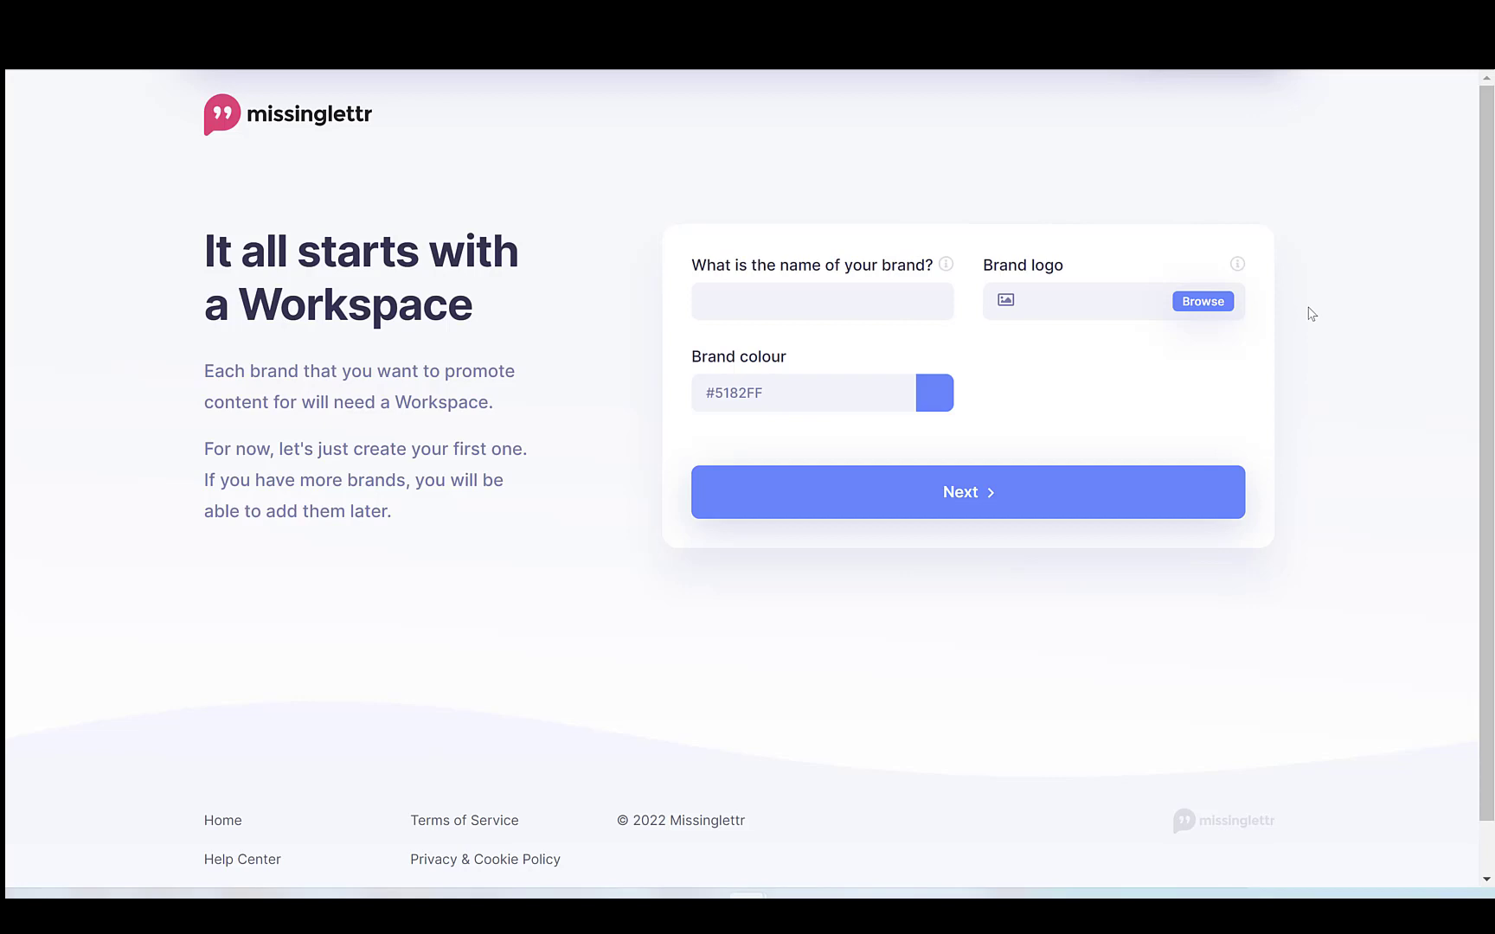
mouse_move(1061, 315)
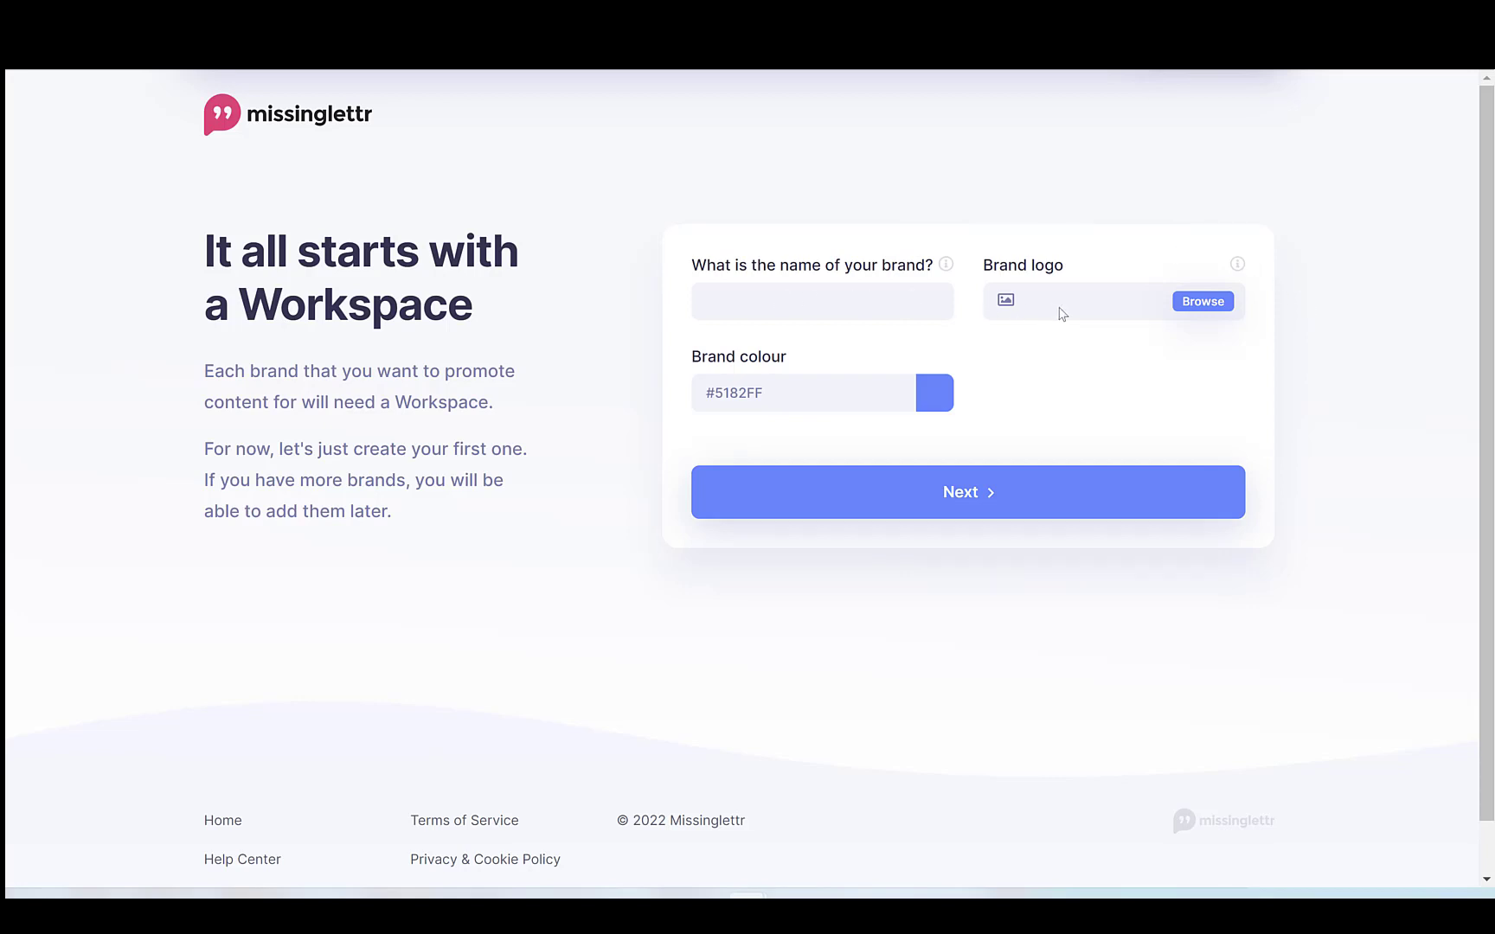
mouse_move(836, 390)
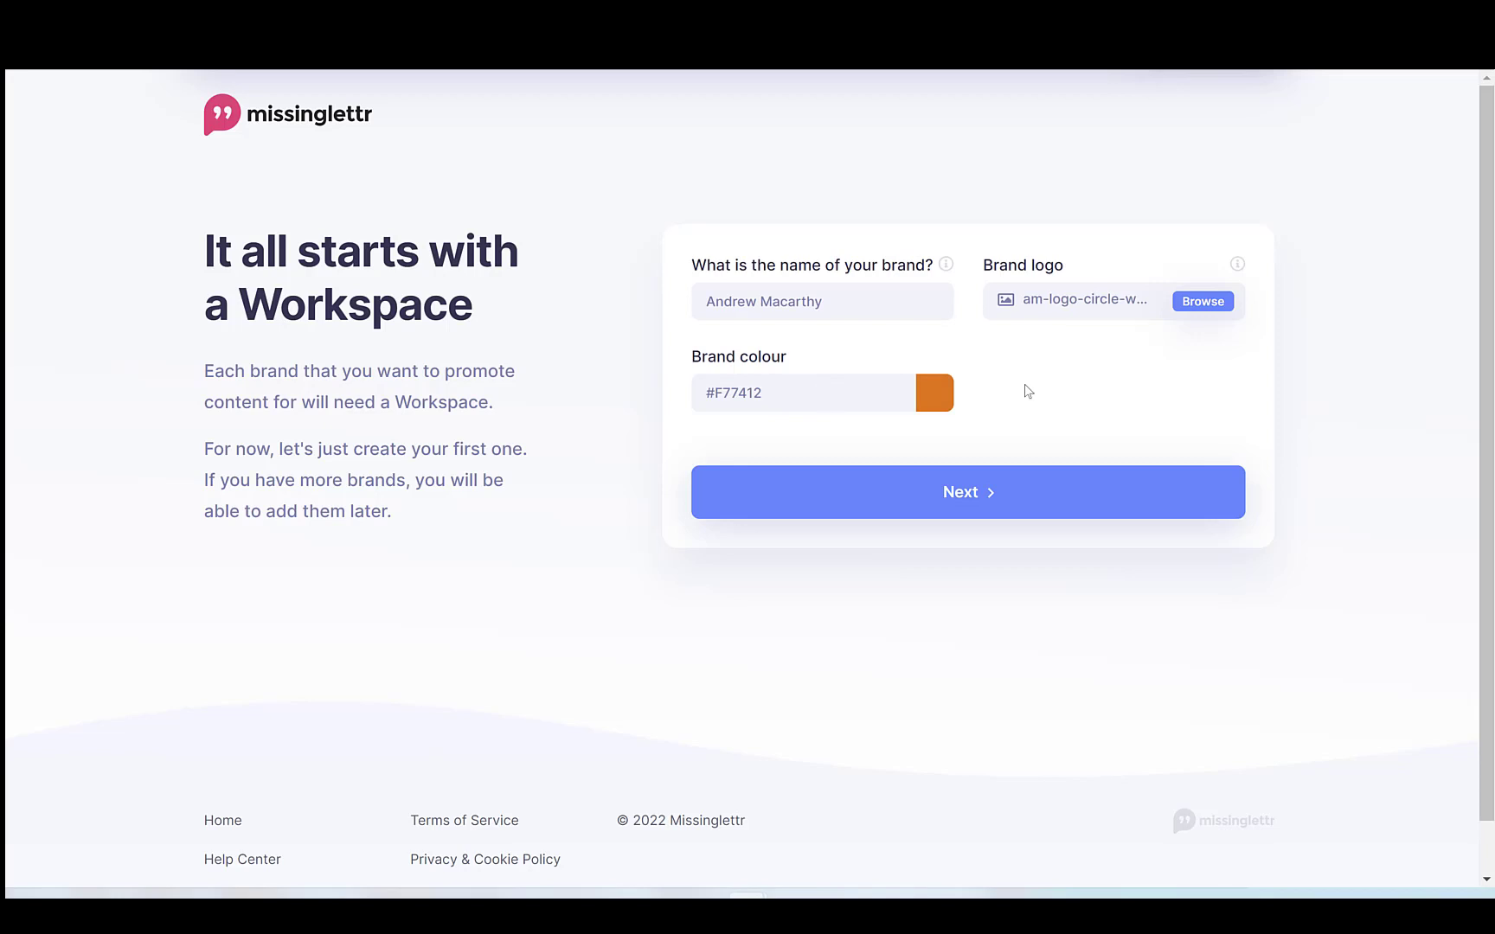
mouse_move(1012, 448)
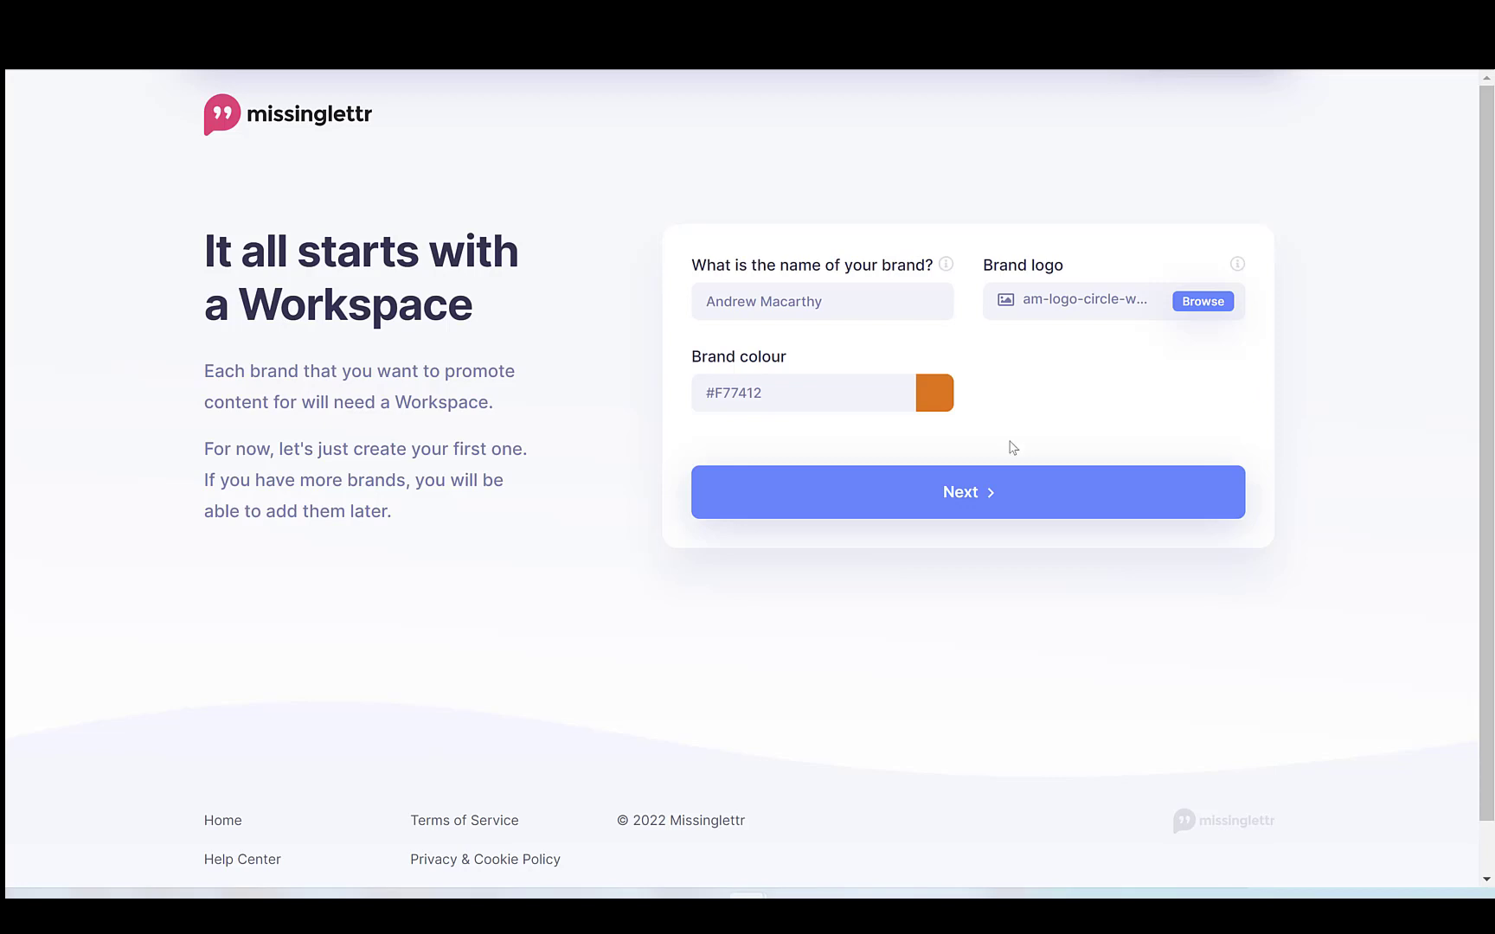
- Continue to sending times and enable Saturday as a sending day
left_click(968, 492)
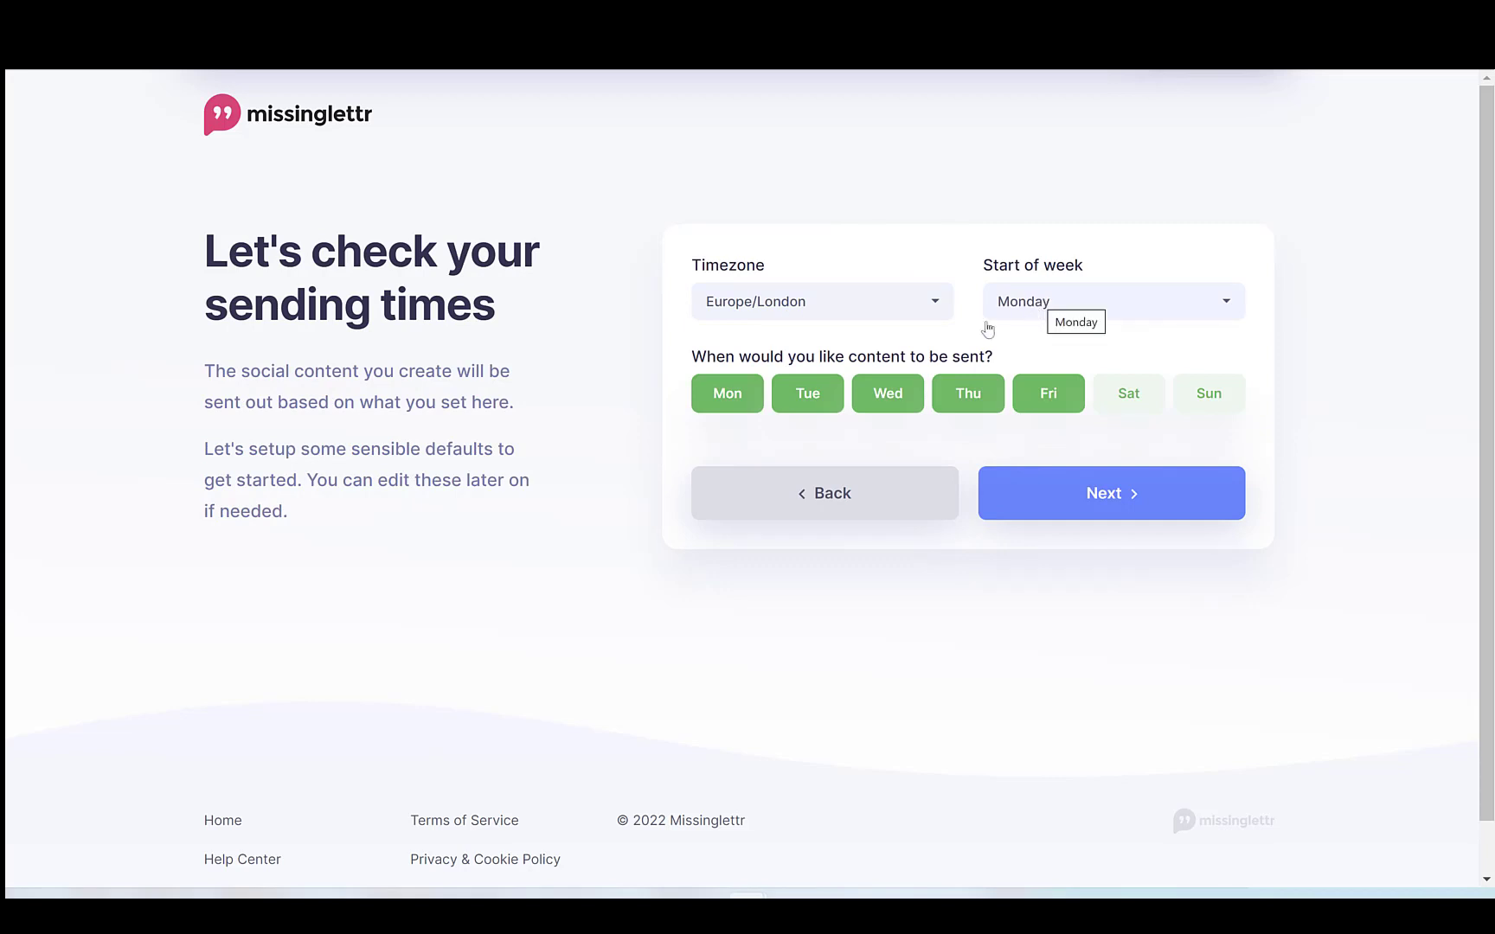
left_click(1123, 393)
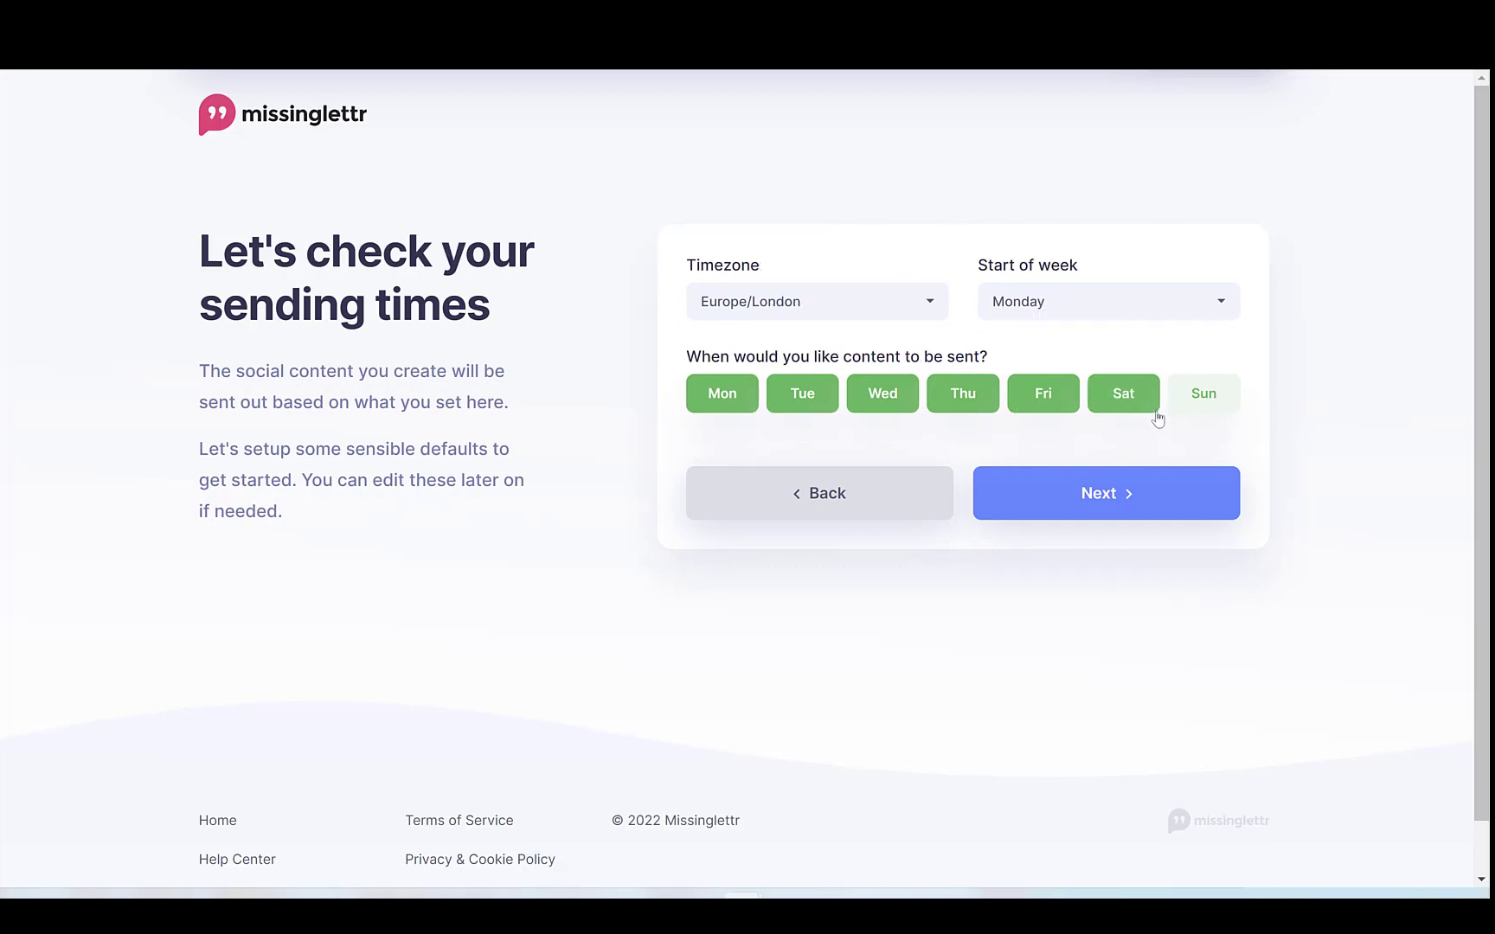
- Accept the sending times, pick the outlined serif speech-bubble theme and complete setup
left_click(1106, 493)
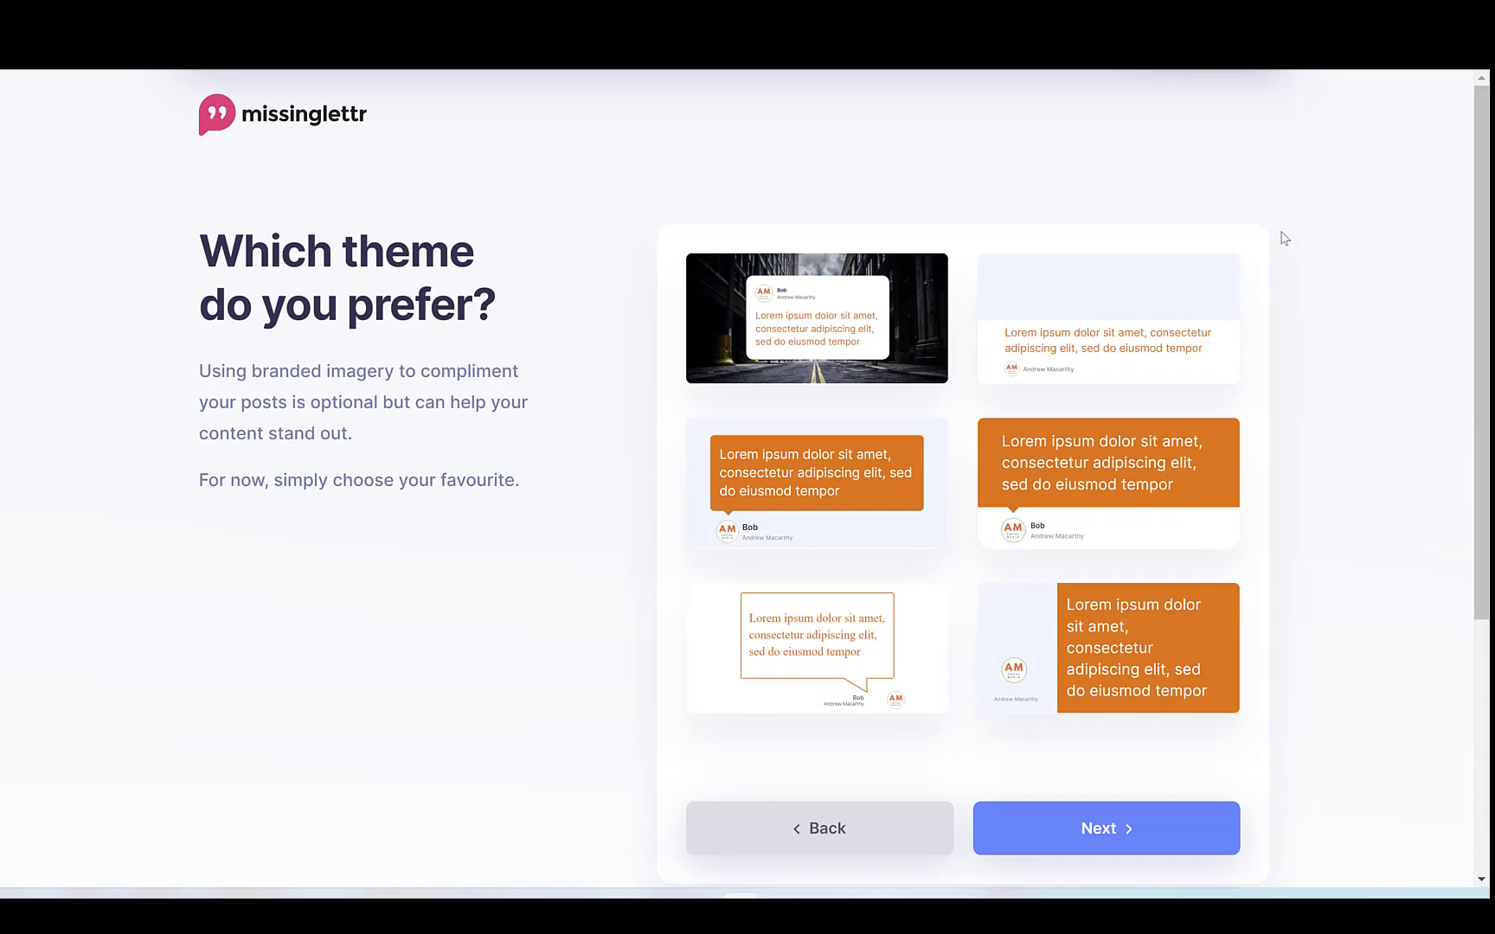
mouse_move(1169, 221)
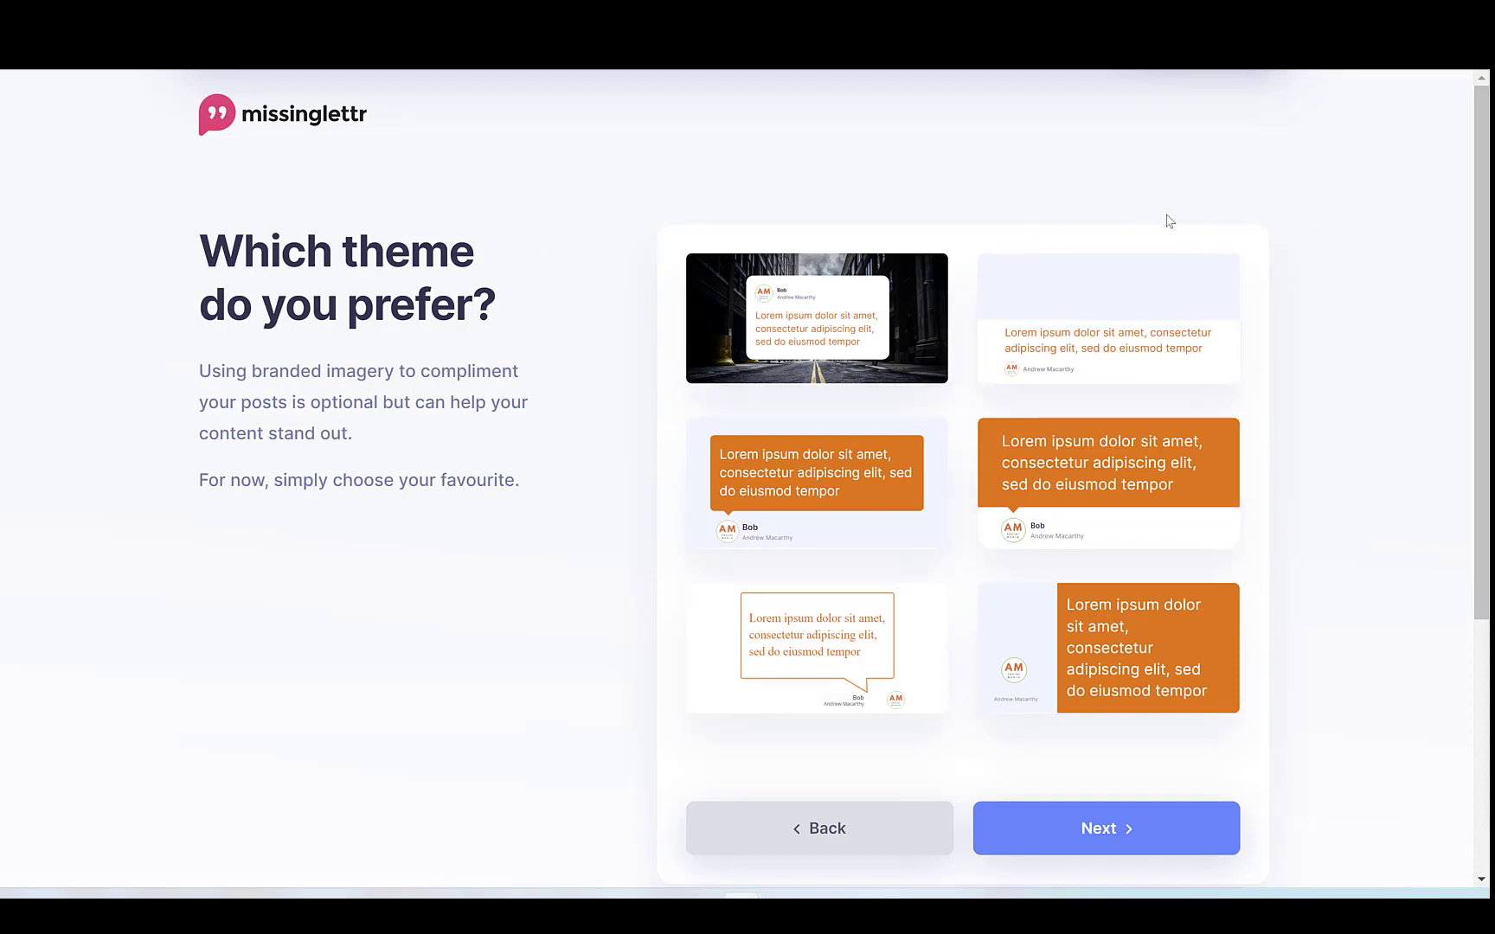
mouse_move(905, 218)
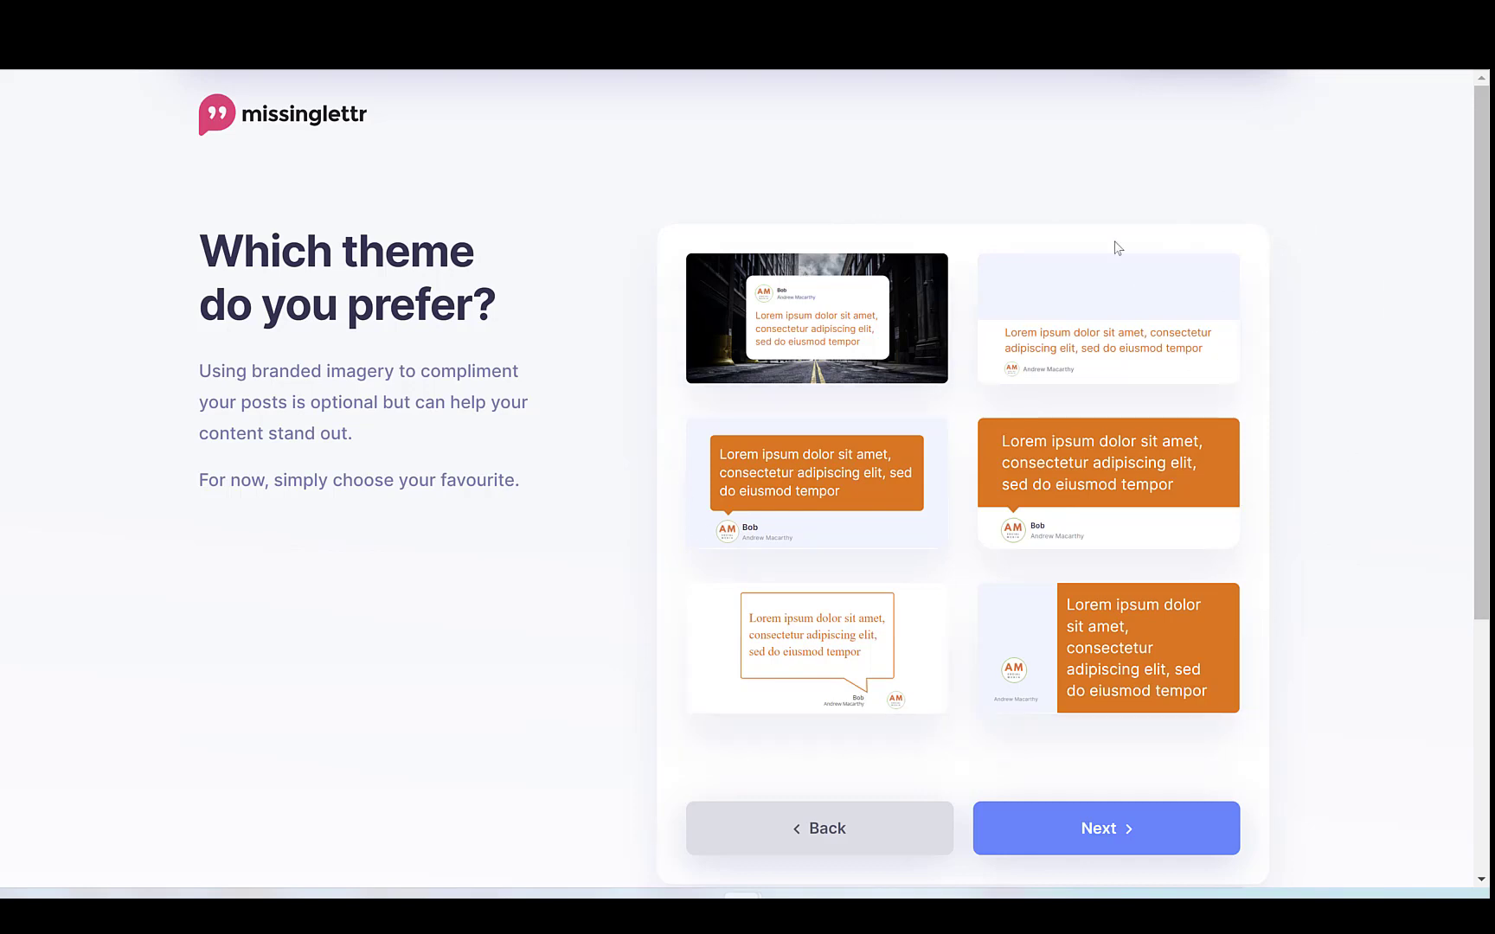
mouse_move(1003, 315)
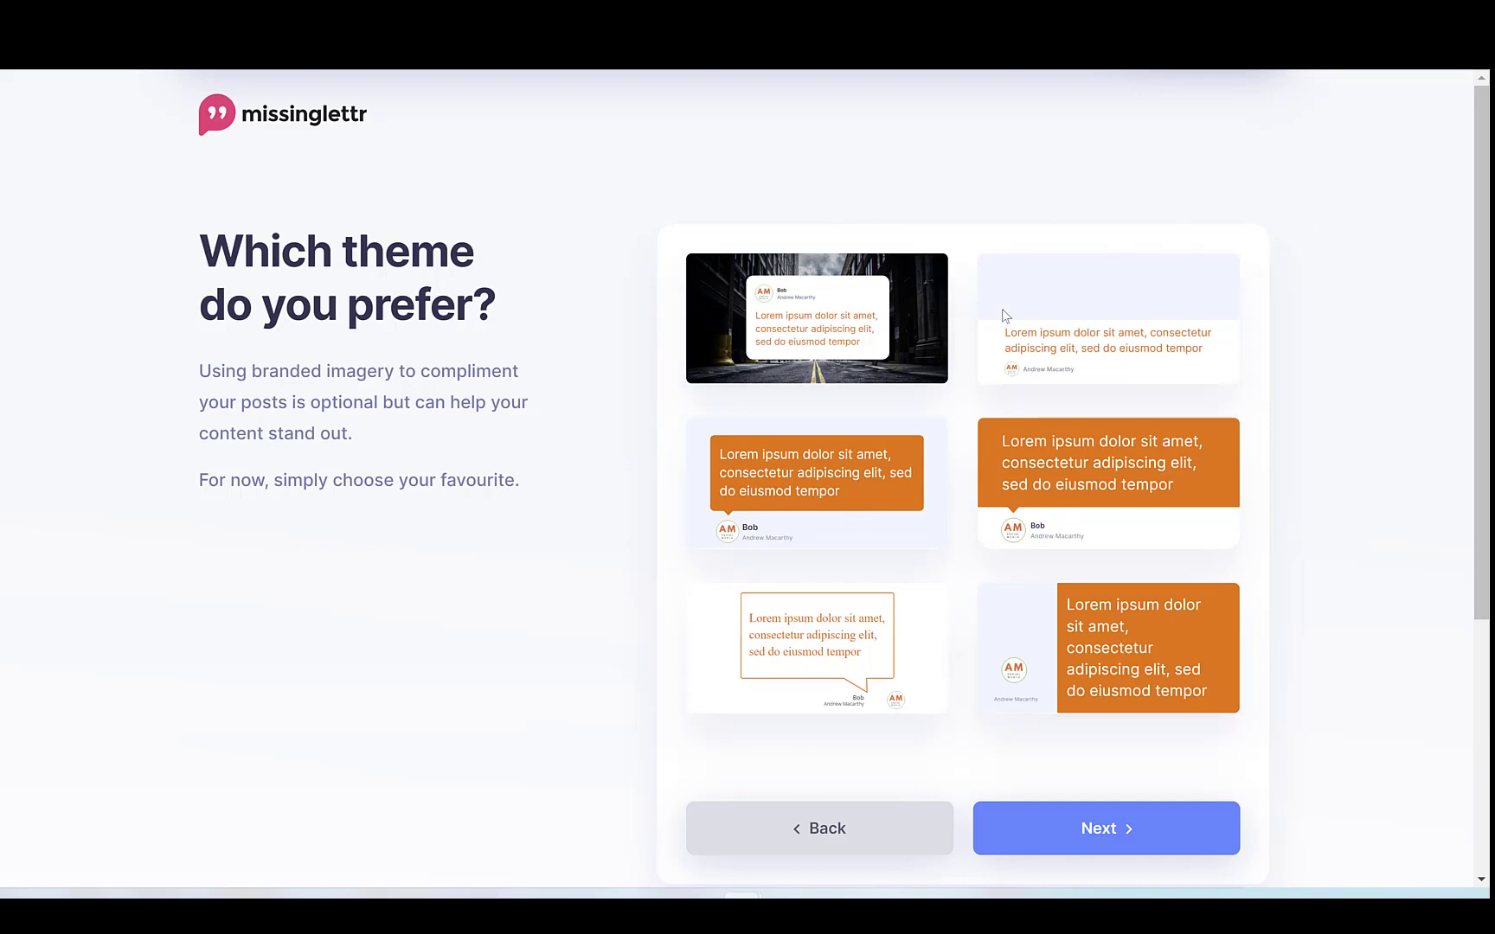
mouse_move(1365, 578)
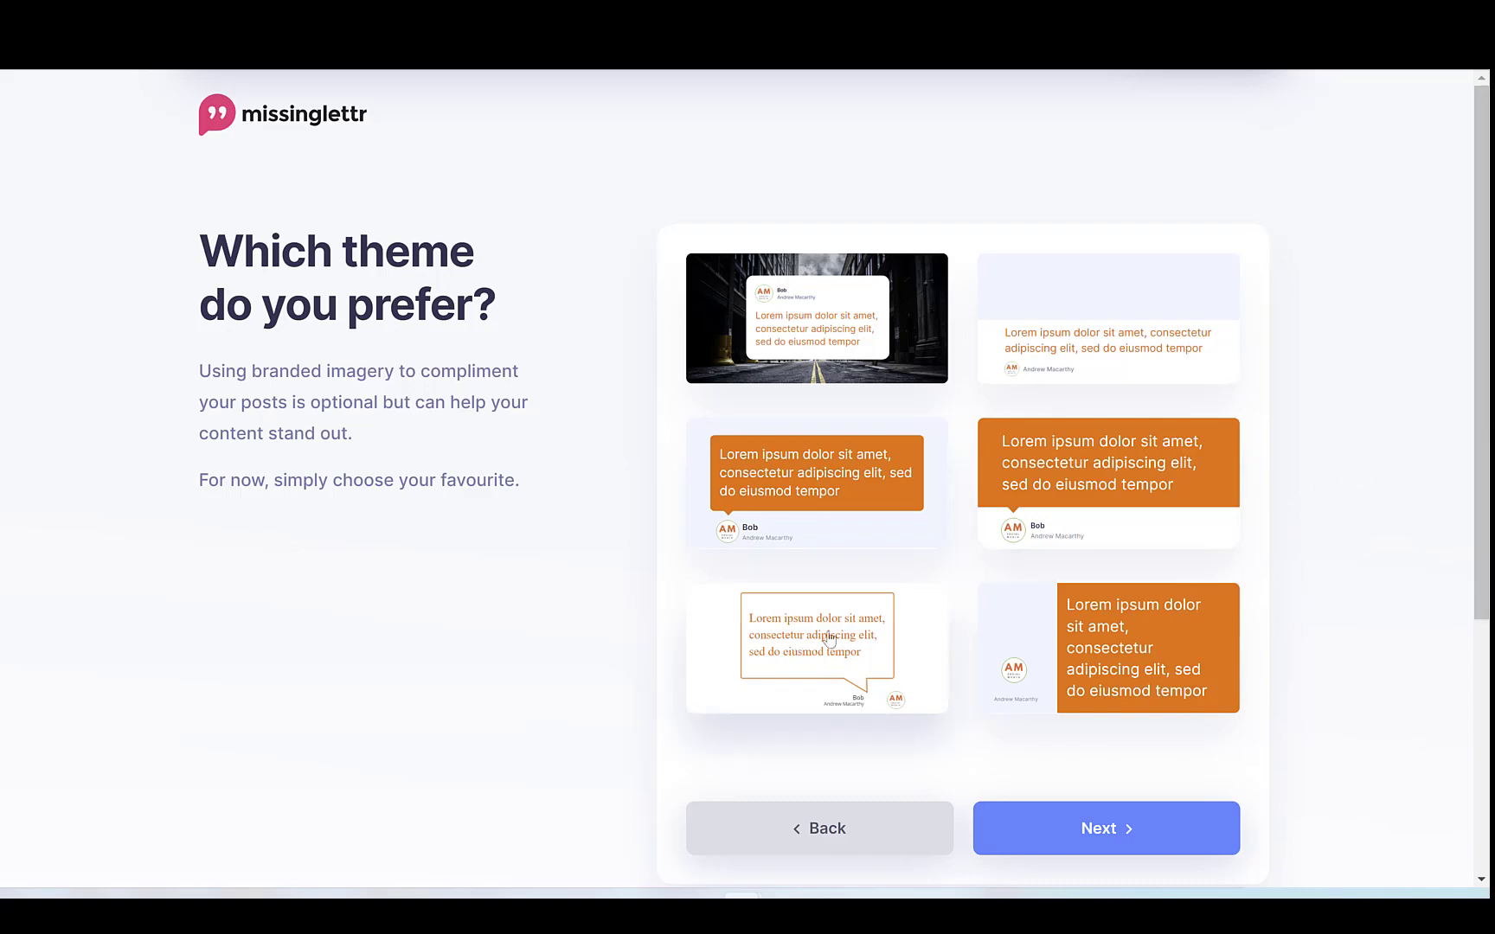
left_click(817, 649)
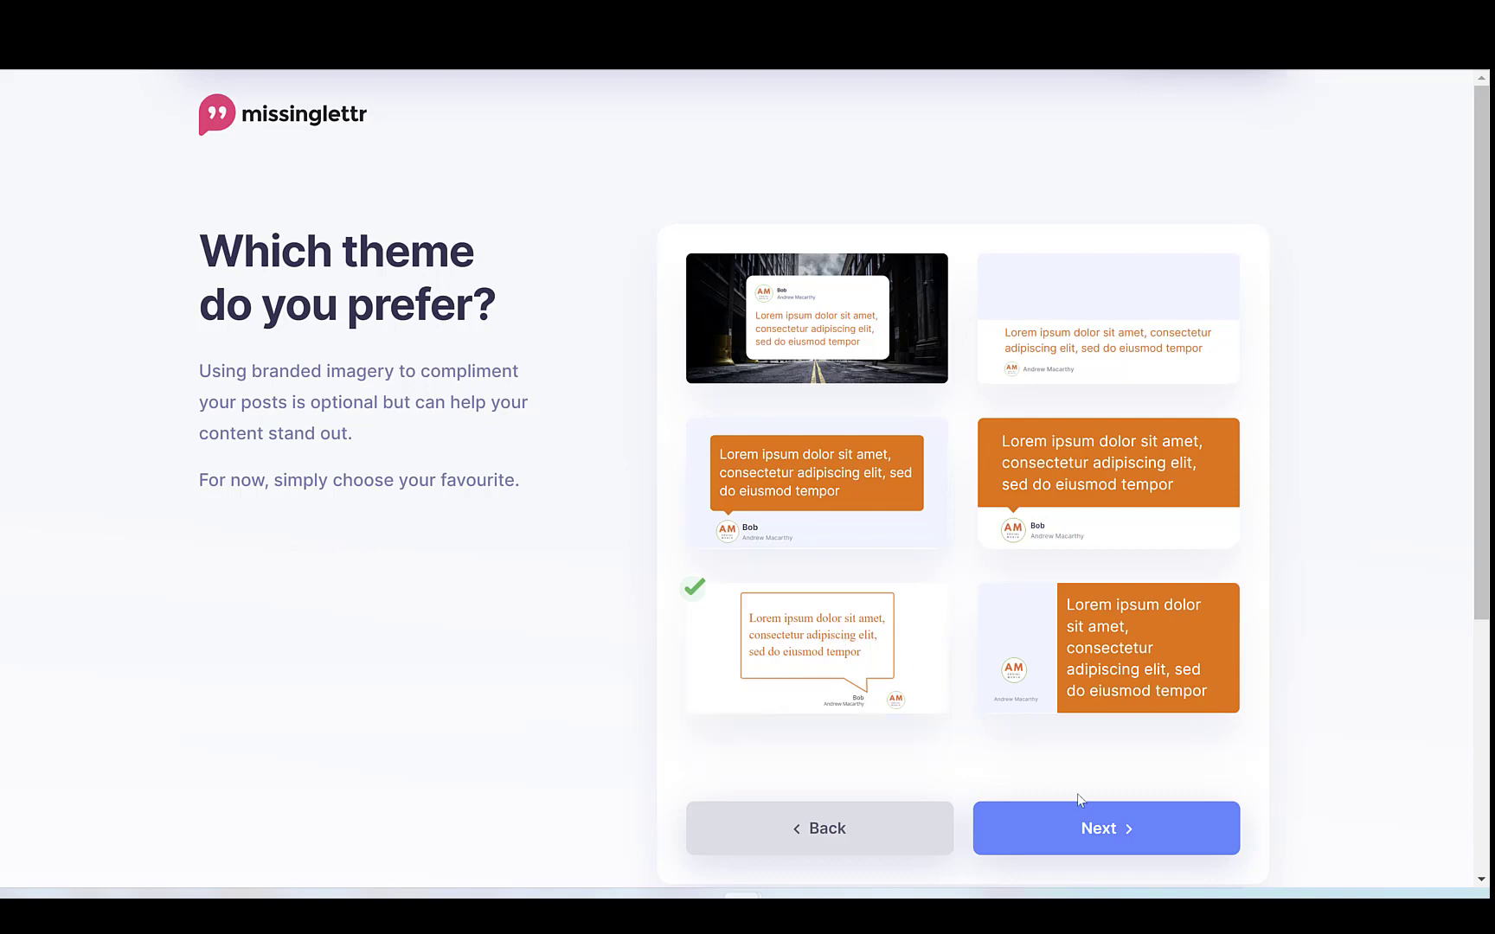
left_click(1105, 827)
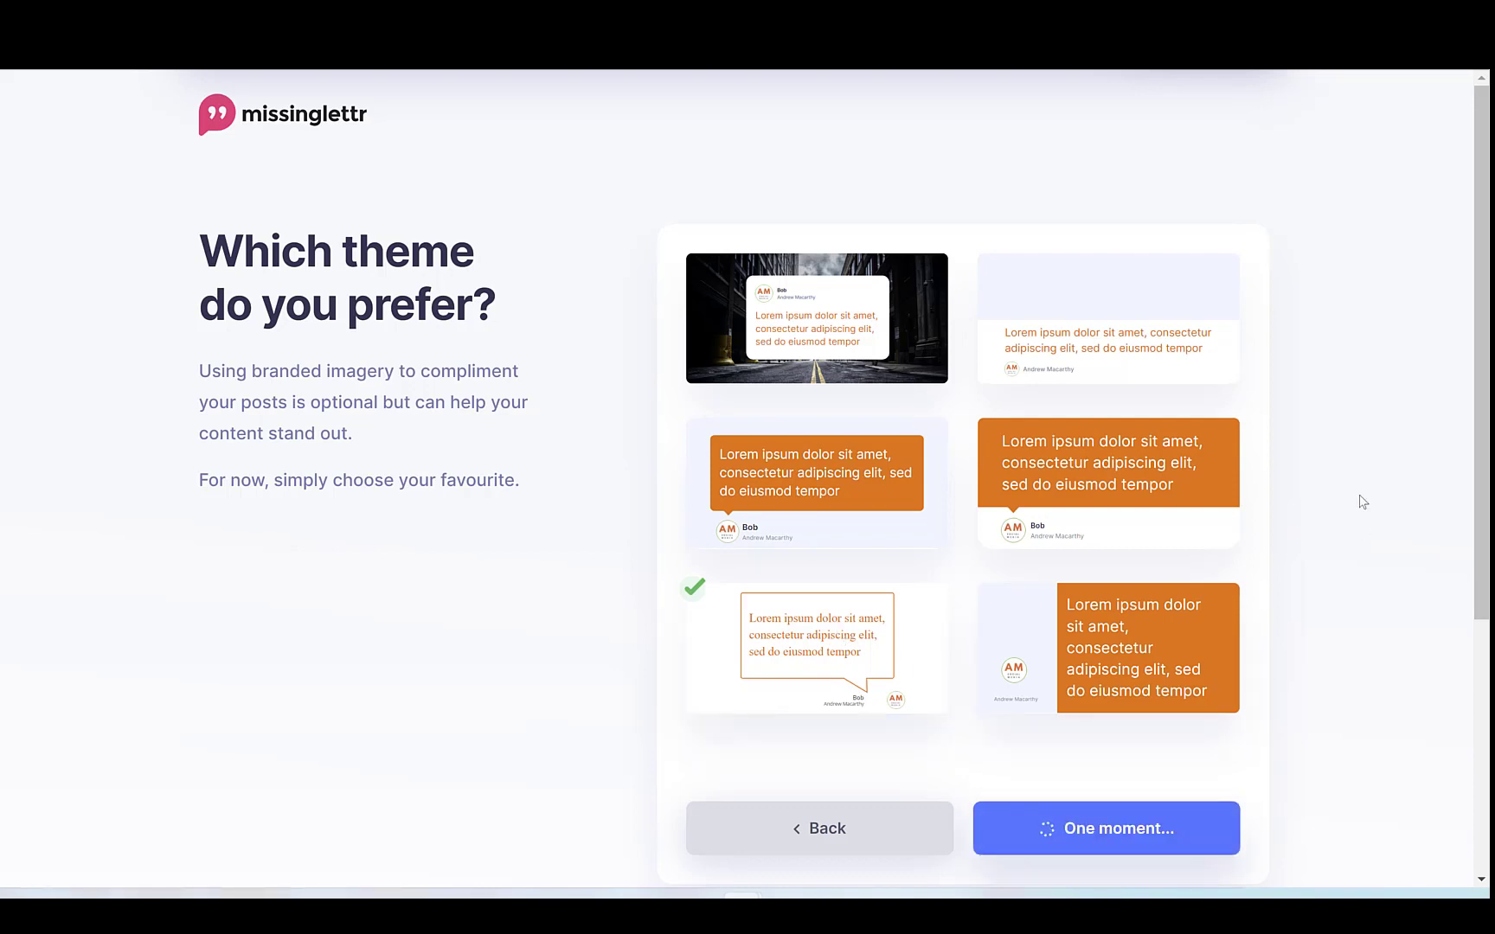
left_click(1106, 827)
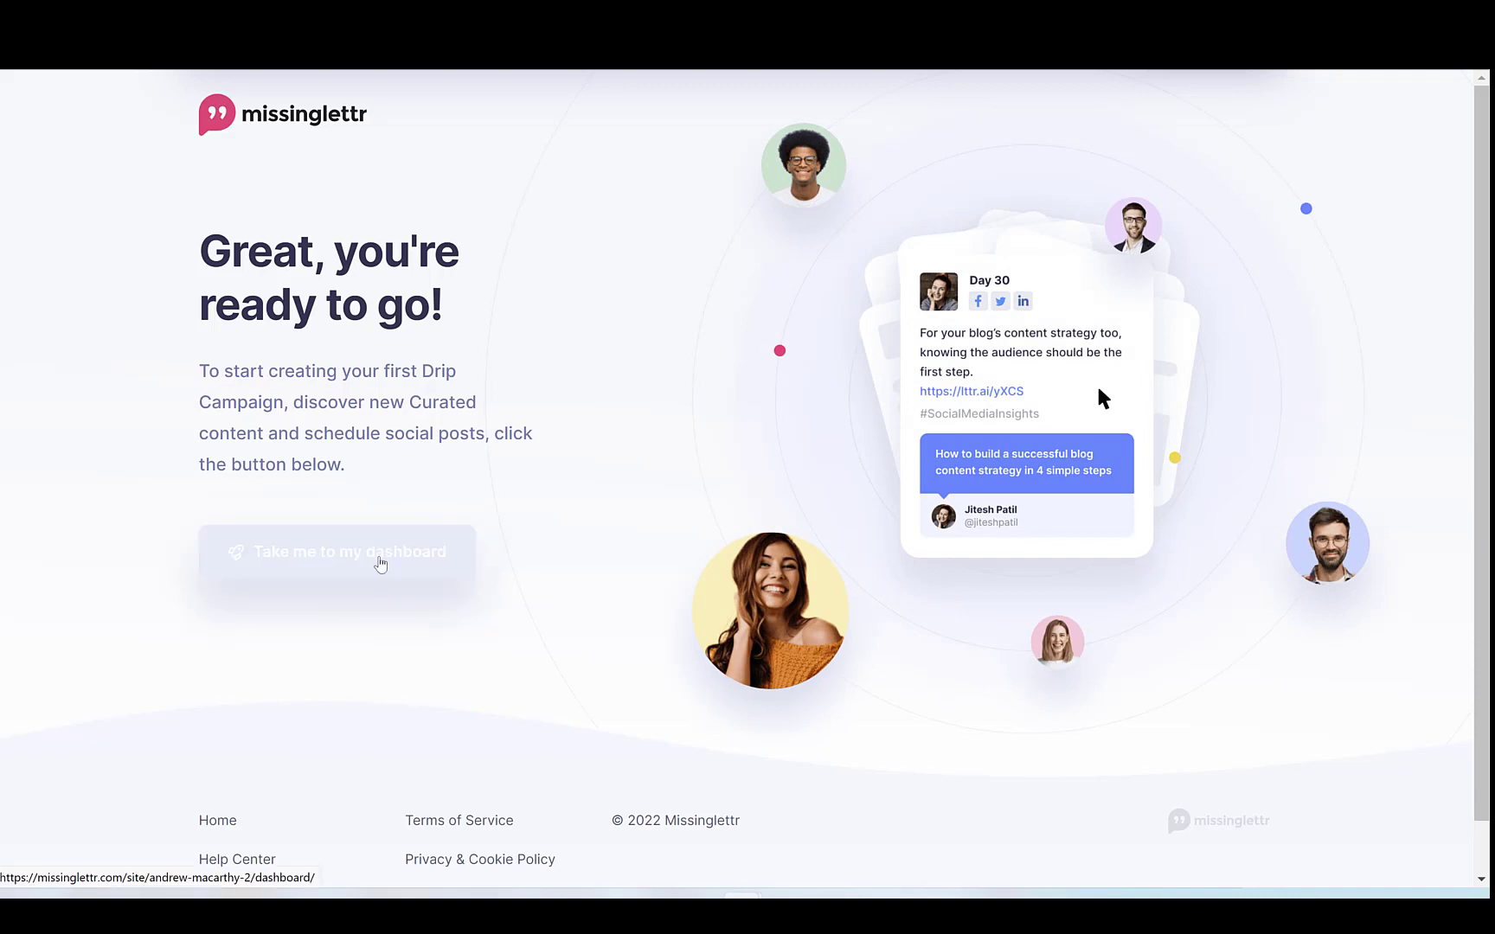
- Go to the workspace dashboard and start connecting a social profile
left_click(336, 550)
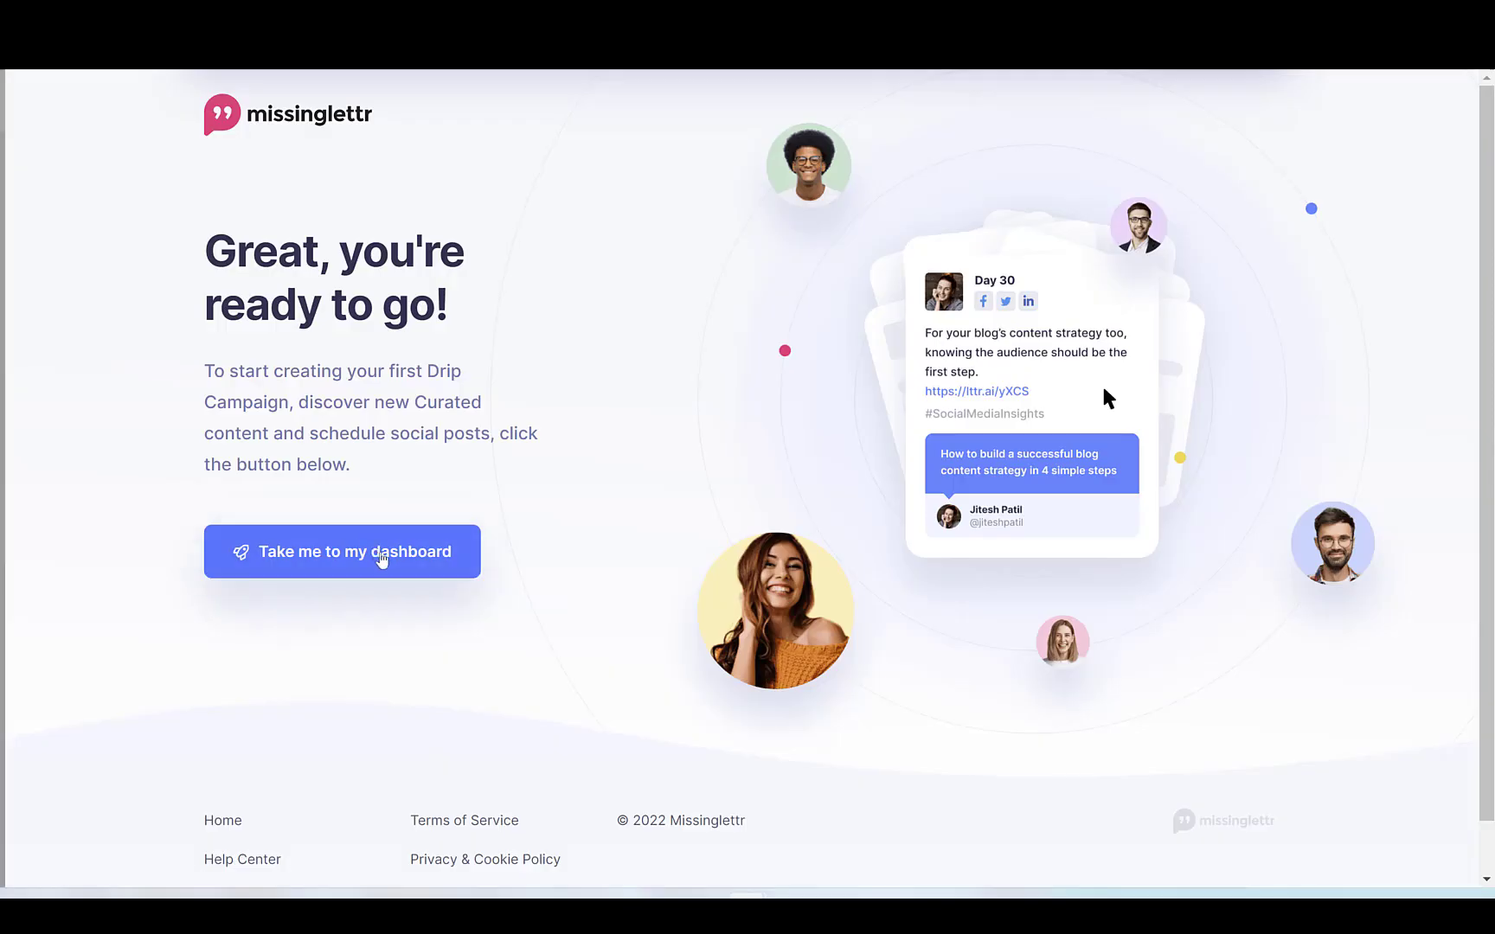
left_click(341, 550)
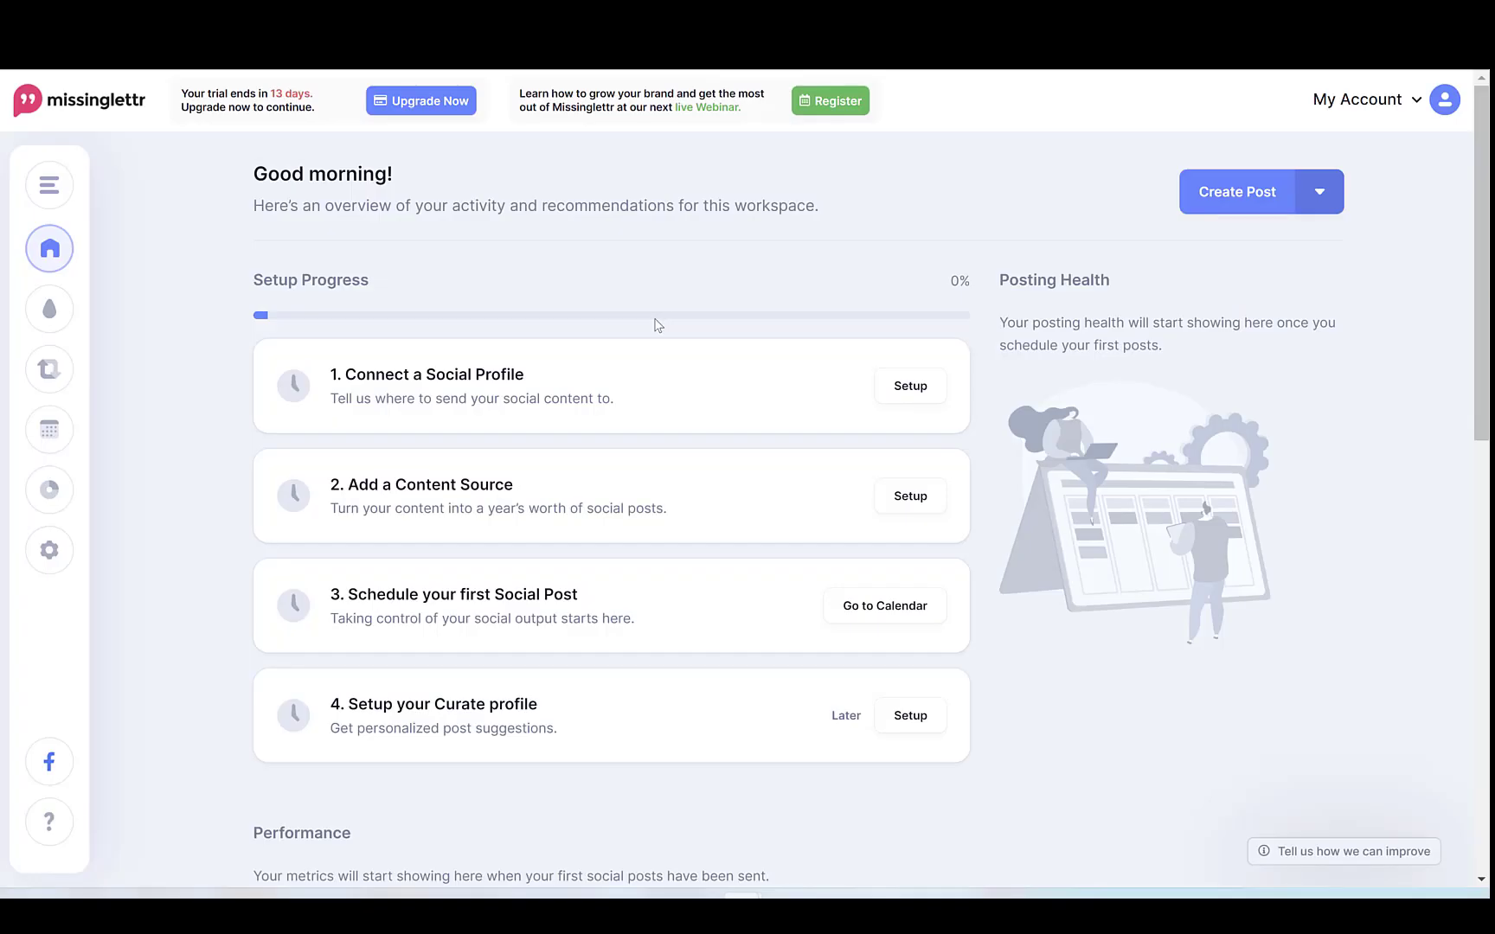
mouse_move(474, 372)
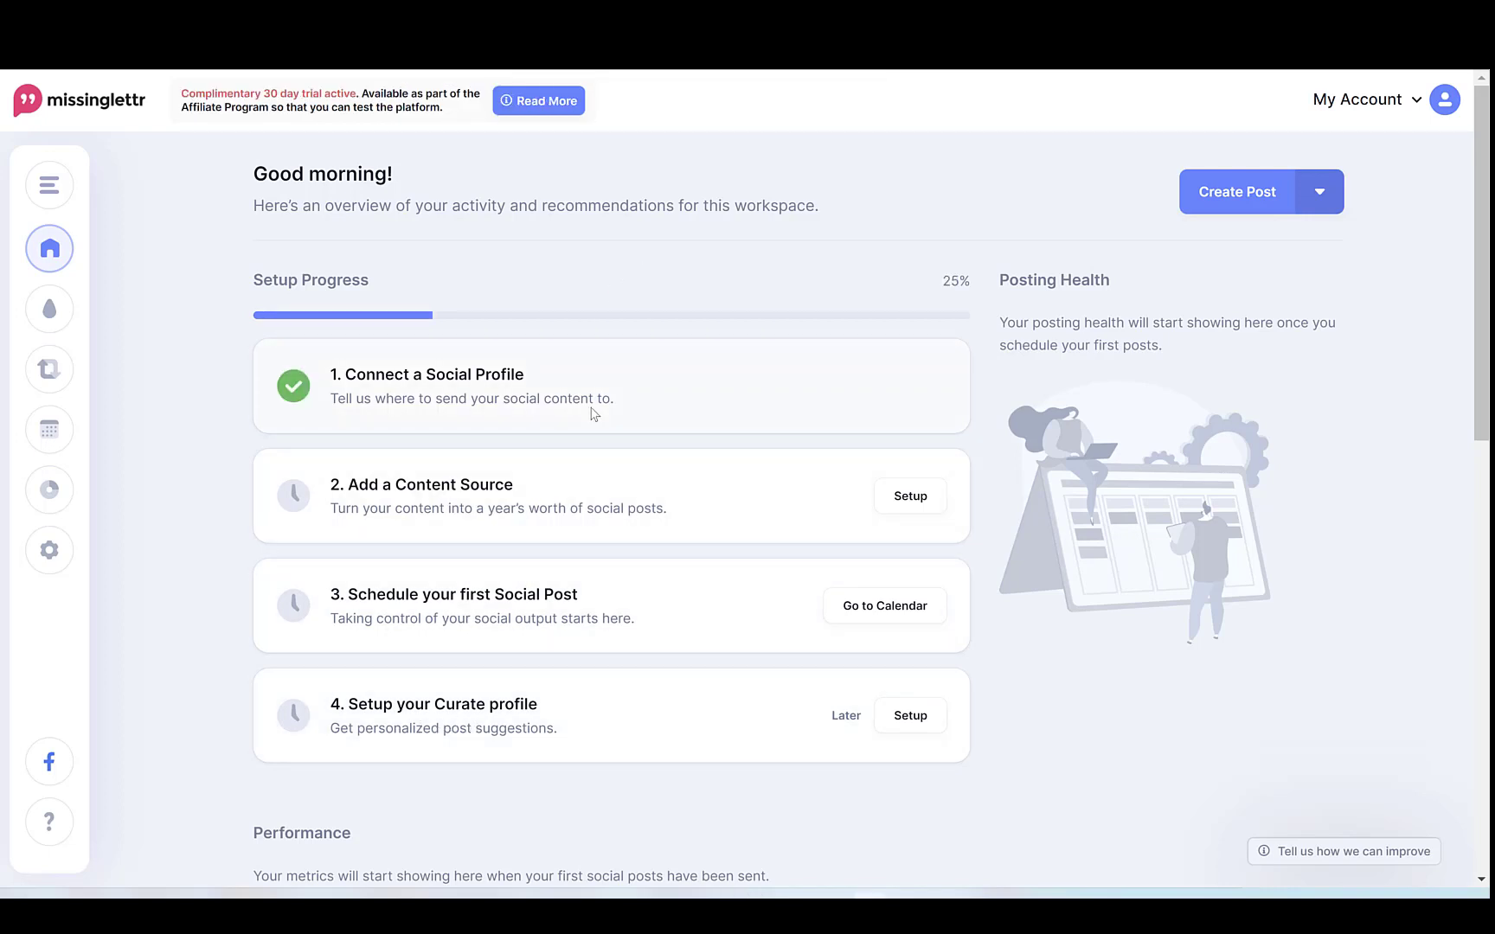
mouse_move(602, 392)
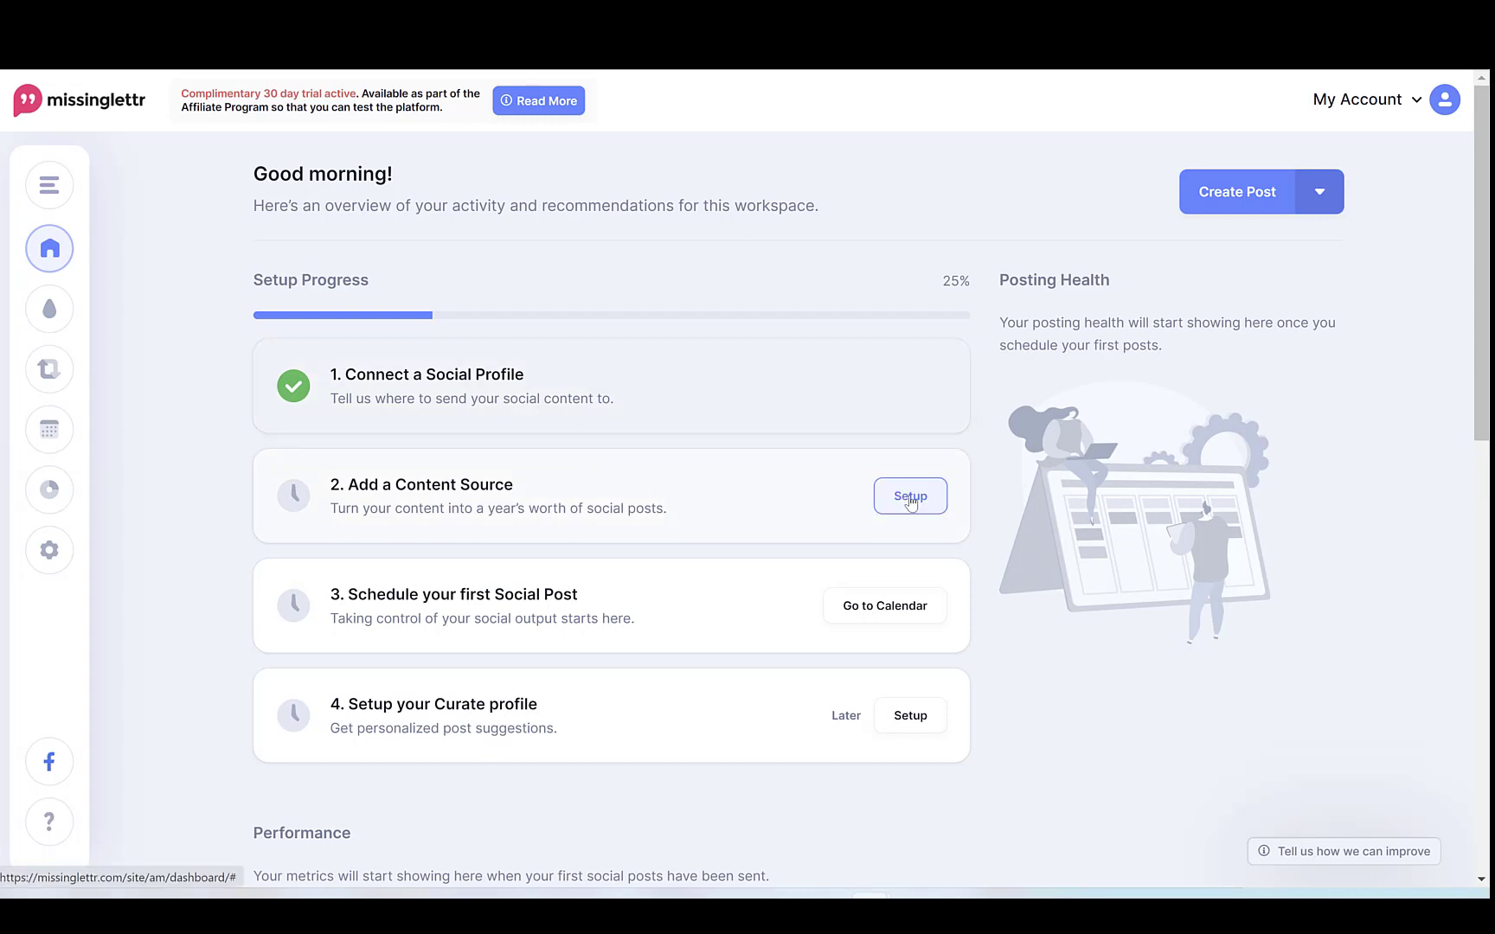
- Add the blog URL as an RSS Feed content source and dismiss the validated message
left_click(908, 497)
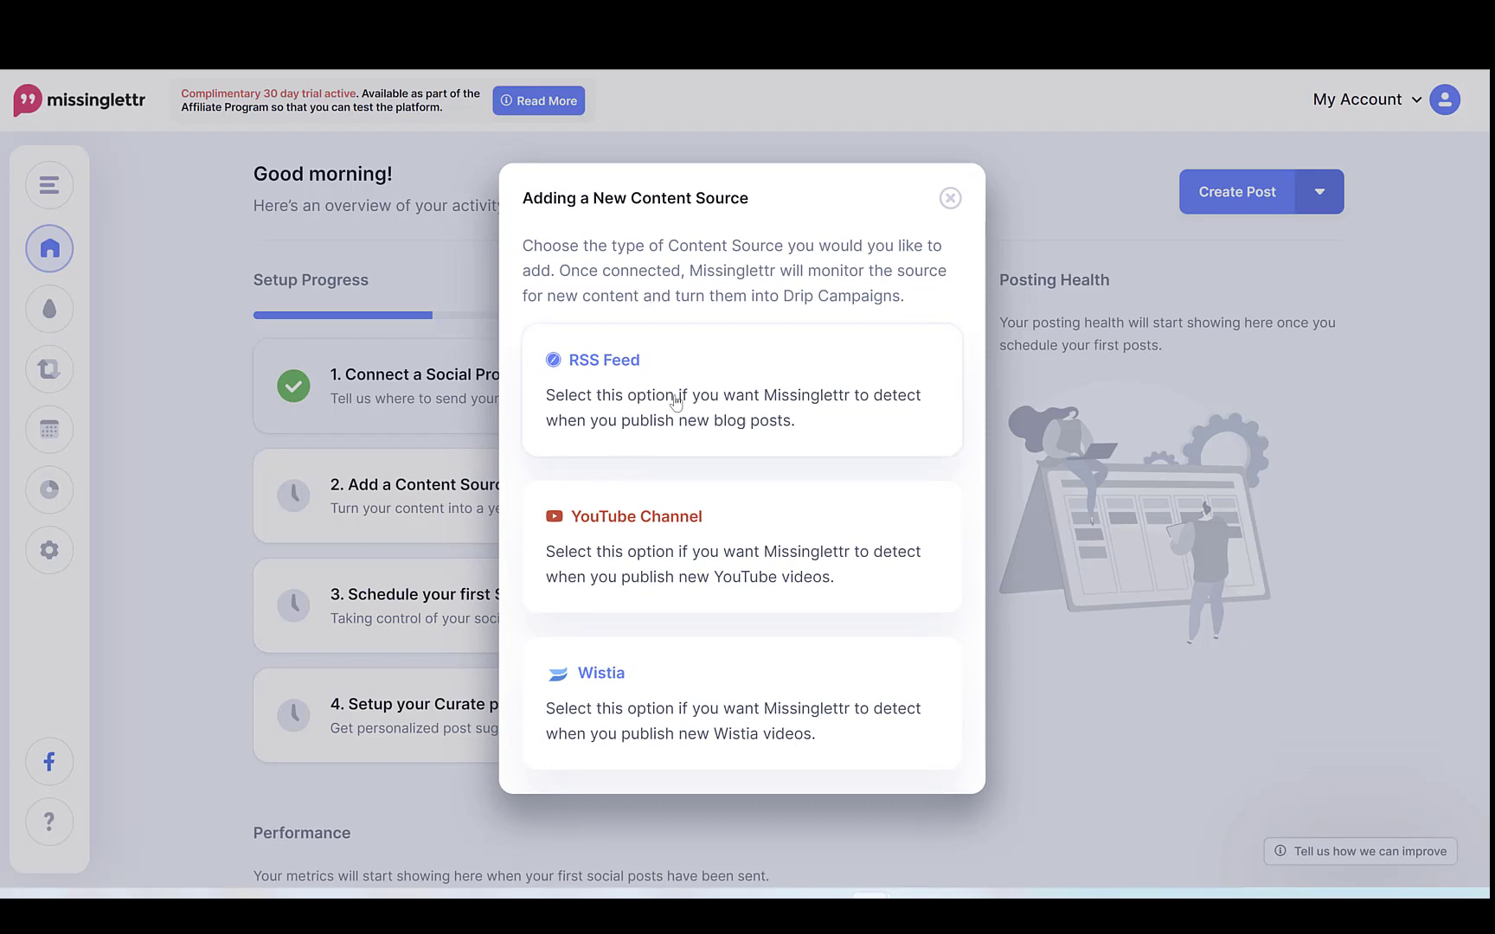
mouse_move(783, 550)
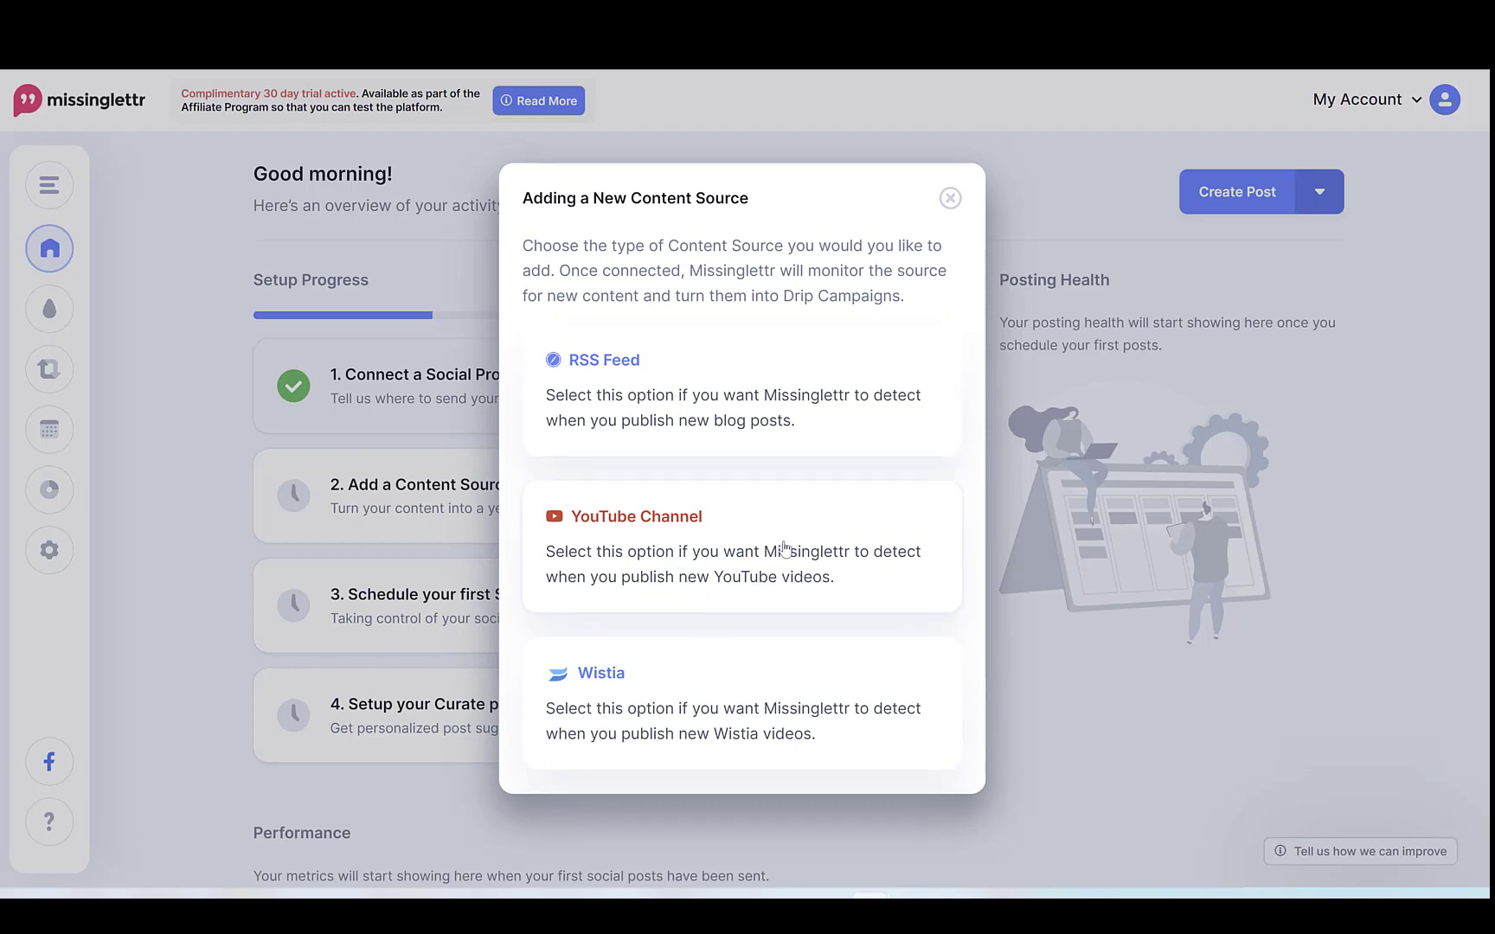
mouse_move(786, 665)
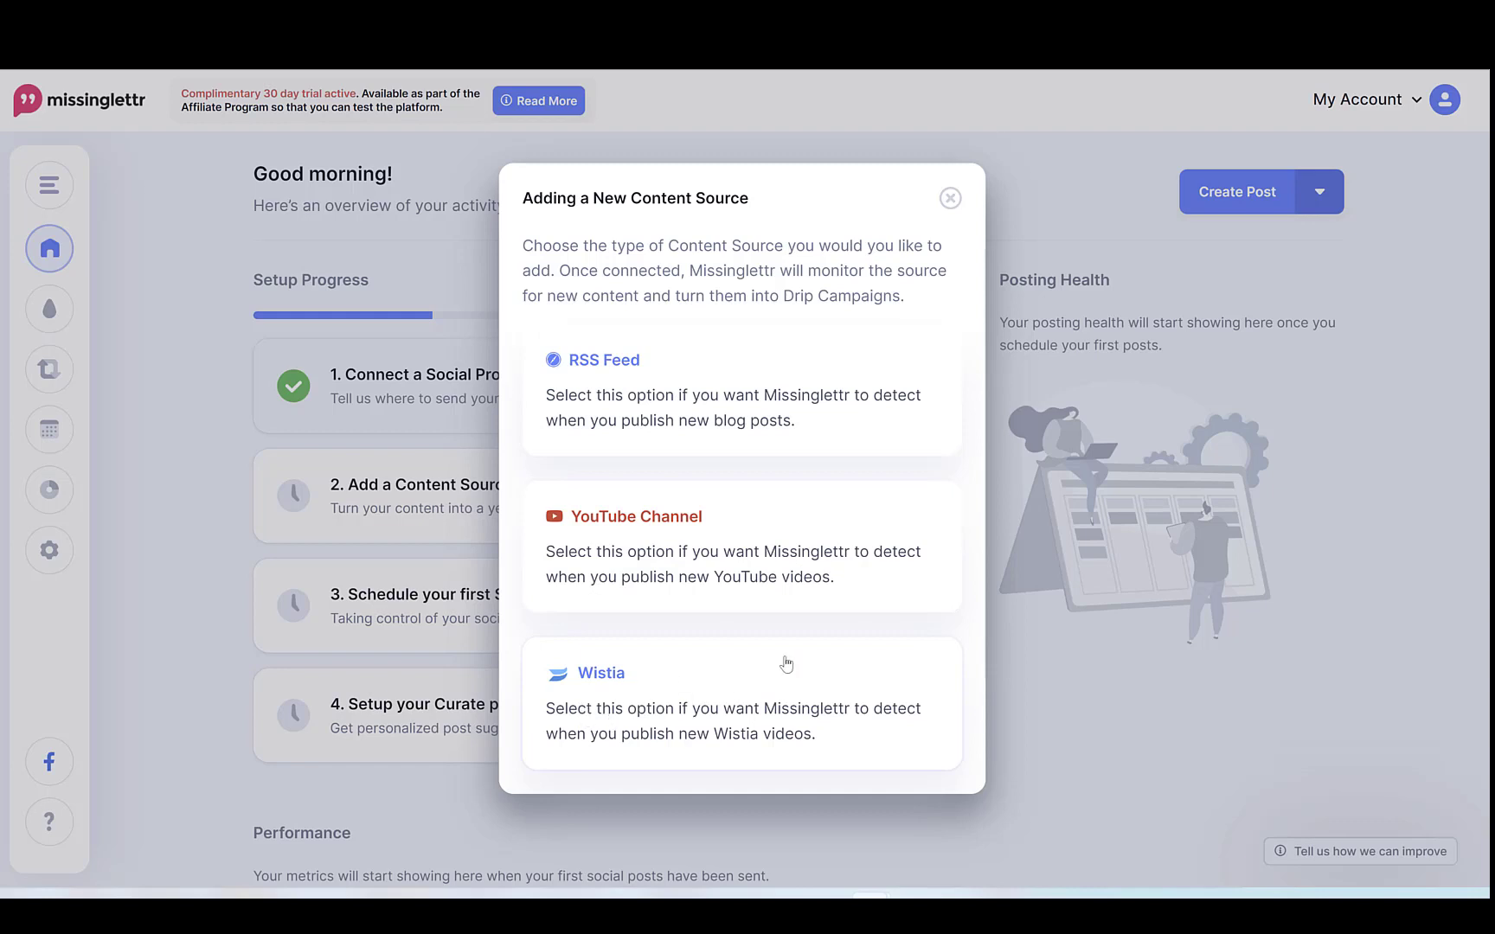
mouse_move(623, 732)
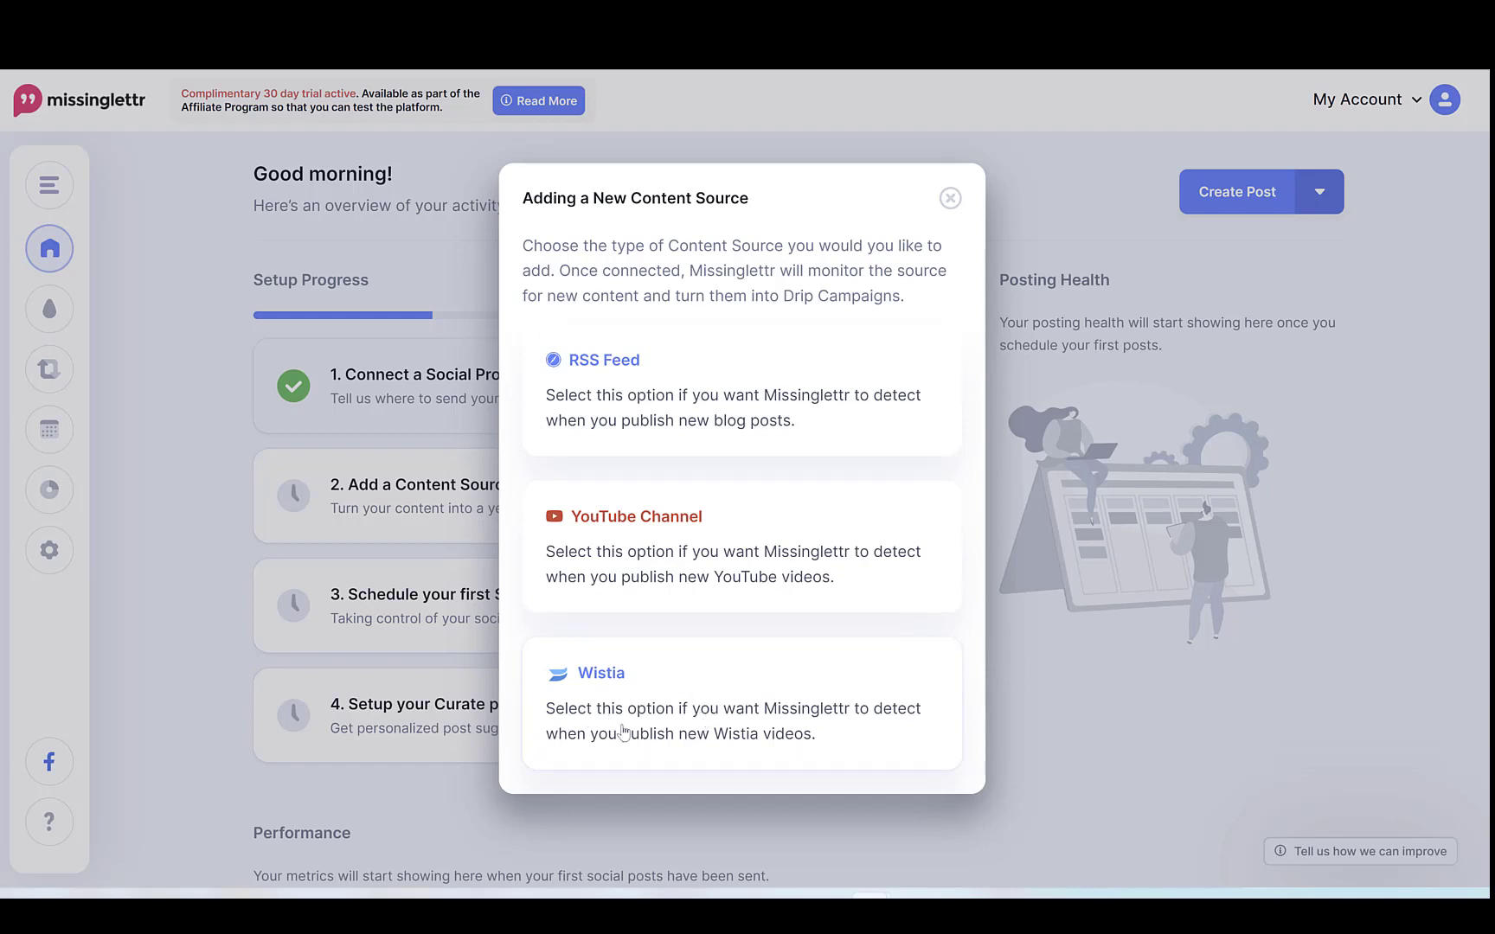
left_click(604, 359)
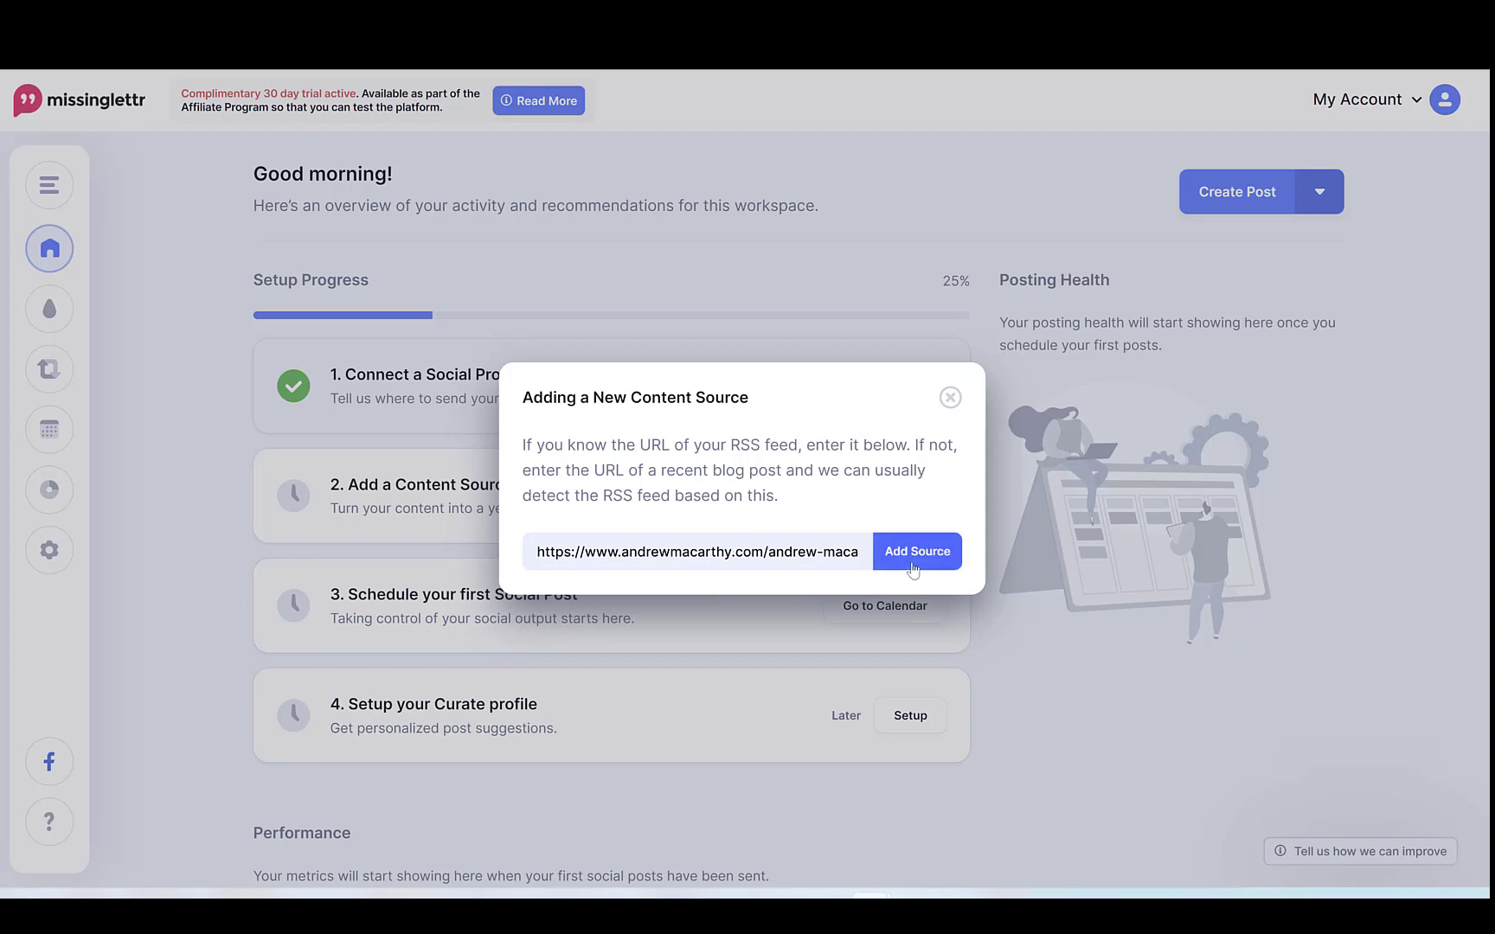
left_click(917, 550)
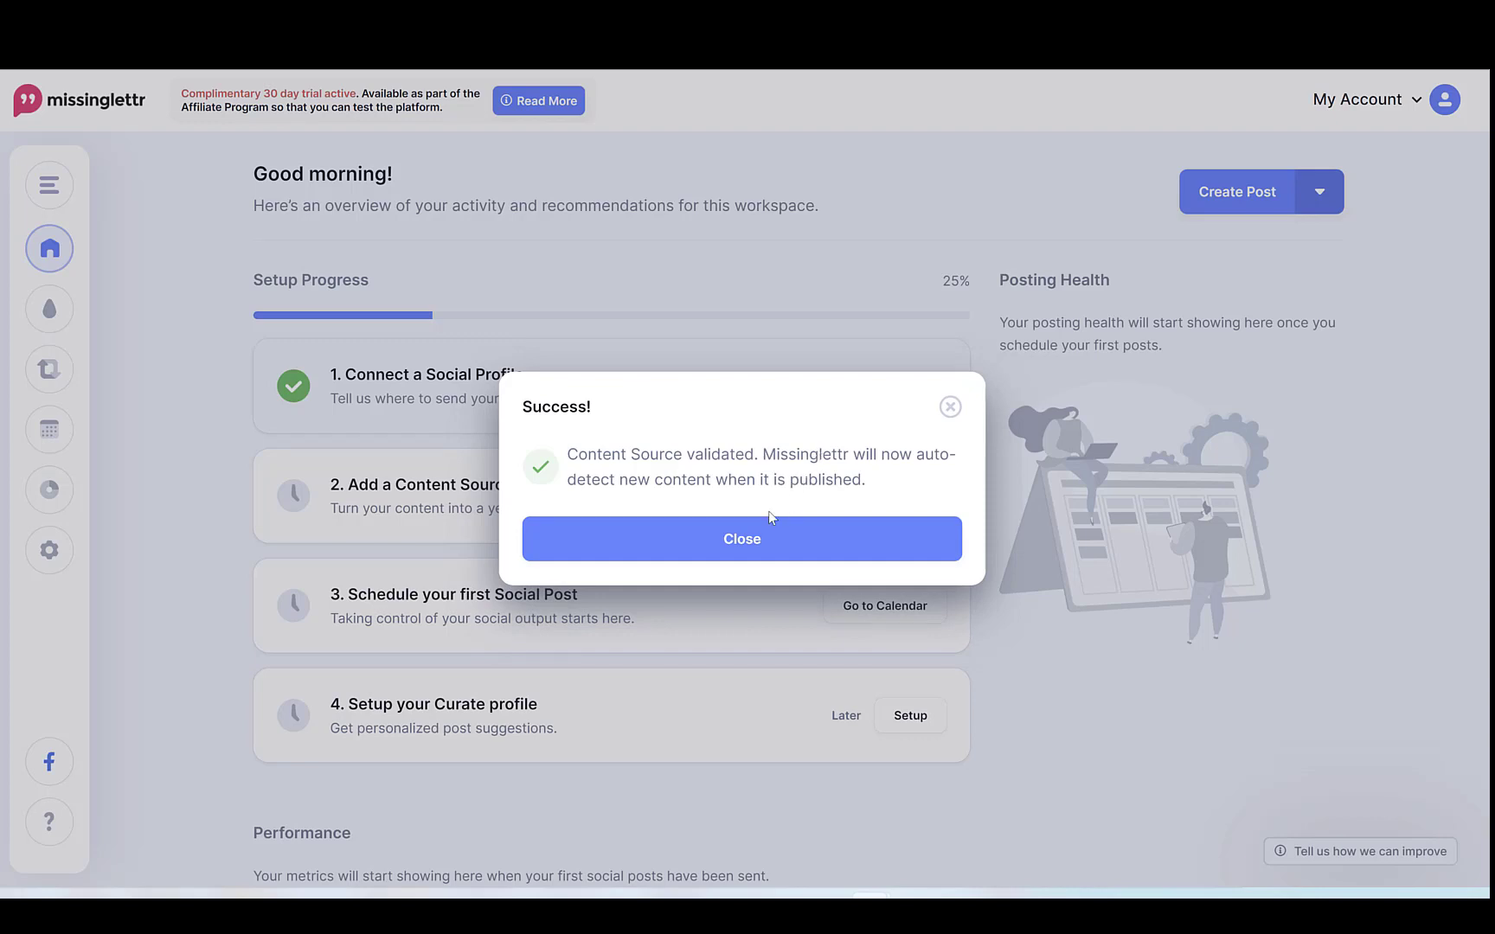
left_click(741, 538)
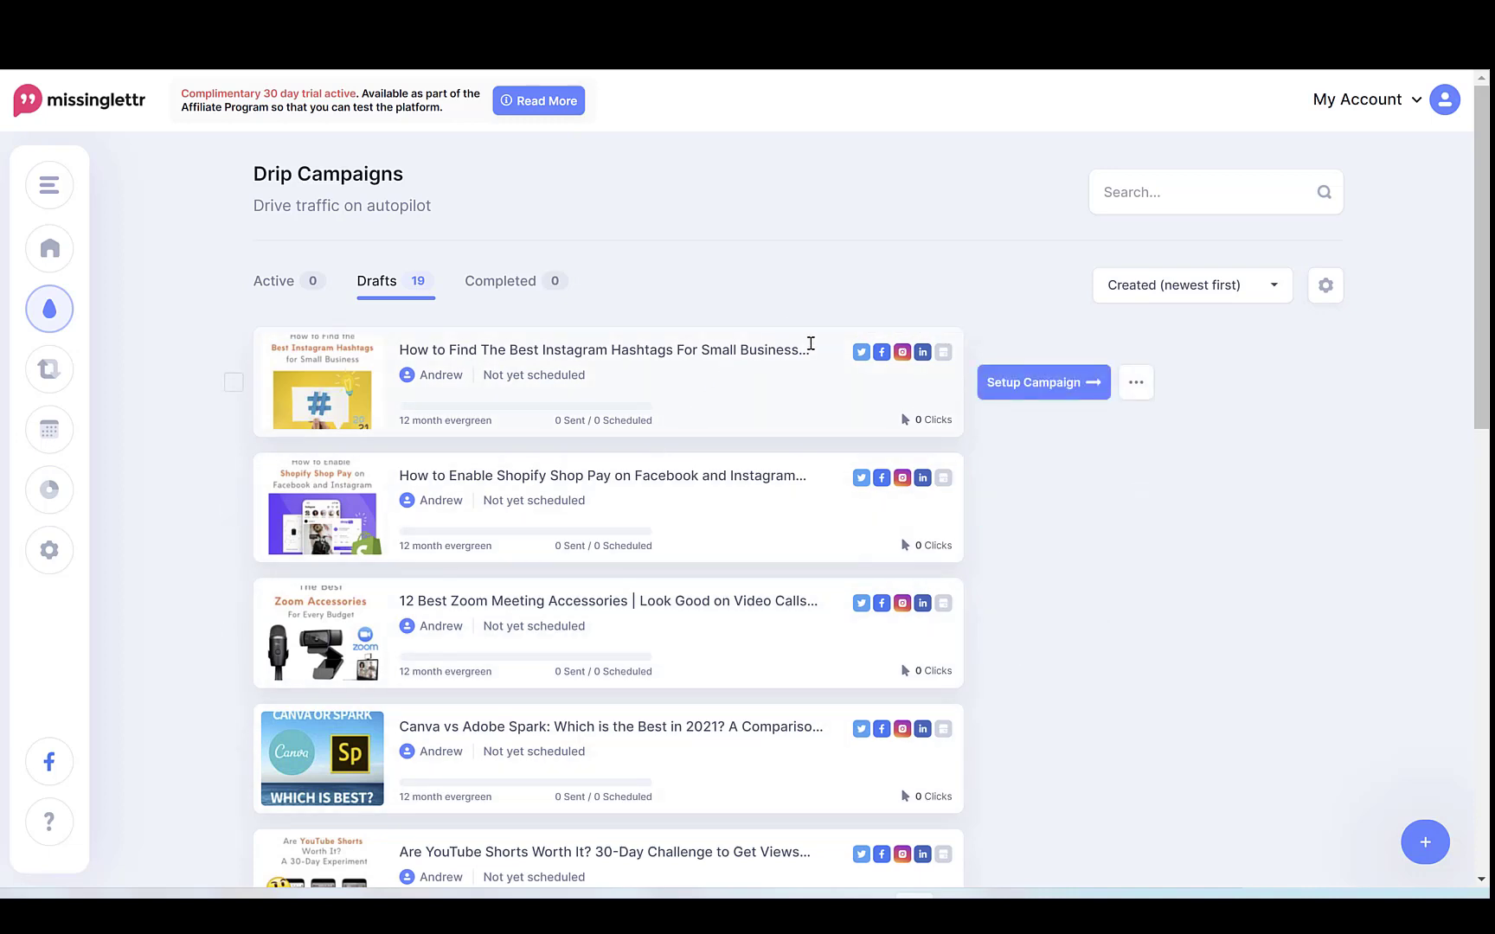
mouse_move(1043, 387)
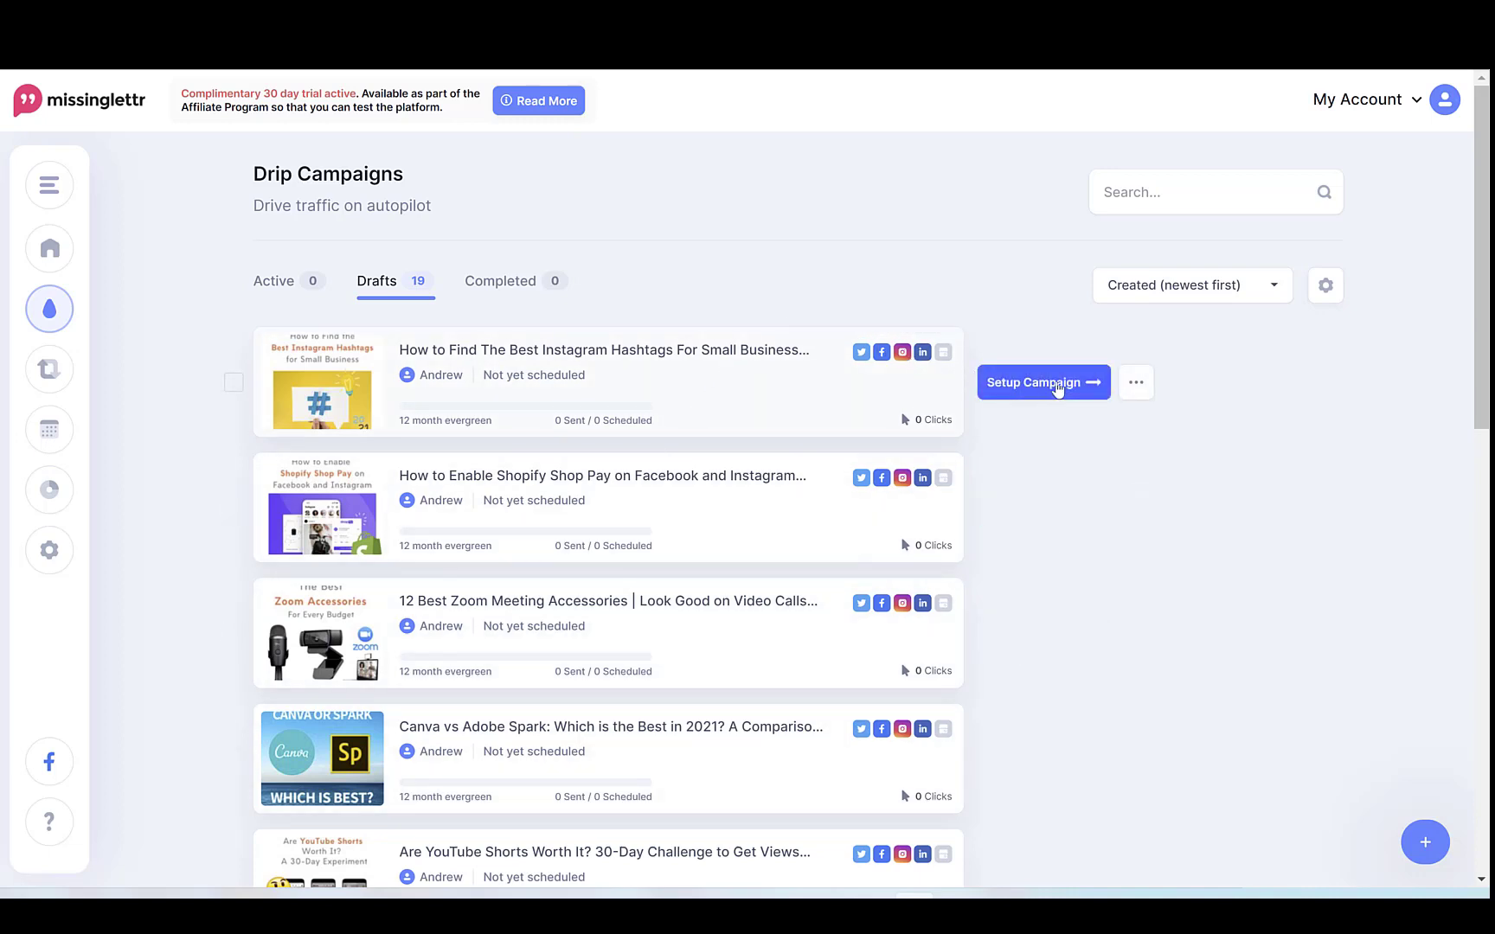
- Set up the Instagram hashtags draft campaign and switch its schedule to '2 week blast'
left_click(1037, 383)
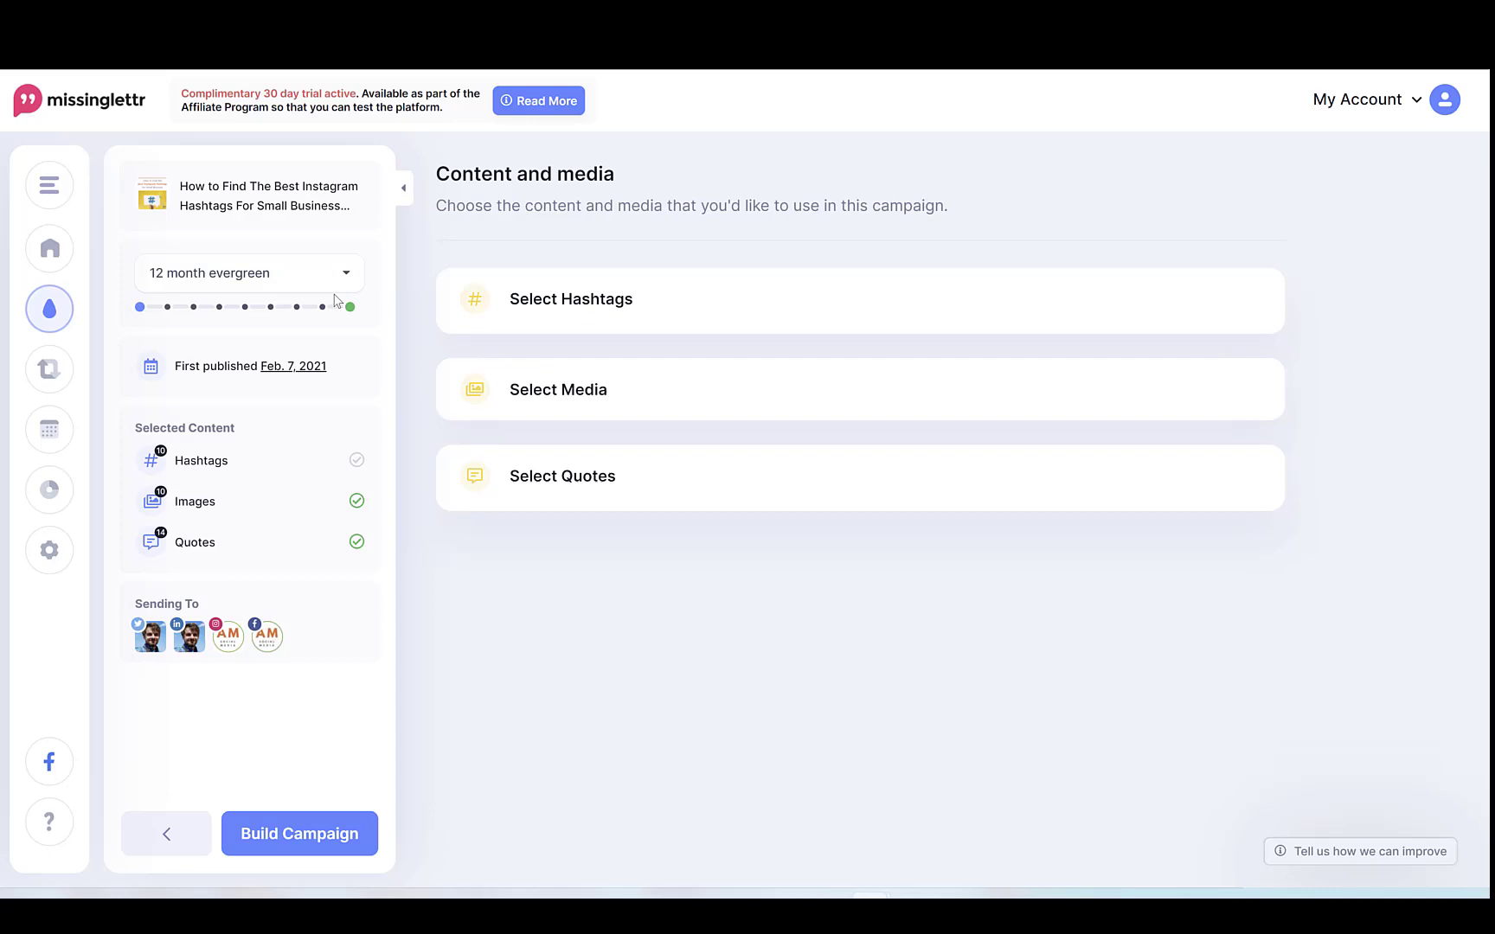
left_click(249, 273)
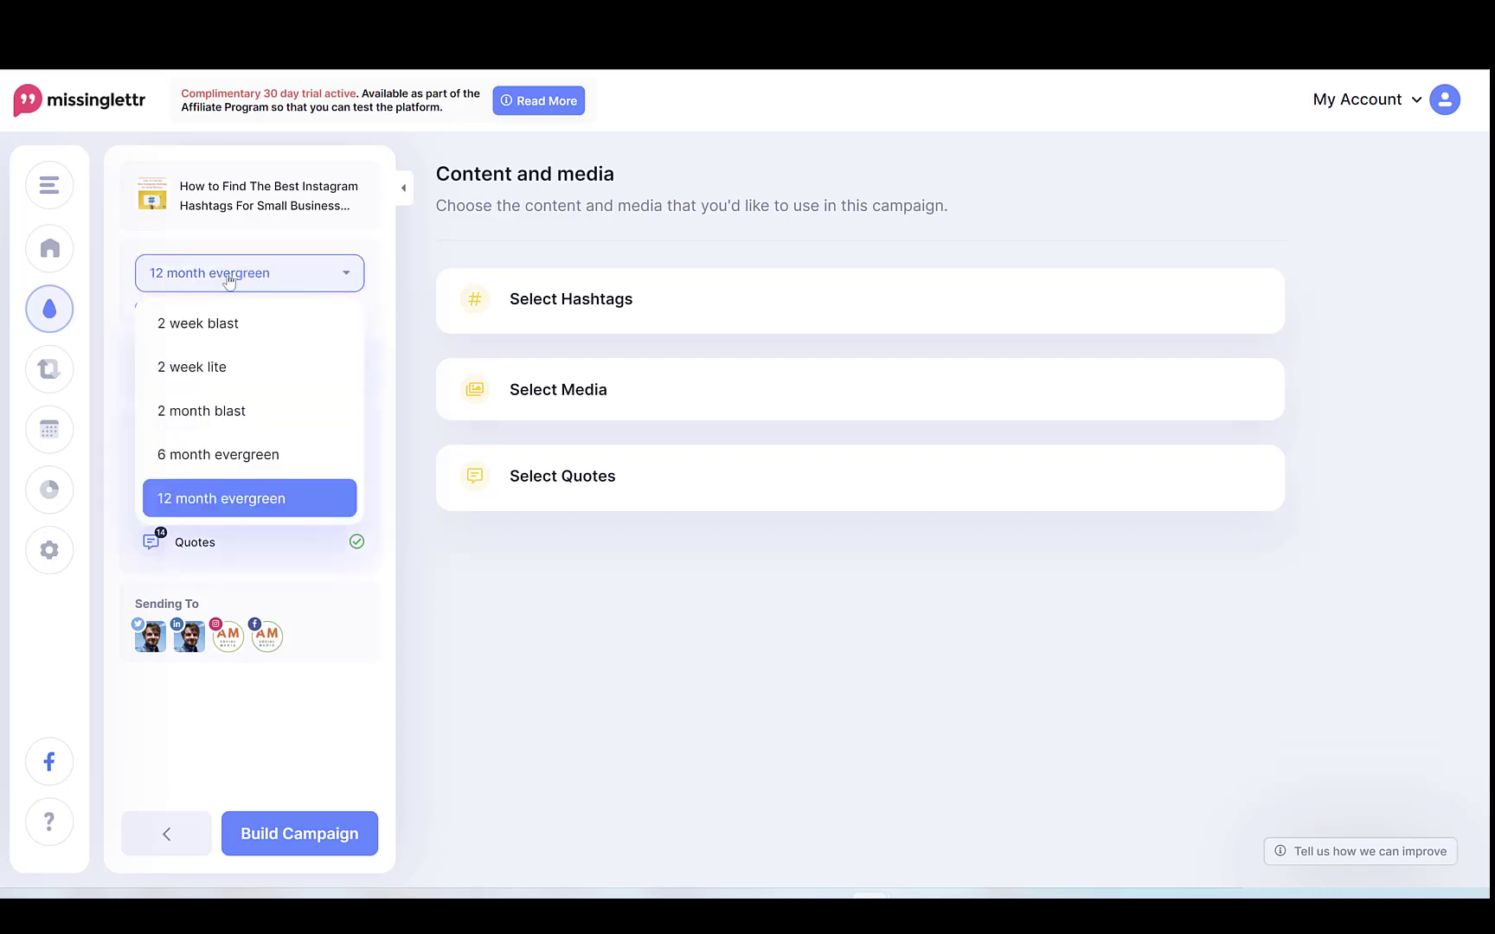
mouse_move(233, 372)
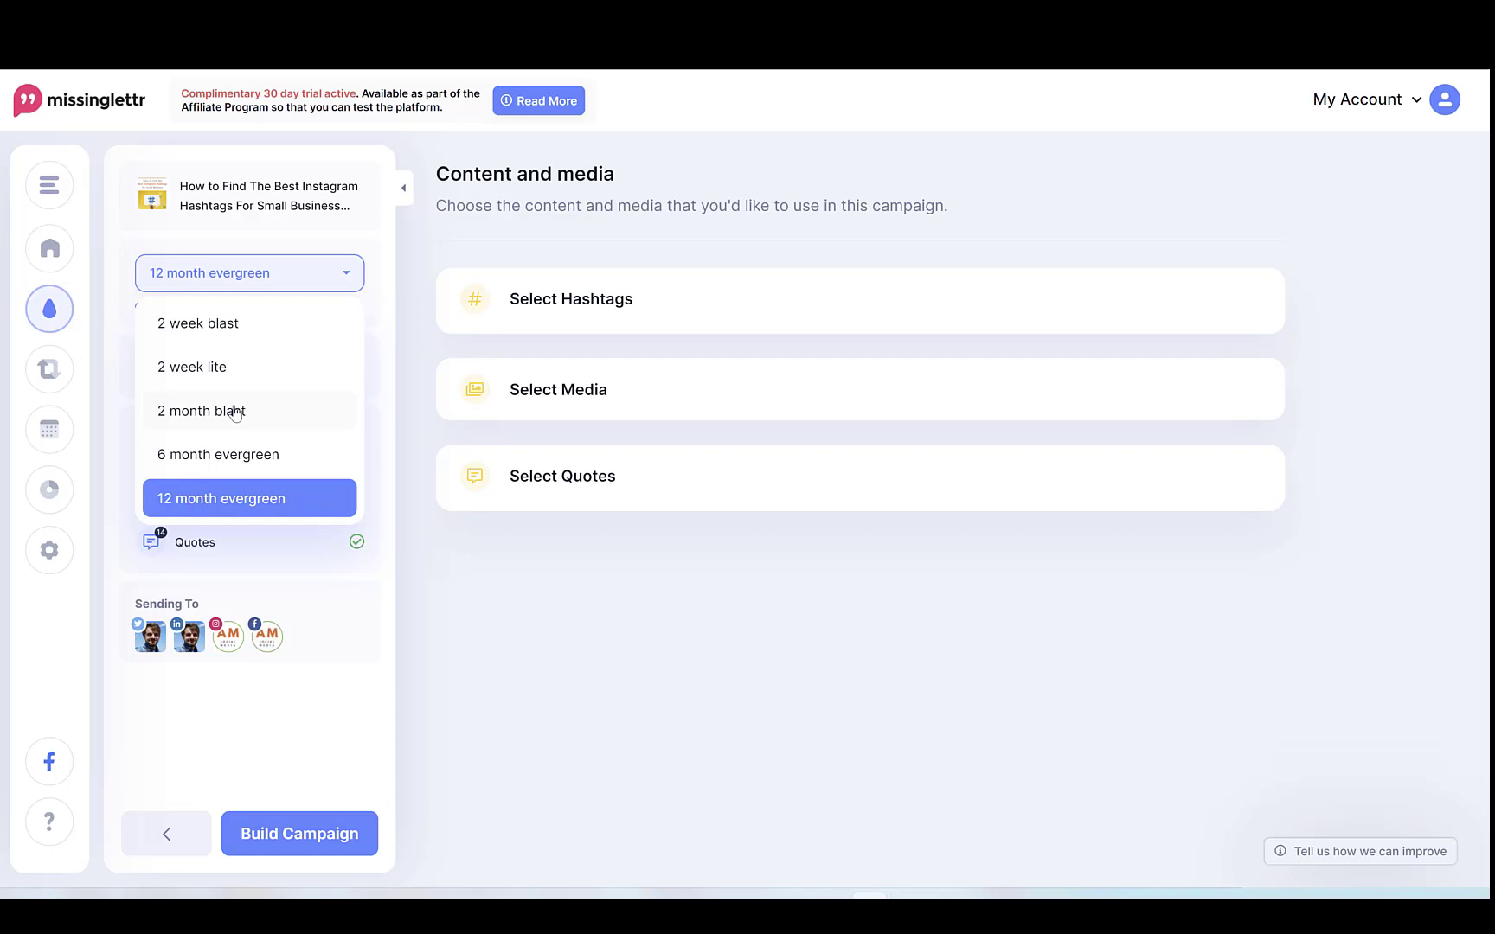
mouse_move(239, 467)
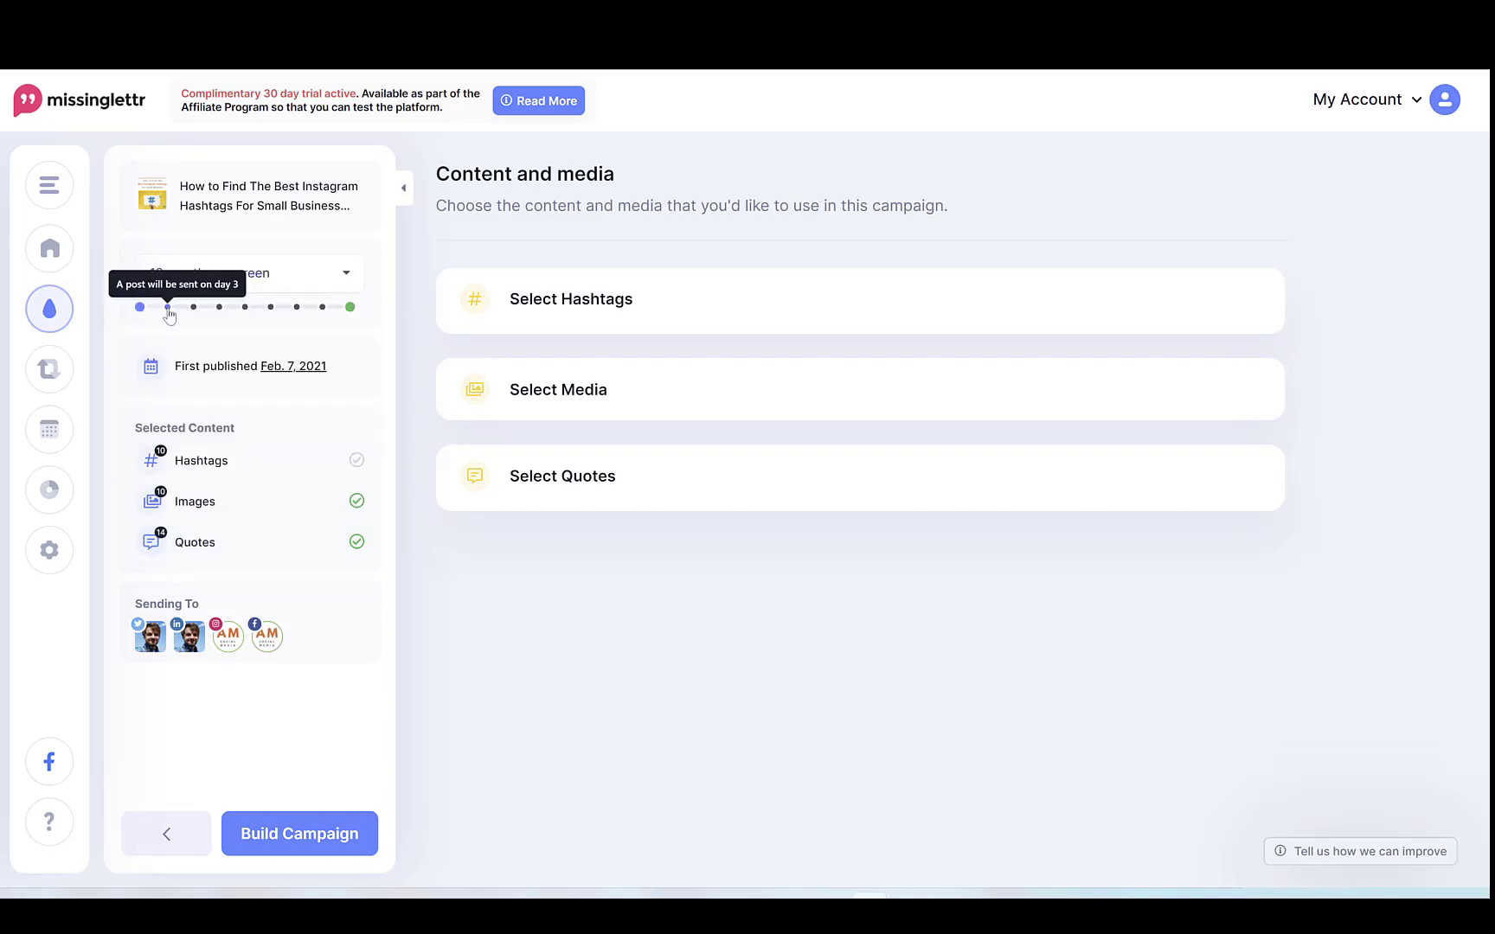
mouse_move(192, 311)
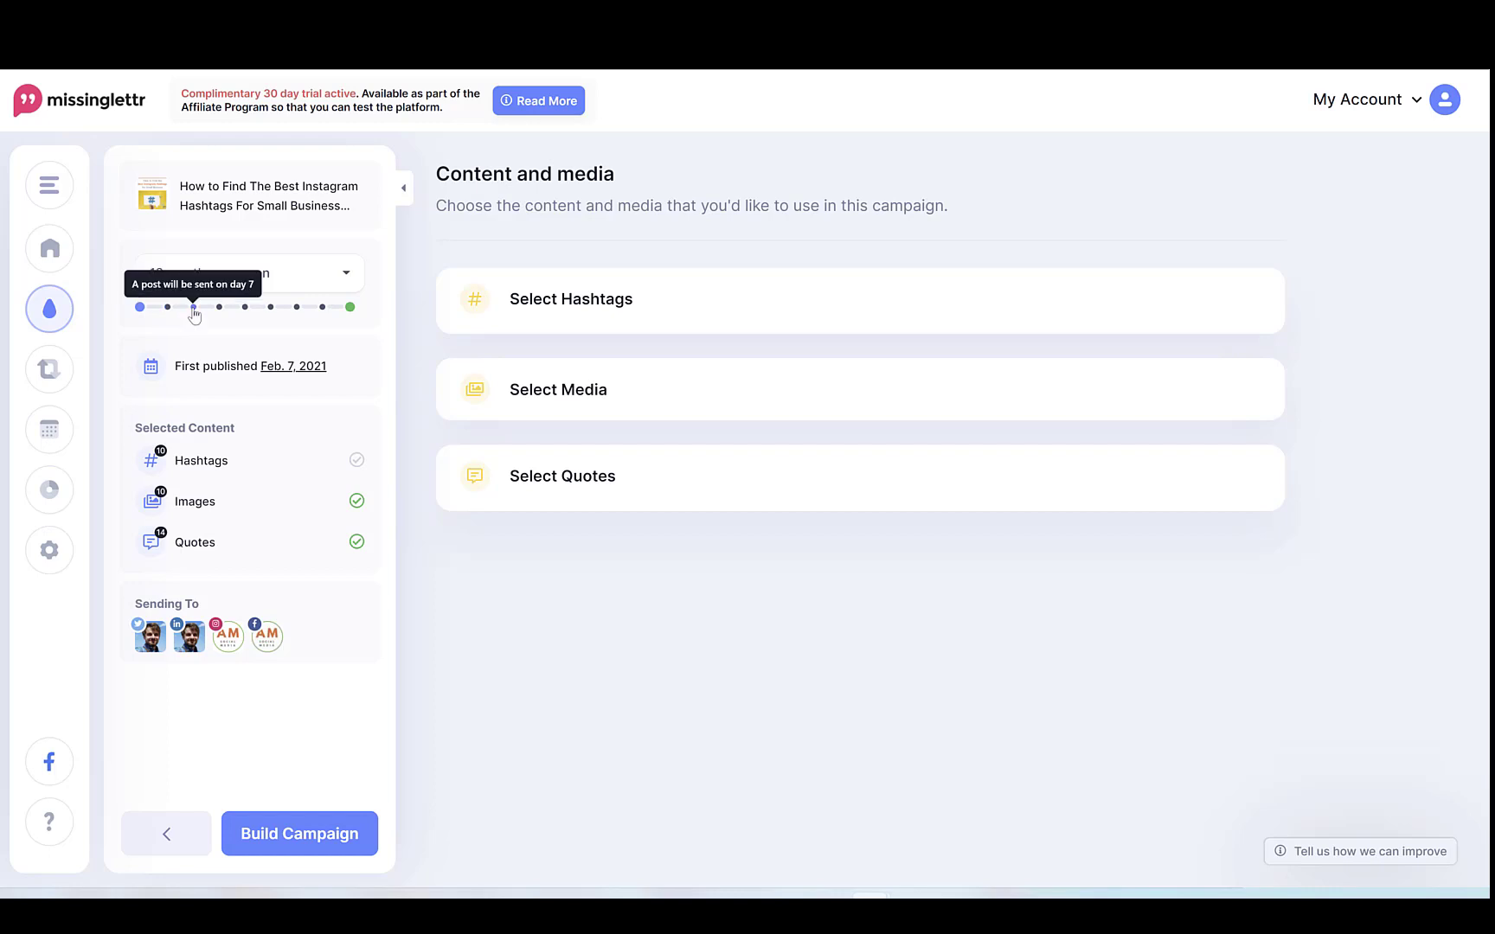
mouse_move(244, 306)
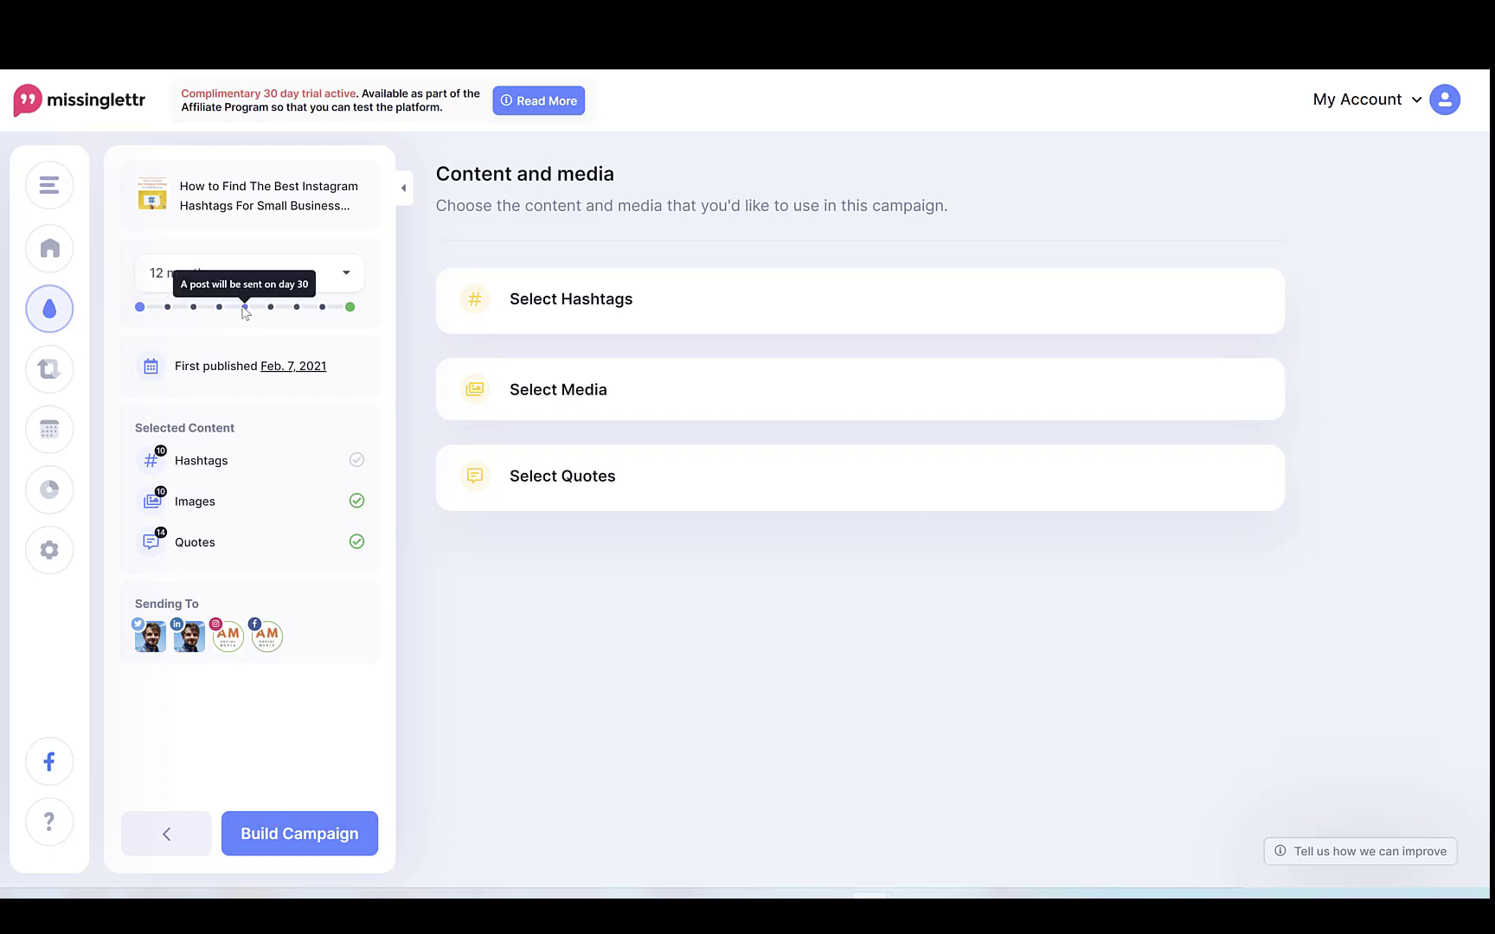
mouse_move(301, 306)
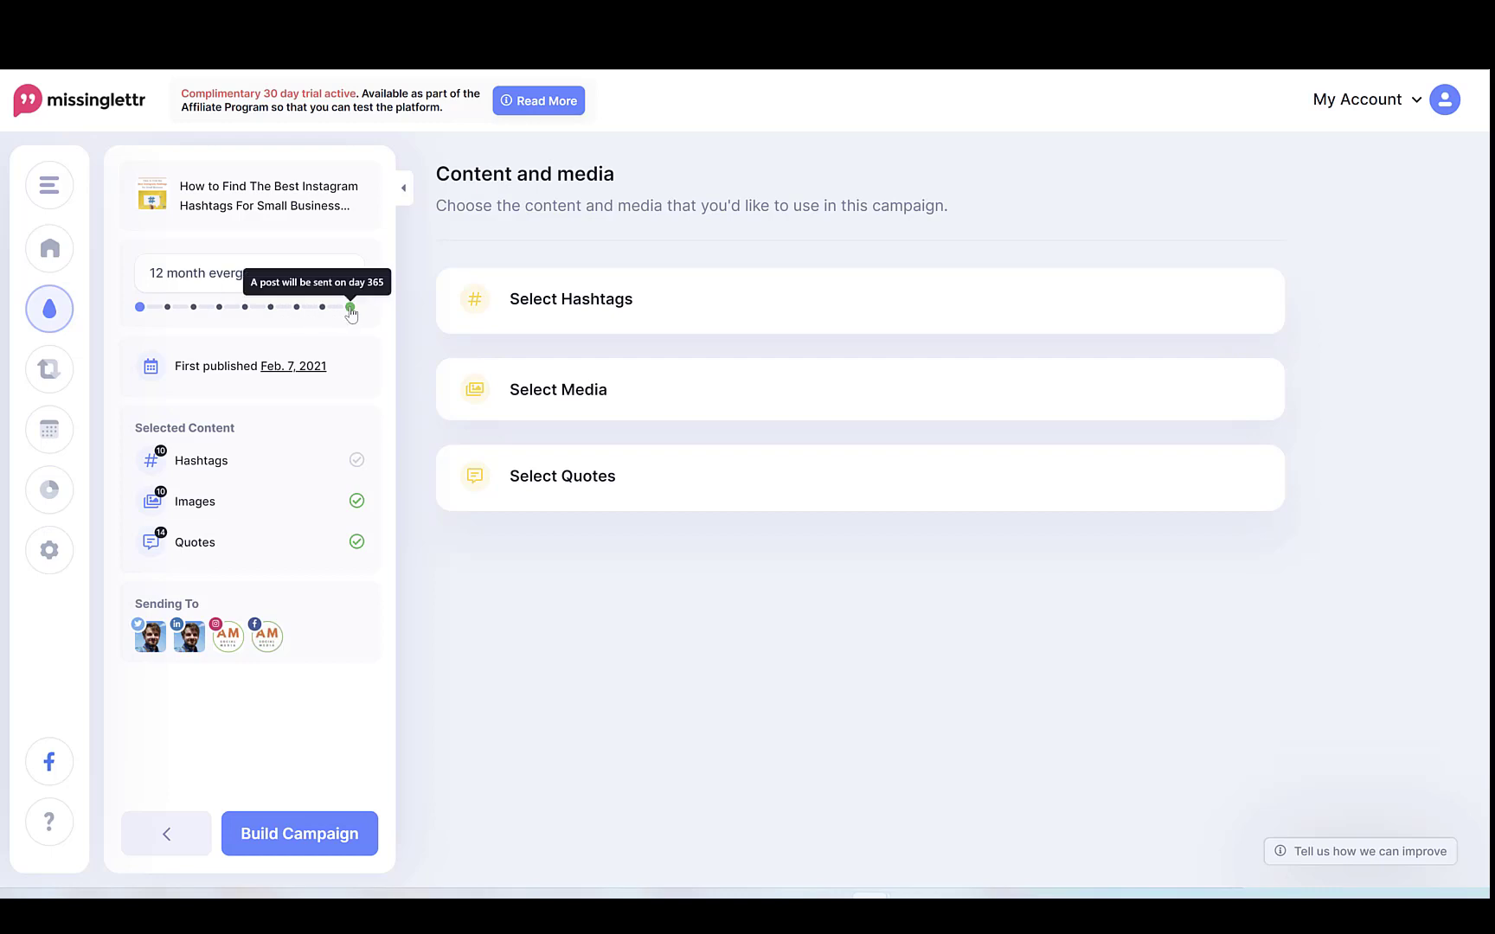
mouse_move(169, 310)
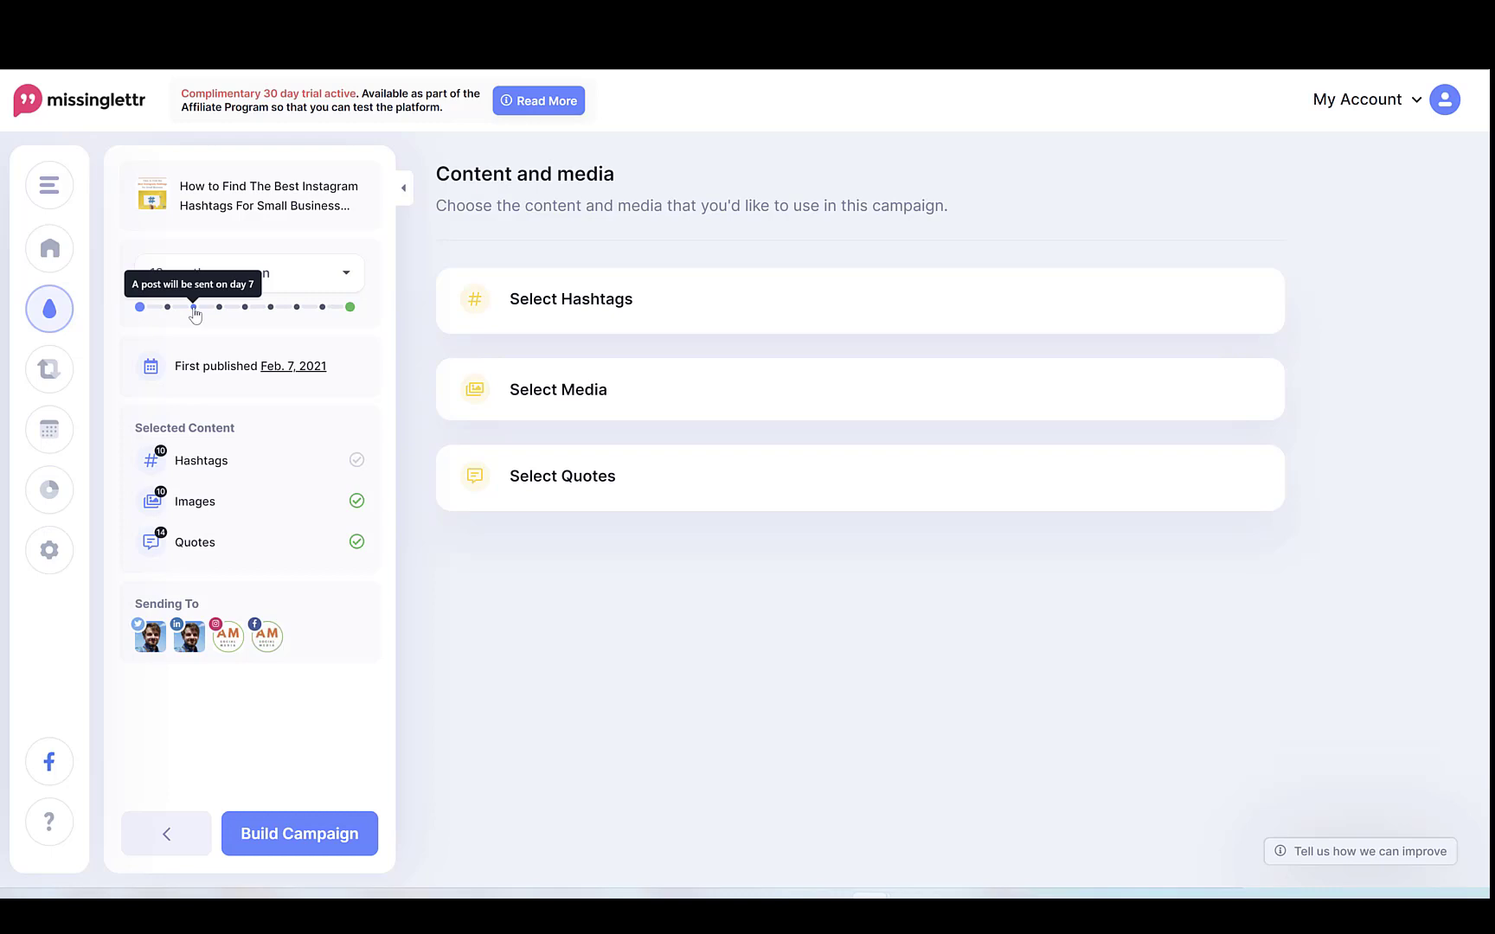
mouse_move(219, 308)
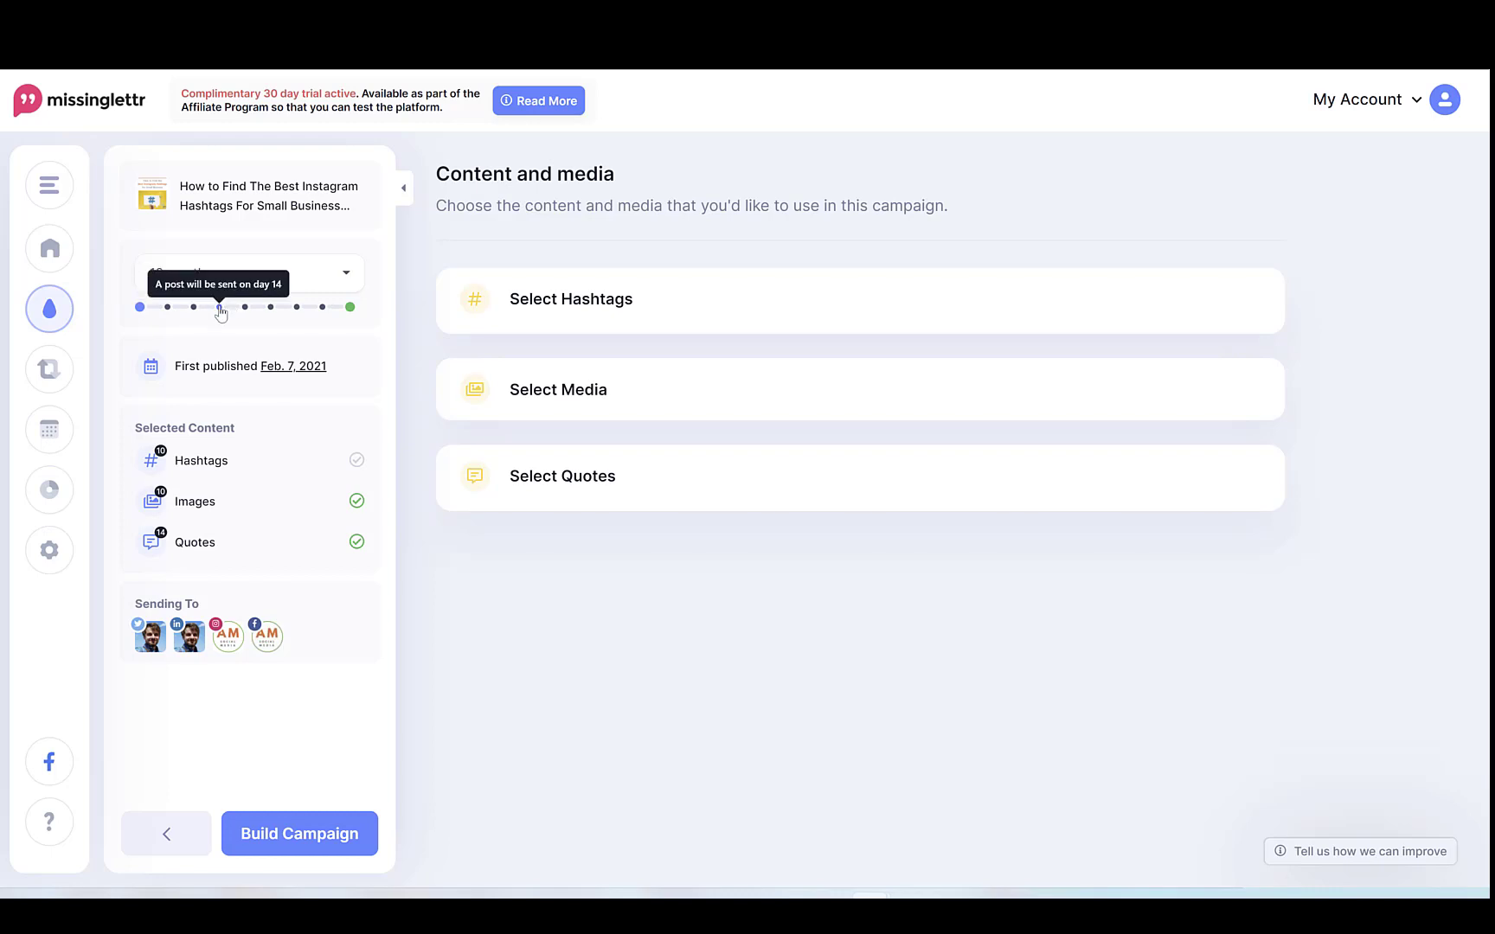
mouse_move(282, 347)
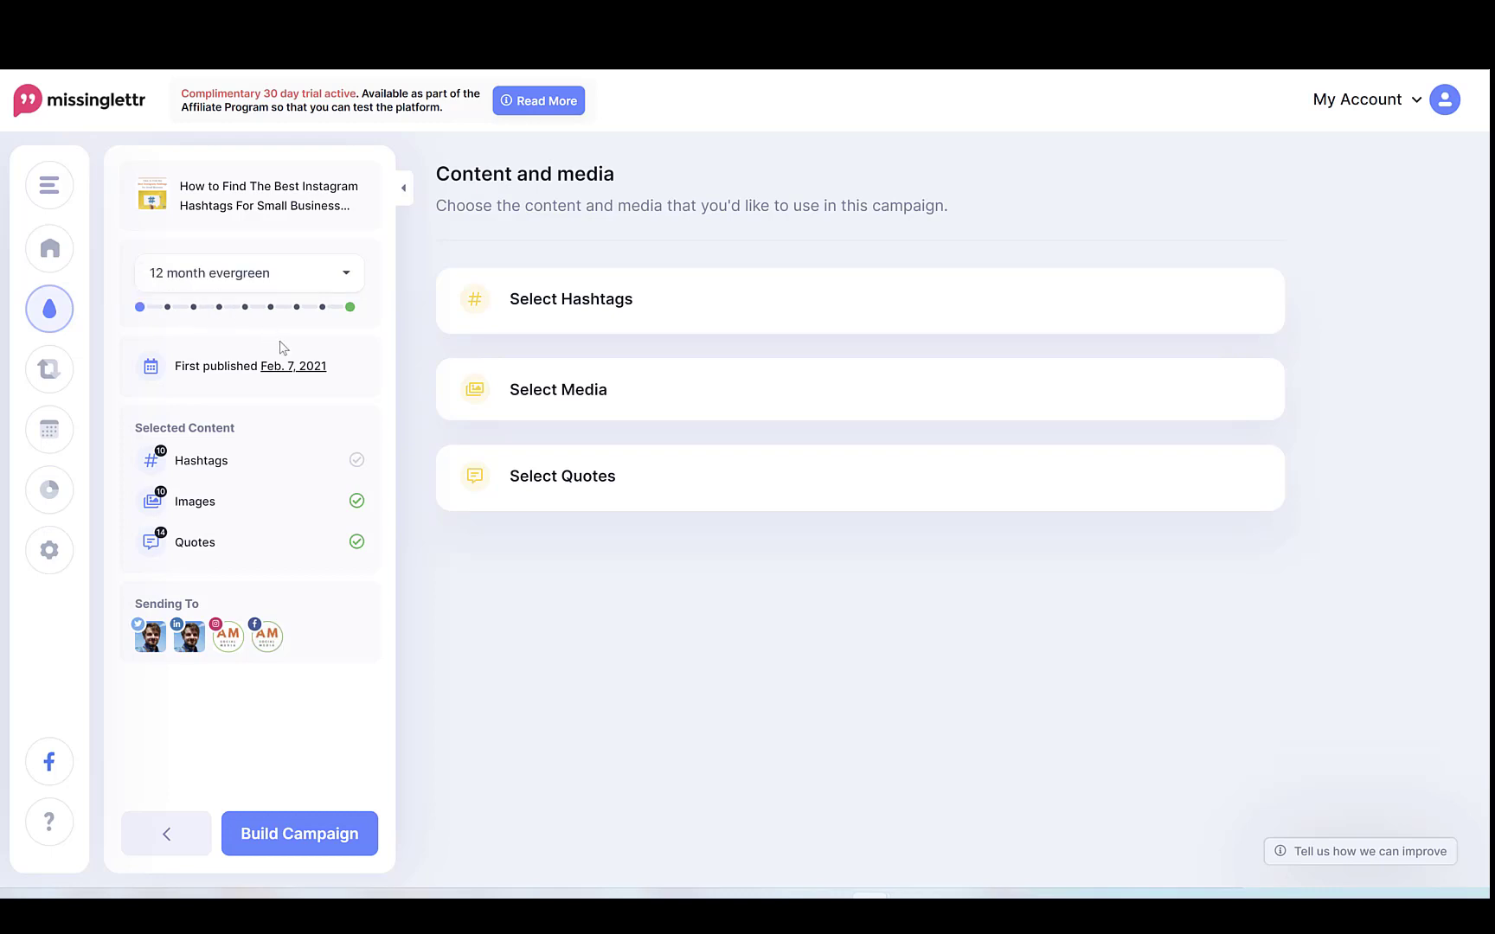
left_click(250, 274)
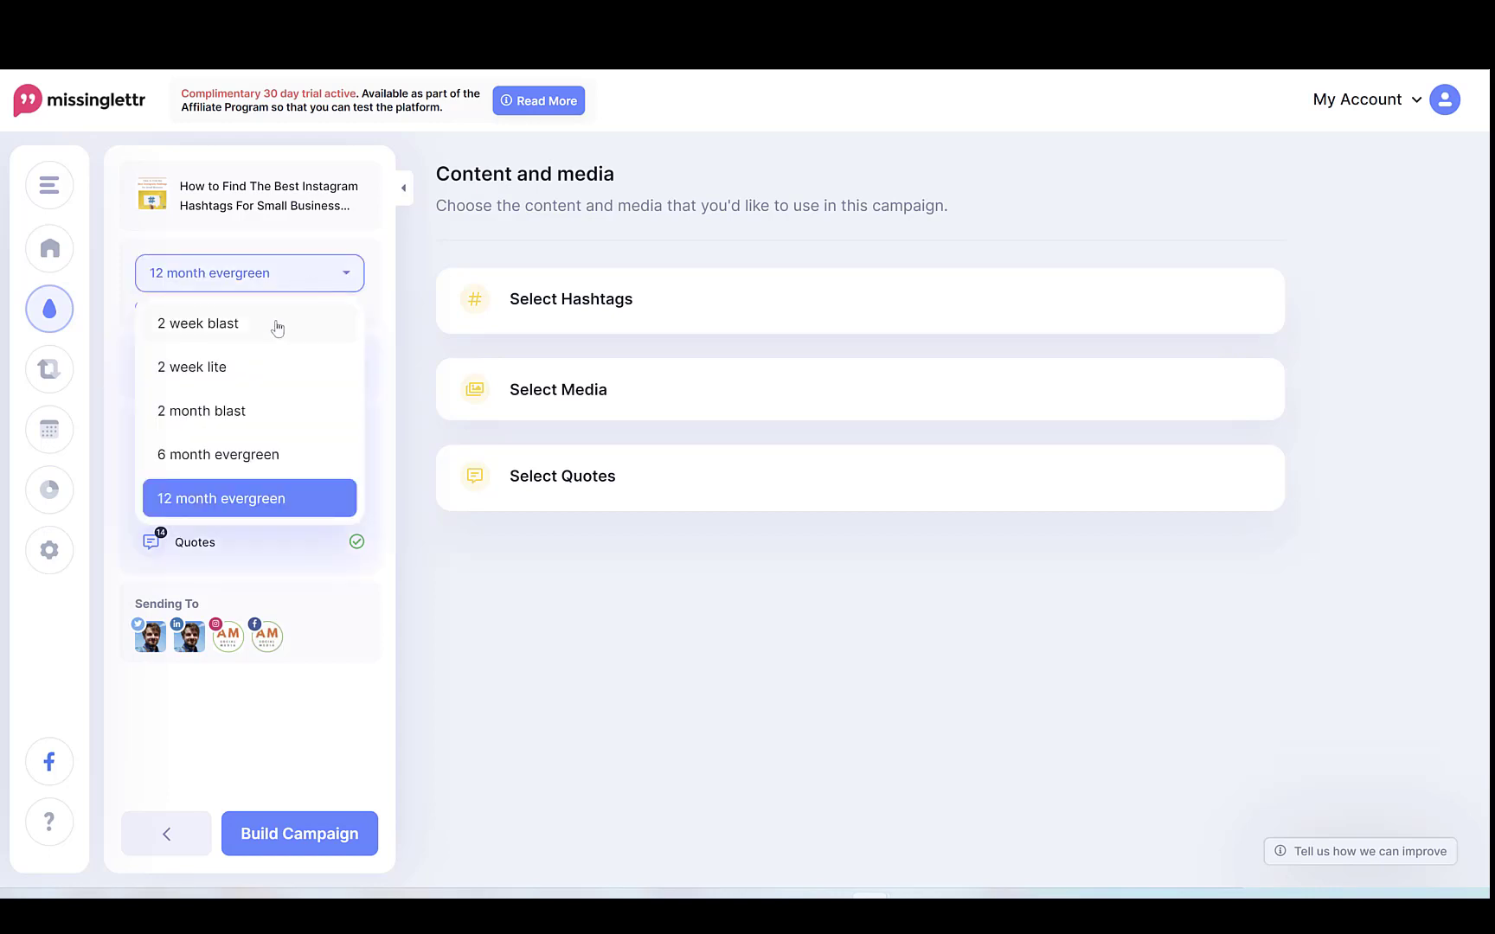
left_click(199, 324)
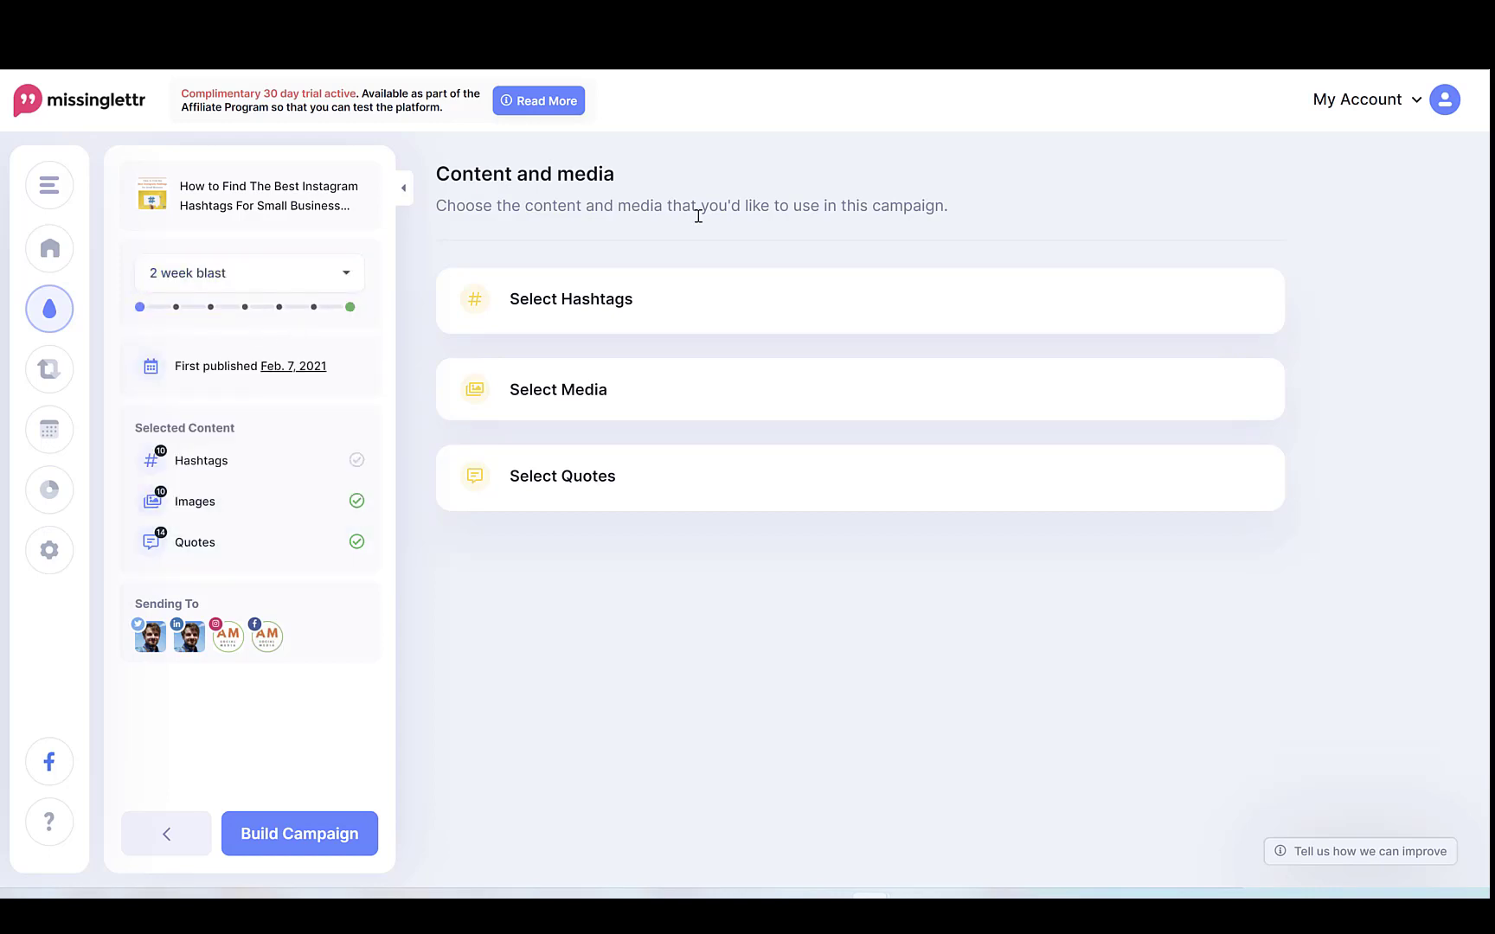
mouse_move(756, 231)
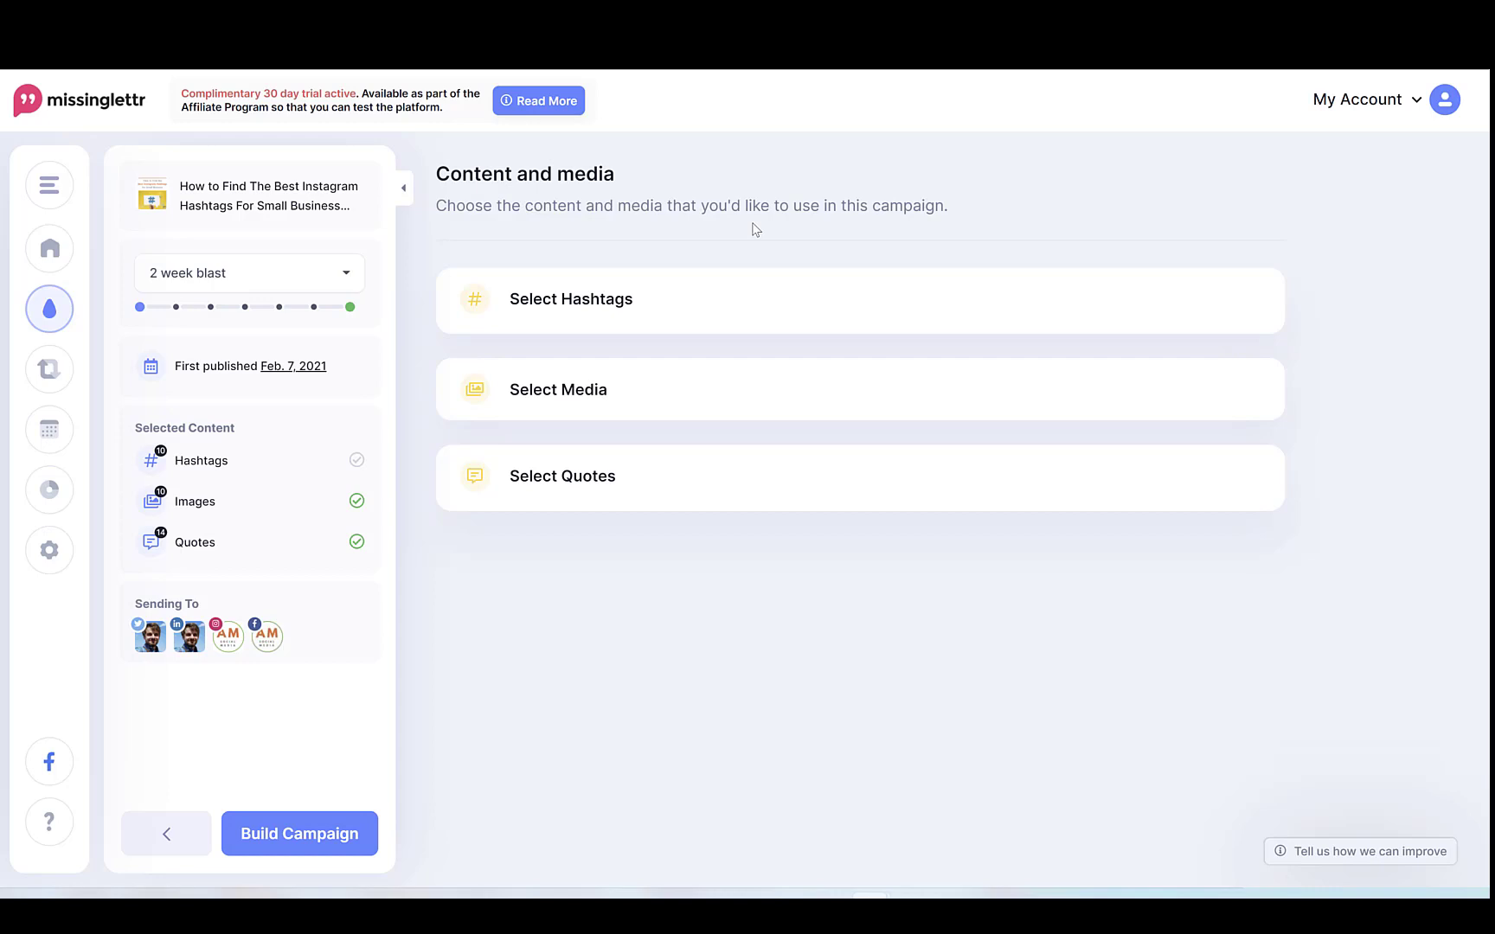
mouse_move(715, 291)
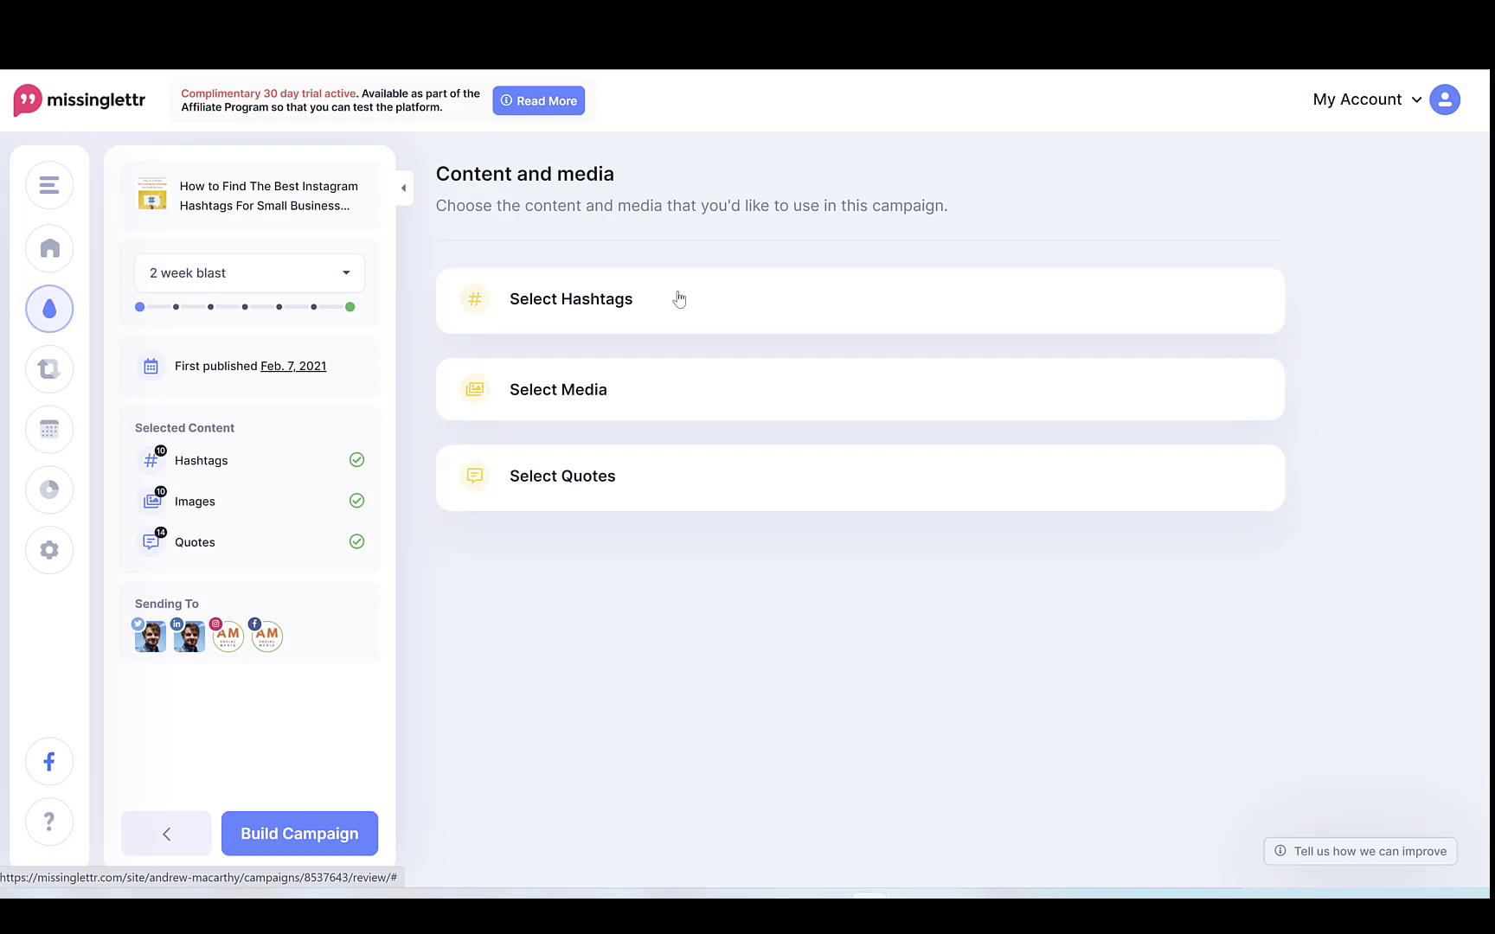
- Expand the Select Hashtags section and scroll through all 10 hashtags
left_click(571, 298)
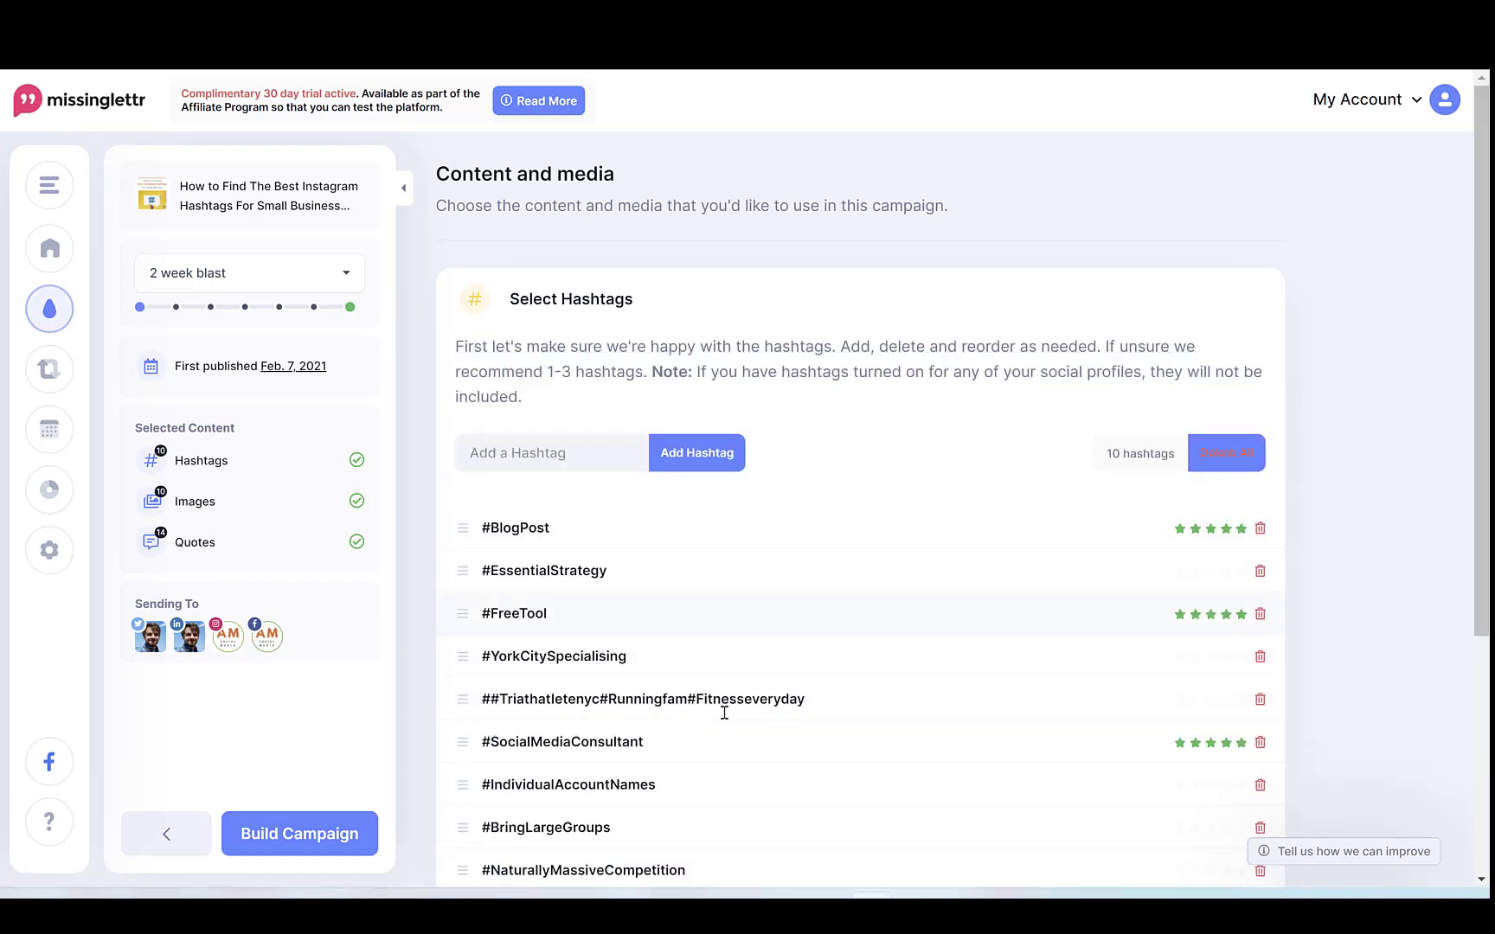
scroll("down", 3)
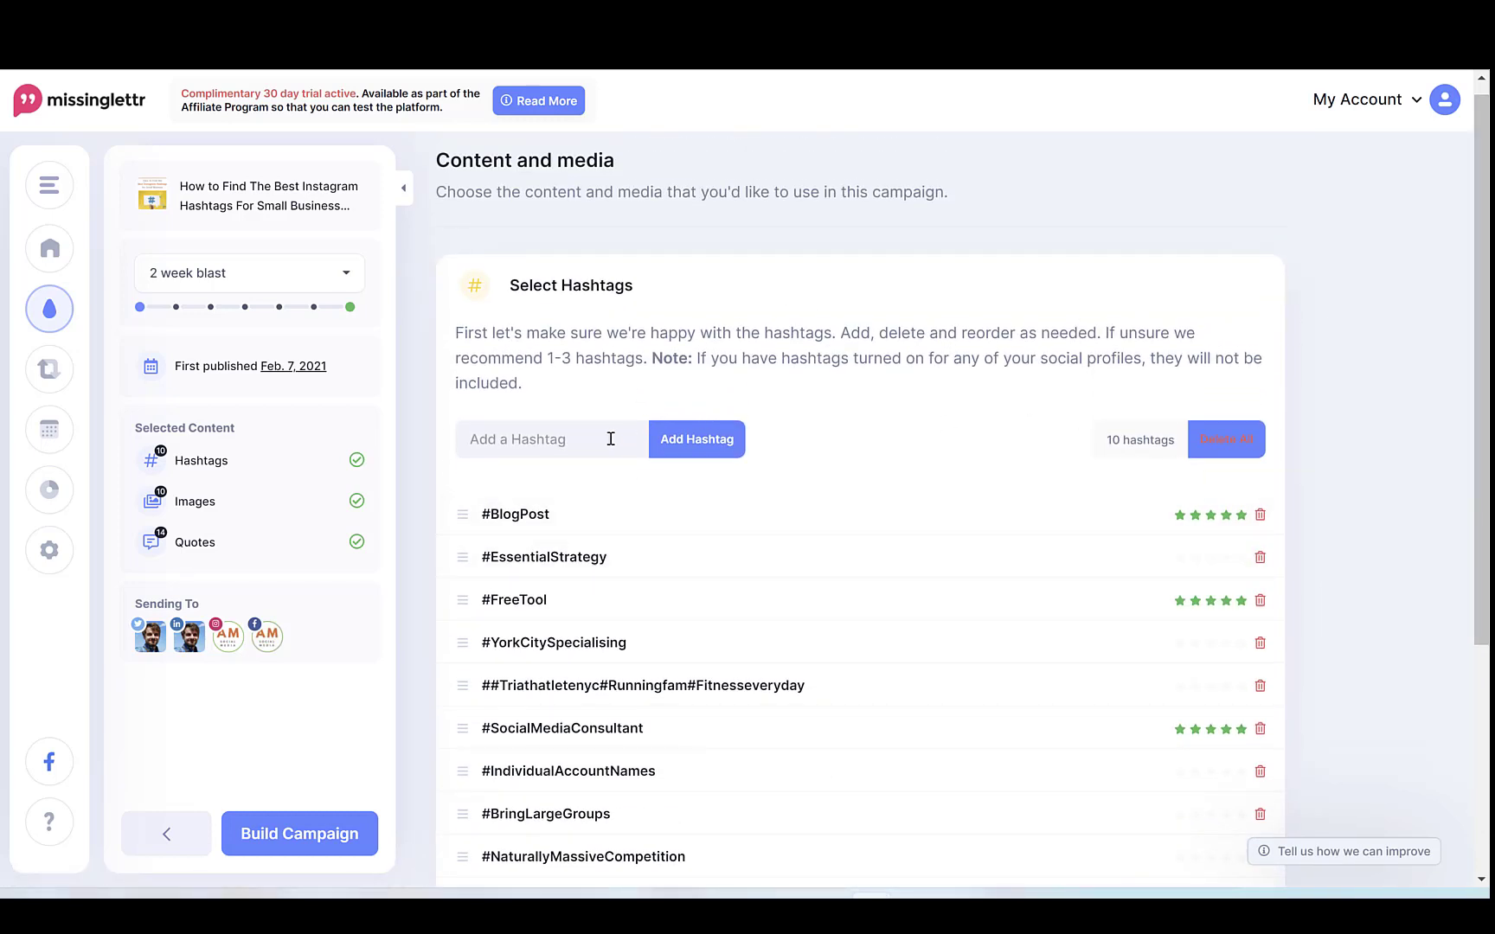
scroll("down", 3)
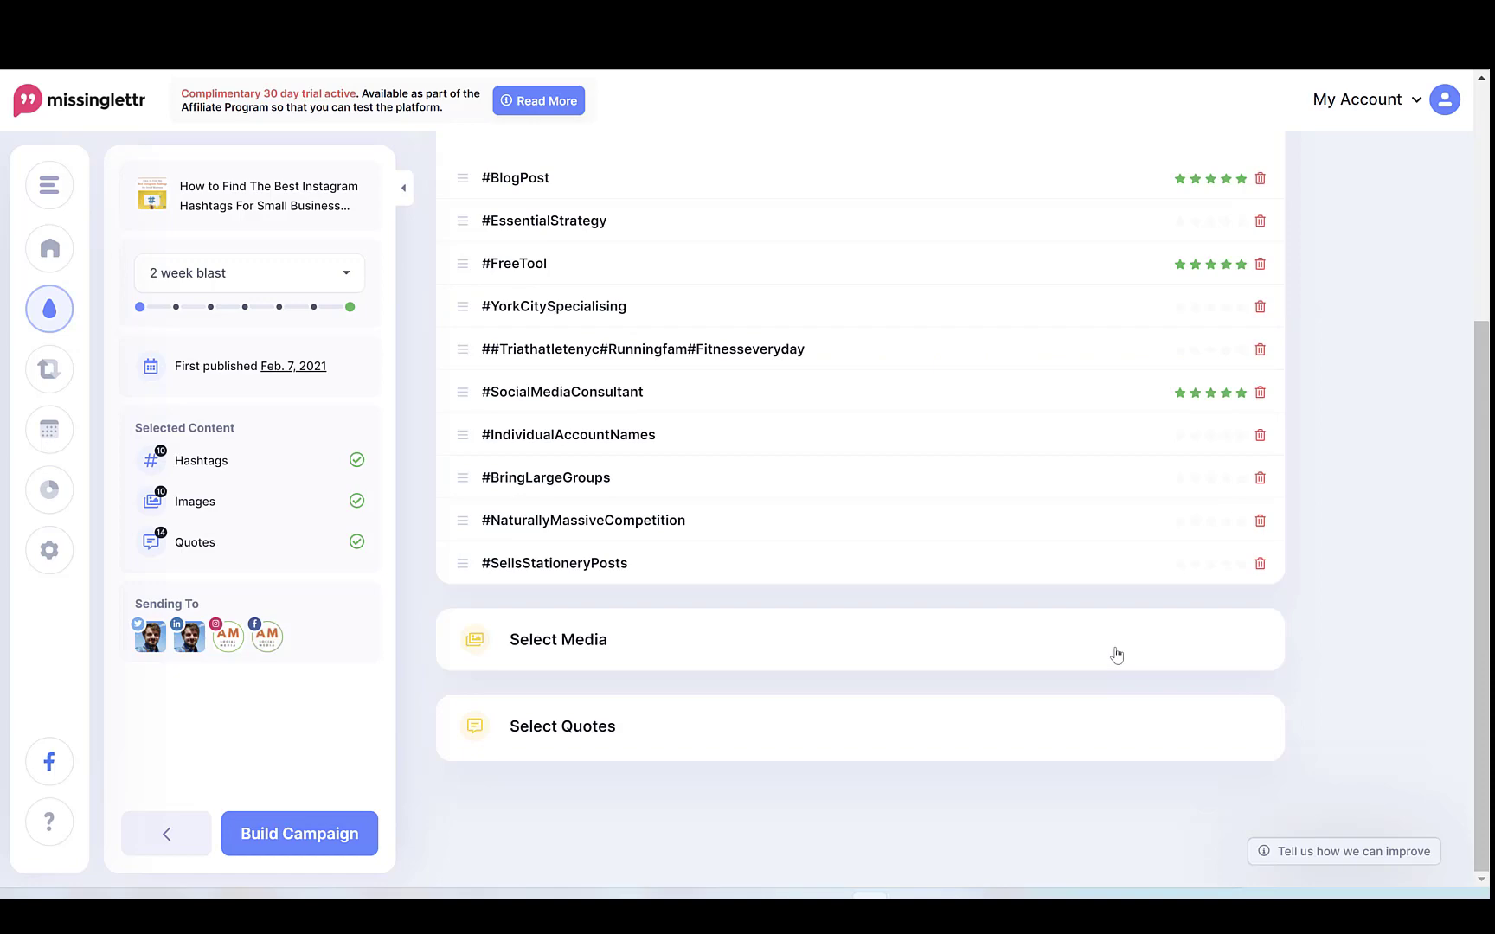
left_click(557, 639)
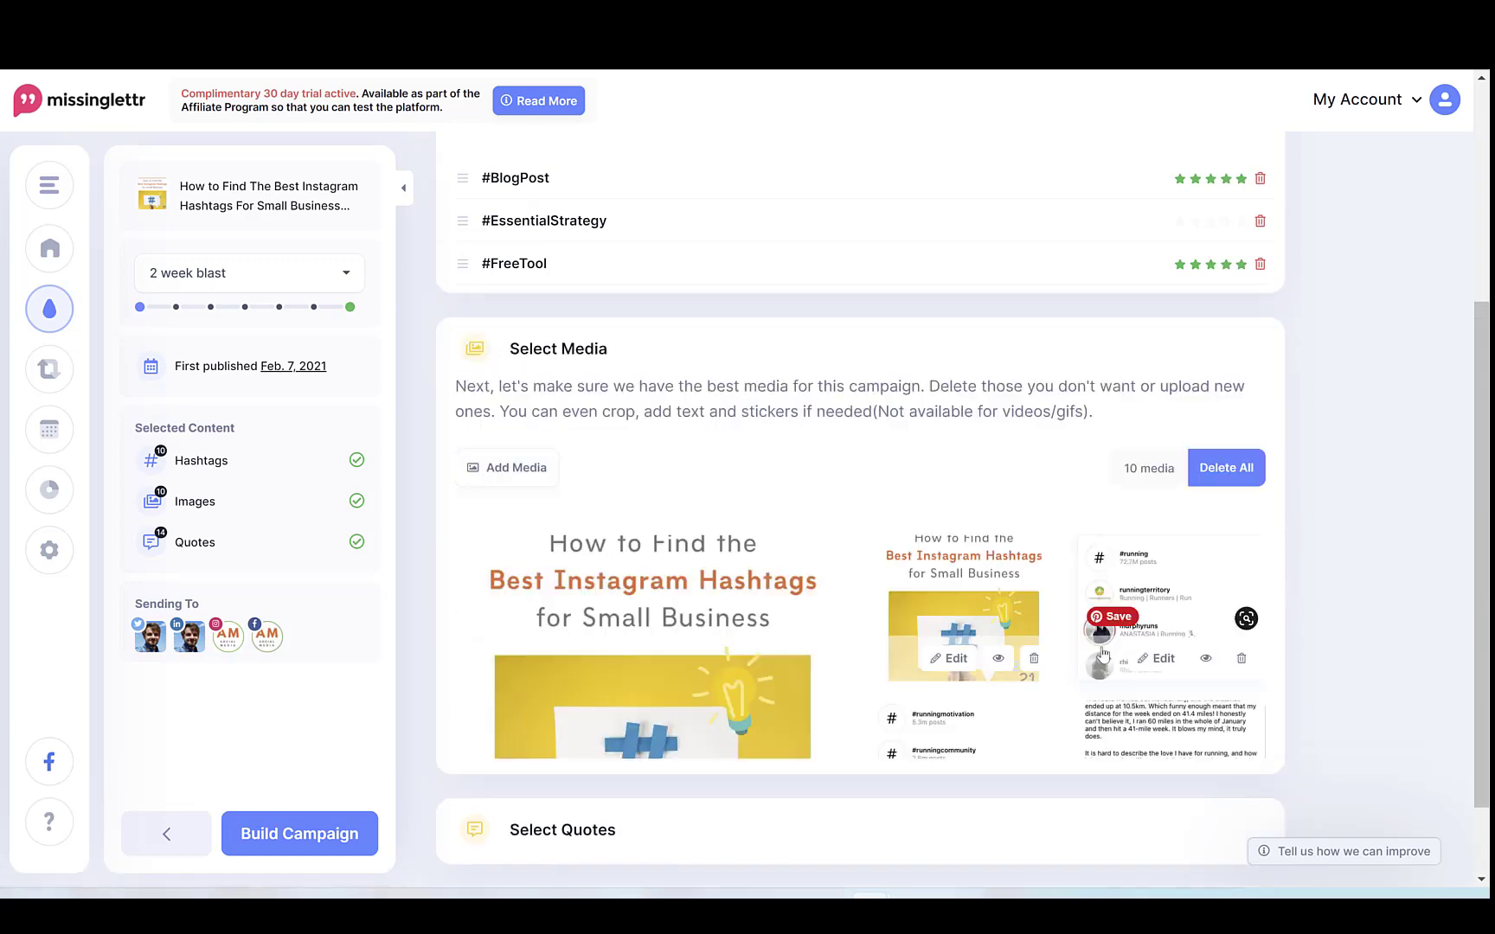
scroll("down", 3)
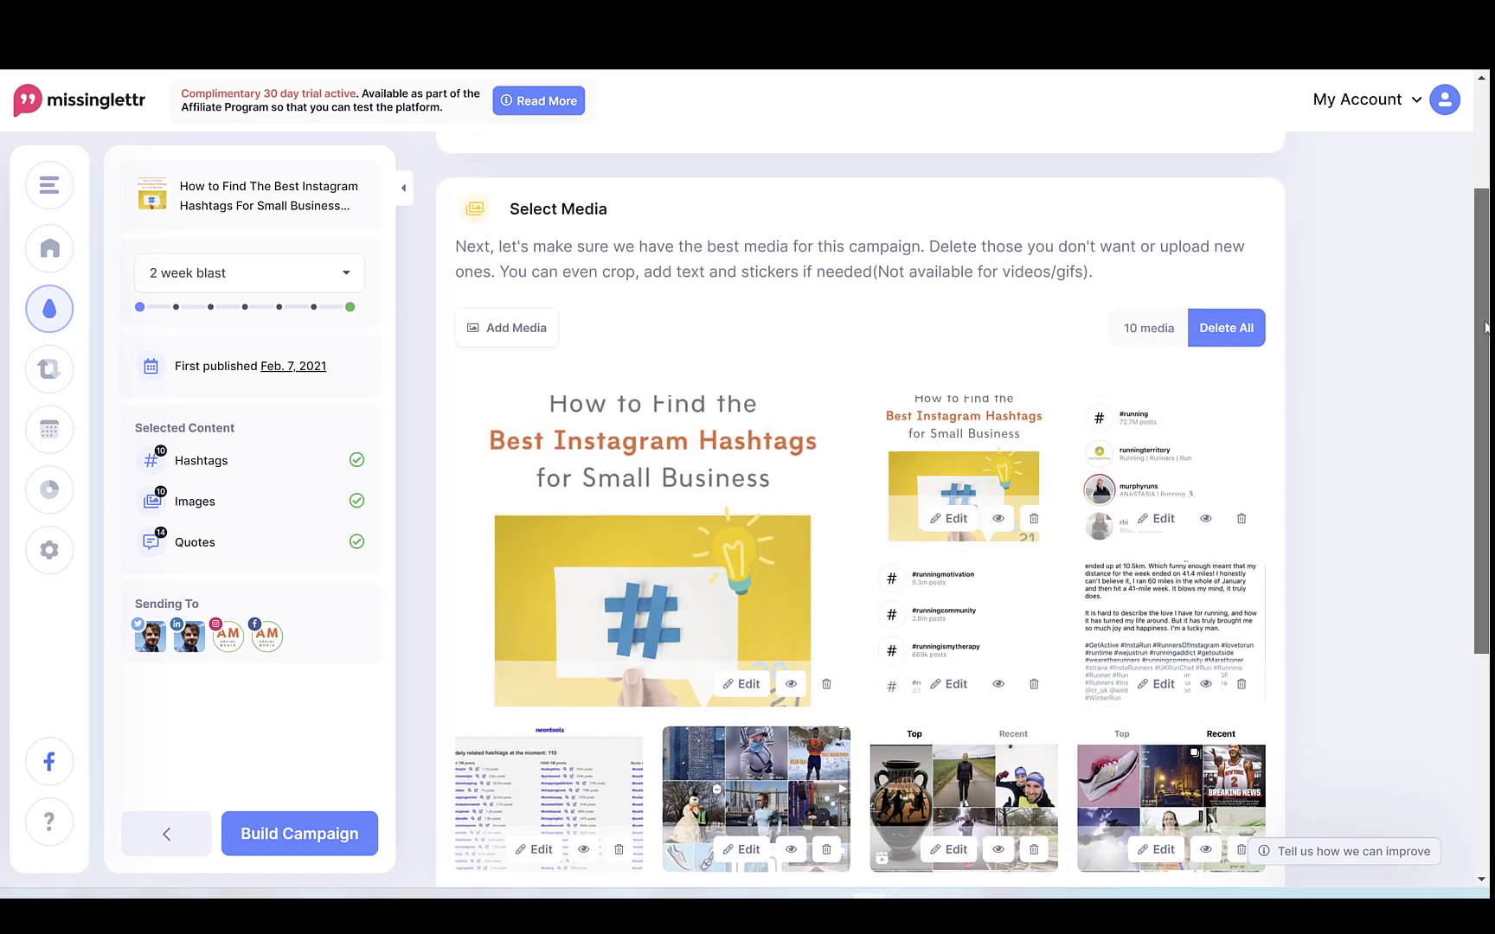
scroll("down", 3)
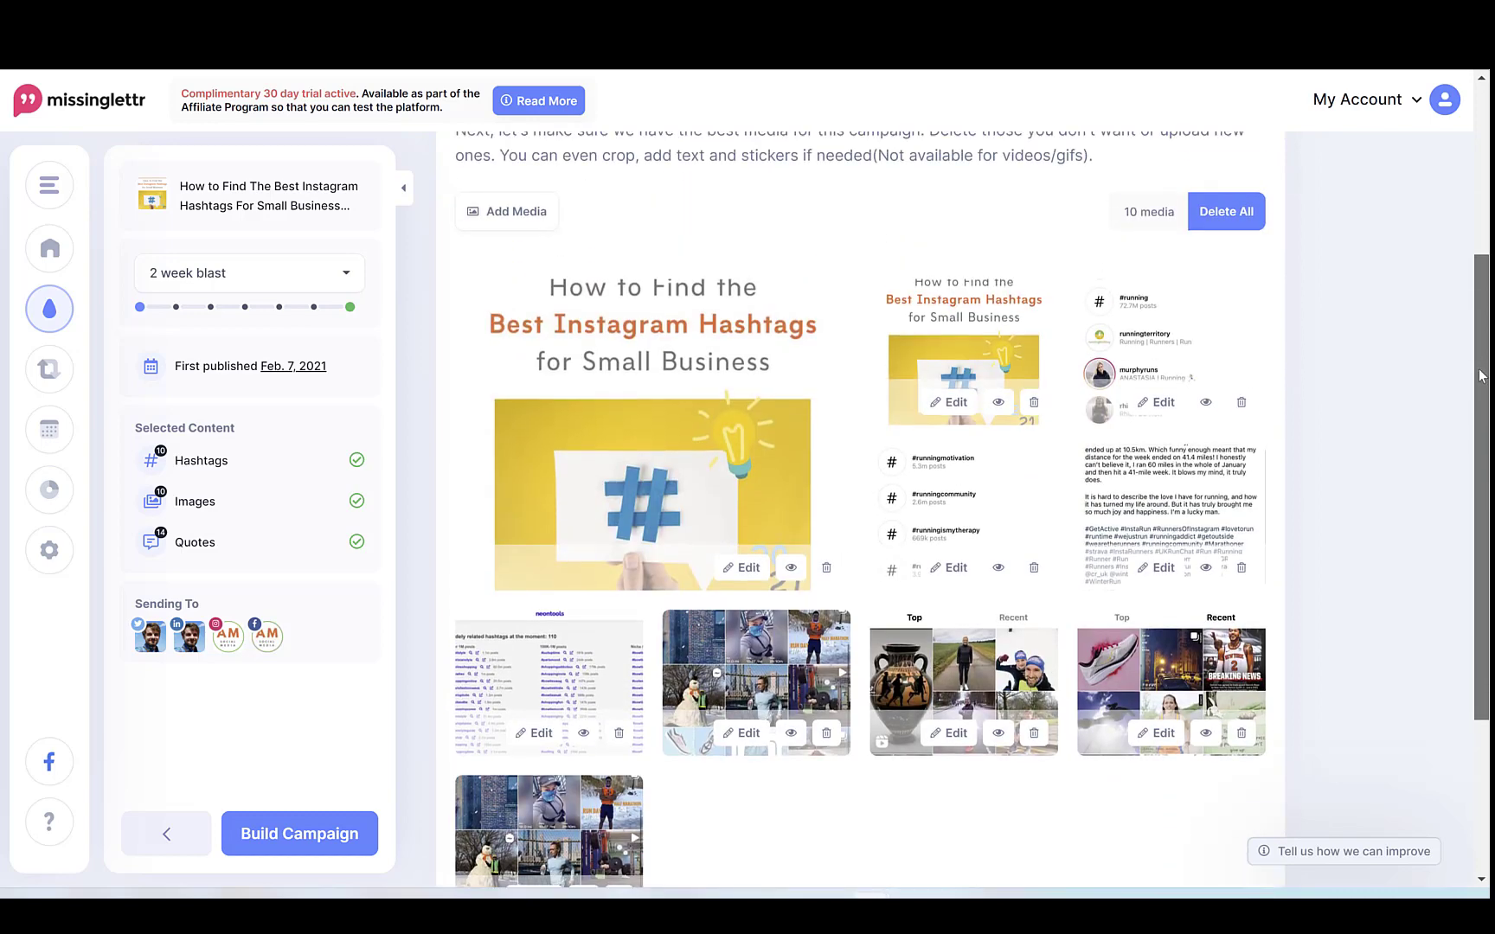
scroll("down", 3)
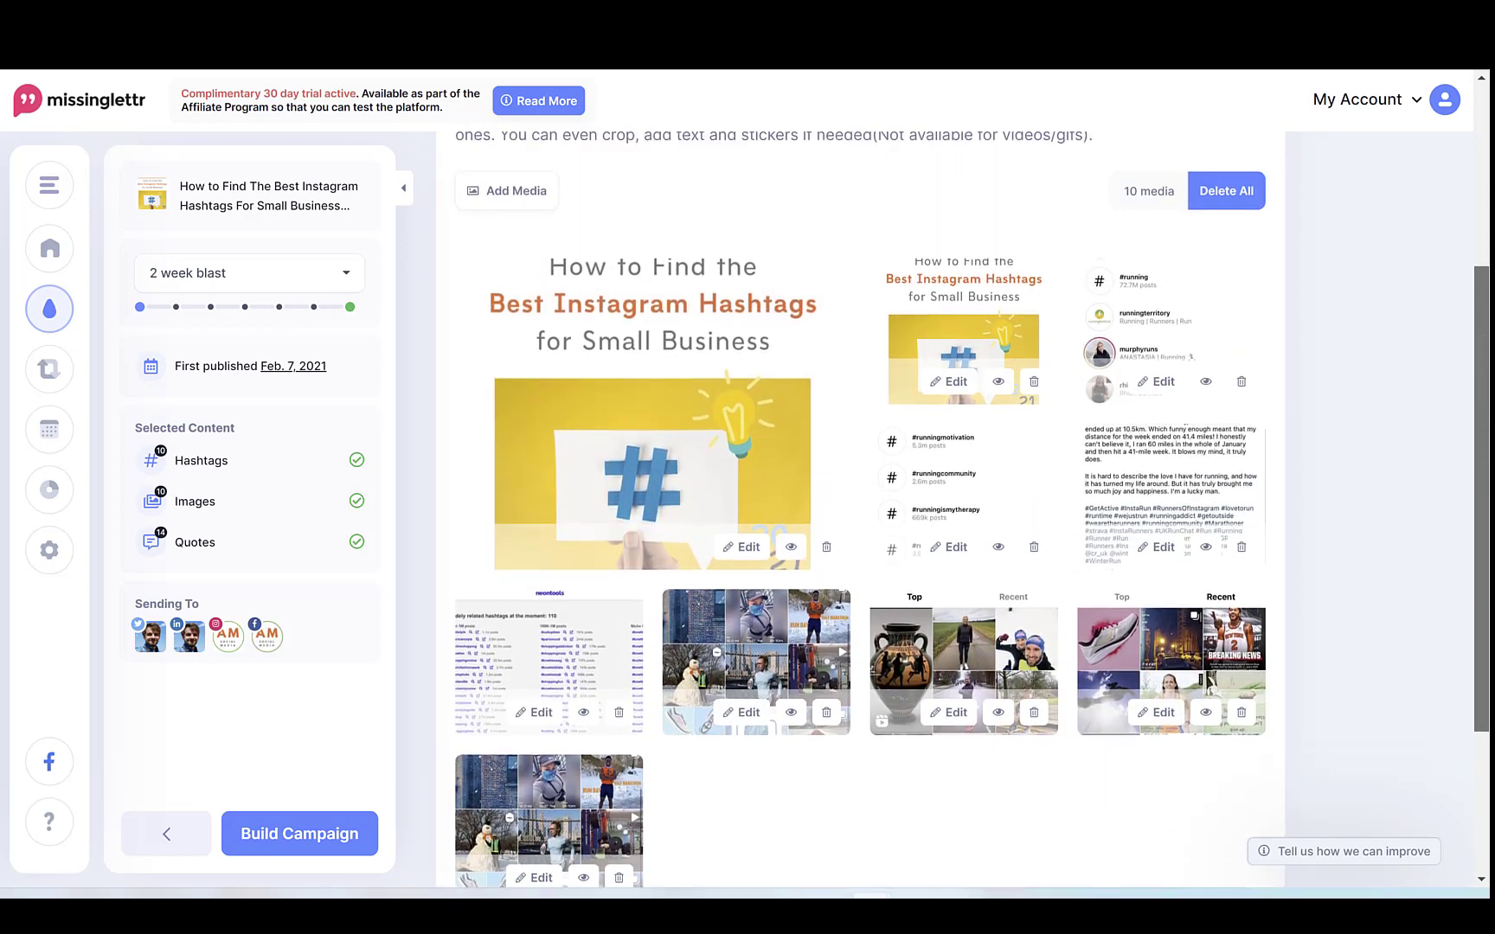
scroll("down", 3)
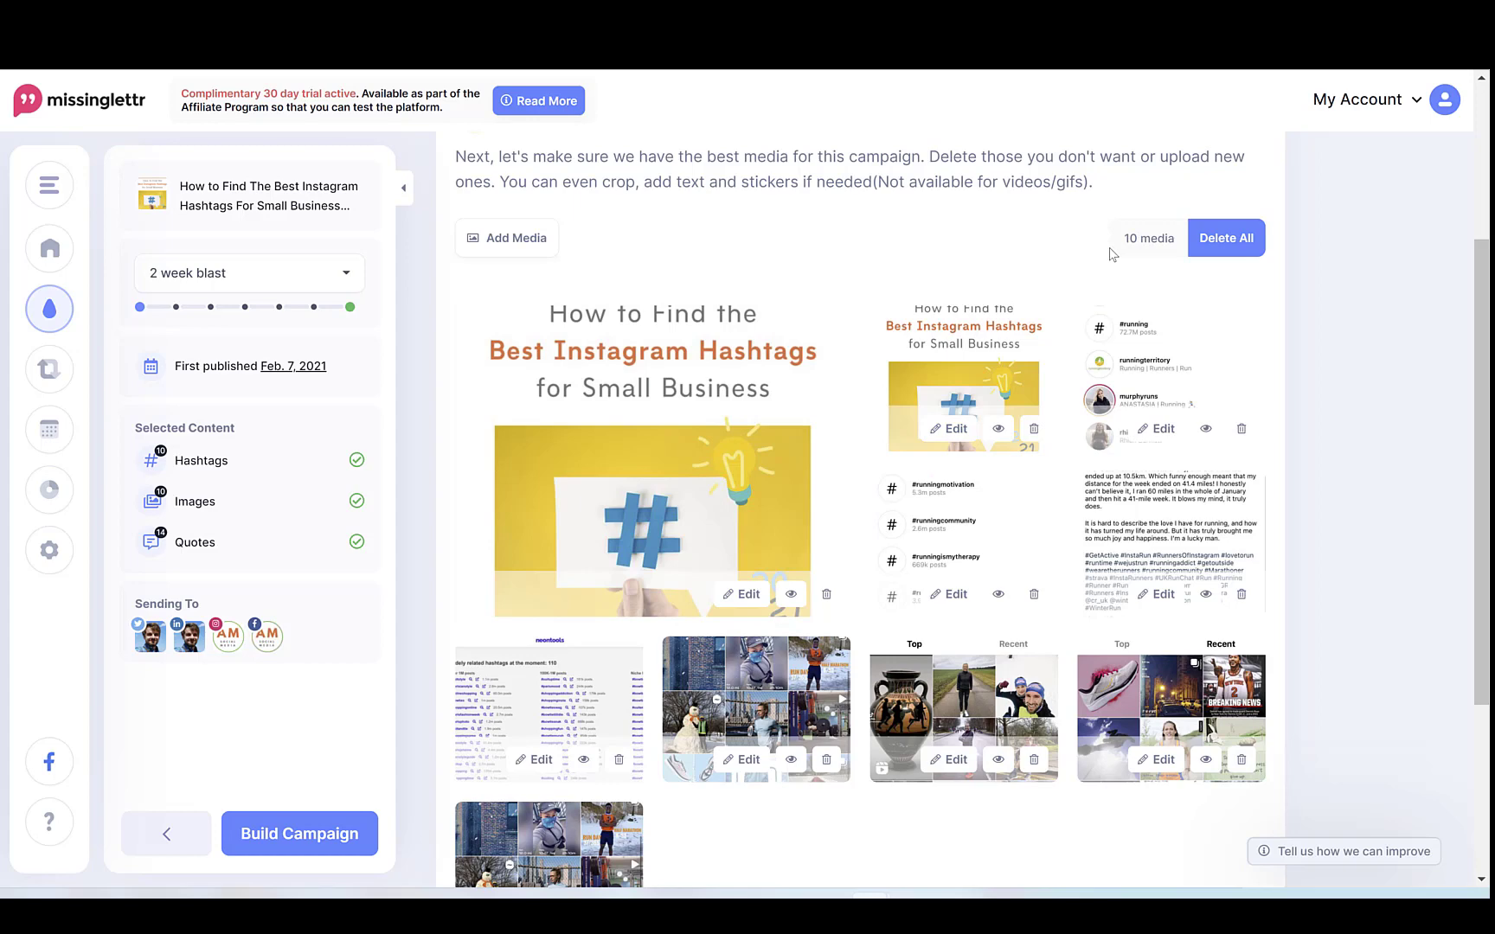
scroll("down", 3)
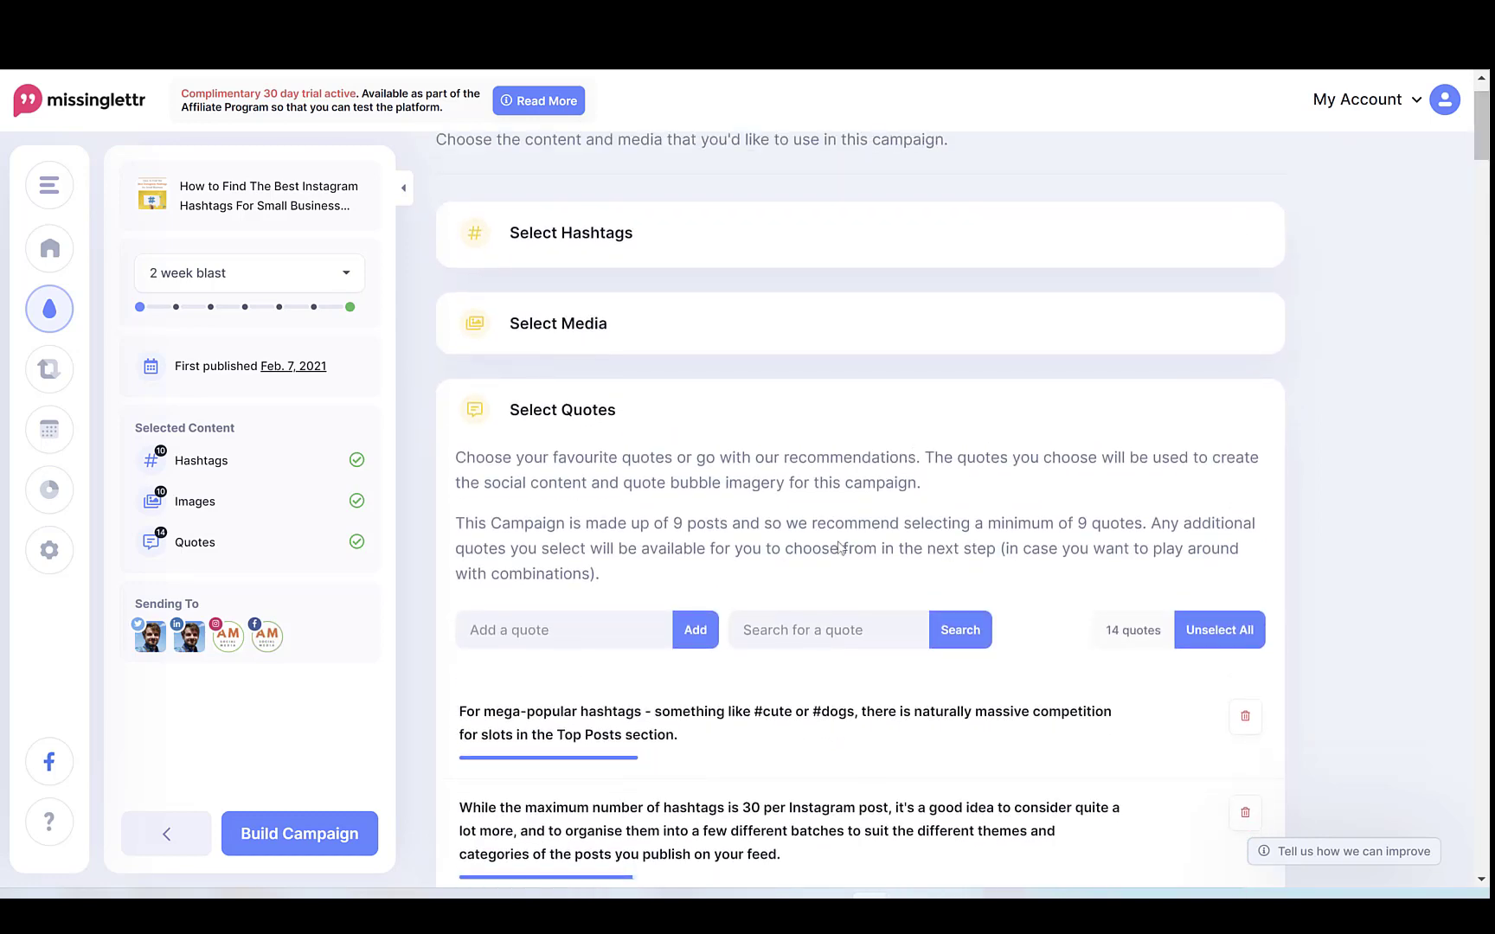
mouse_move(848, 459)
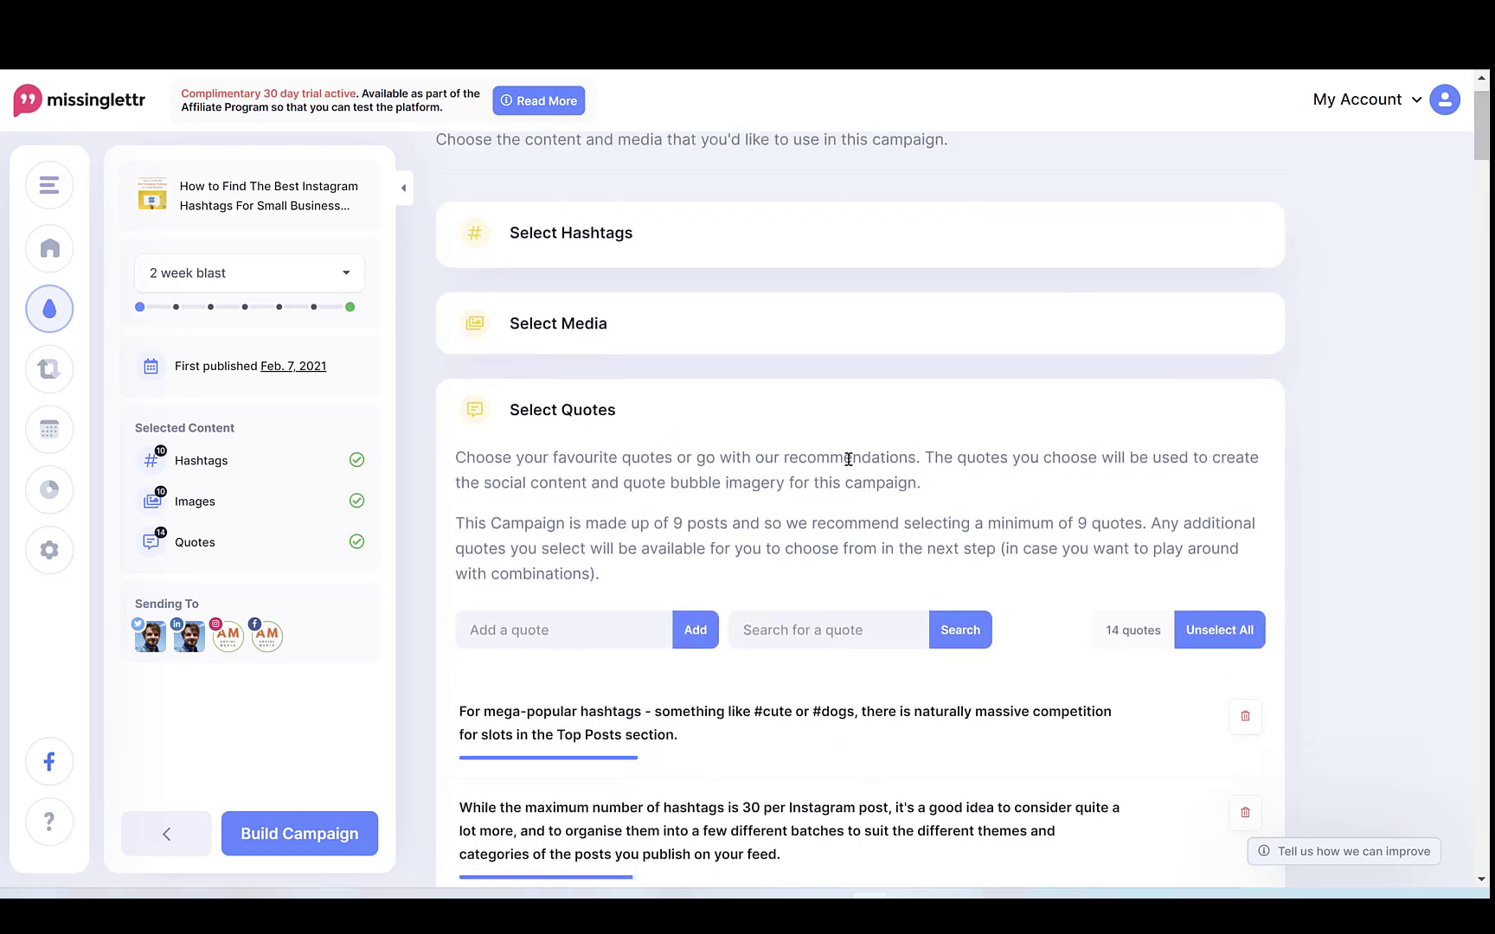
mouse_move(687, 751)
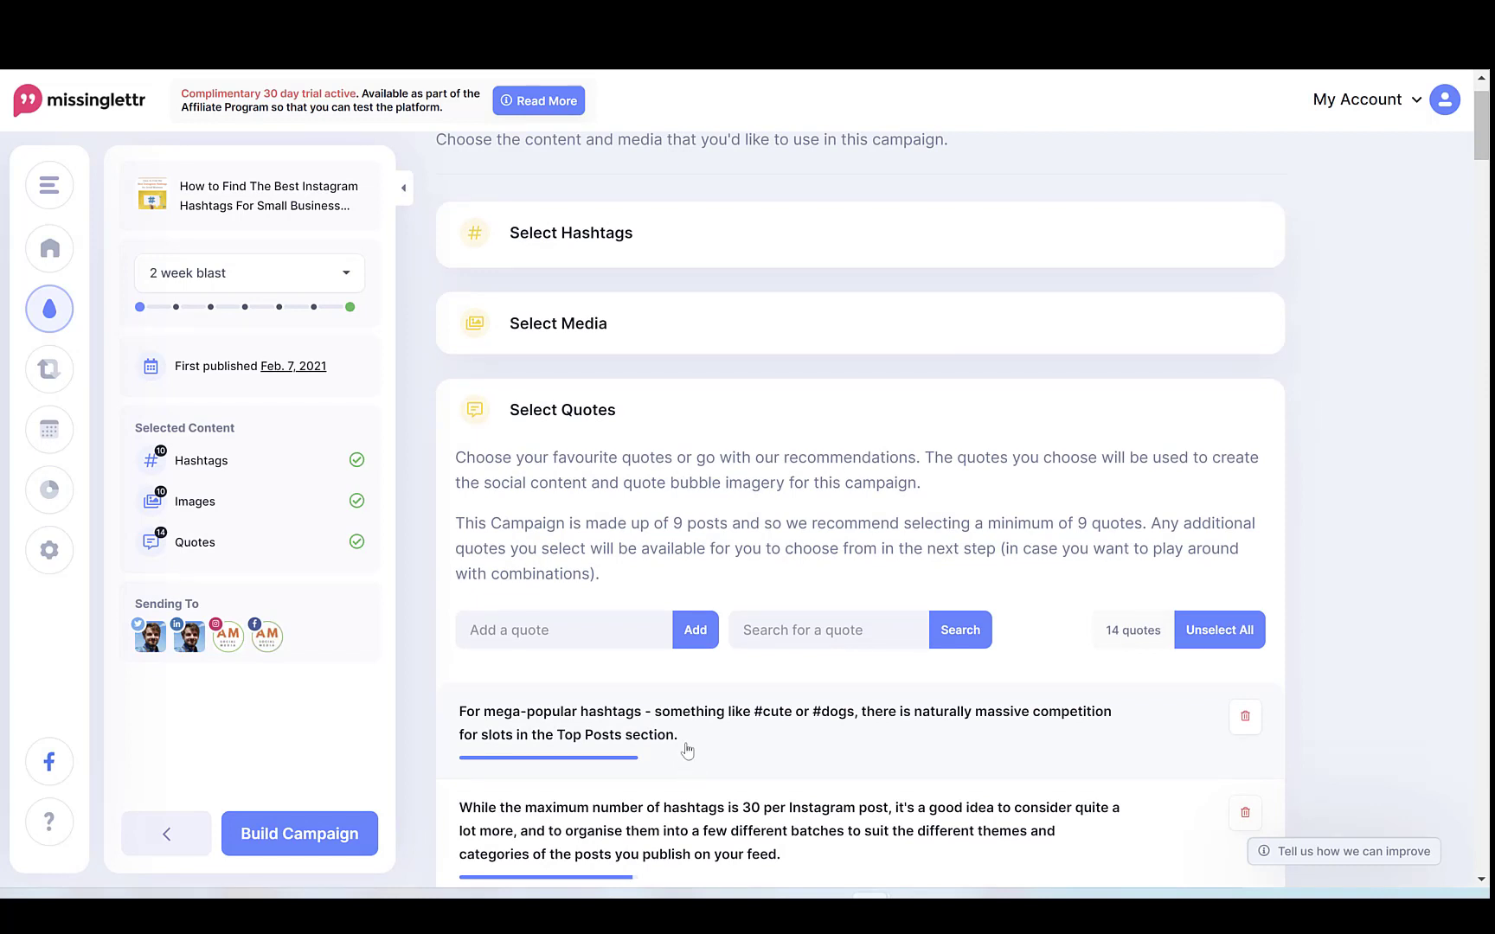
mouse_move(659, 705)
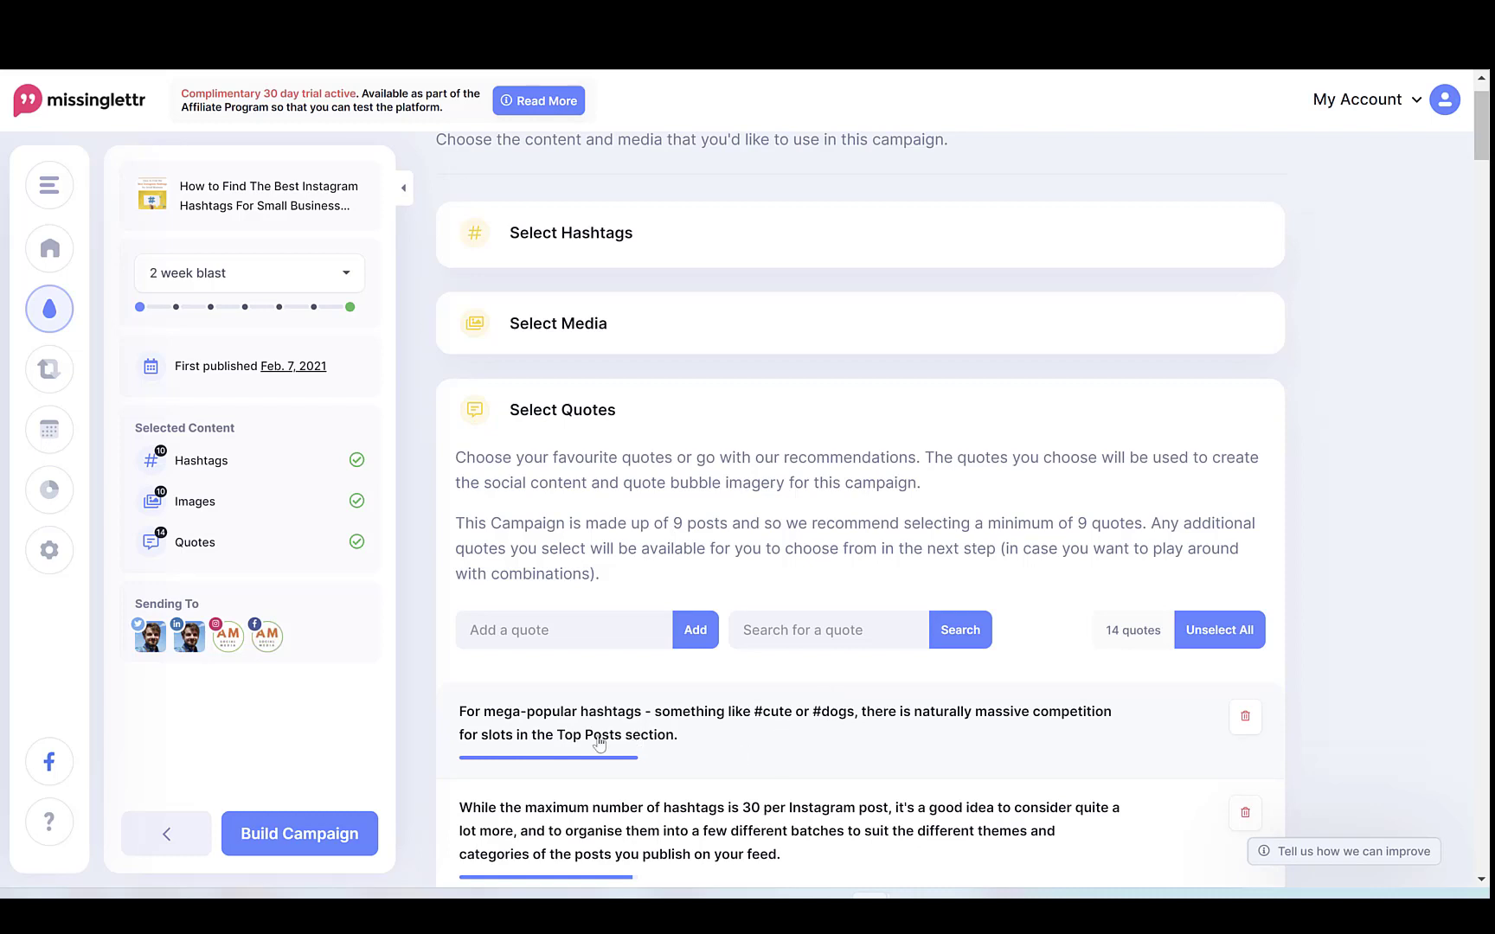
mouse_move(605, 737)
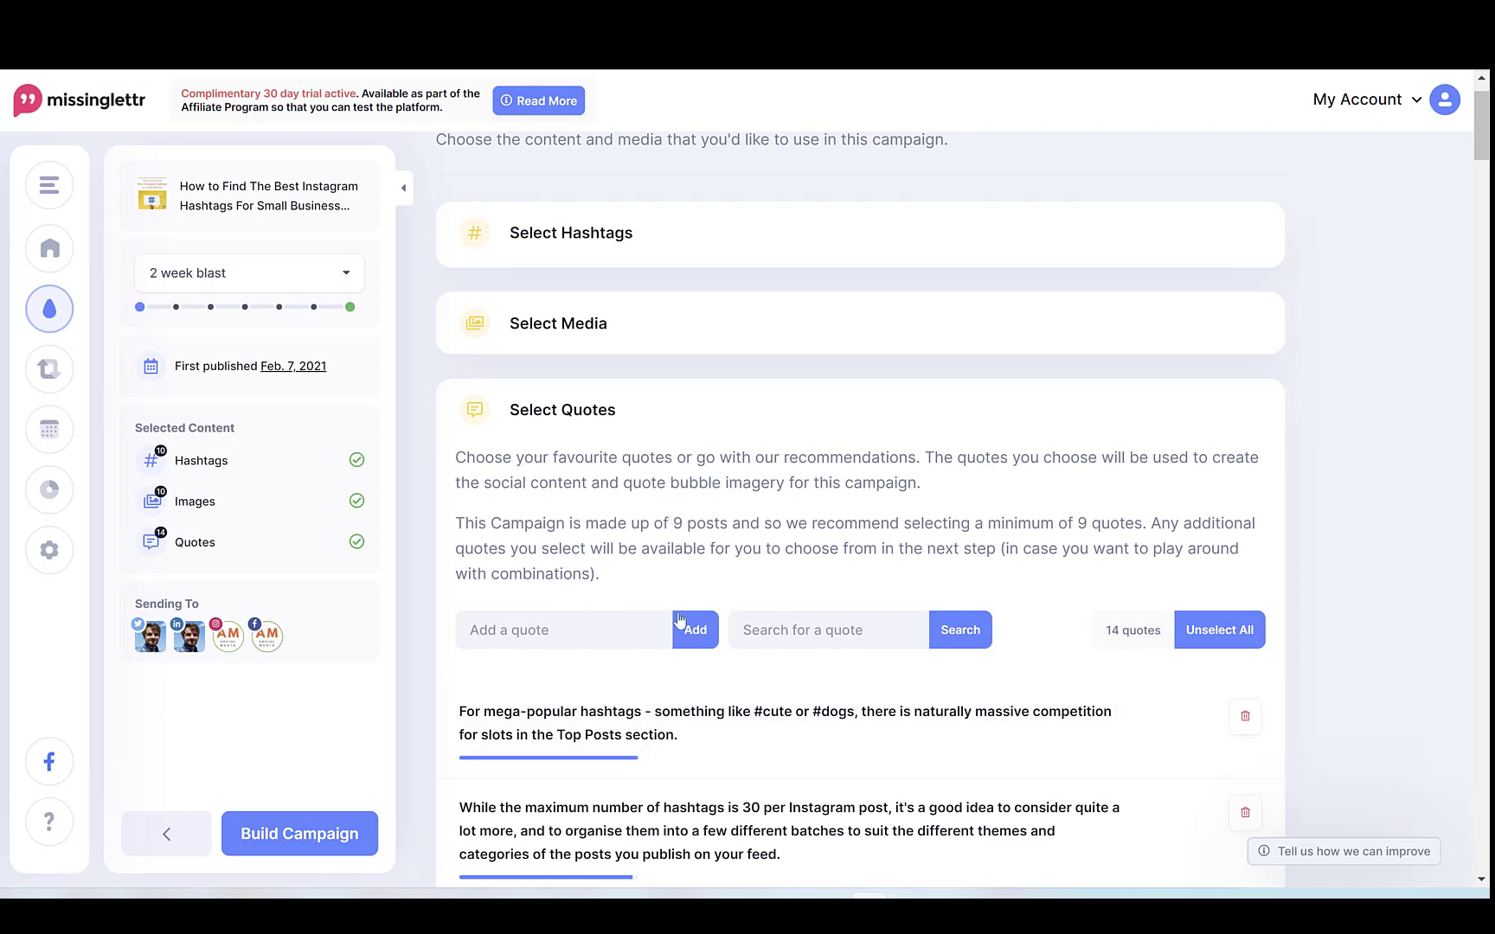
mouse_move(704, 677)
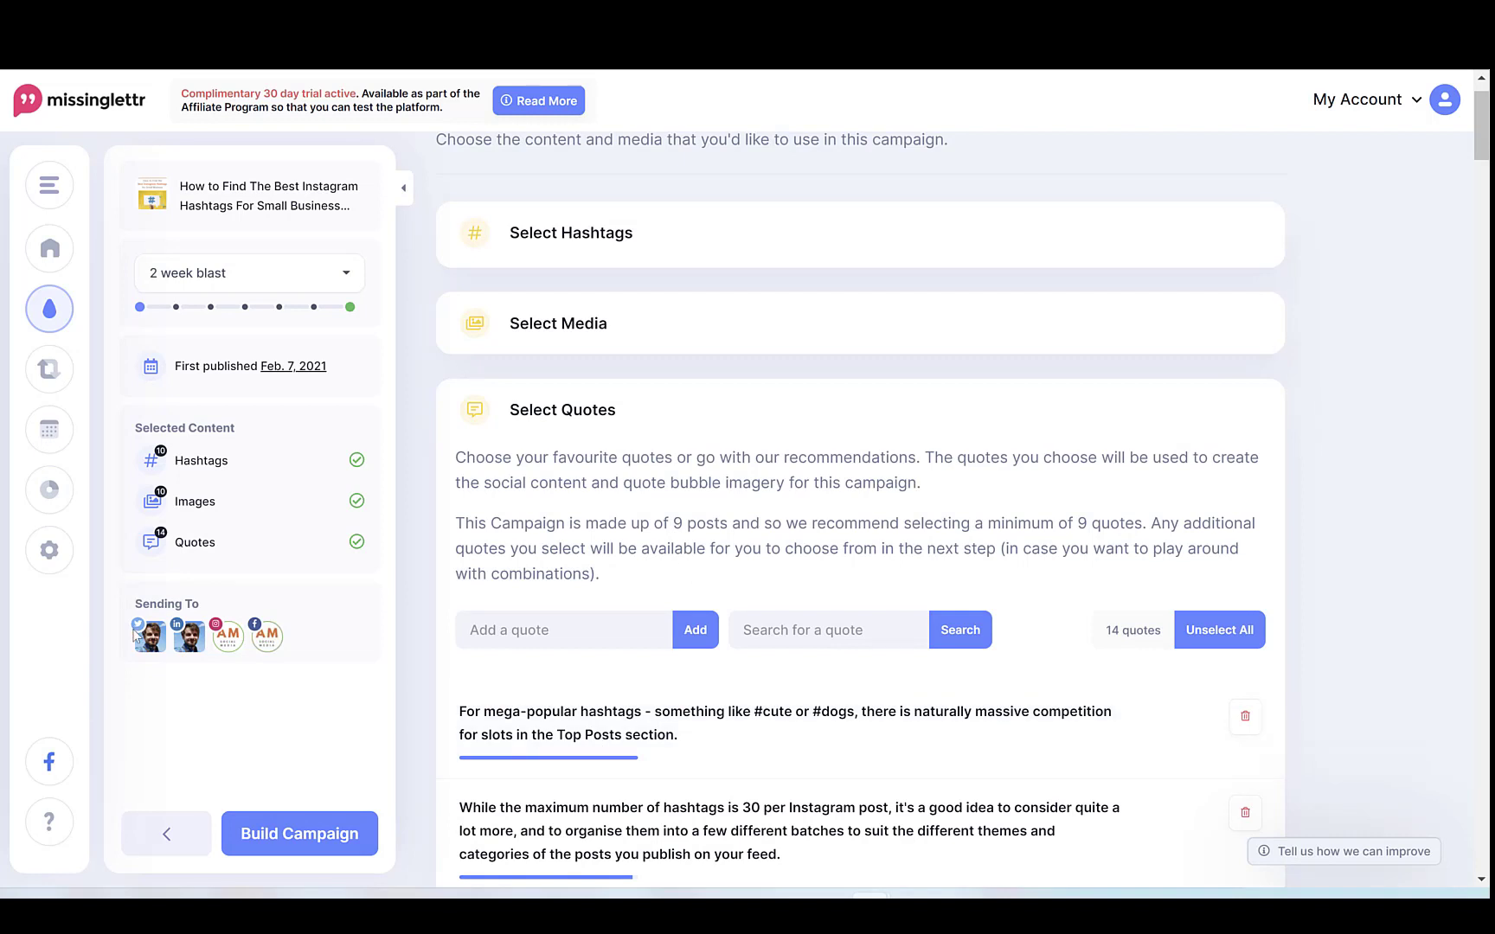
mouse_move(147, 636)
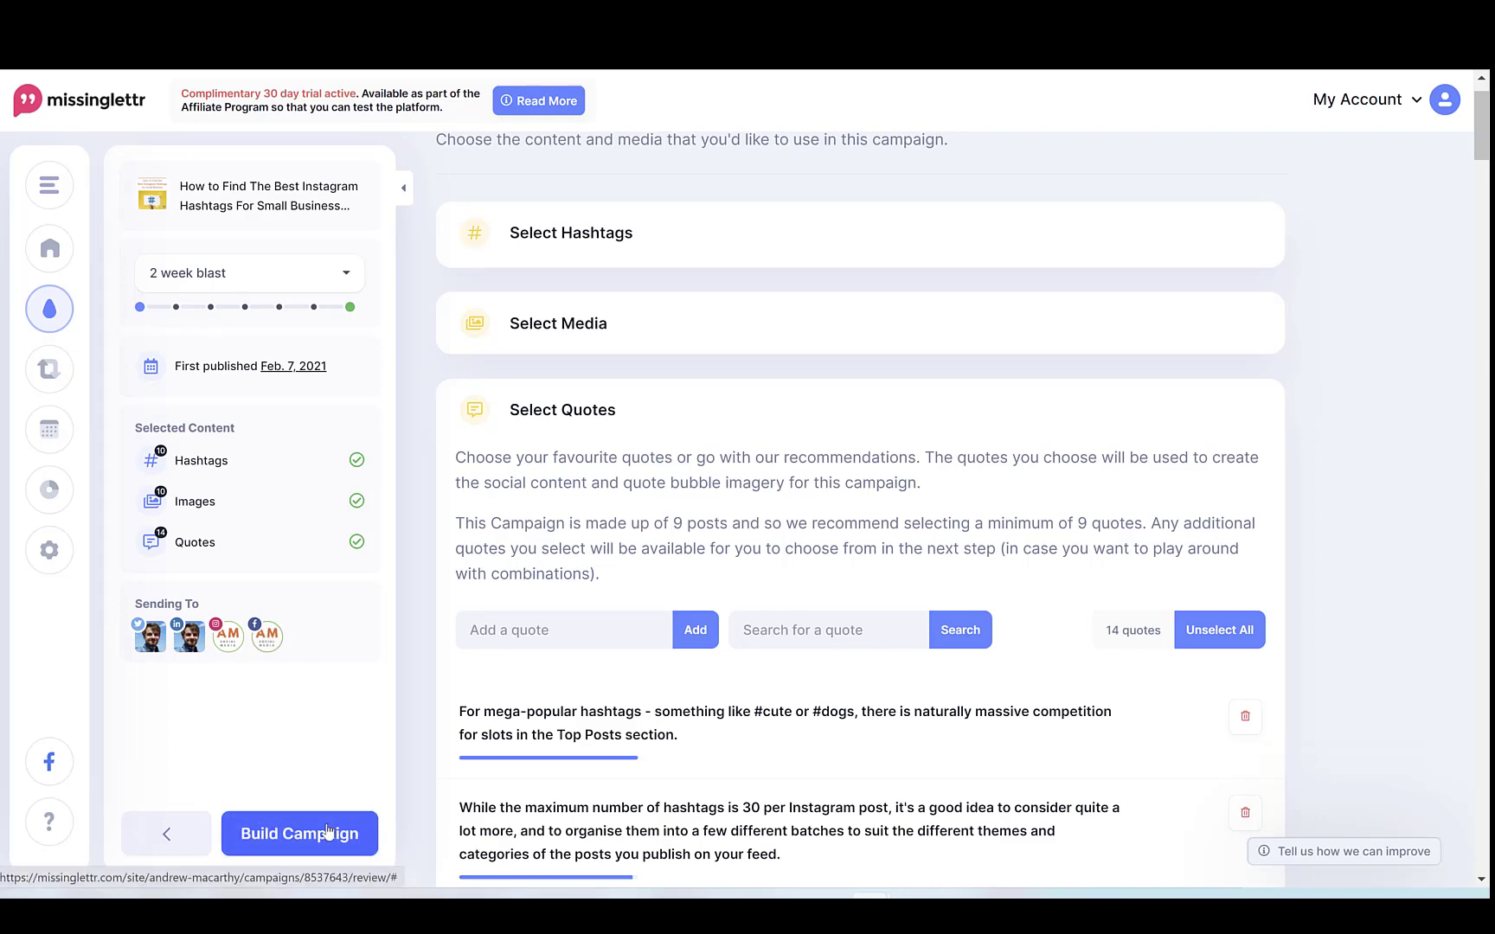
- Build the campaign and page through its generated social posts up to Day 14
left_click(298, 834)
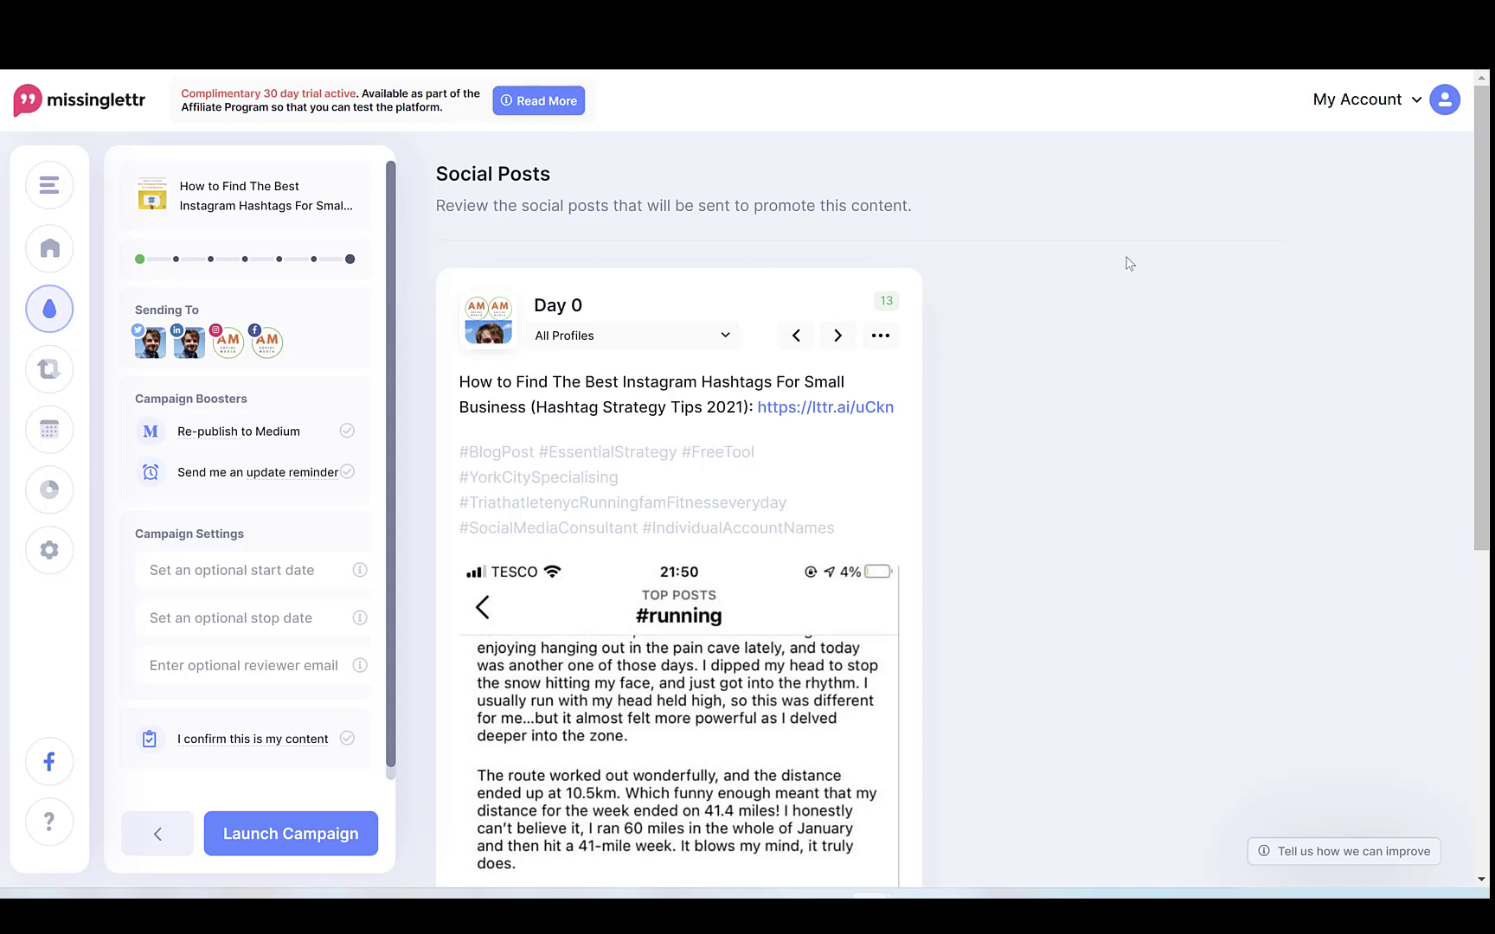
mouse_move(798, 336)
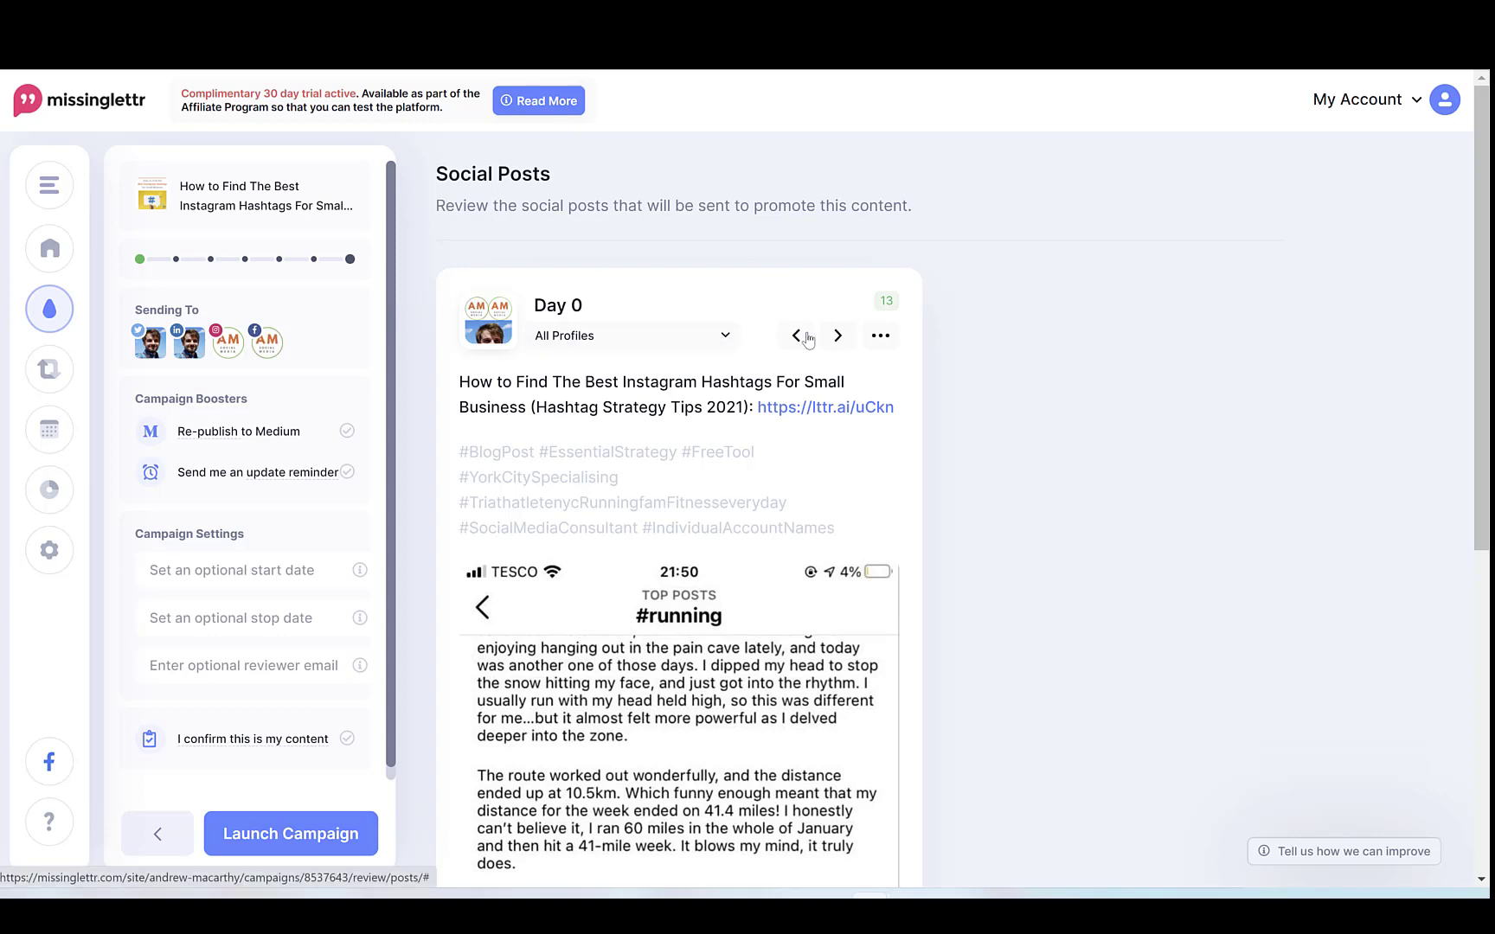
left_click(836, 336)
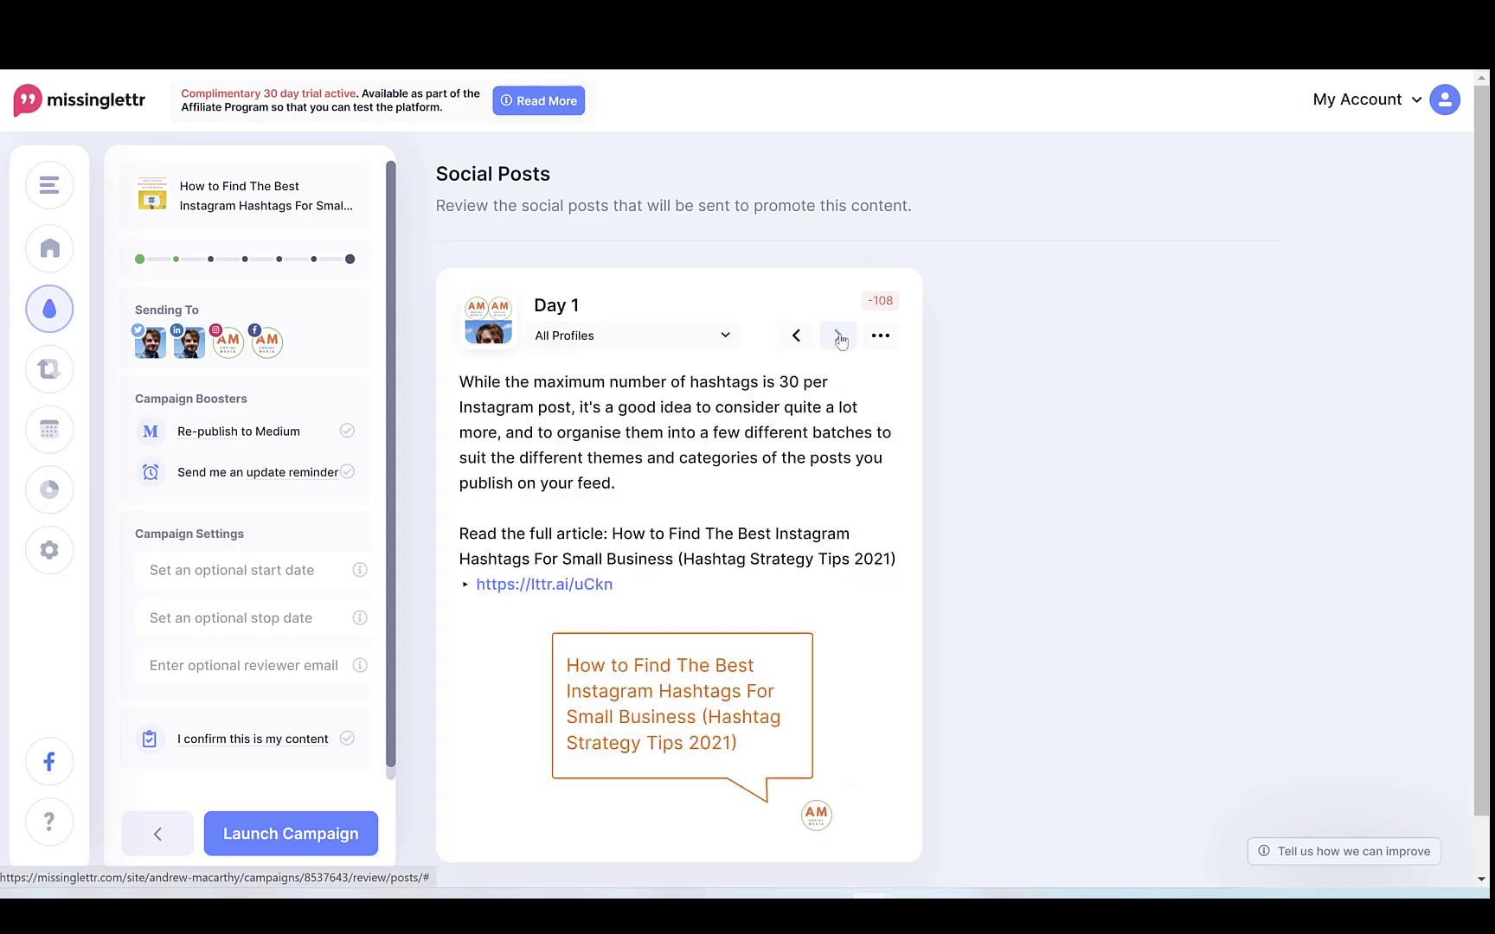
left_click(837, 334)
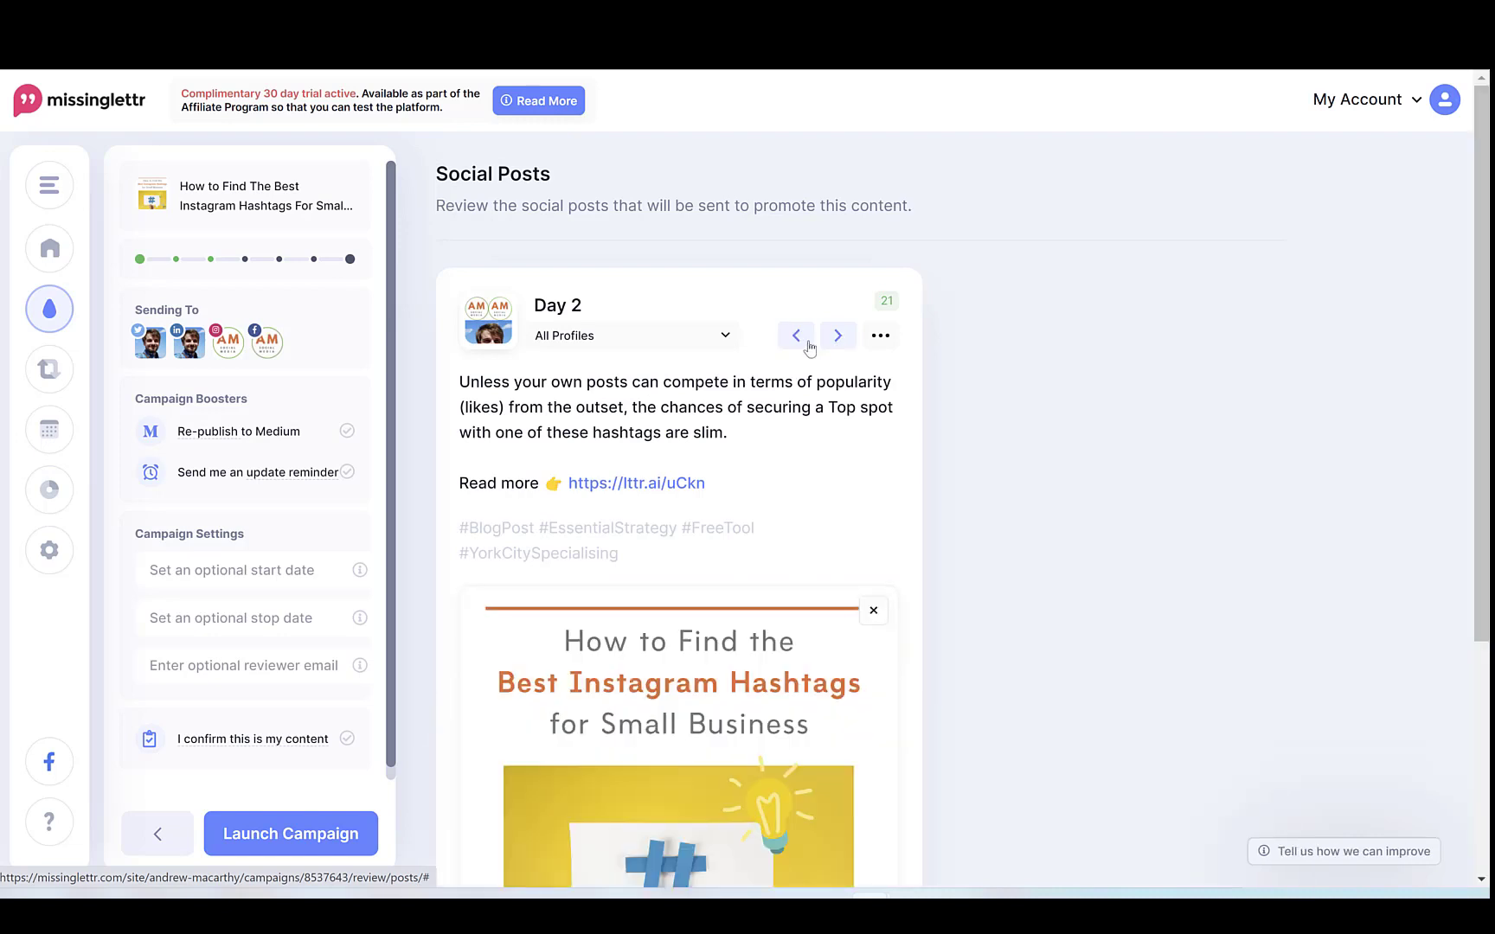
left_click(838, 335)
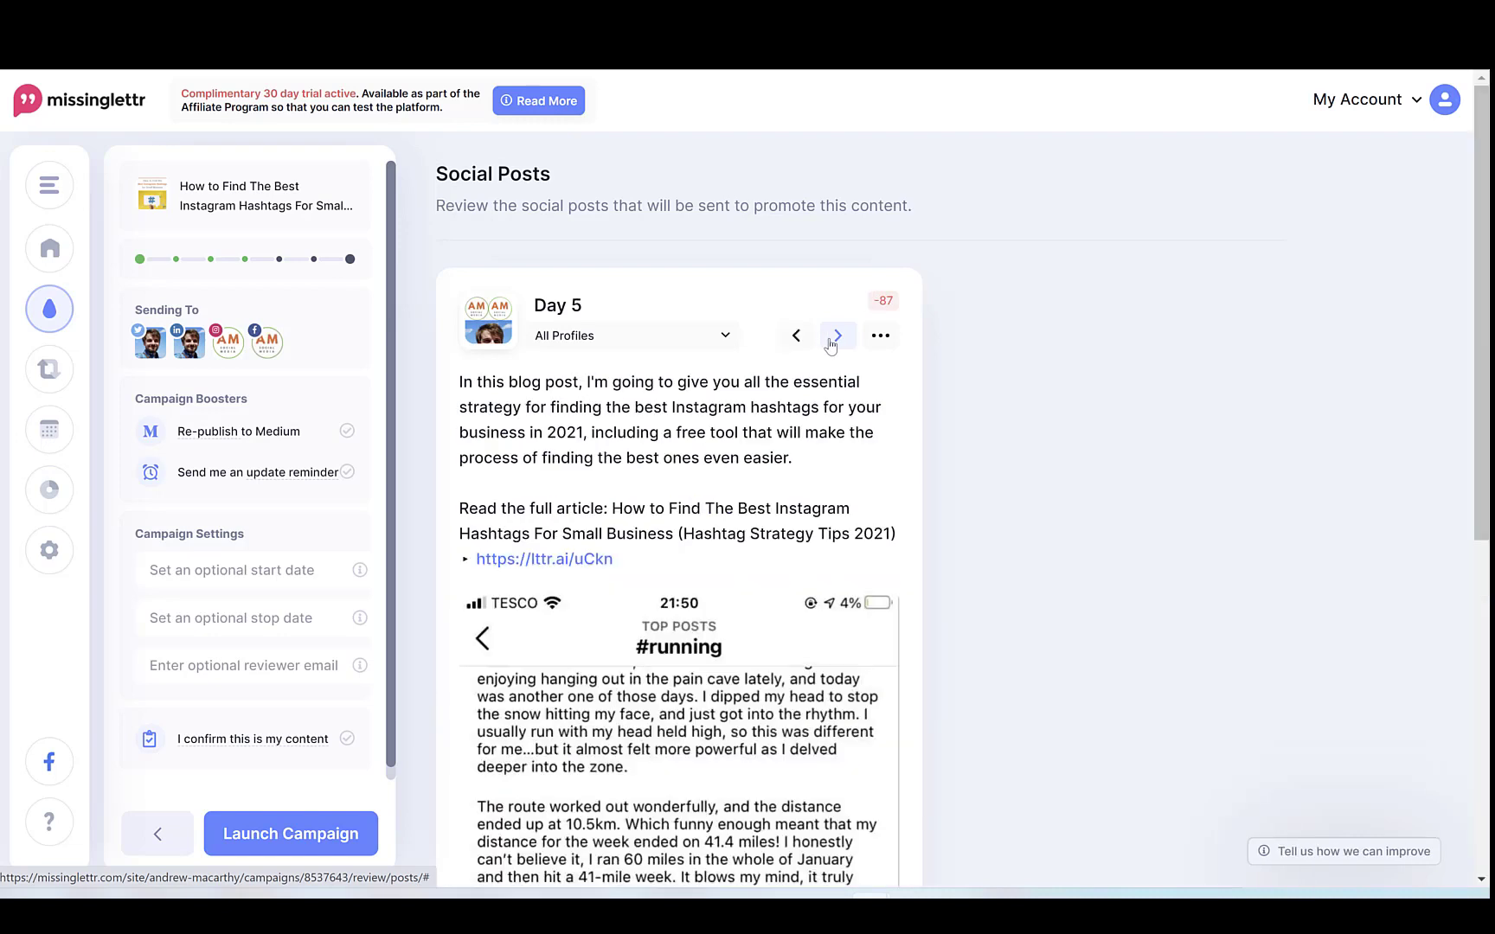
left_click(837, 336)
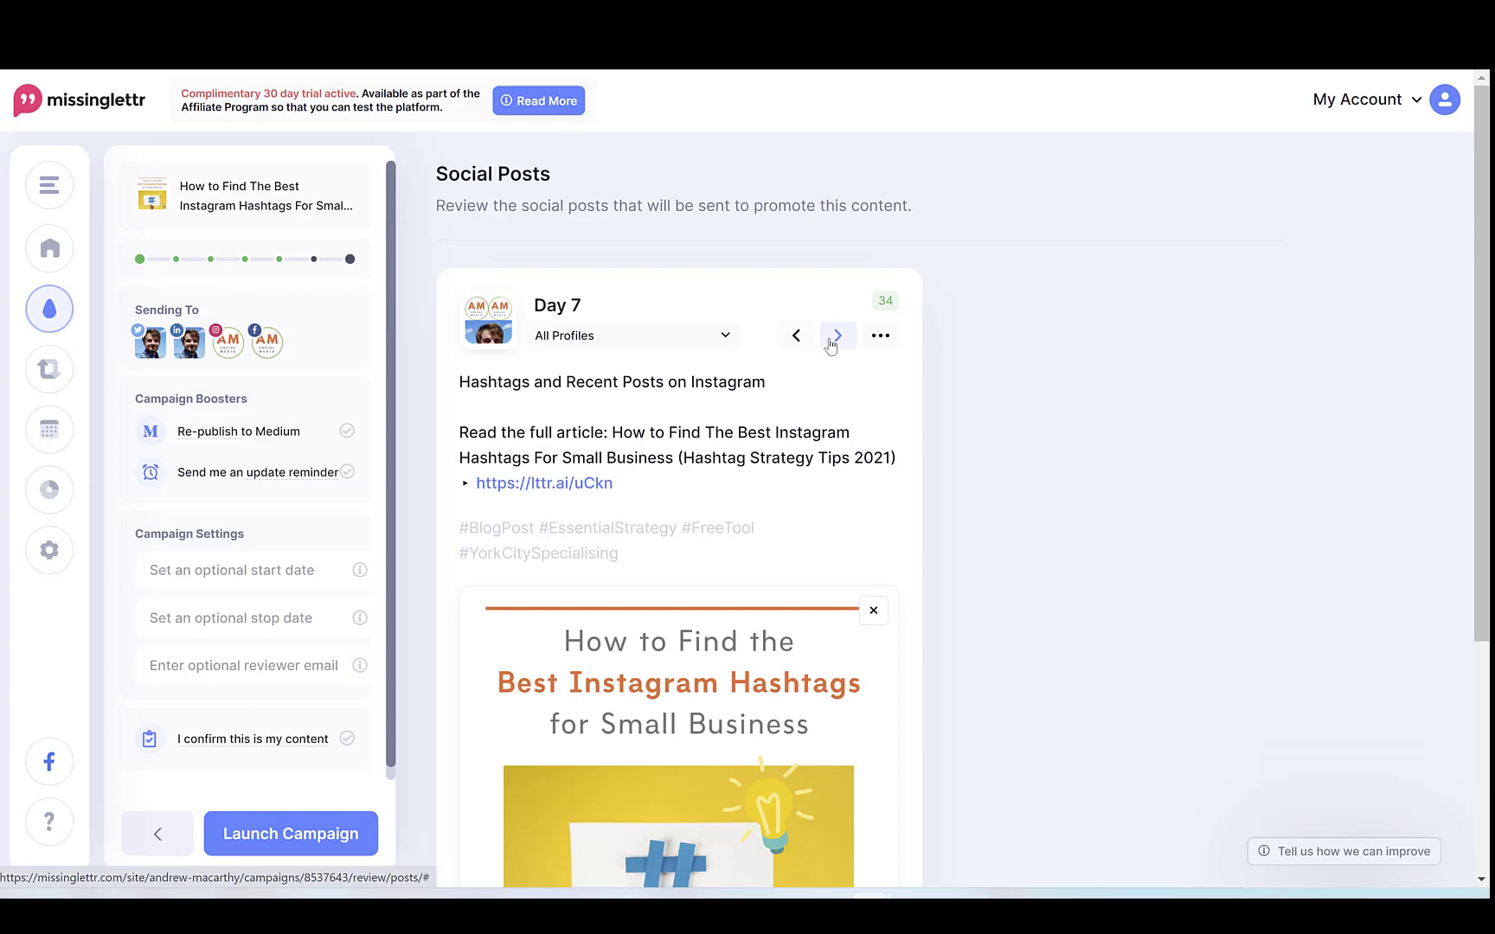
left_click(838, 336)
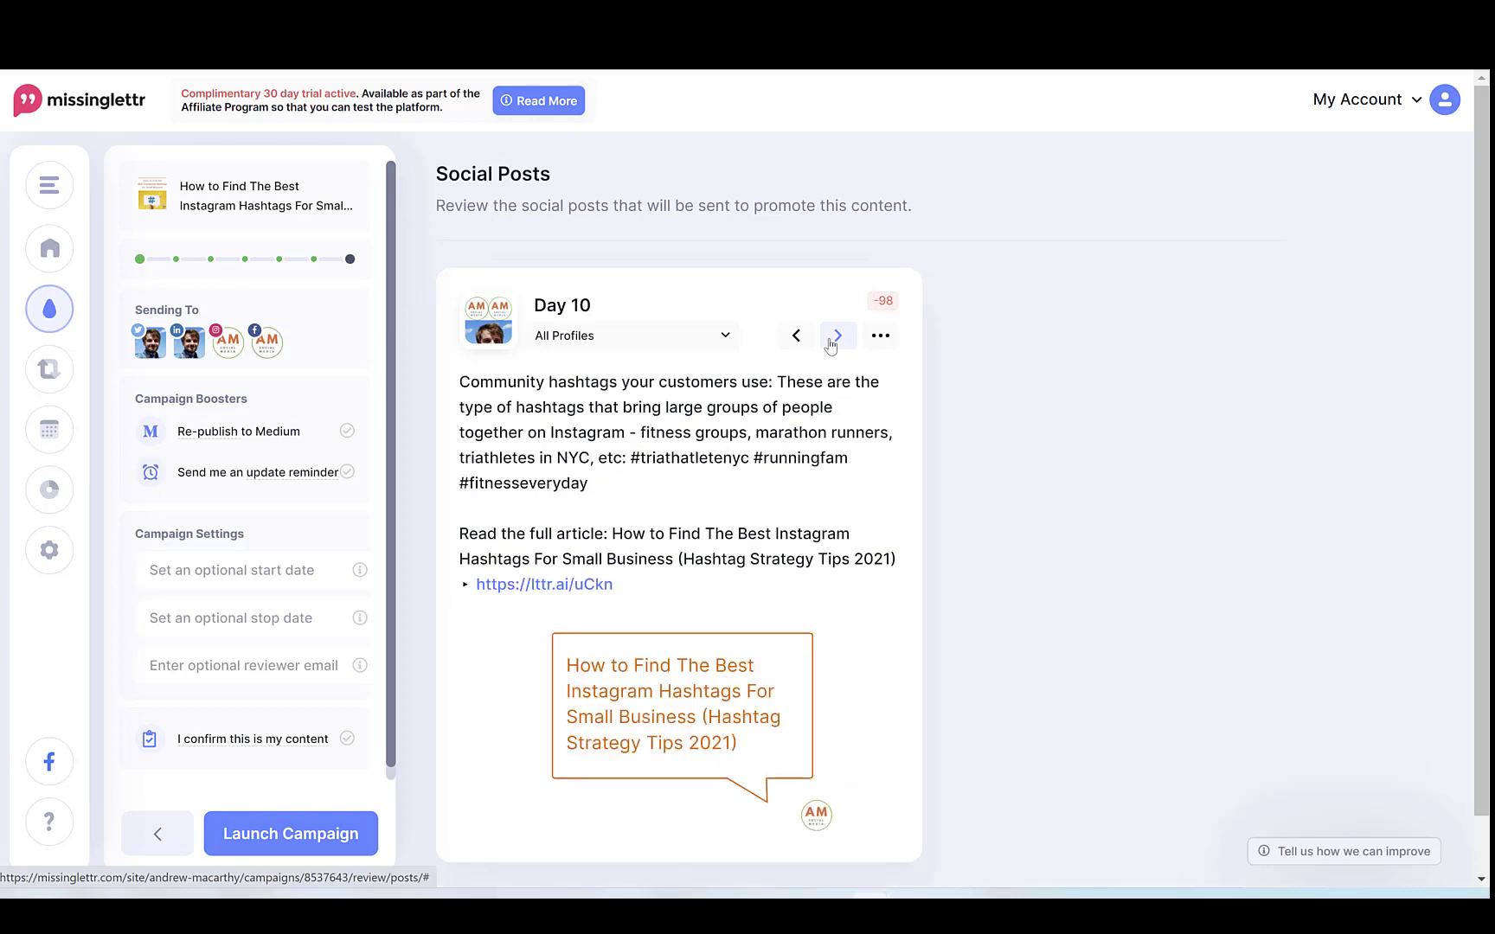
left_click(838, 336)
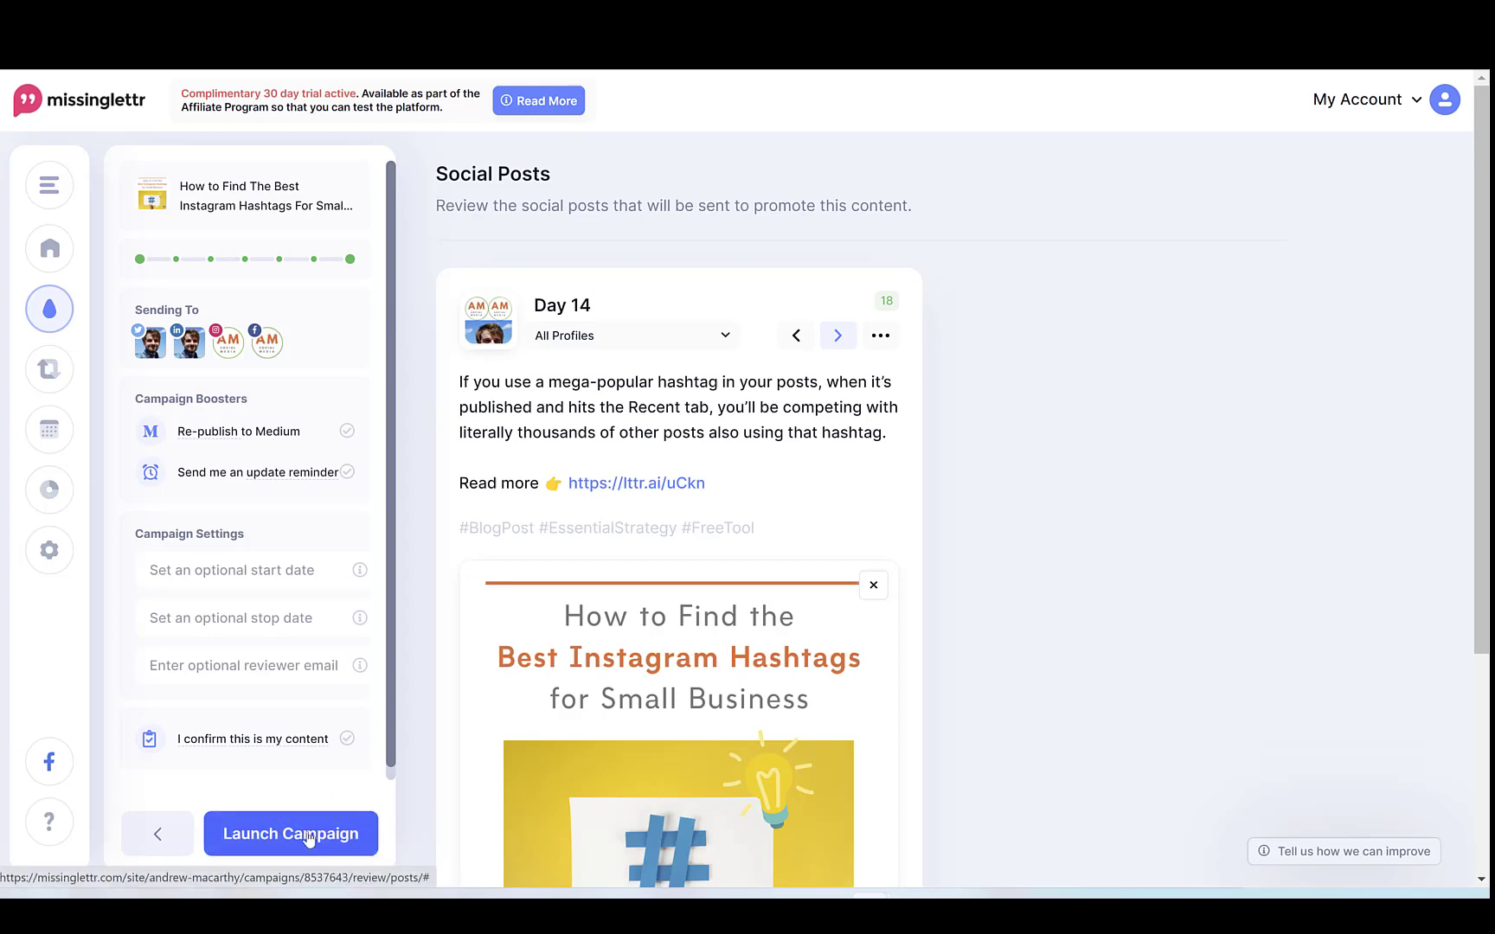
- Launch the campaign and view its scheduled content on the March 2022 calendar
left_click(291, 834)
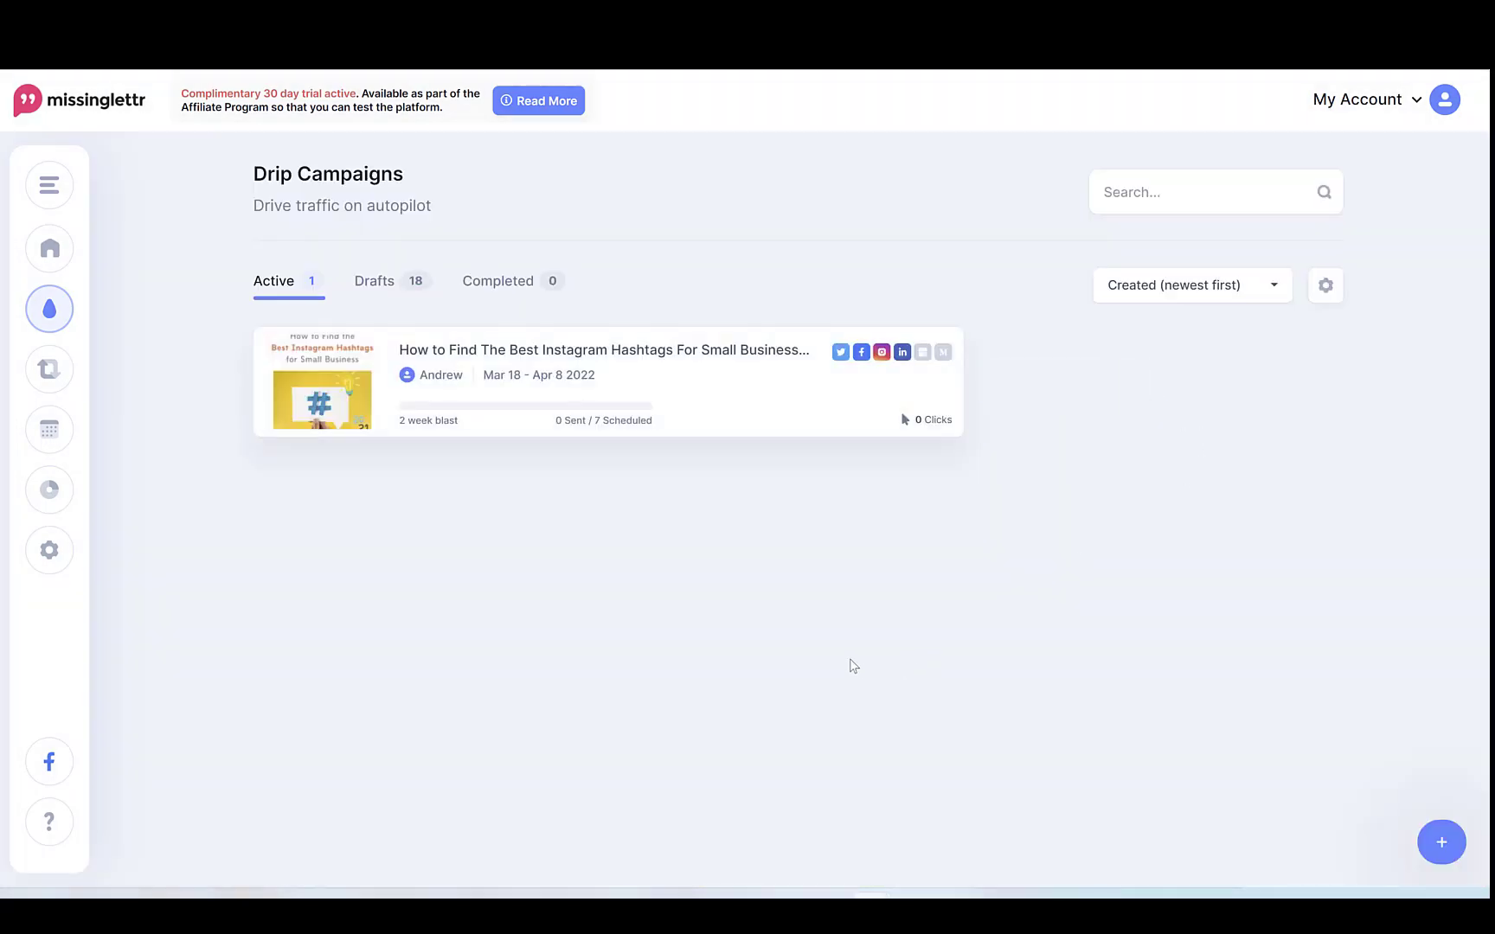
mouse_move(841, 585)
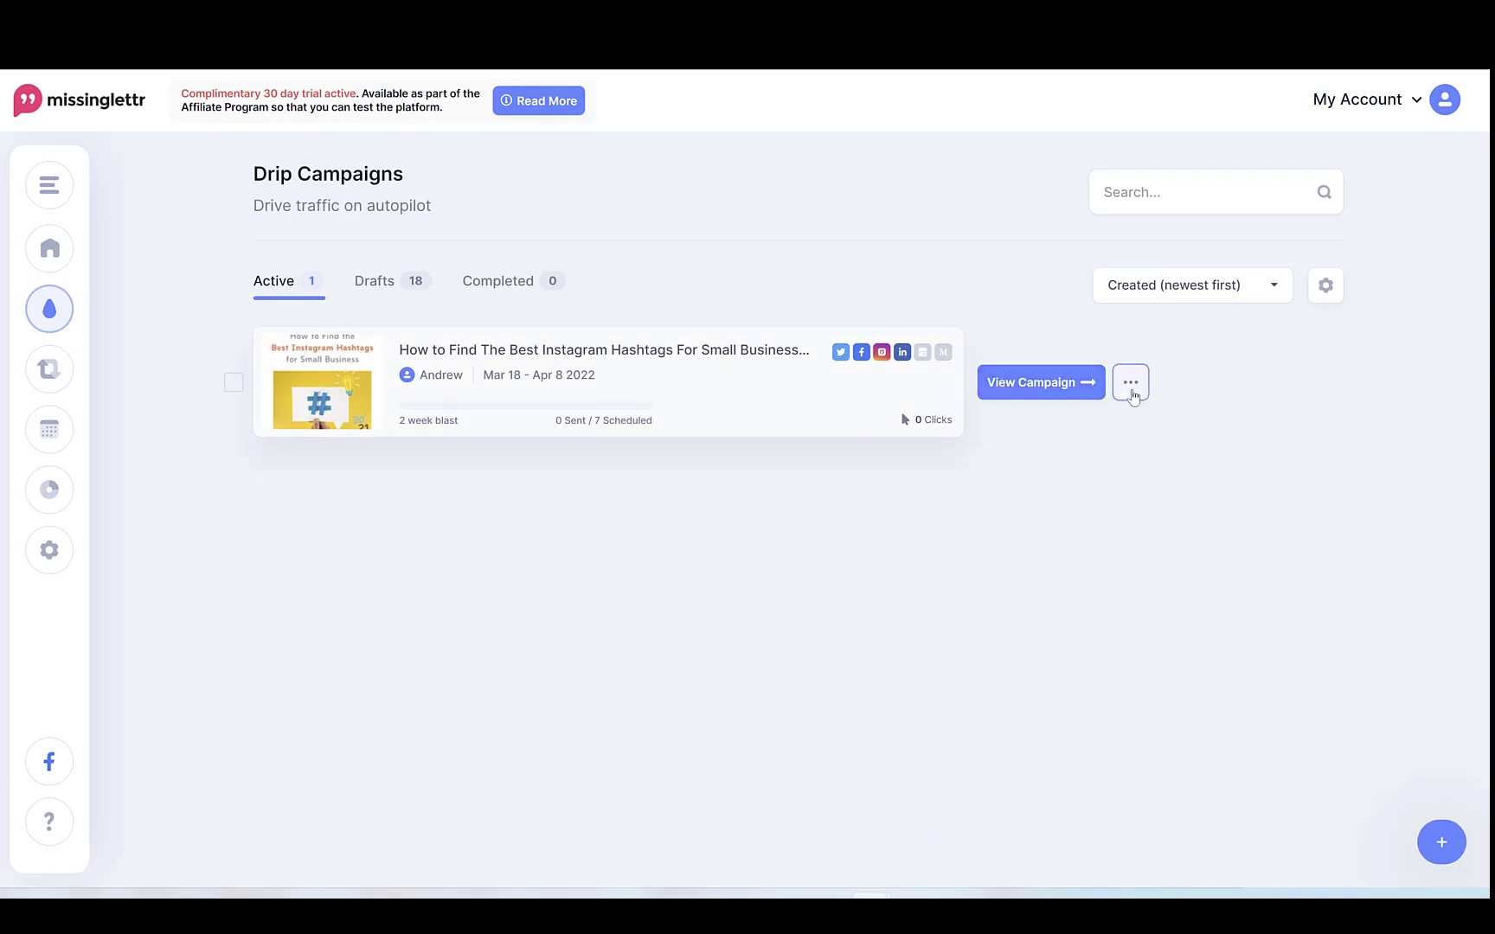
left_click(1132, 382)
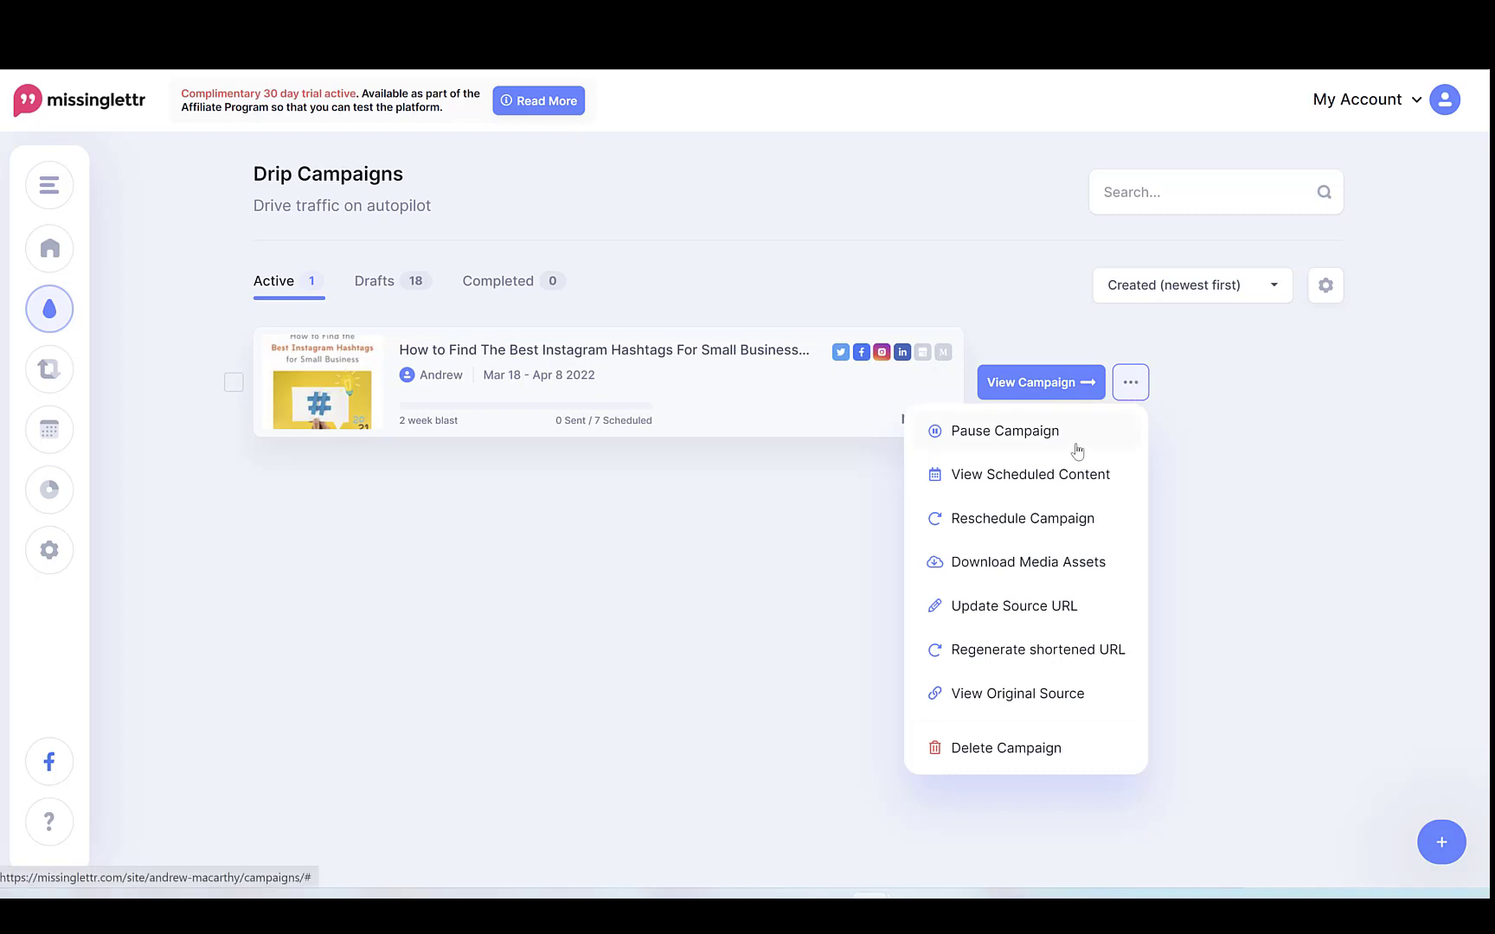
mouse_move(1052, 521)
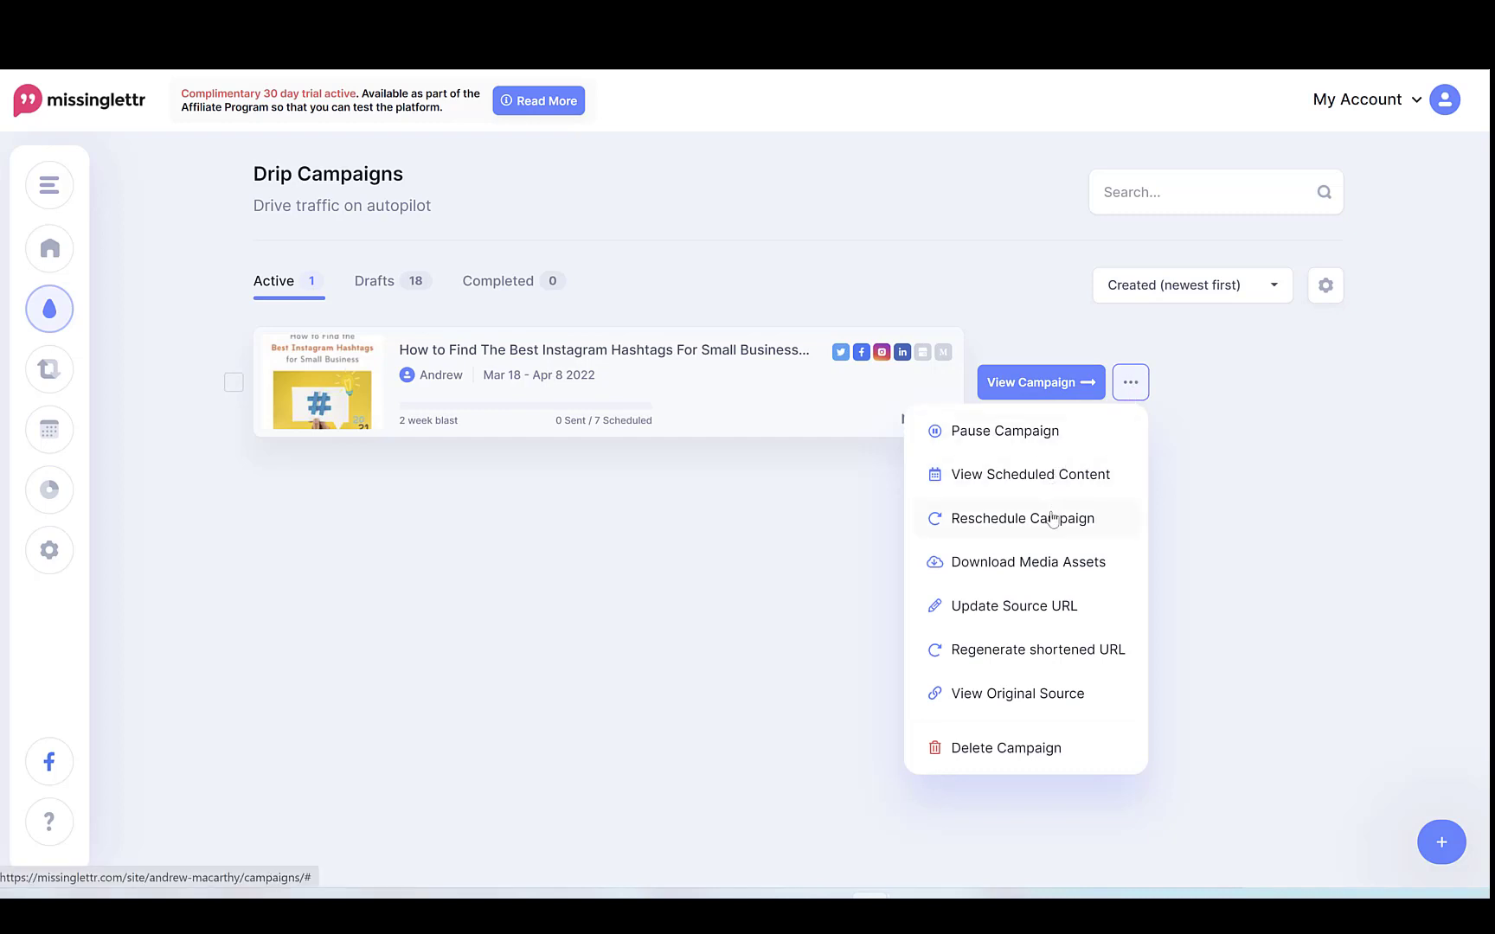
mouse_move(1034, 614)
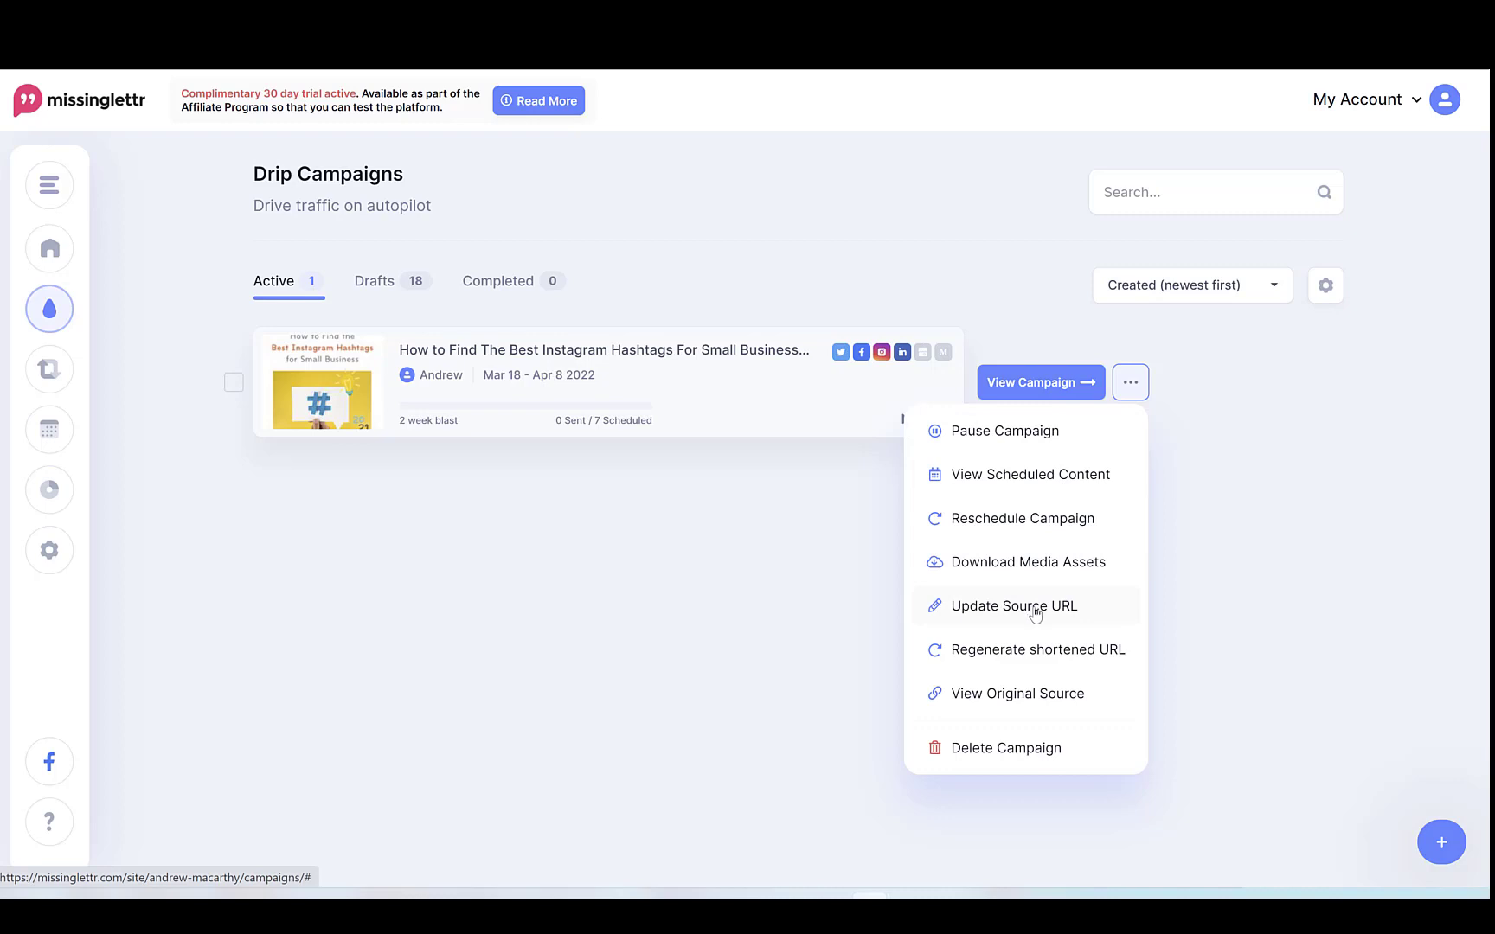
mouse_move(1066, 659)
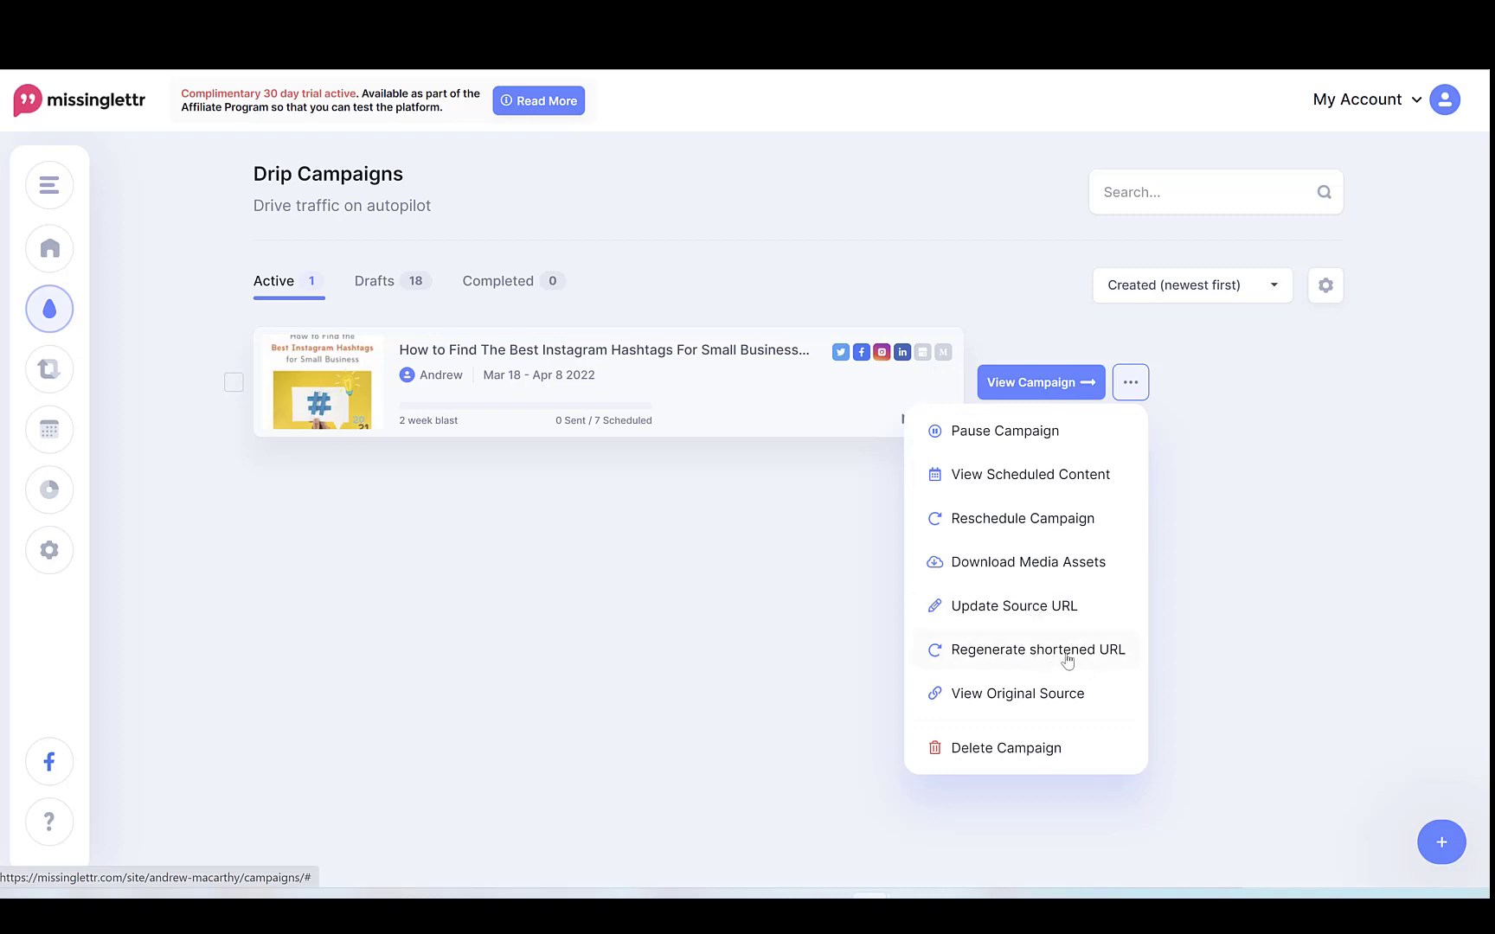
mouse_move(1045, 694)
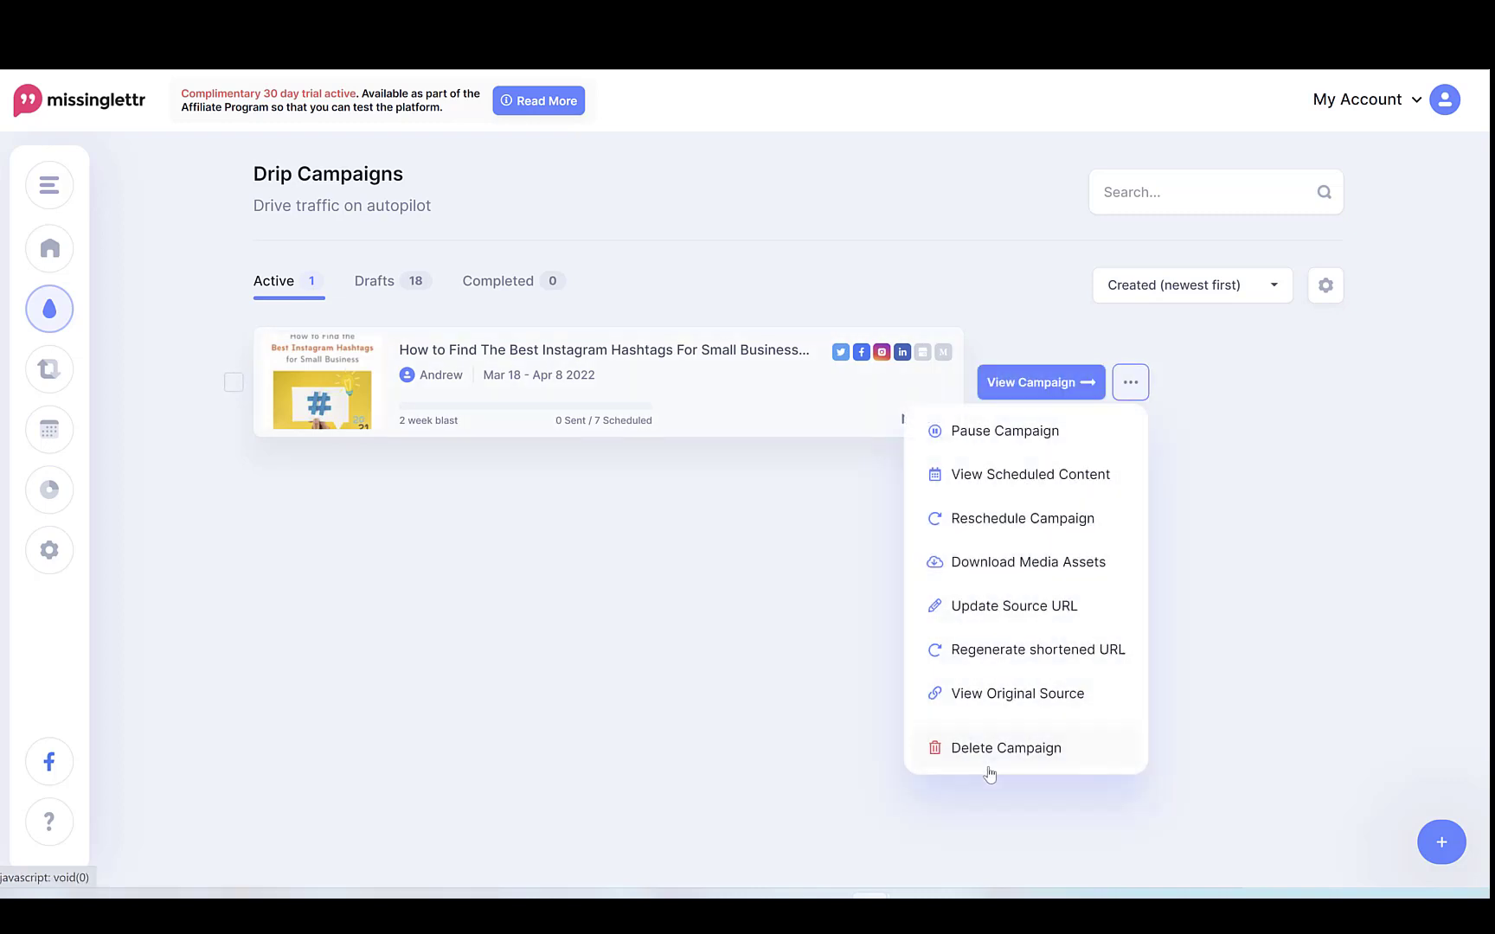
left_click(1031, 474)
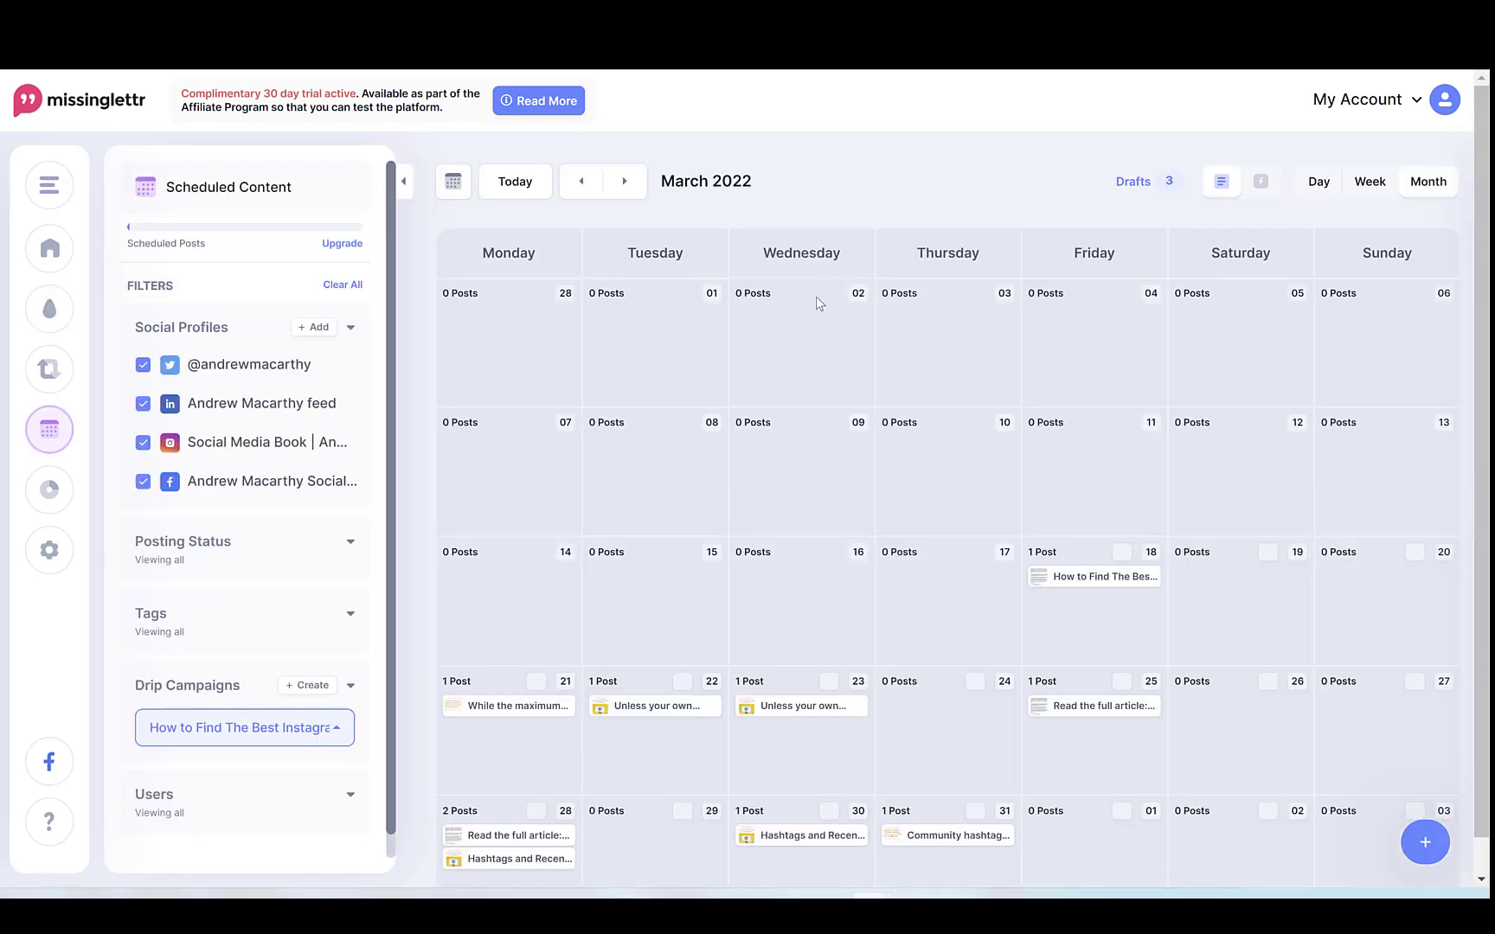
- Leave the Schedule calendar toward the Campaigns list
left_click(48, 185)
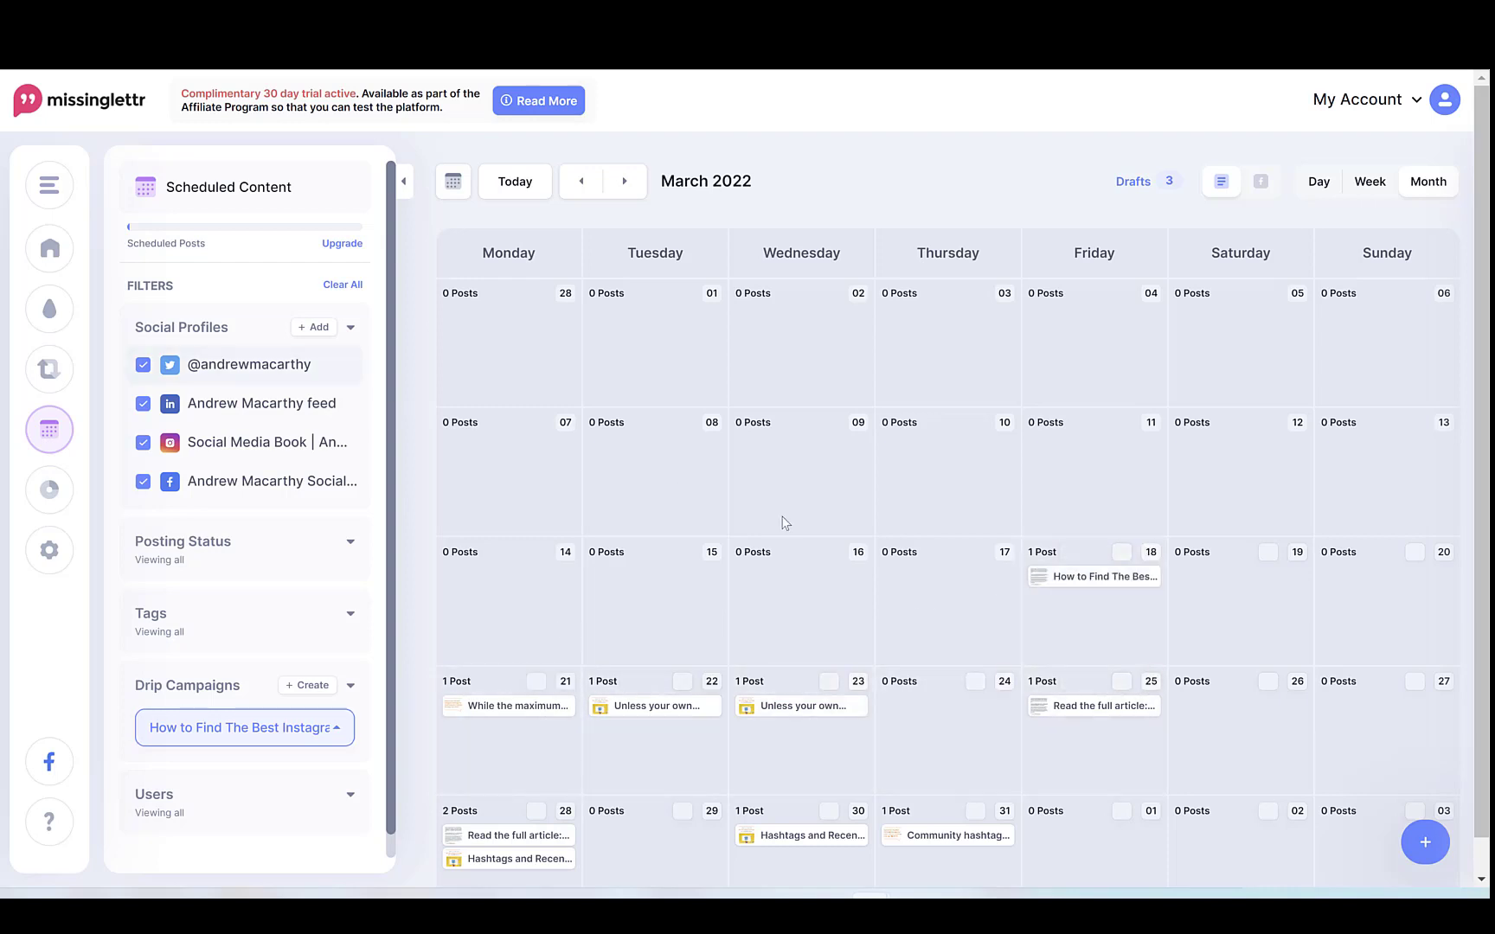
mouse_move(90, 296)
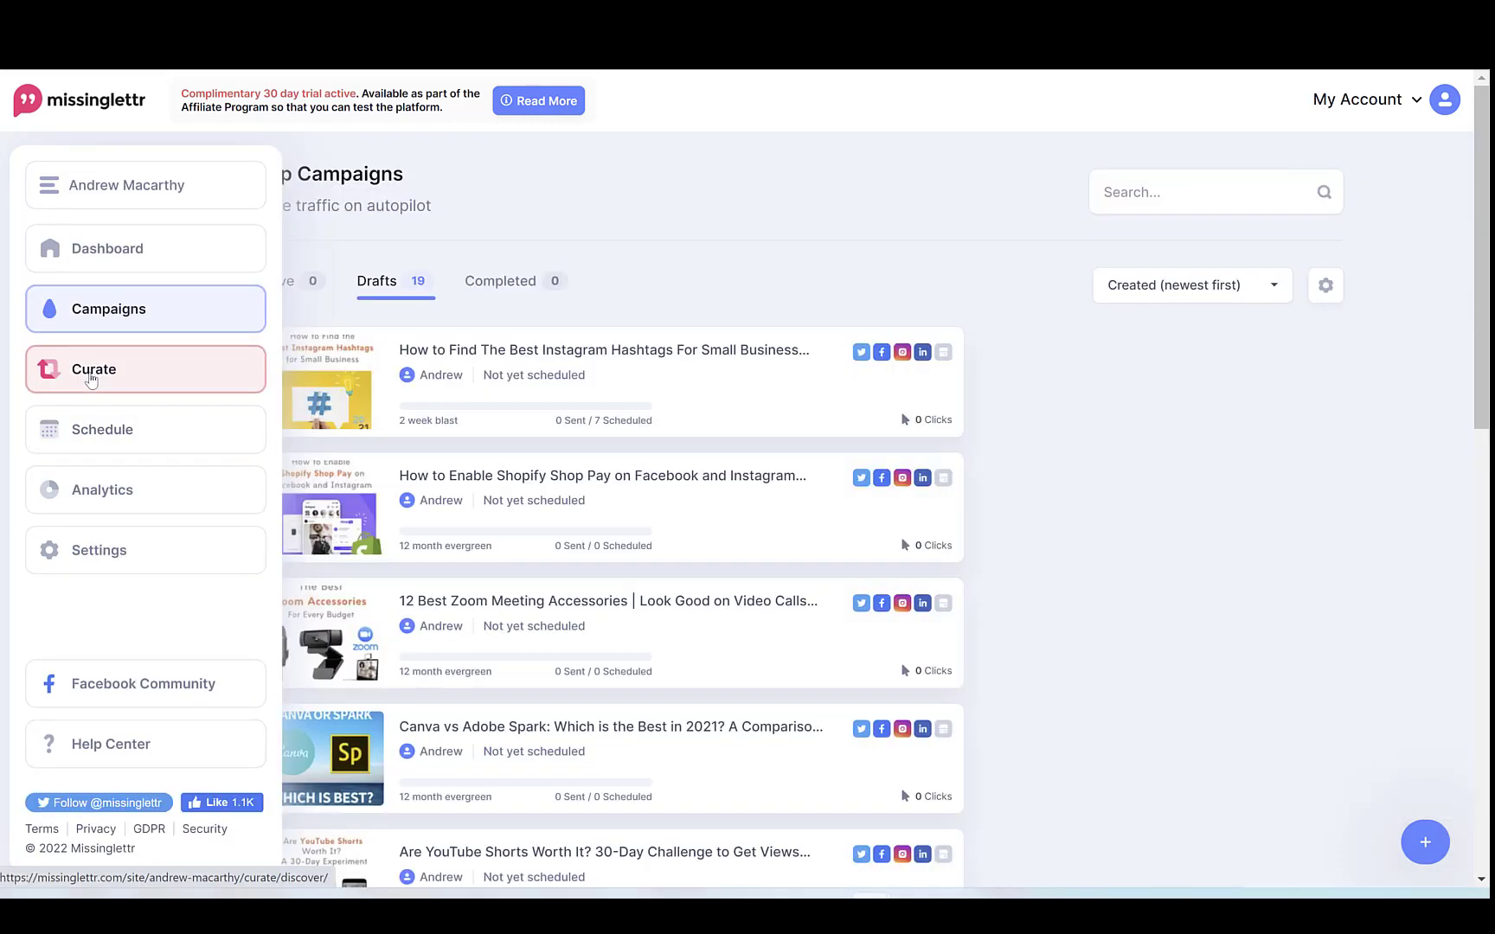
mouse_move(133, 379)
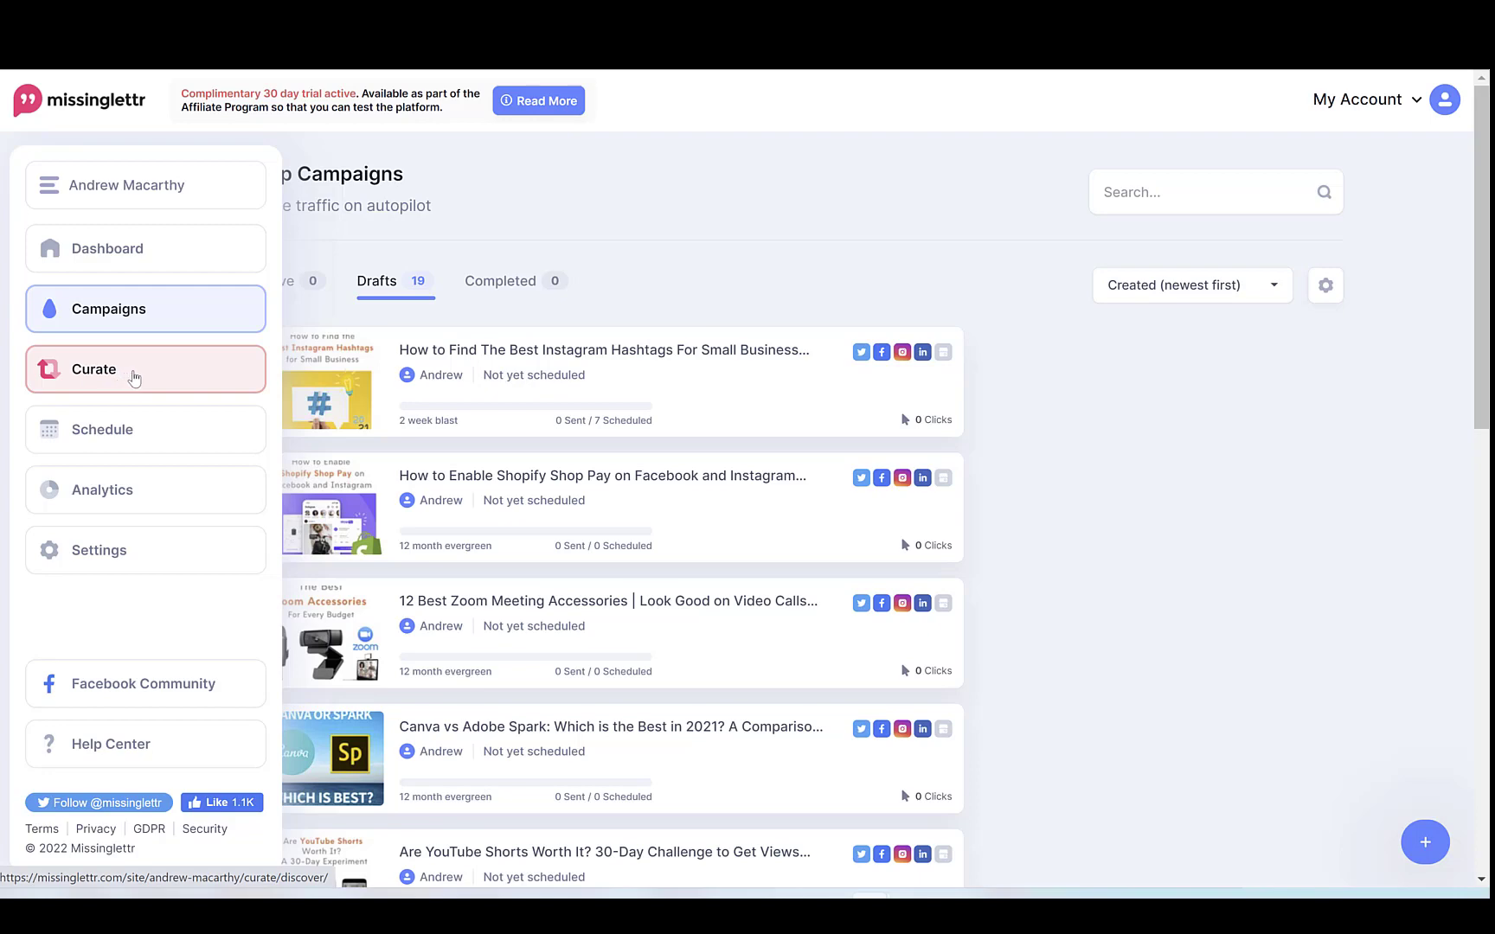
- Go to the Curate section's Discover feed of suggested articles
left_click(94, 369)
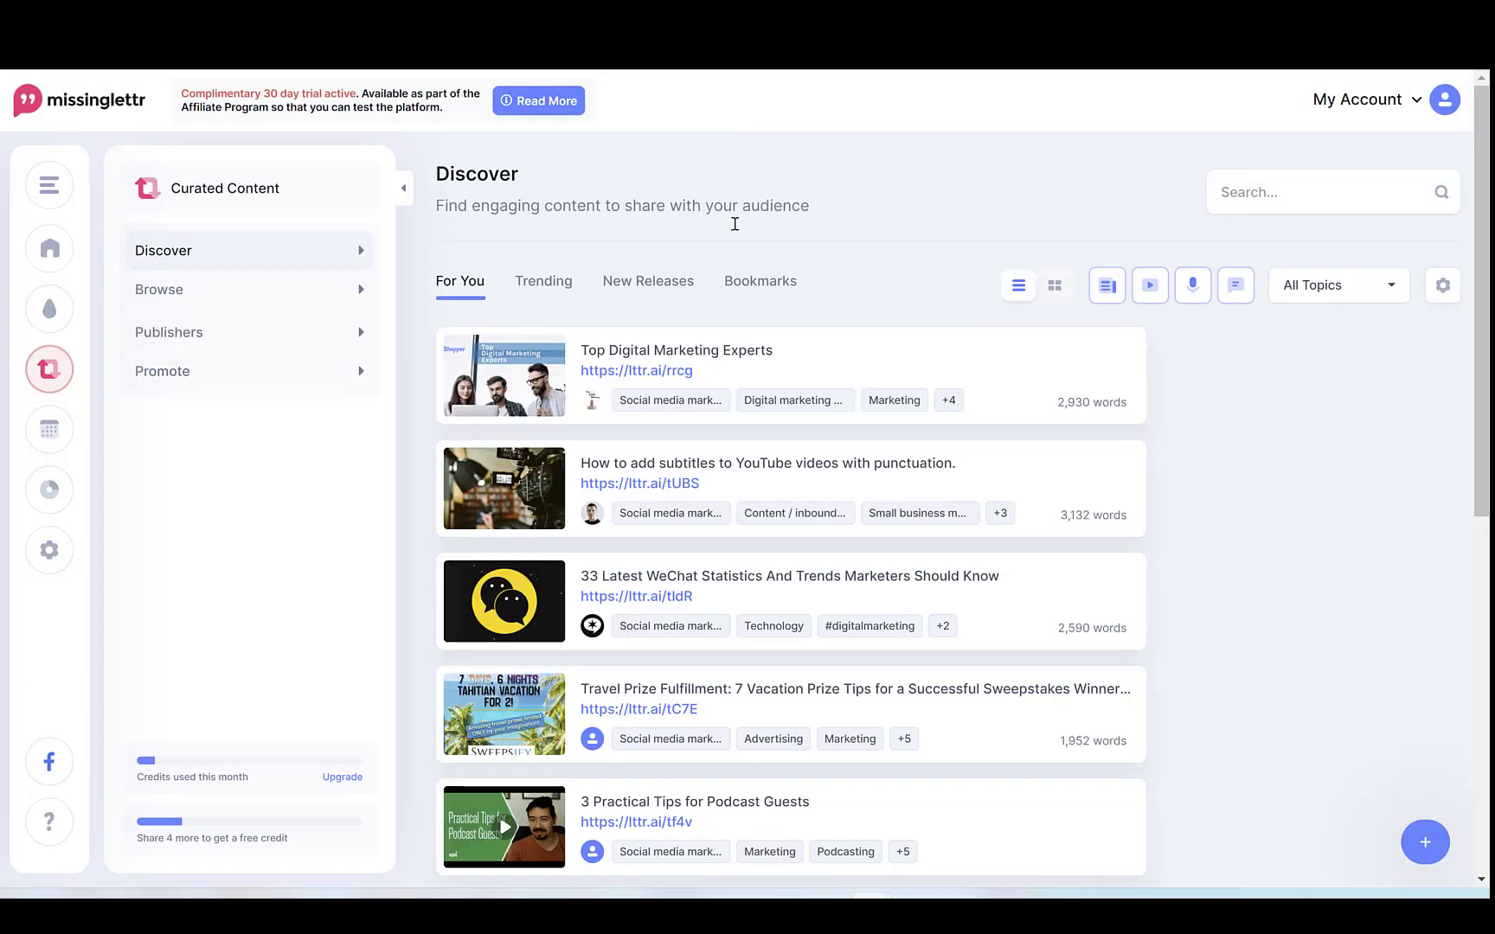
left_click(1333, 192)
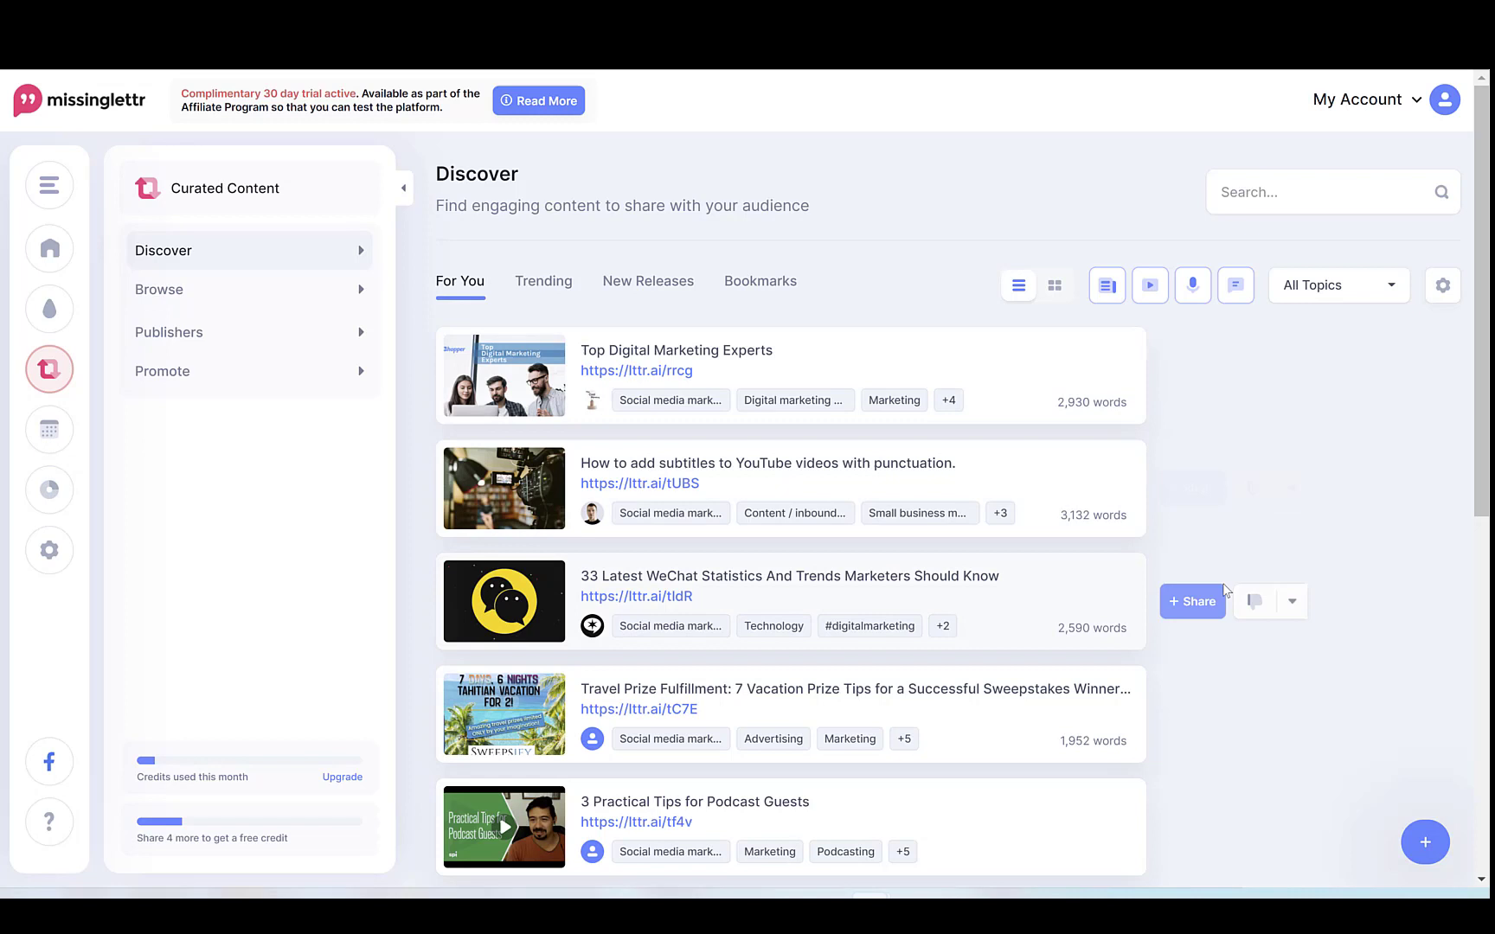
mouse_move(1087, 338)
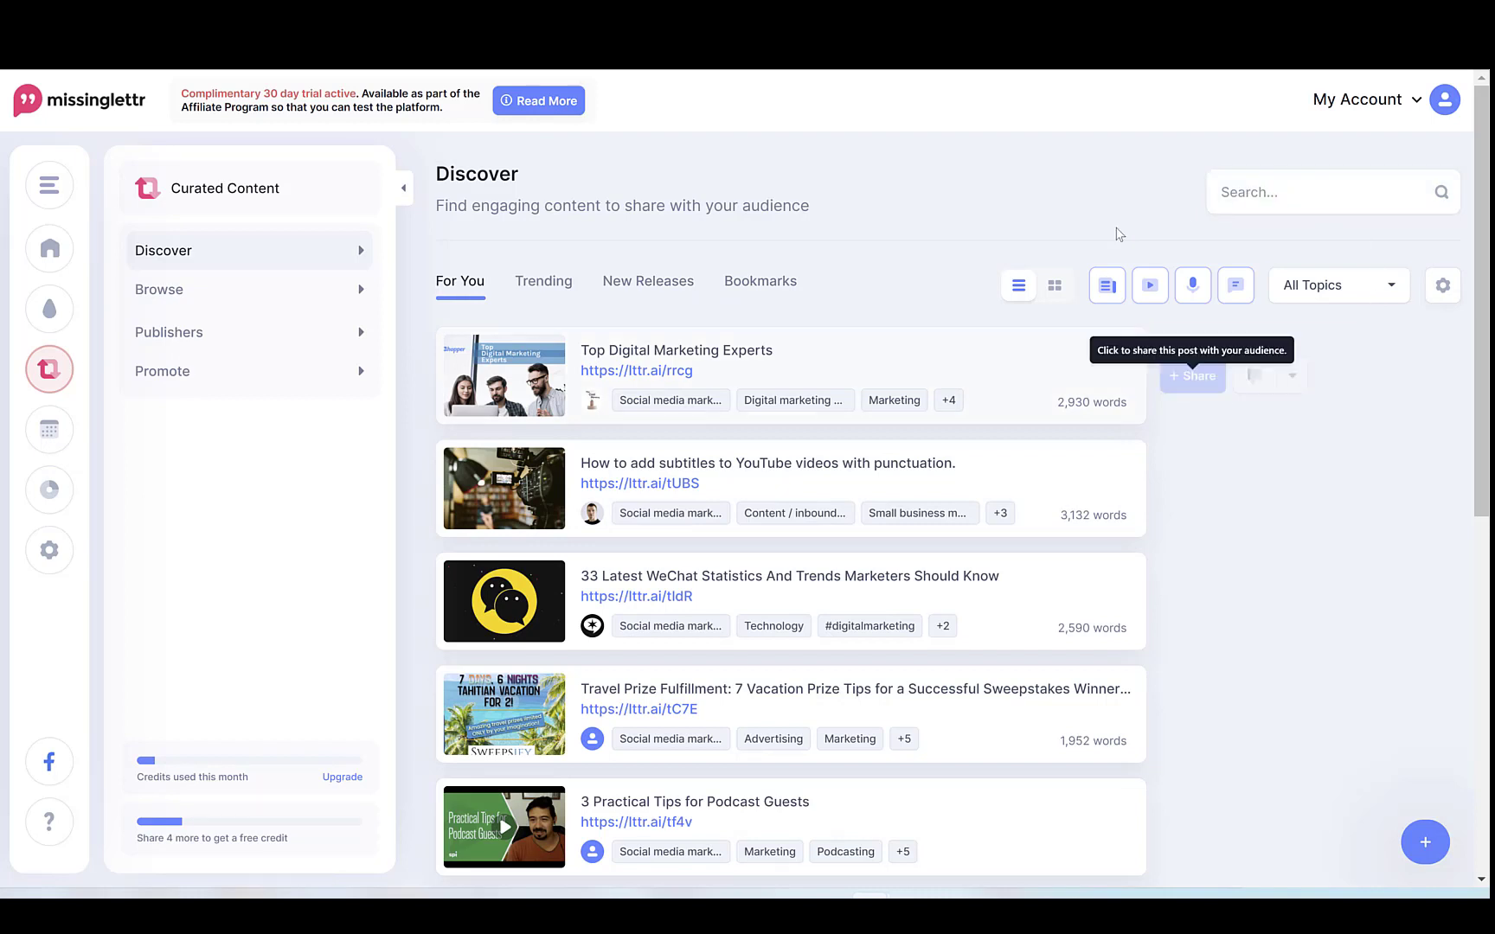
mouse_move(618, 556)
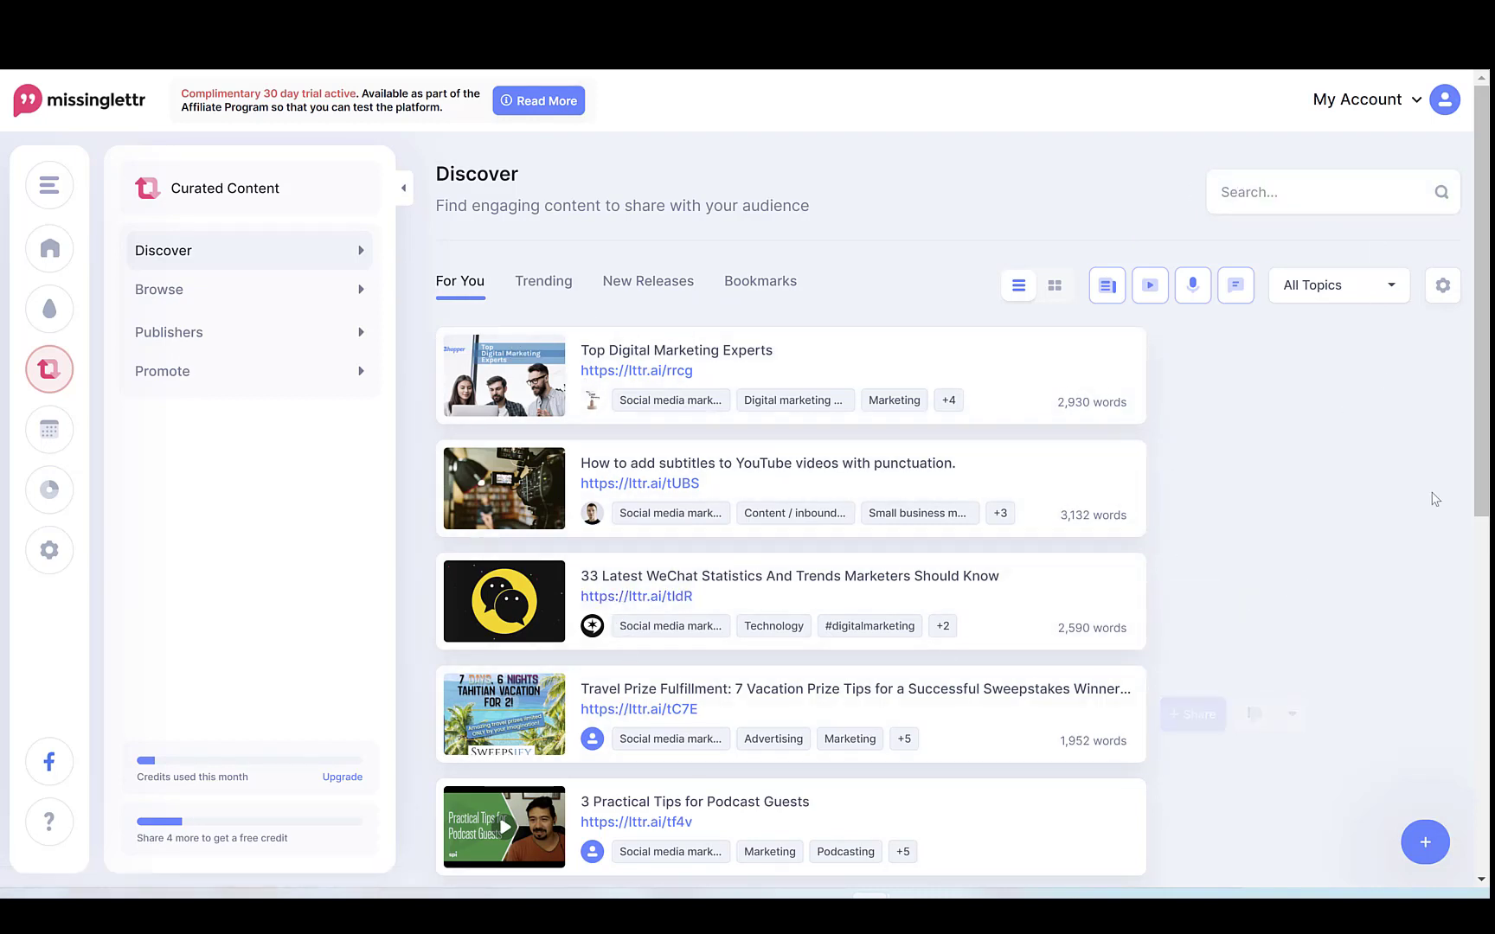
scroll("down", 3)
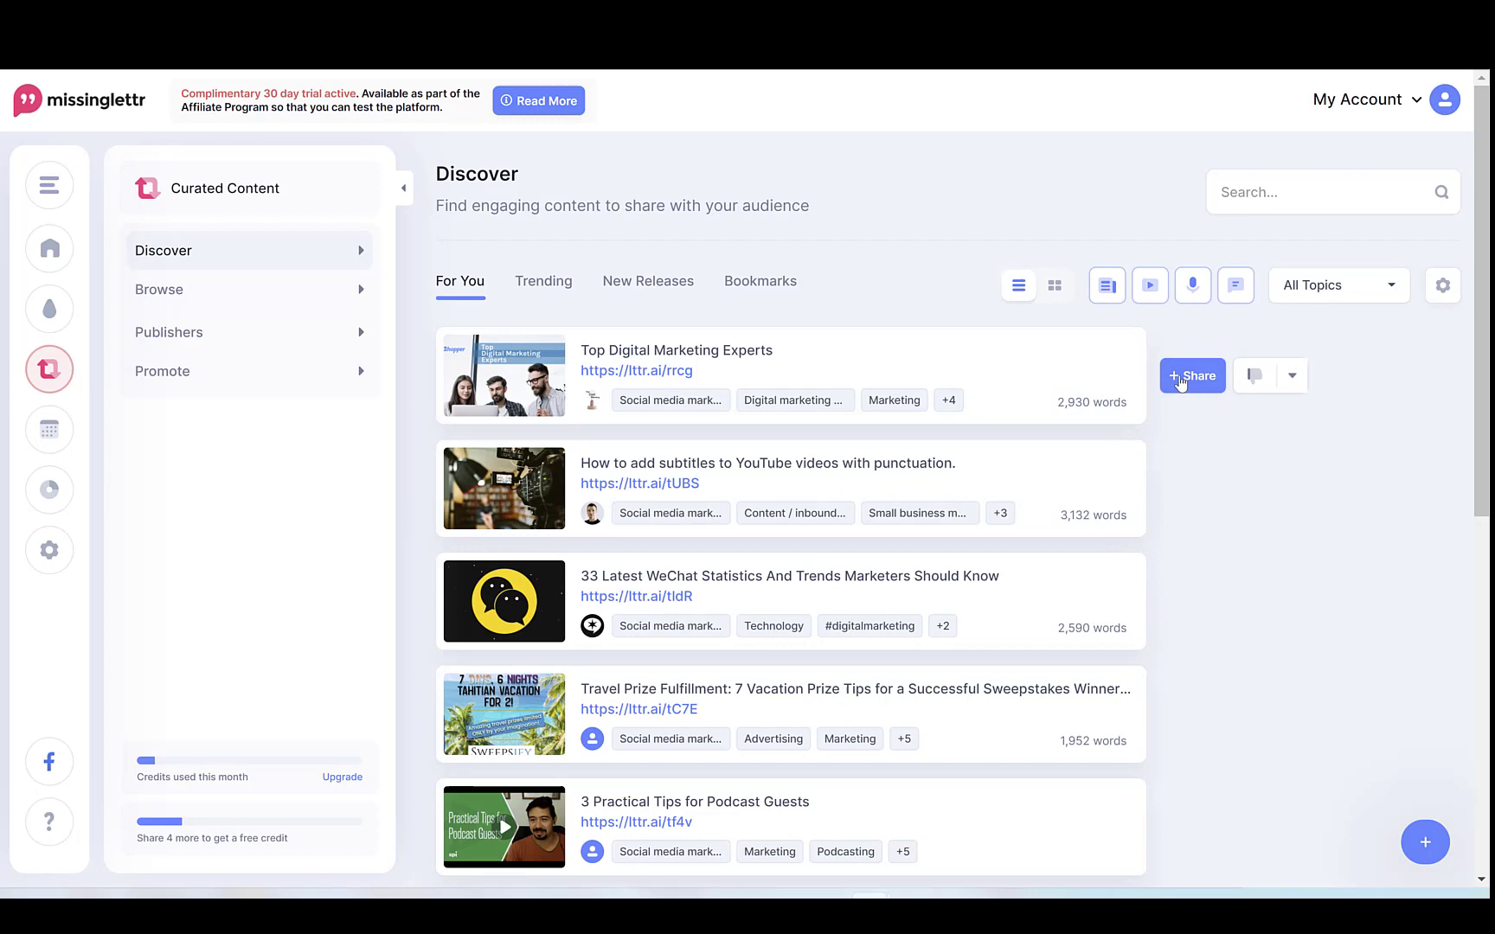
- Start sharing the 'Top Digital Marketing Experts' article to the four connected accounts
left_click(1192, 376)
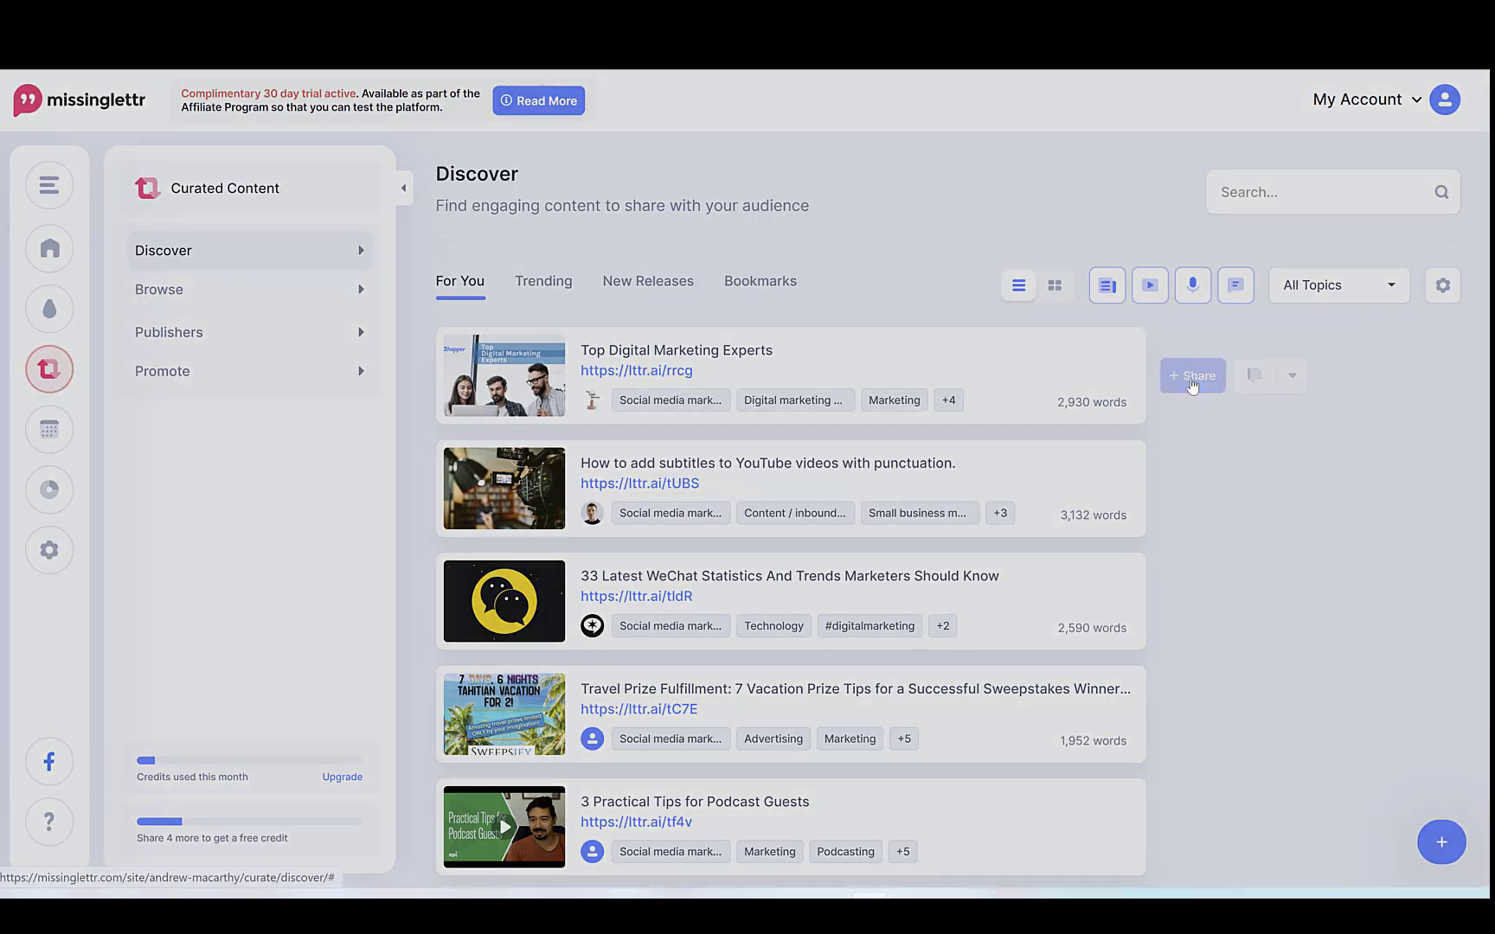
left_click(1192, 376)
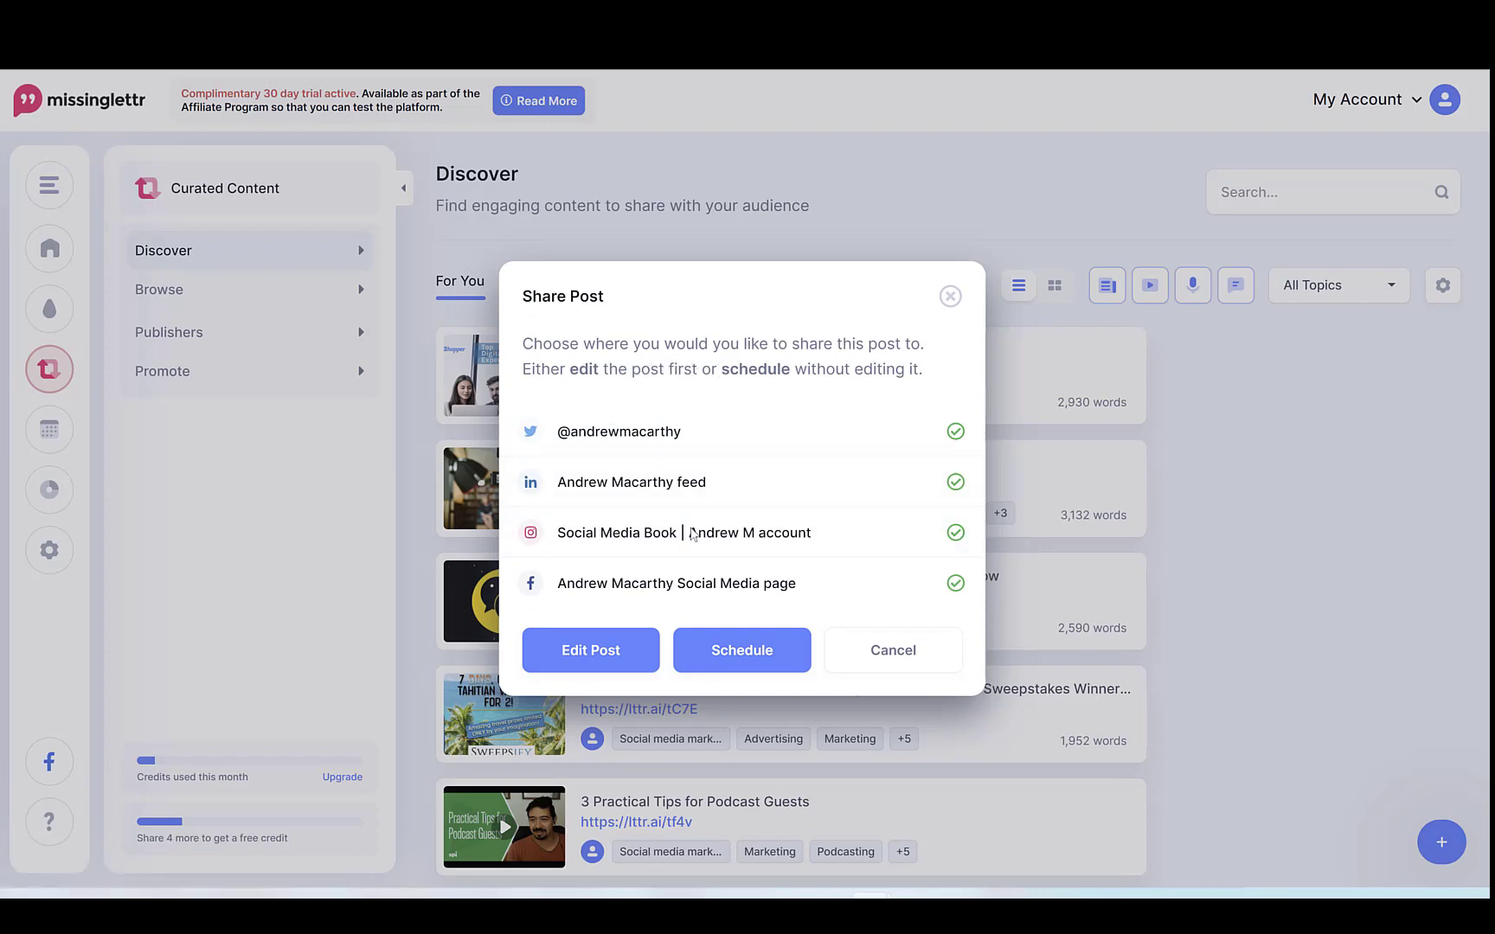
- Review the post text in the editor and schedule the article to the connected accounts
left_click(741, 650)
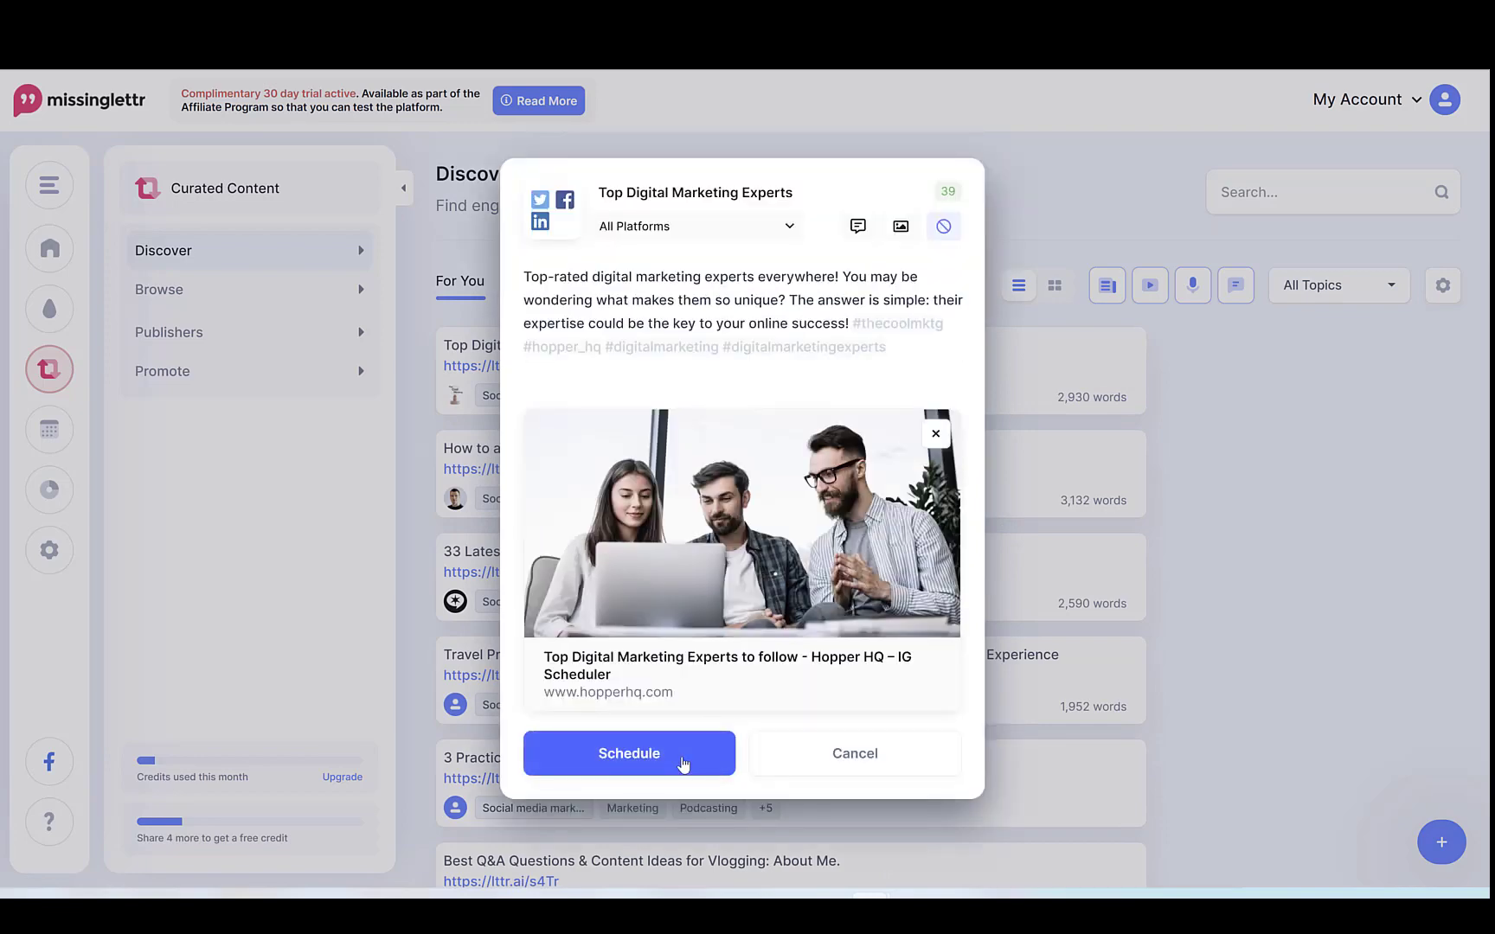
left_click(628, 753)
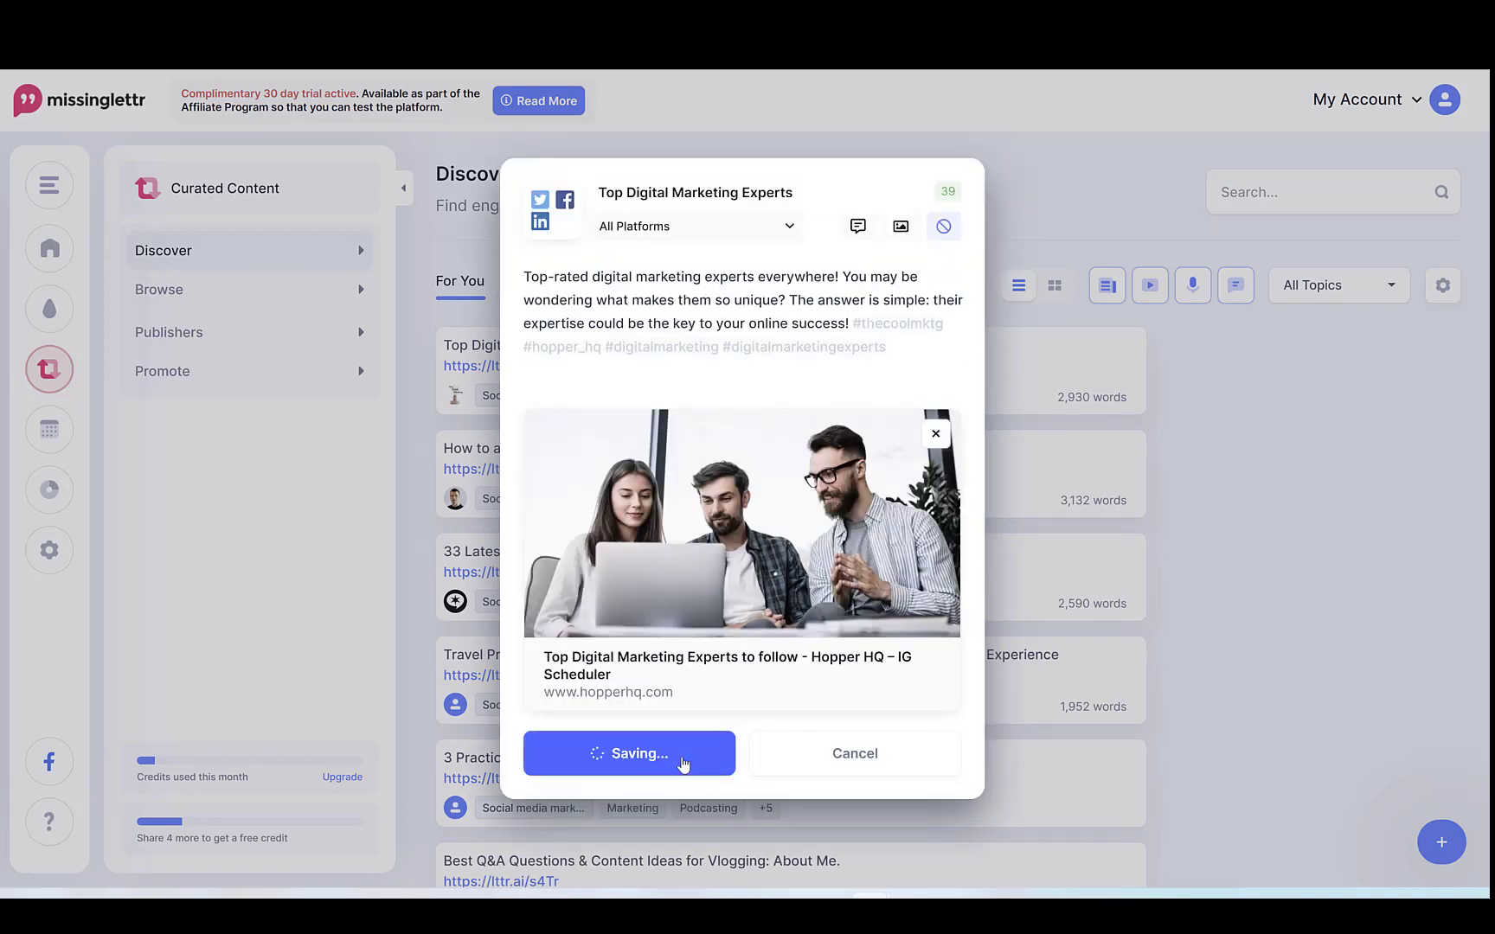
left_click(628, 753)
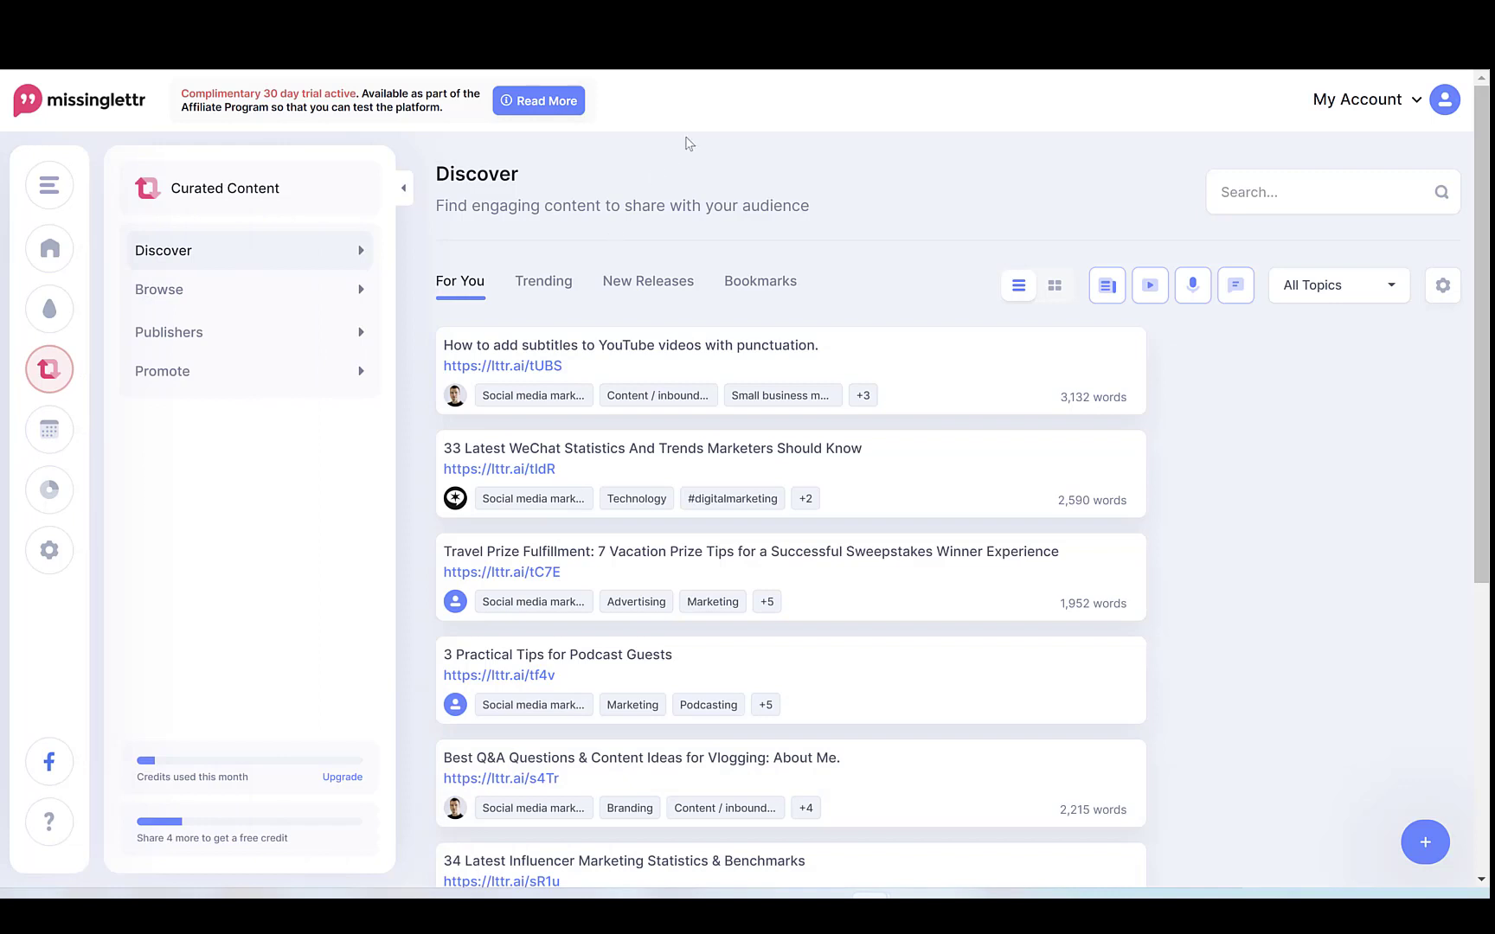
mouse_move(535, 238)
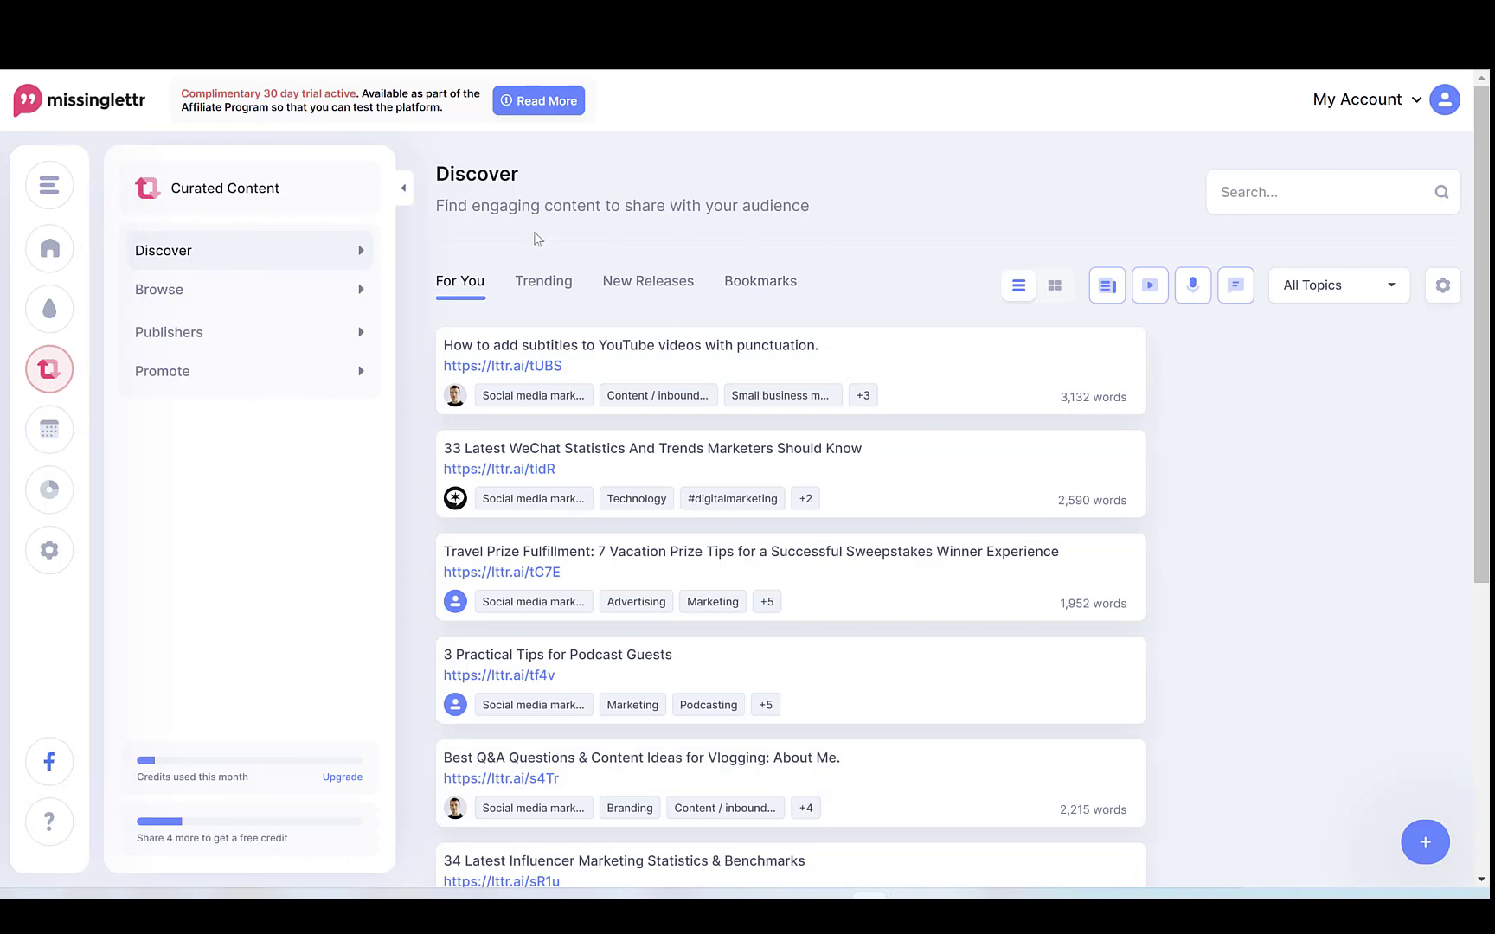
mouse_move(697, 204)
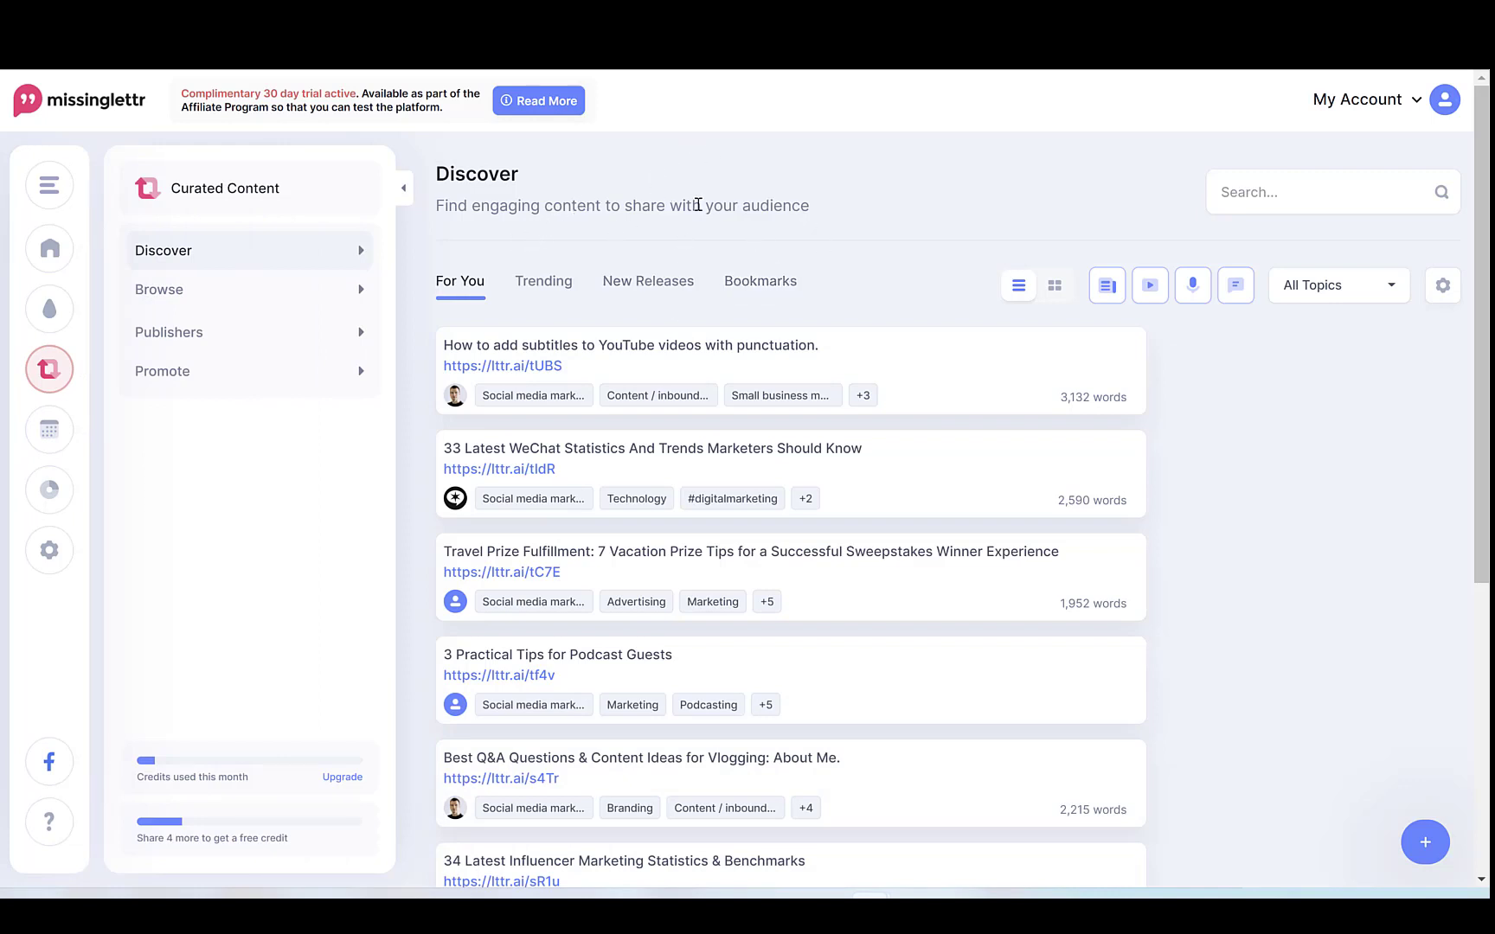
mouse_move(469, 354)
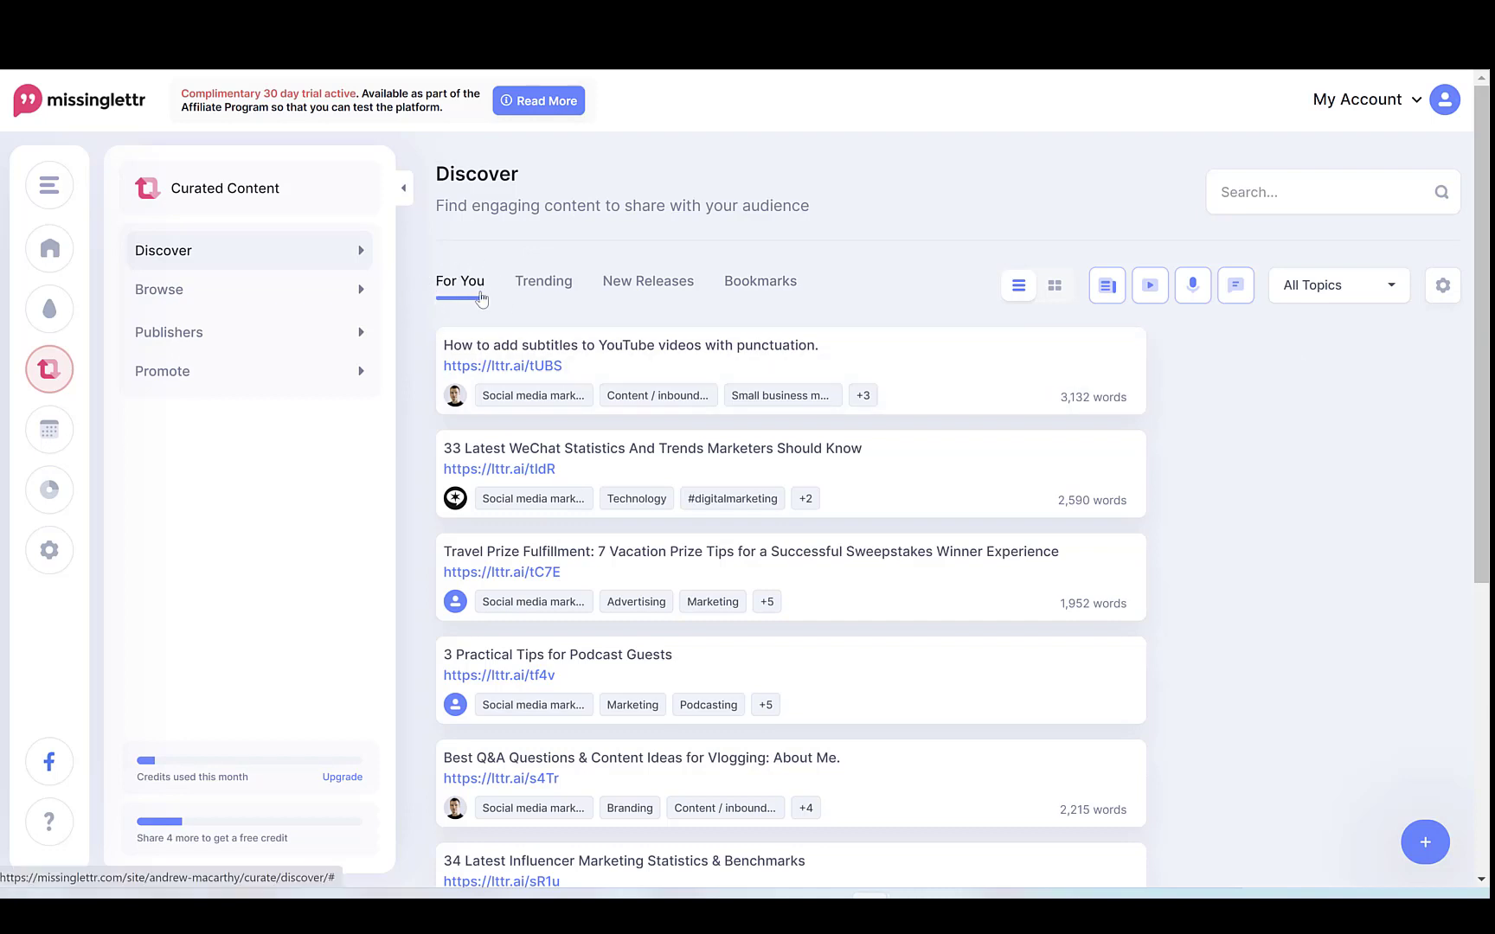
- Browse the Trending, New Releases and Bookmarks feeds, ending back on Trending
left_click(544, 282)
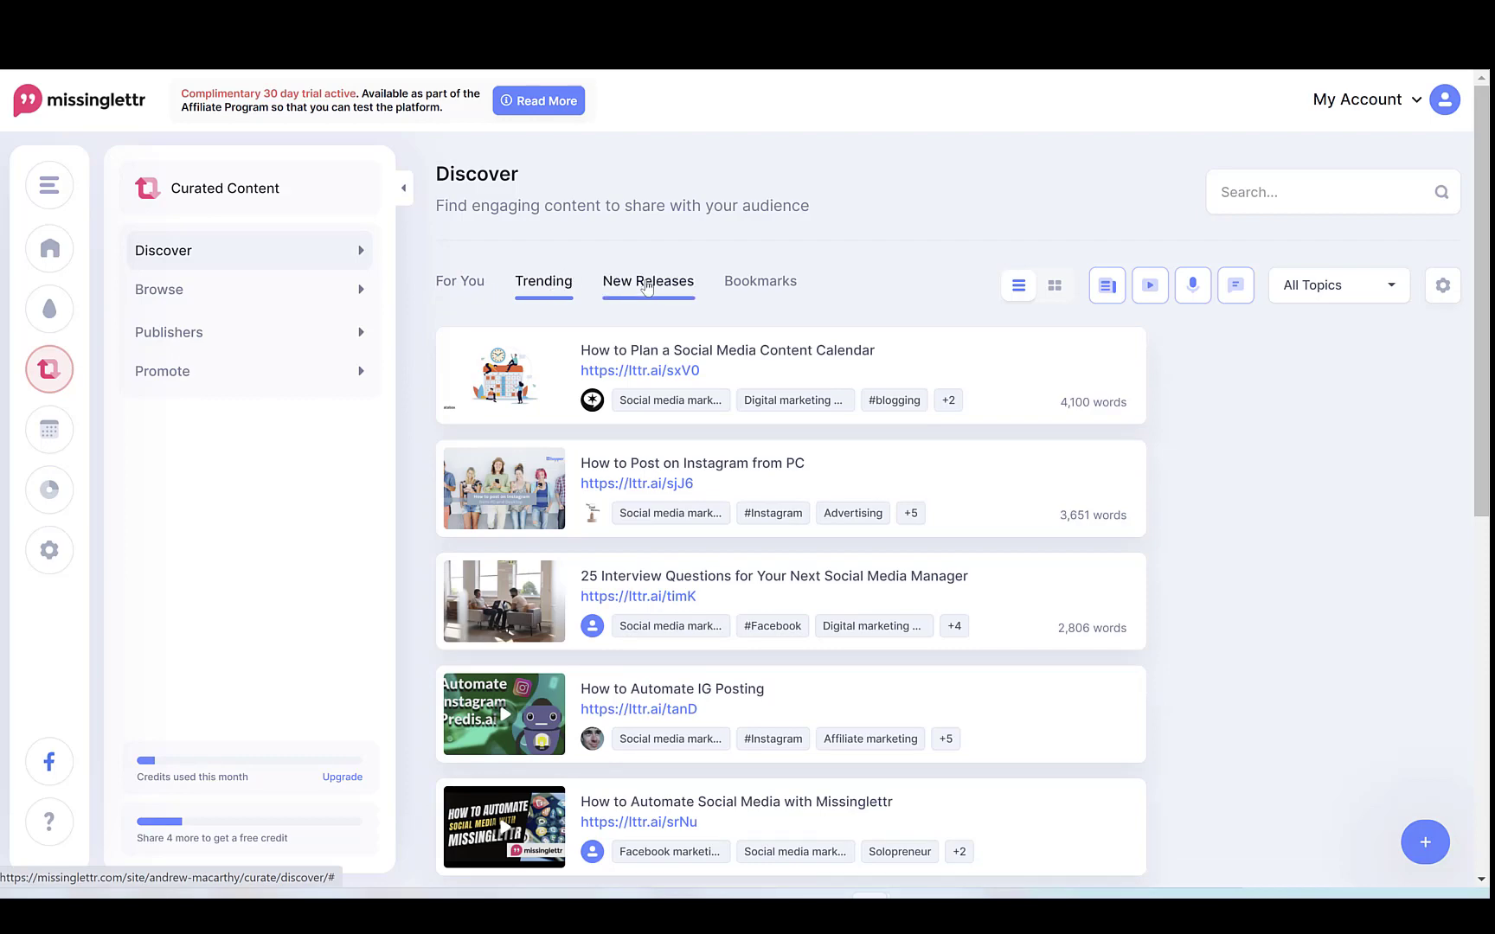
left_click(647, 282)
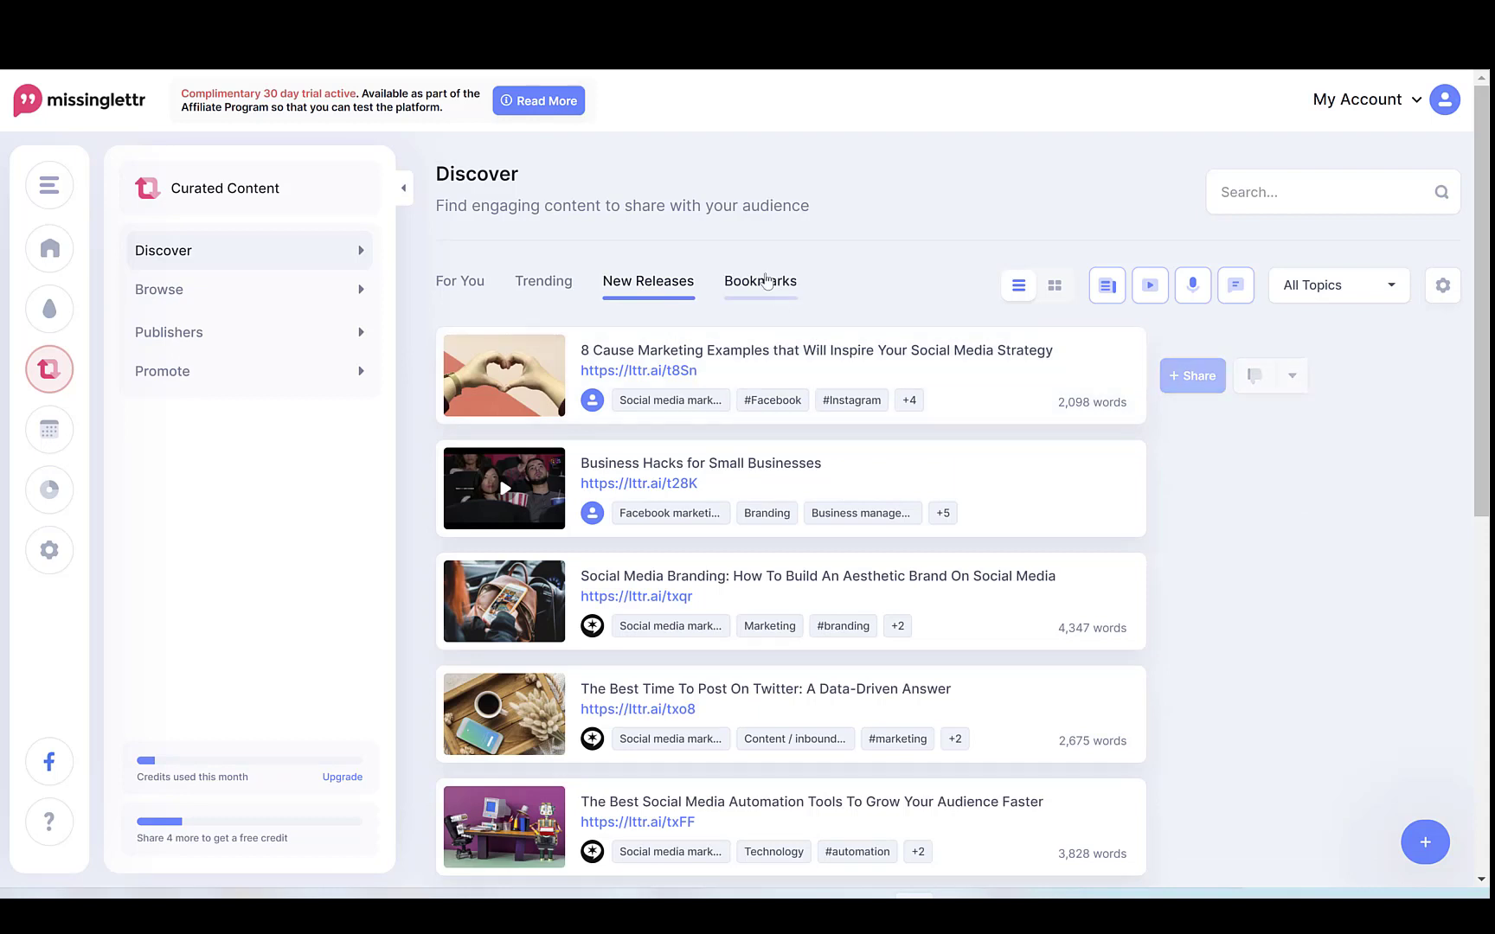
left_click(759, 282)
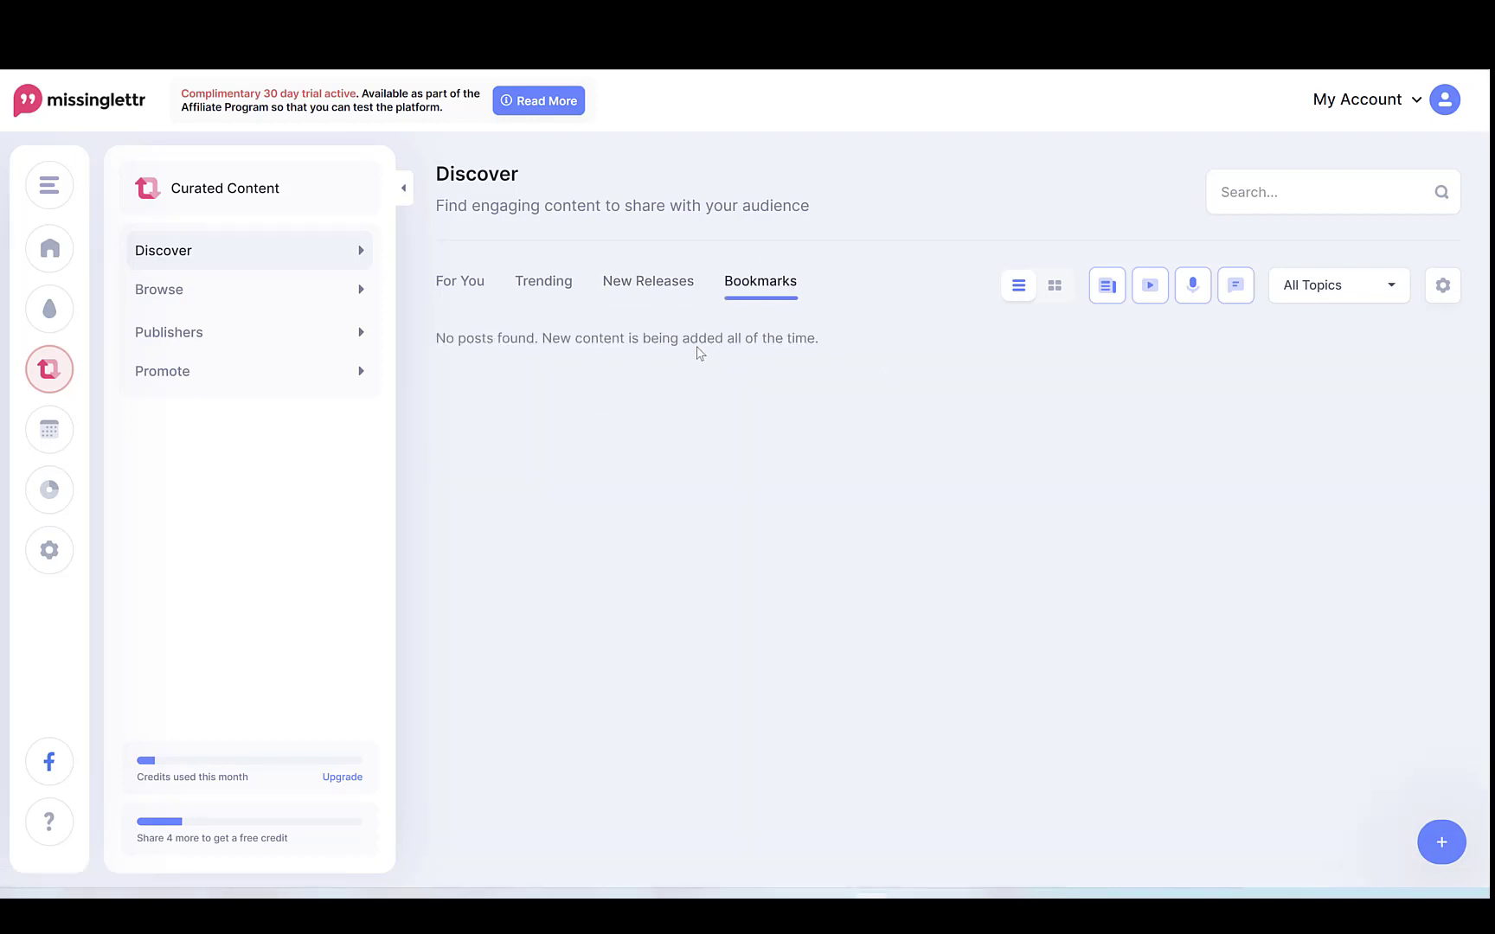
mouse_move(1014, 323)
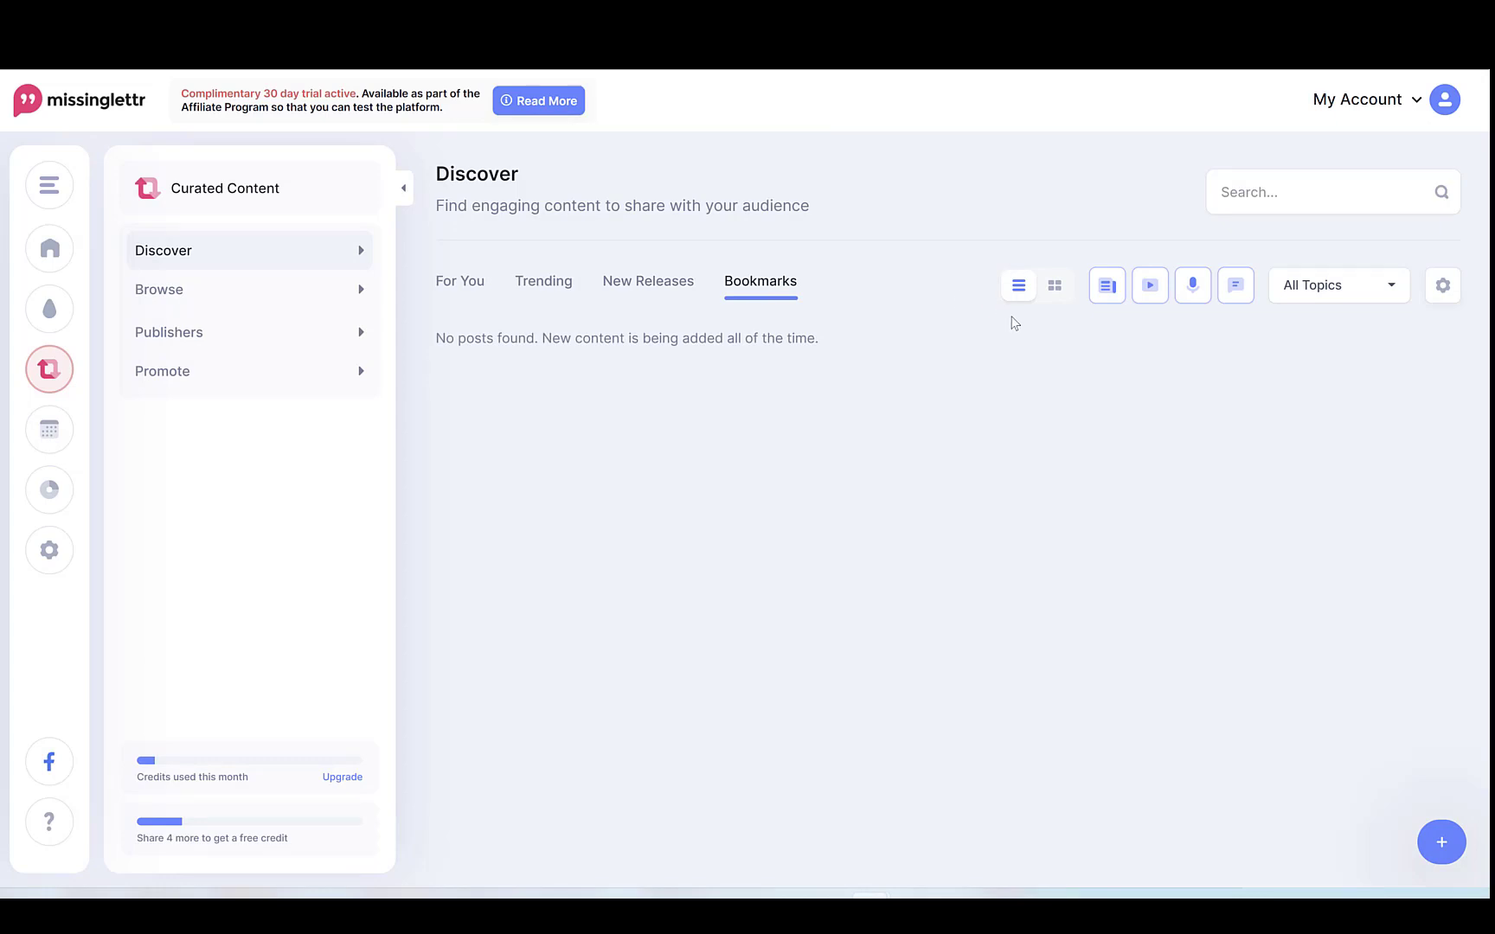
left_click(543, 282)
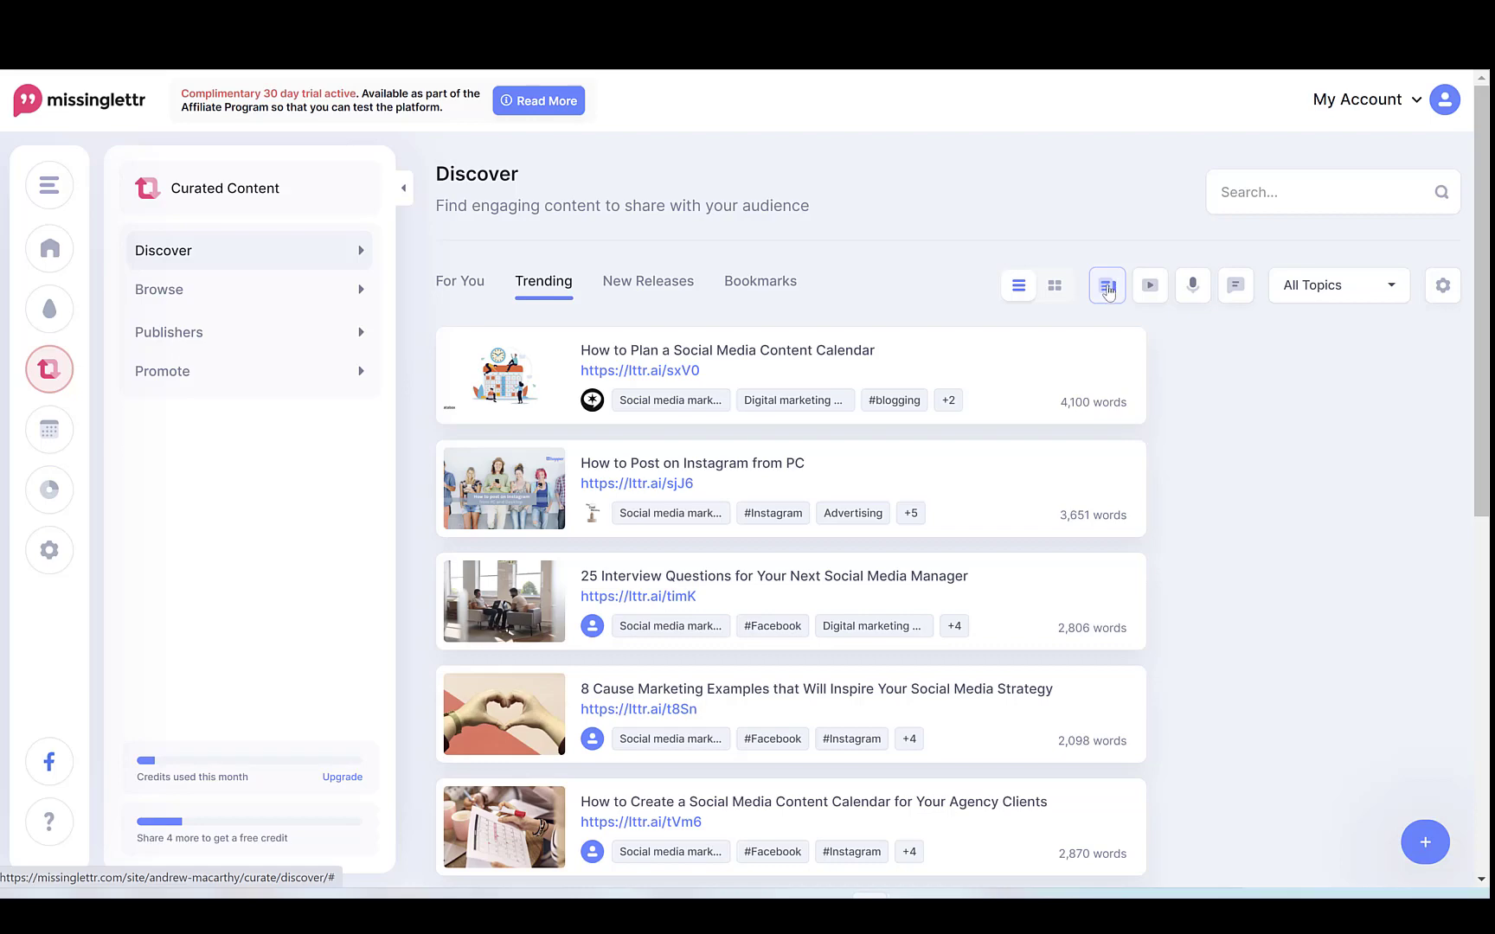
- Toggle the article, video and social post media-type filters on the Trending feed
left_click(1149, 285)
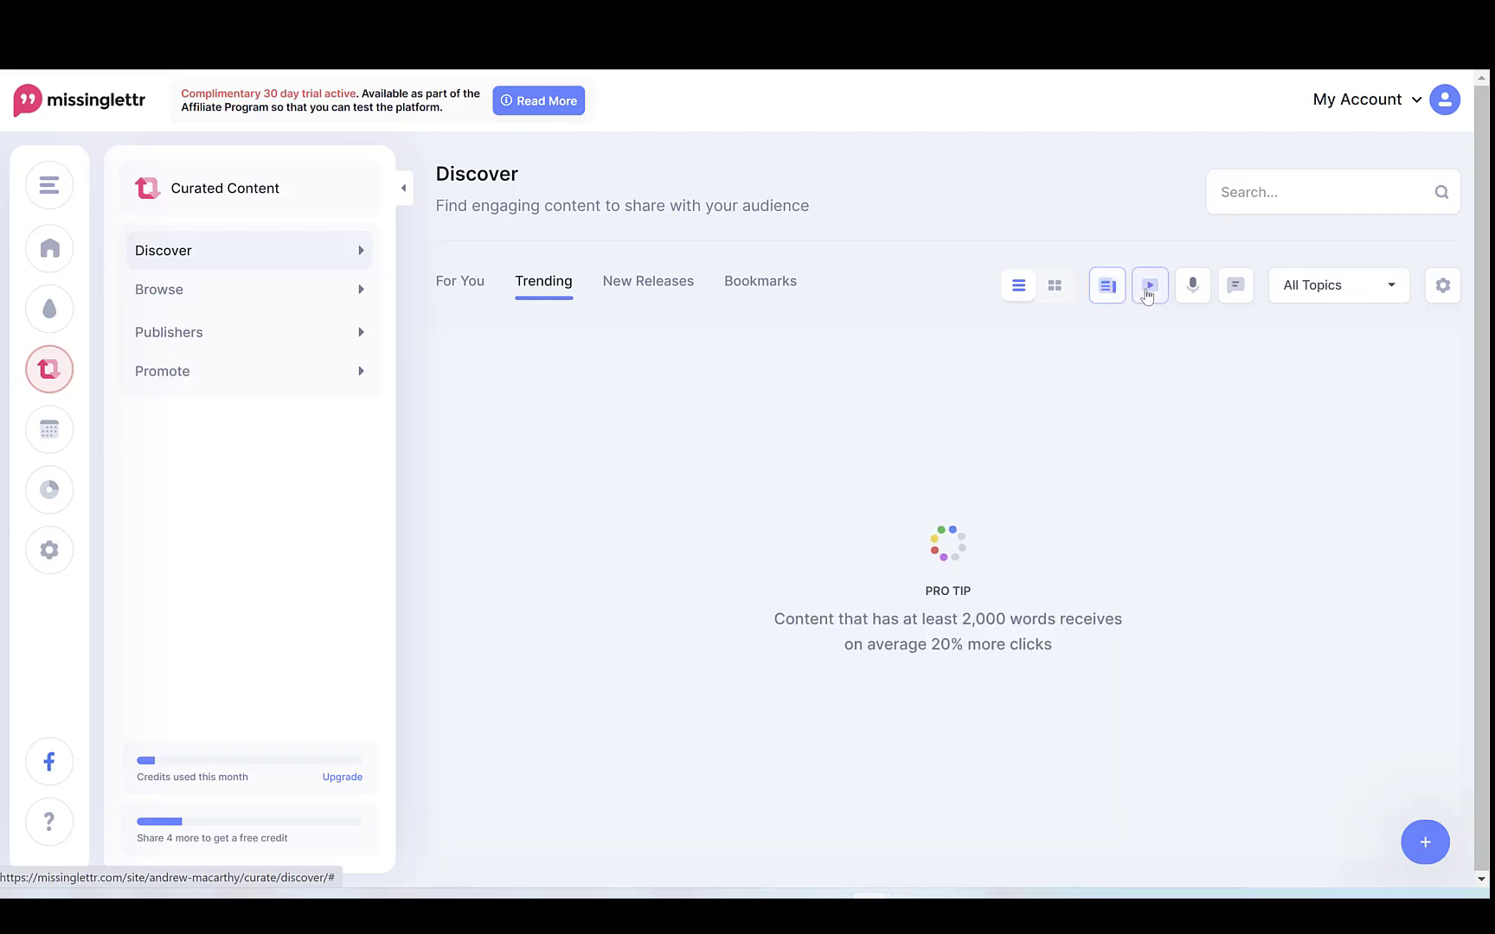
left_click(1149, 285)
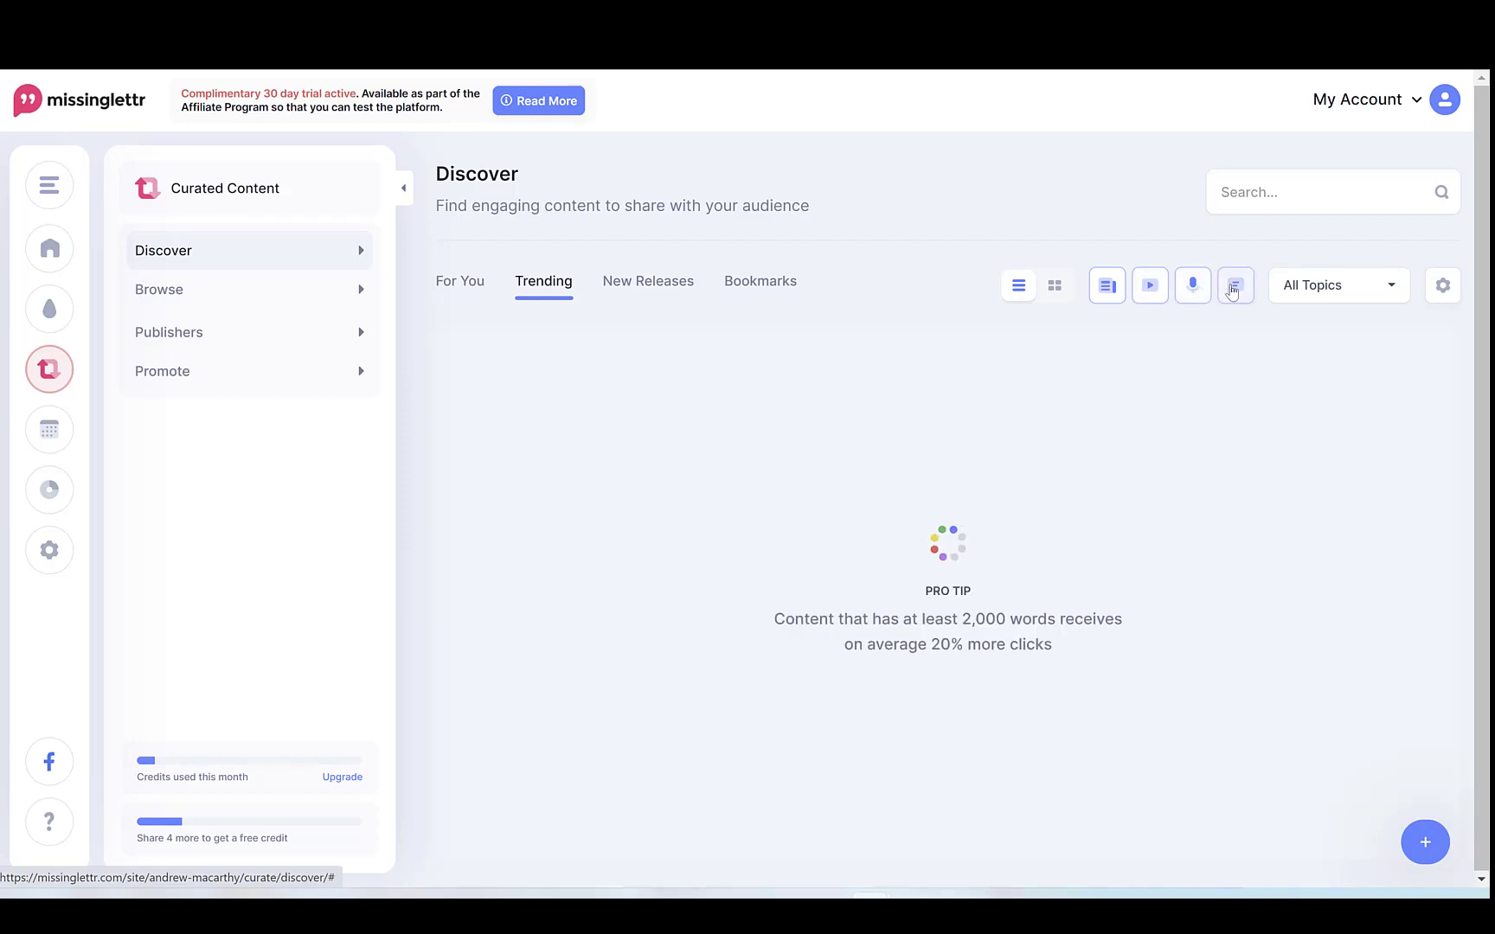
left_click(1235, 285)
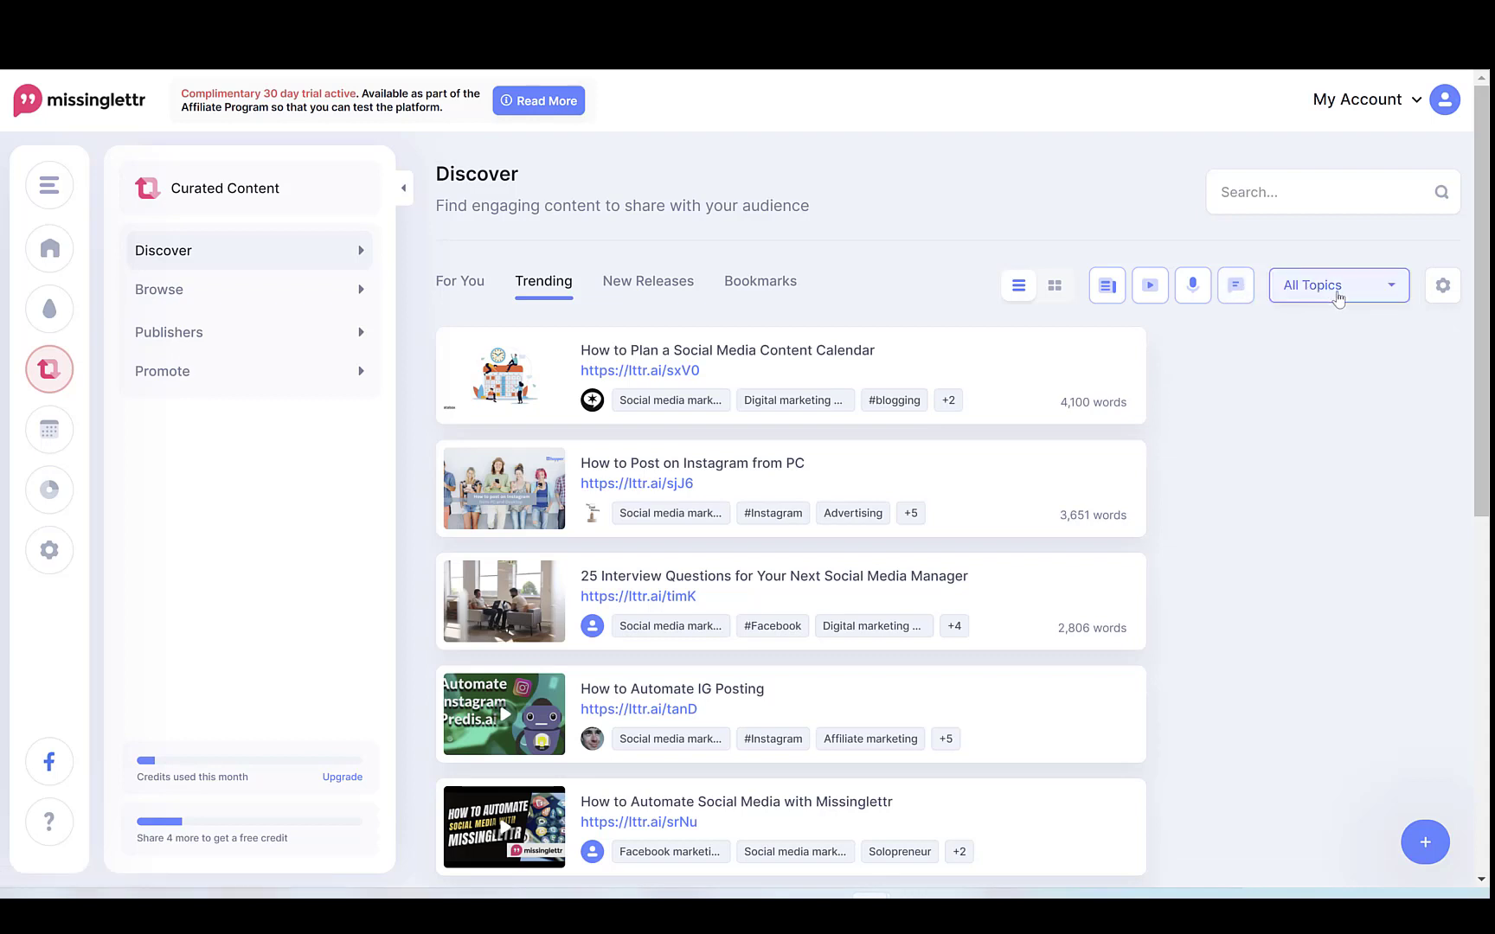
- View the All Topics filter list, then bring up the Update Your Curate Profile dialog
left_click(1337, 286)
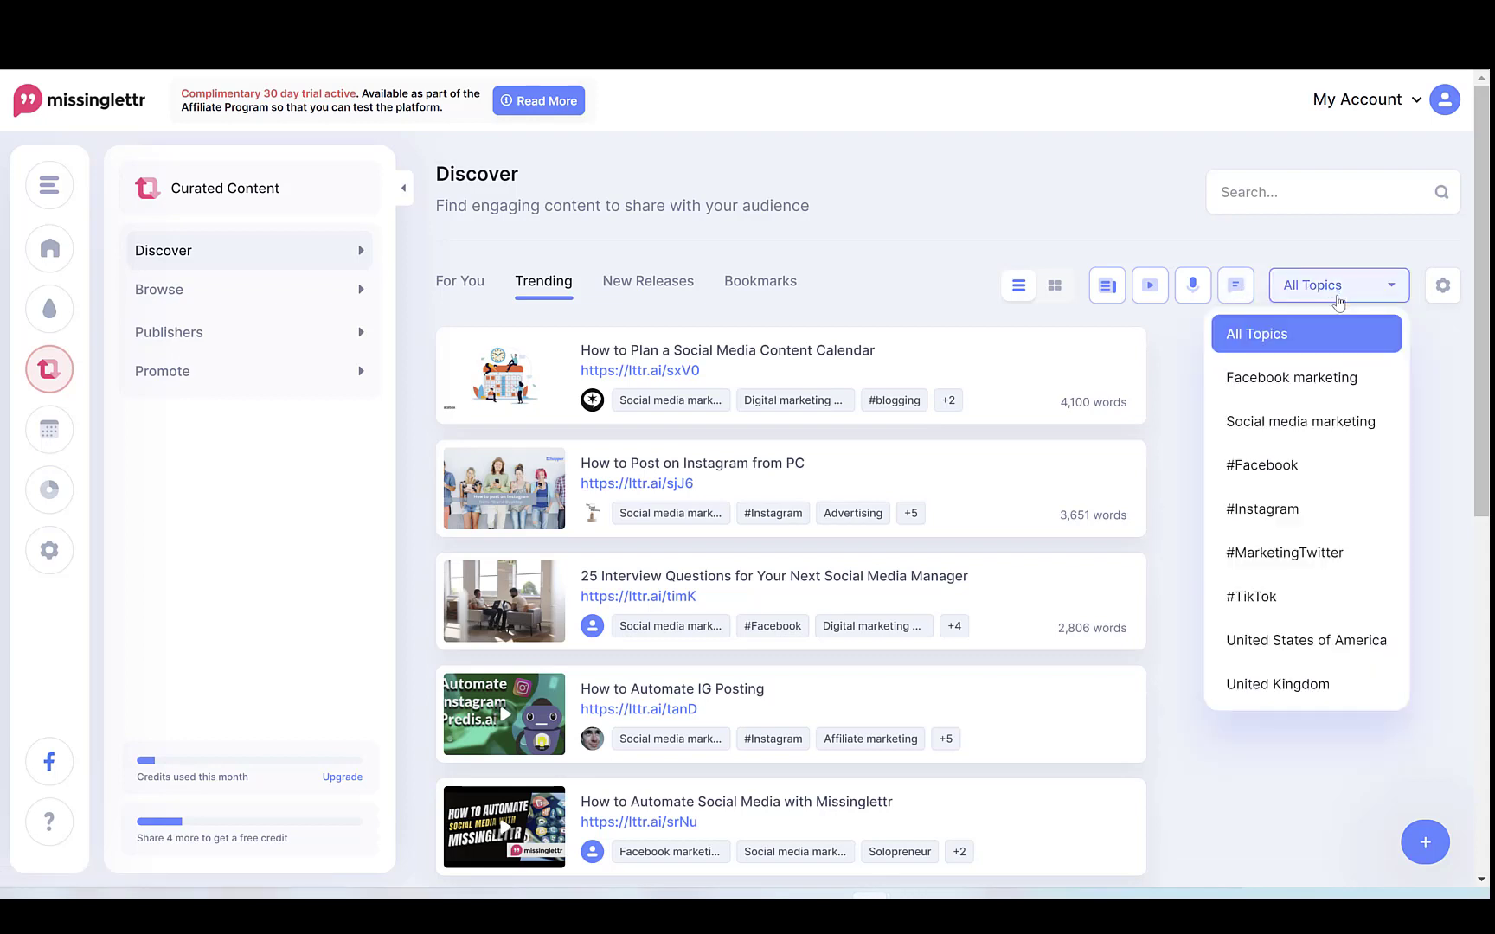
mouse_move(1324, 438)
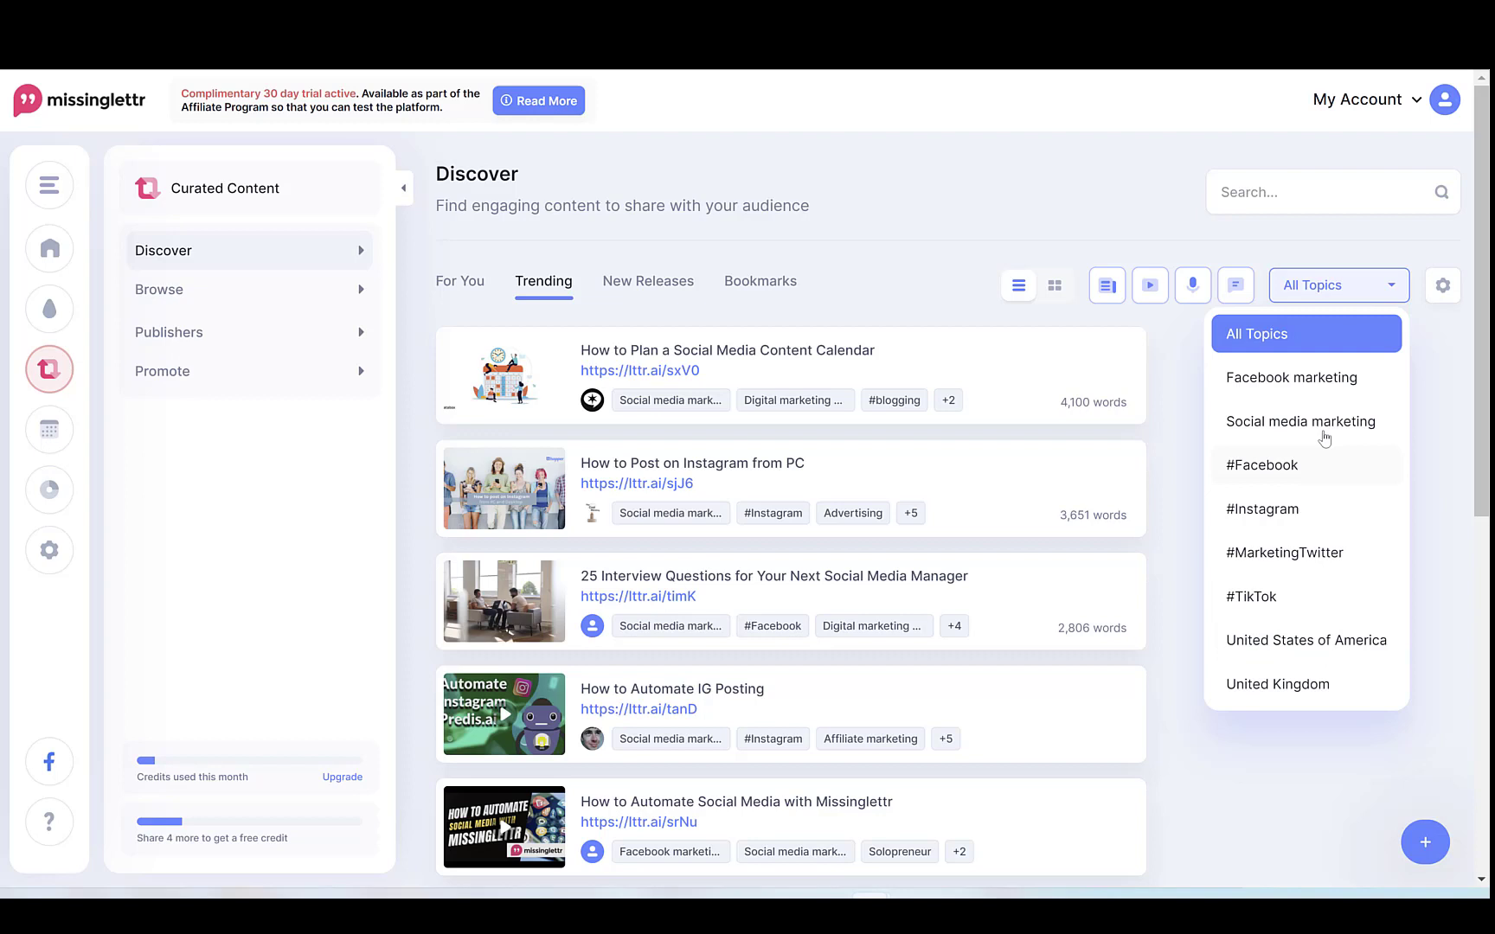
mouse_move(1296, 471)
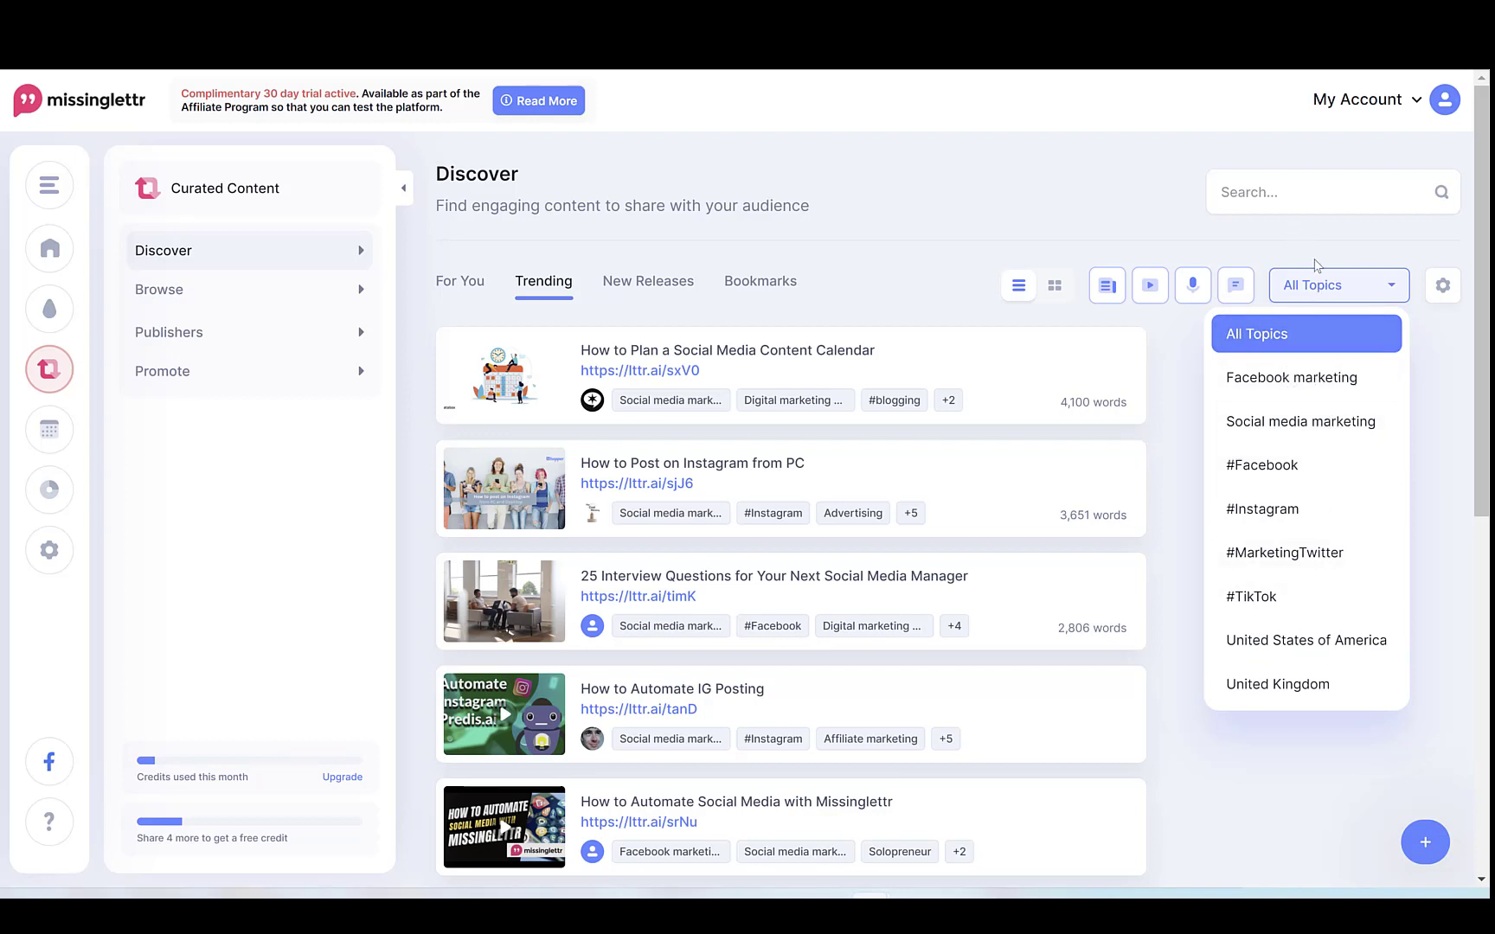
left_click(1339, 285)
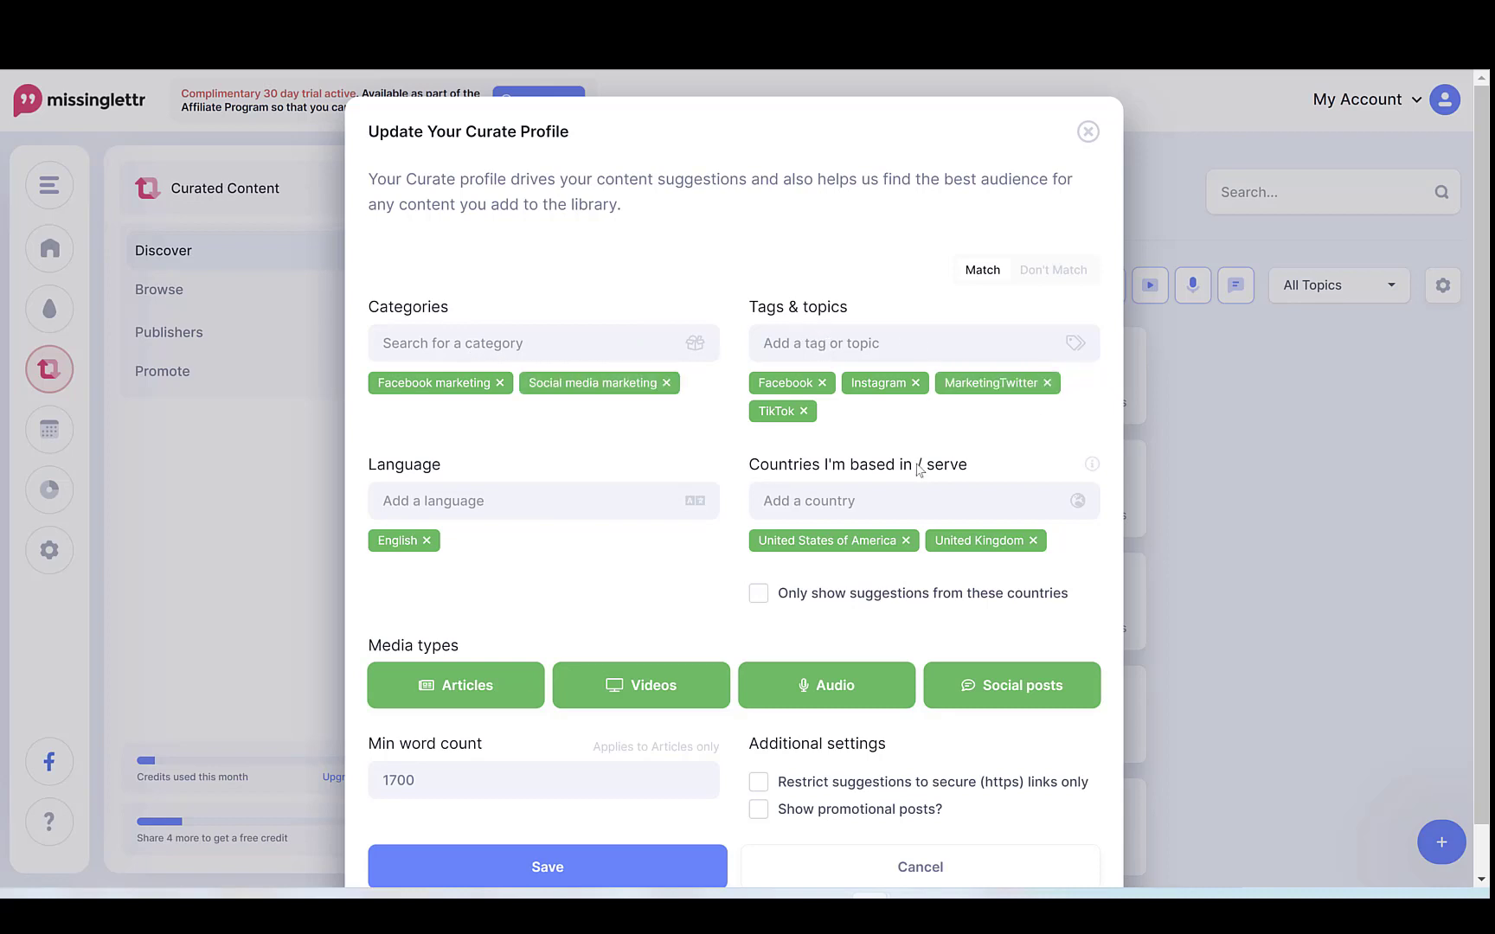
mouse_move(986, 540)
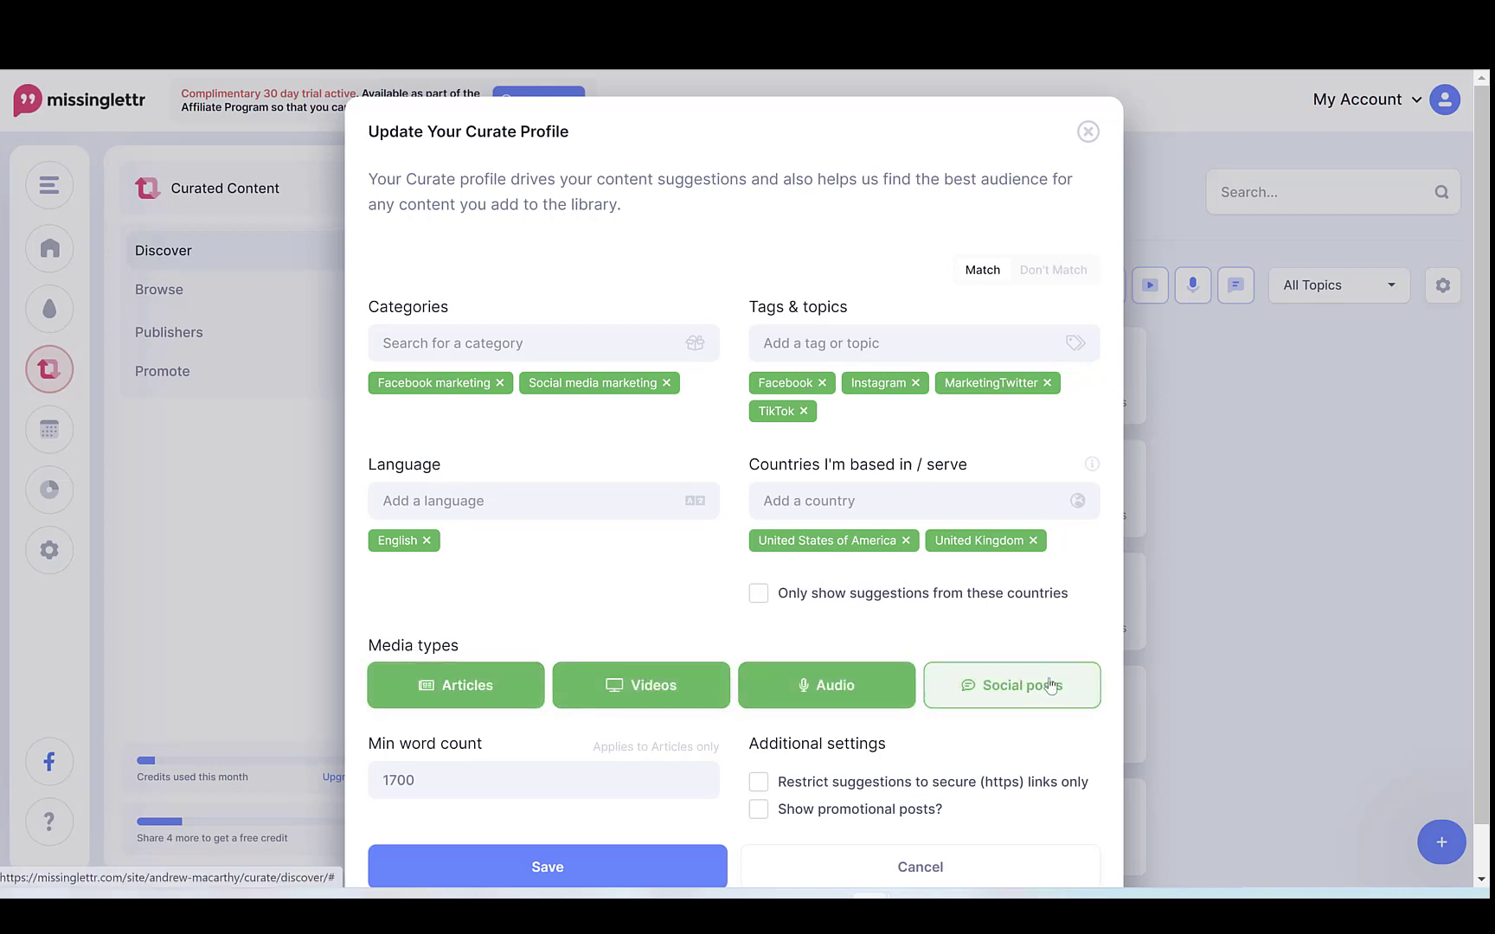
- Keep social posts included and the 1700-word minimum, finishing the Curate profile preferences
left_click(1012, 685)
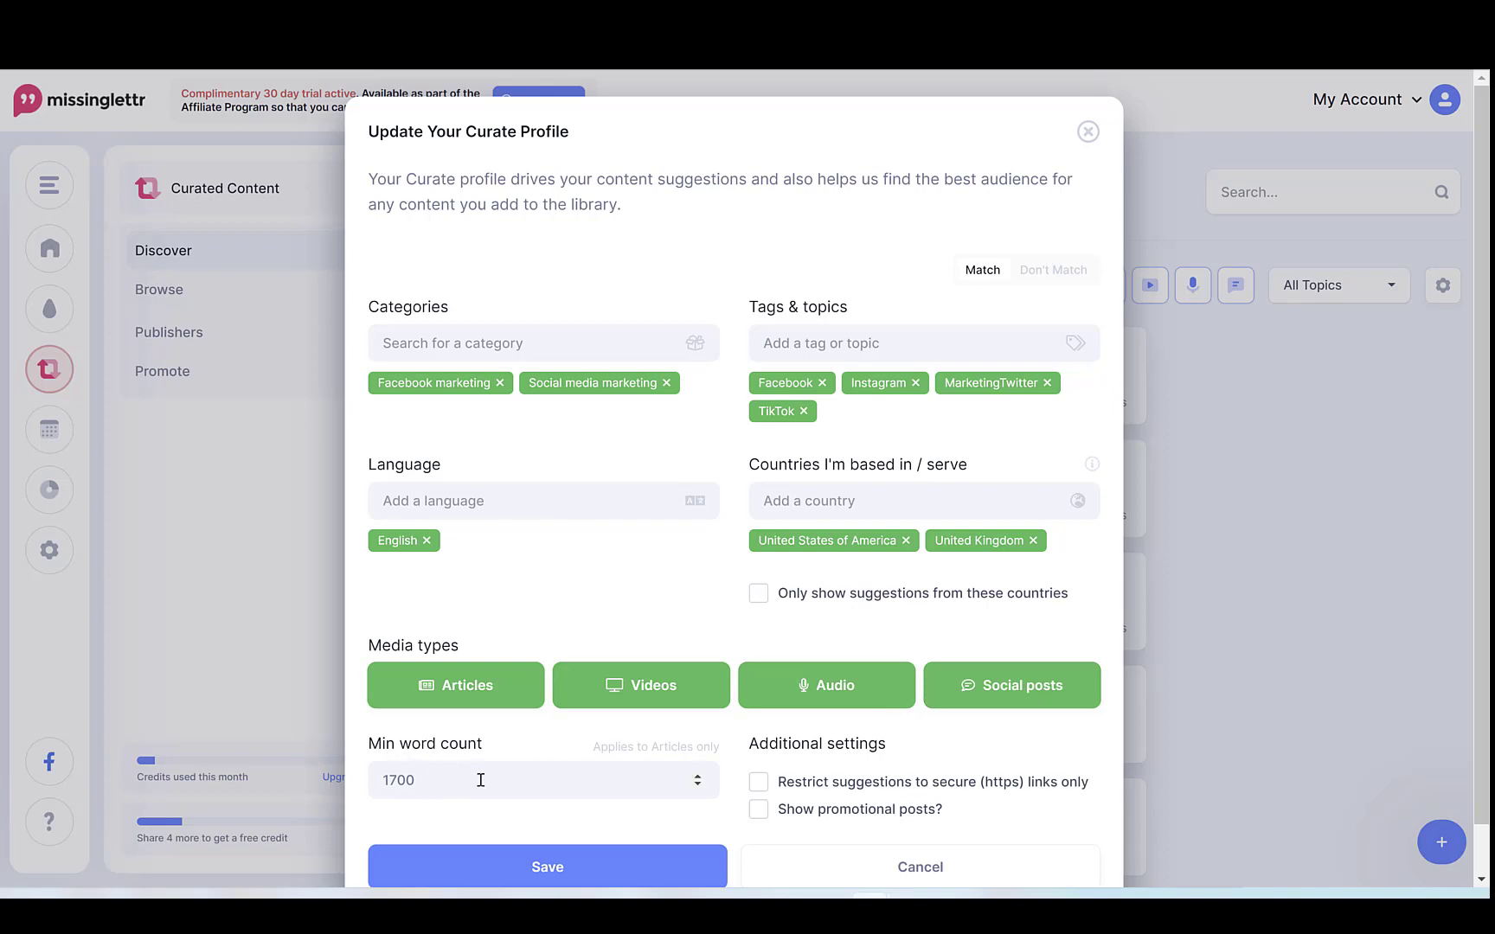
double_click(398, 781)
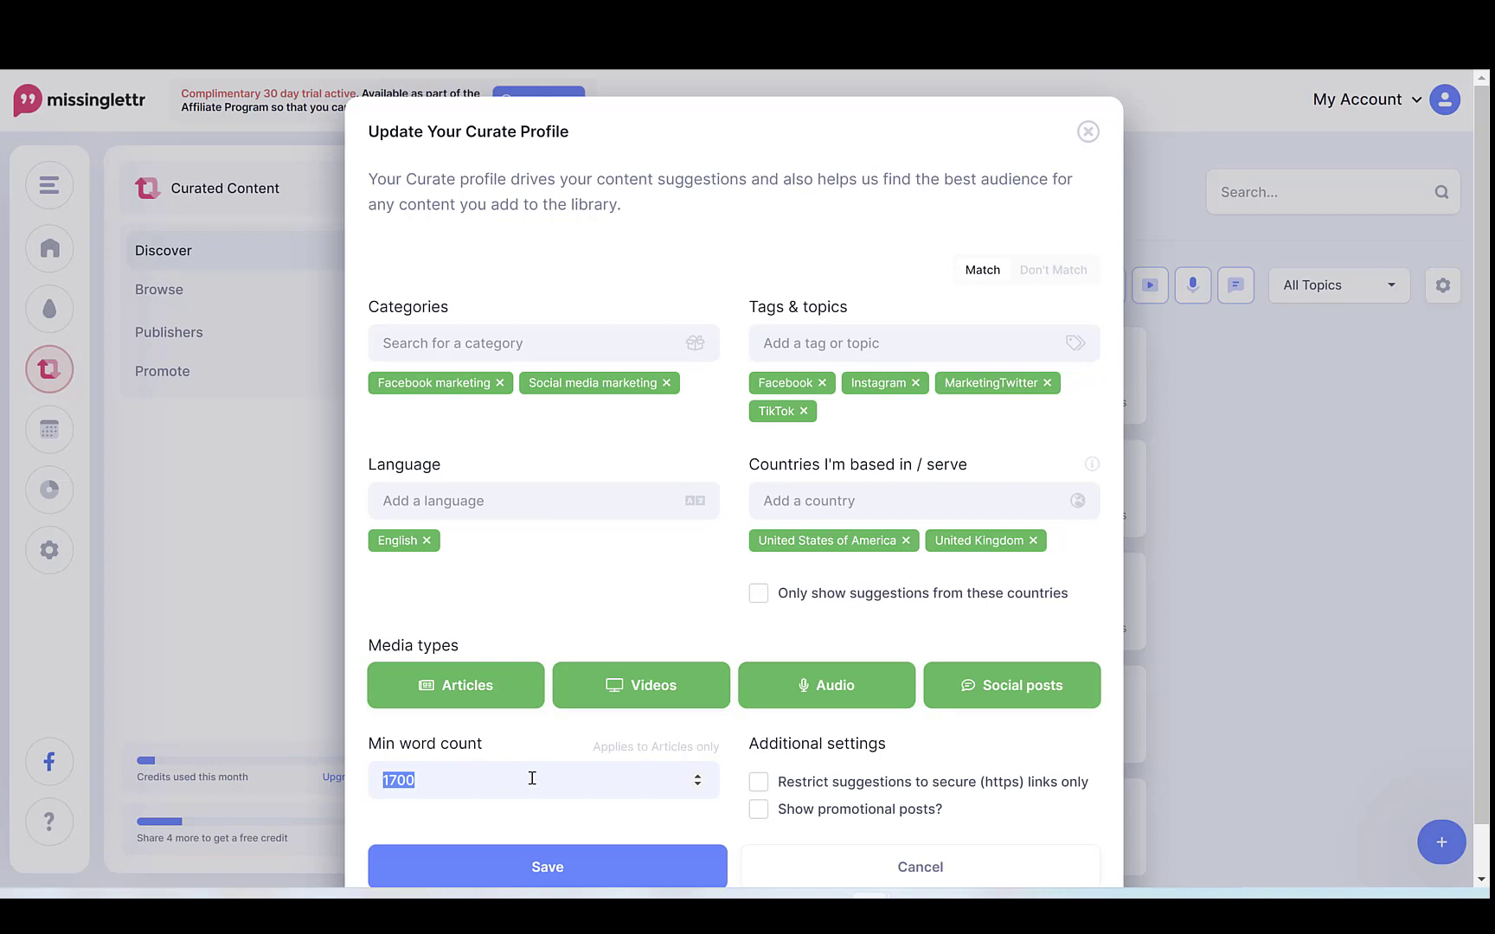
mouse_move(567, 743)
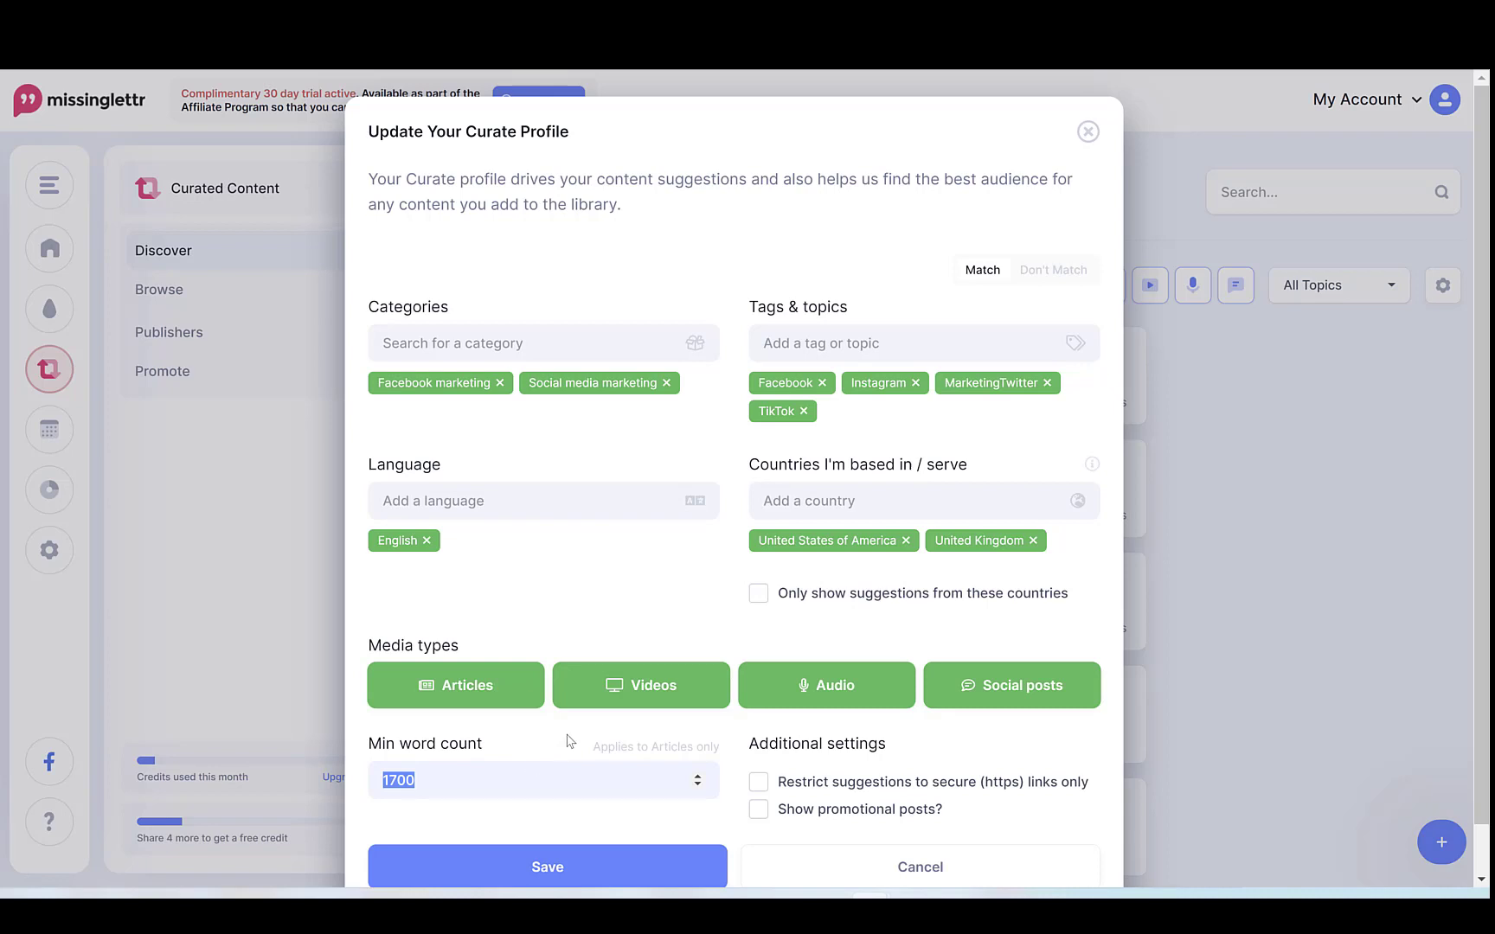
left_click(550, 839)
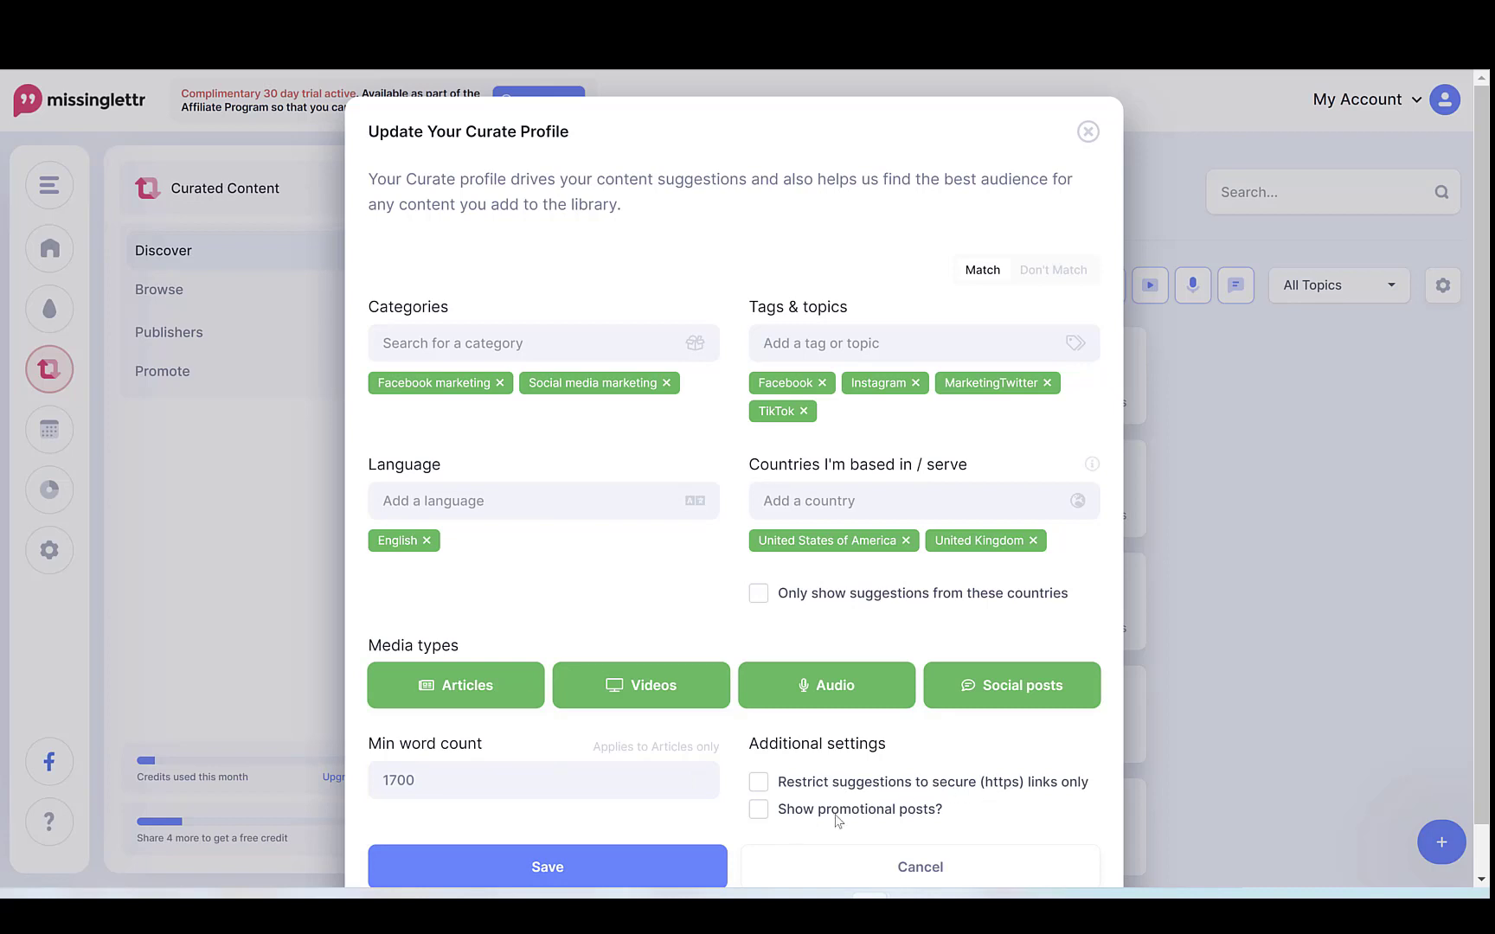
mouse_move(811, 822)
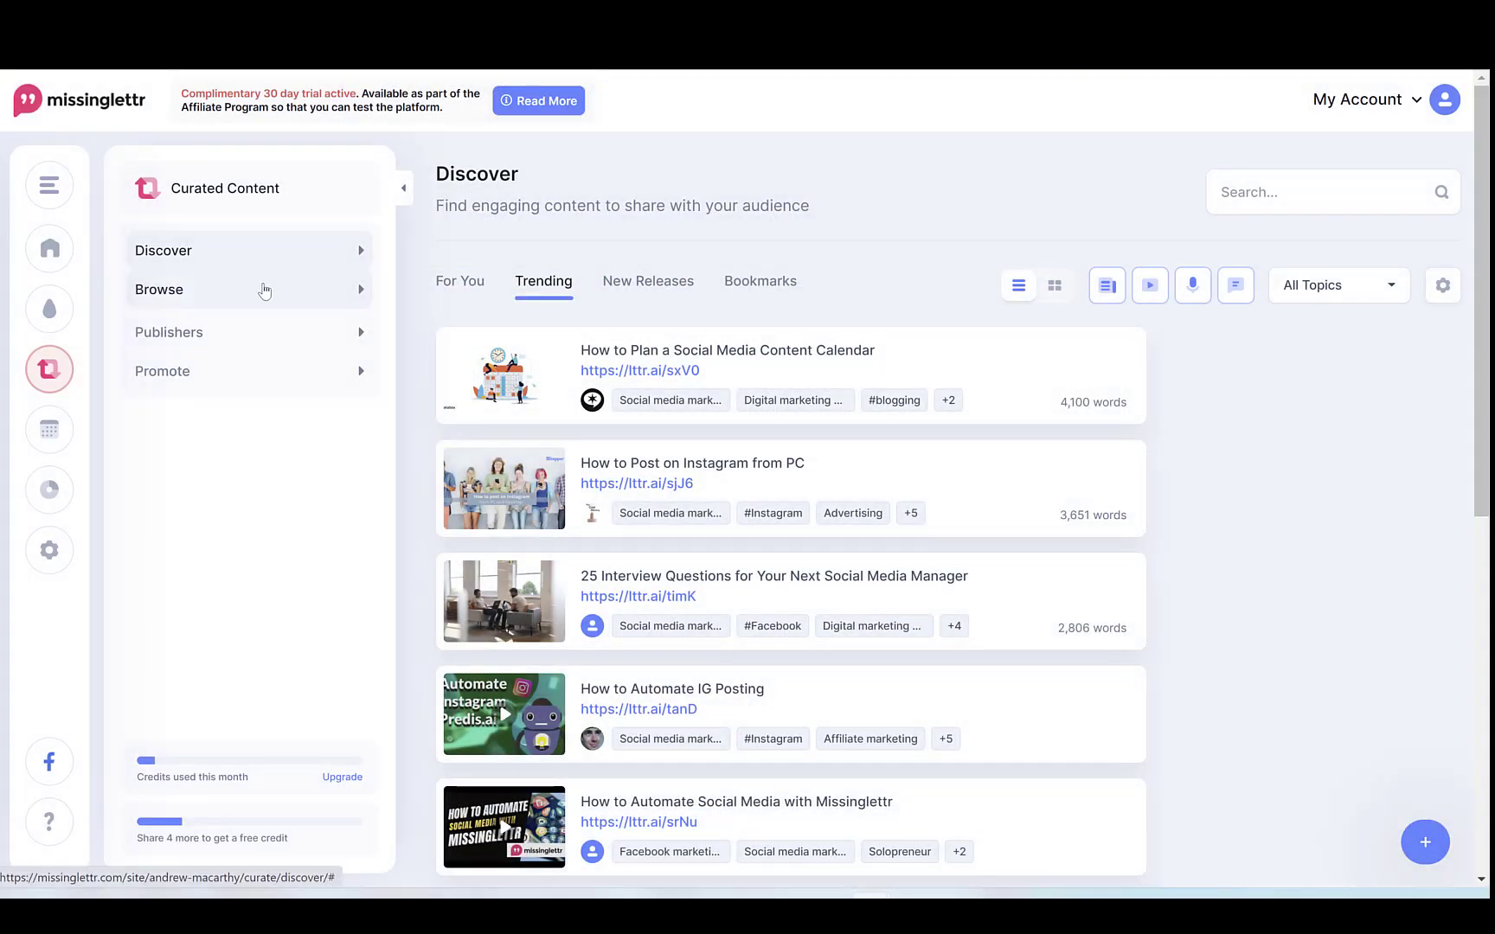
- Browse the content categories and Publishers list, then view the Promote overview stats
left_click(160, 291)
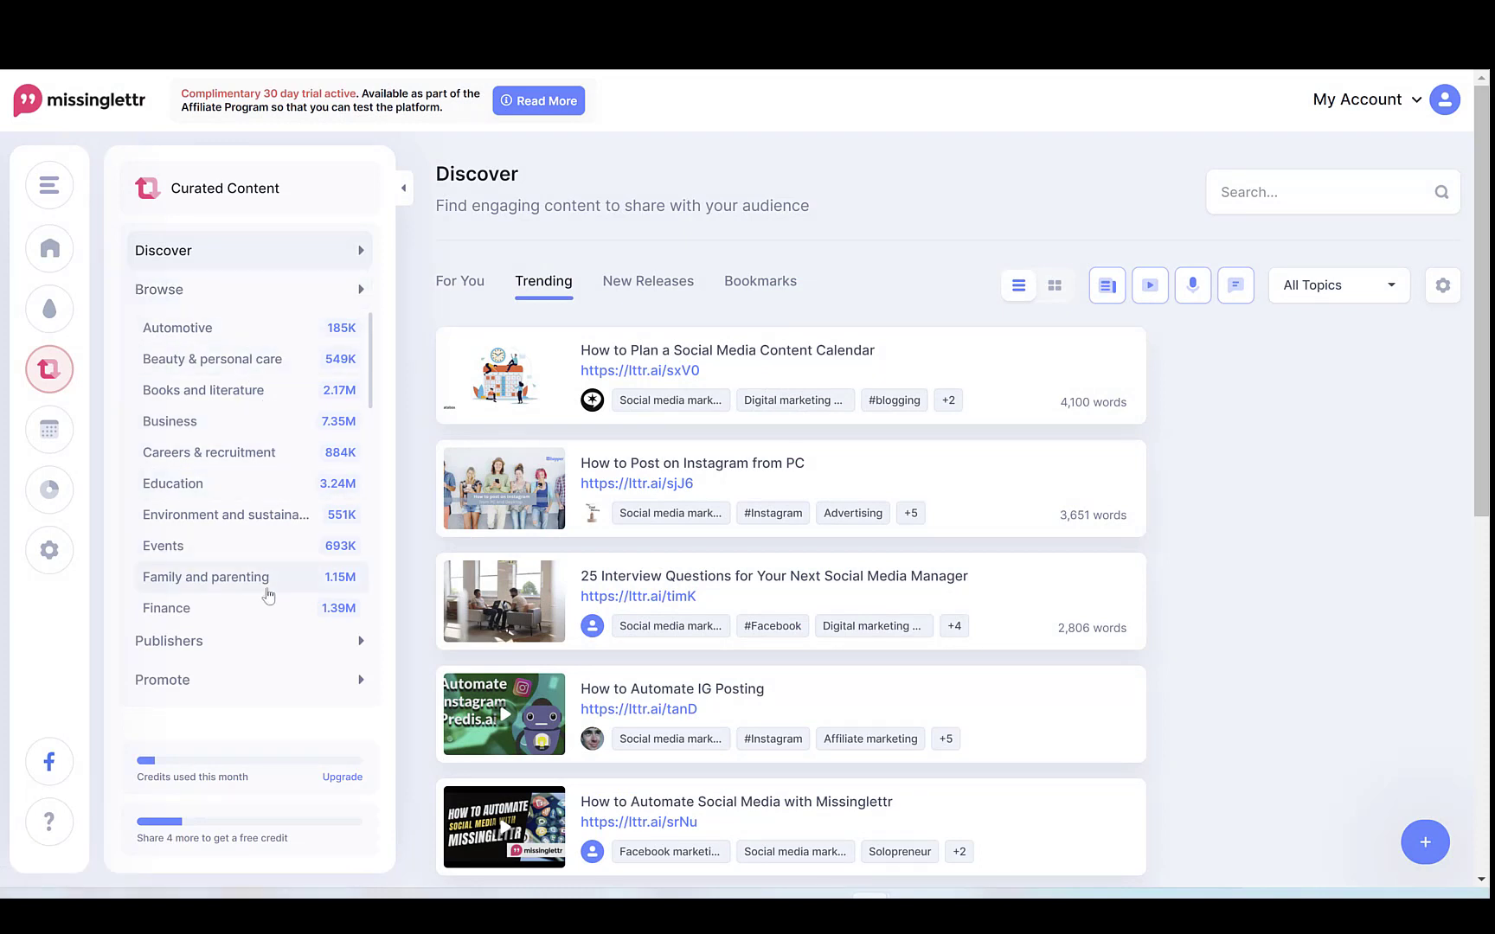
mouse_move(237, 491)
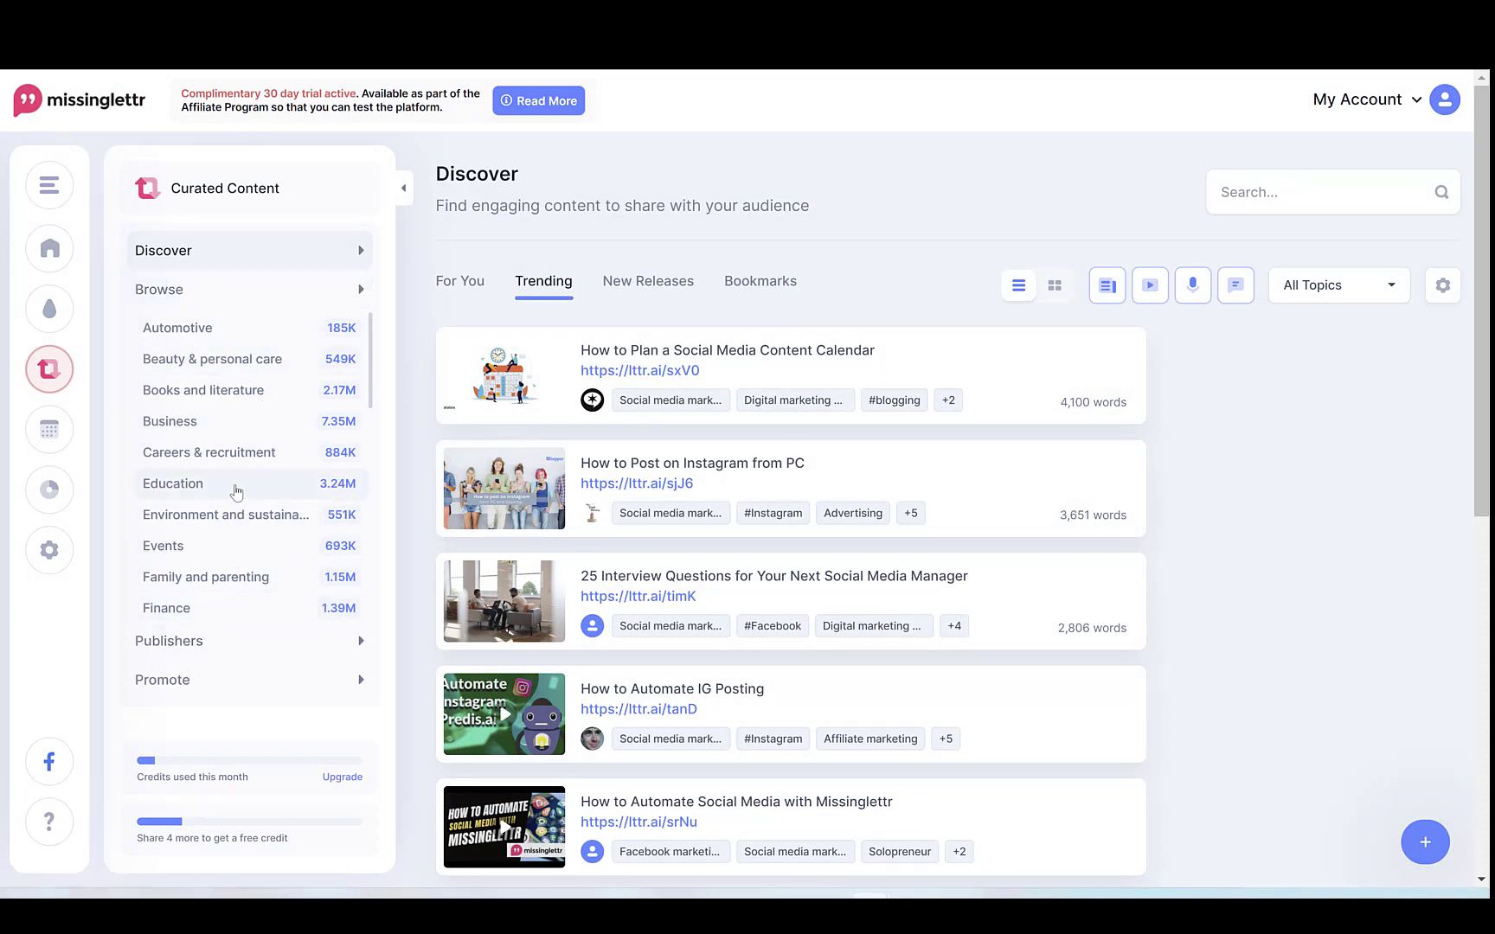
left_click(173, 483)
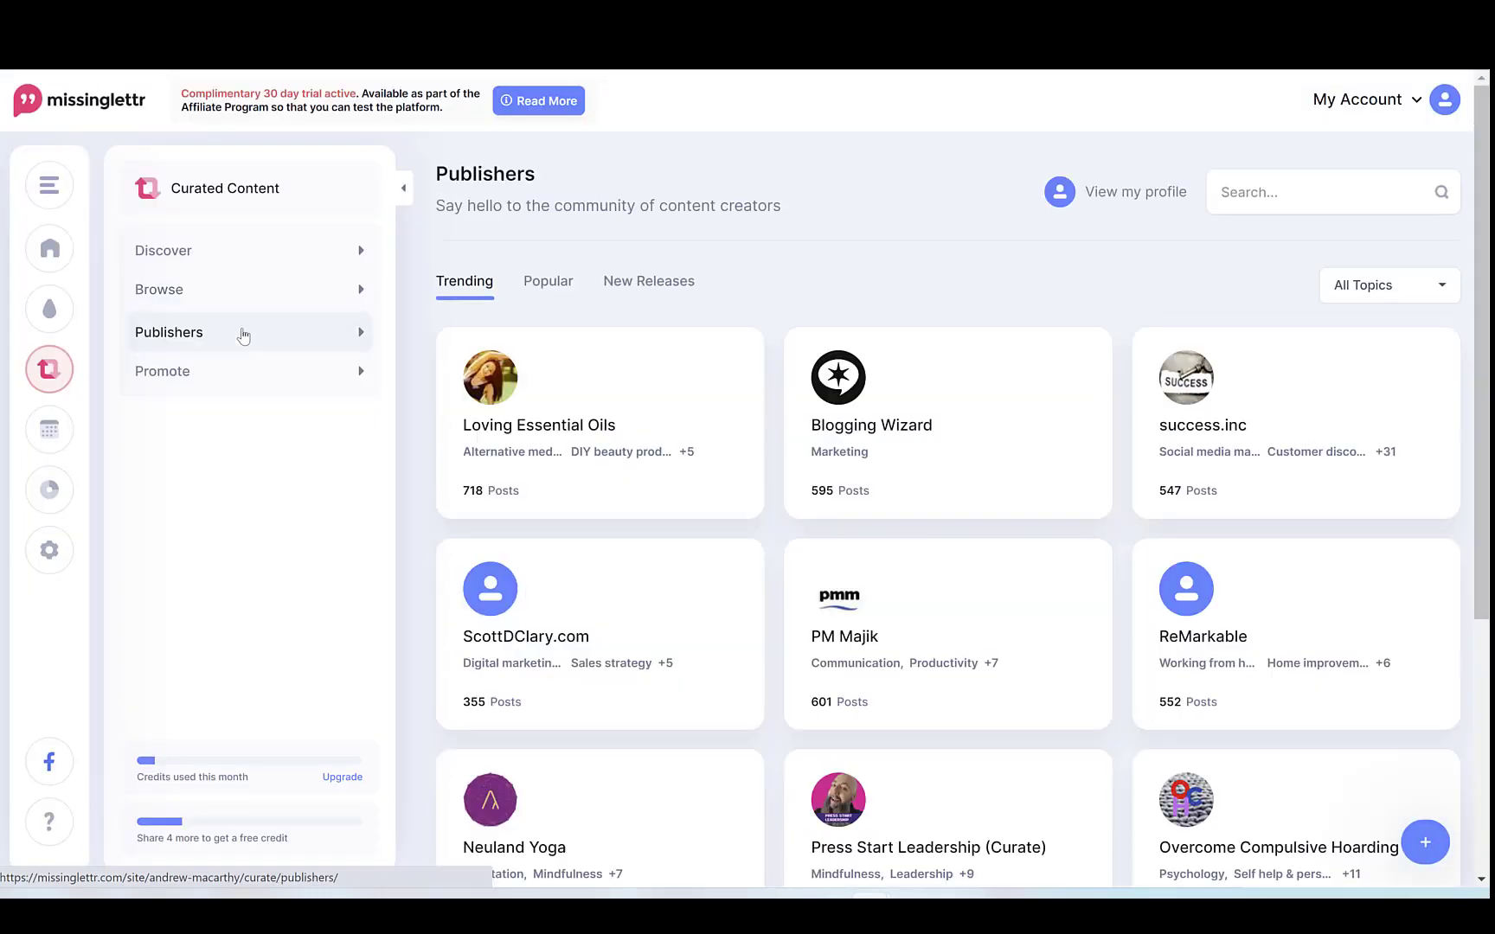
mouse_move(297, 303)
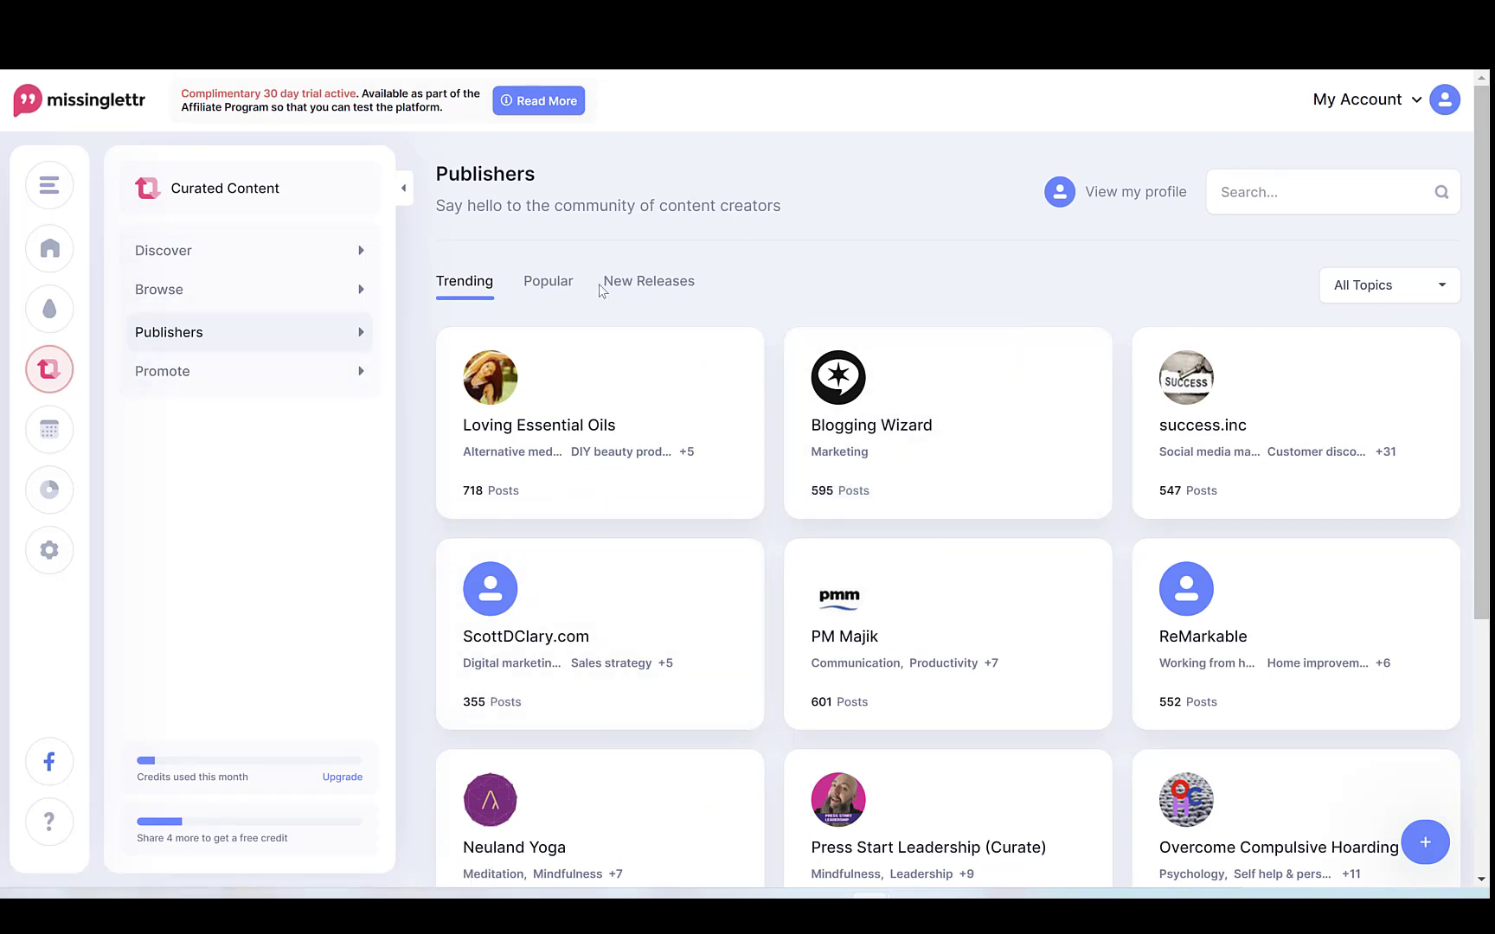
scroll("down", 3)
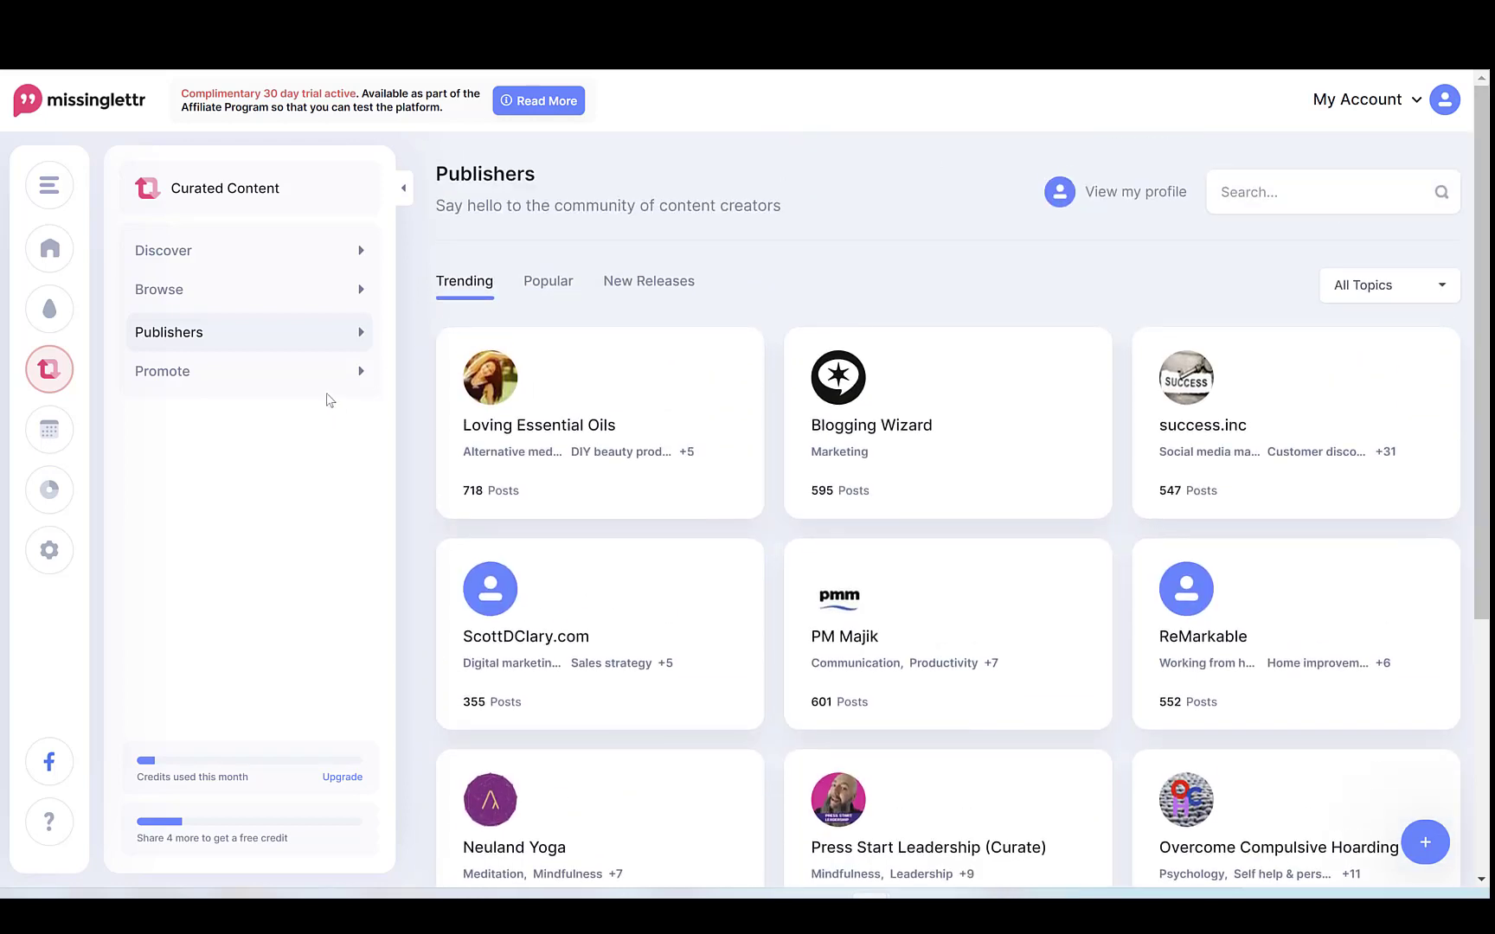
left_click(163, 370)
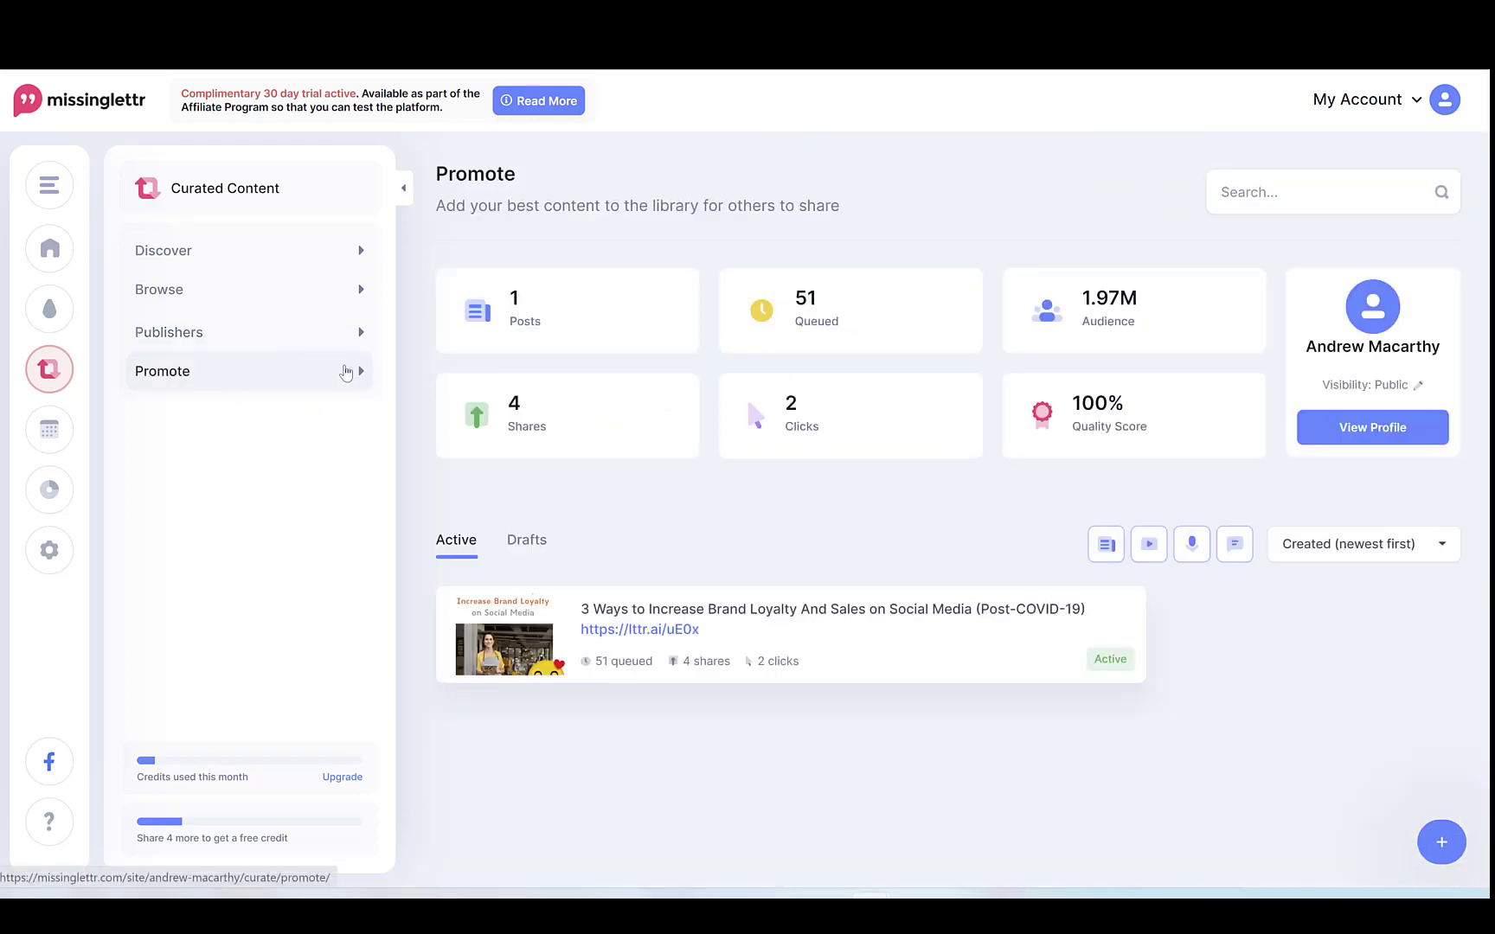
mouse_move(642, 225)
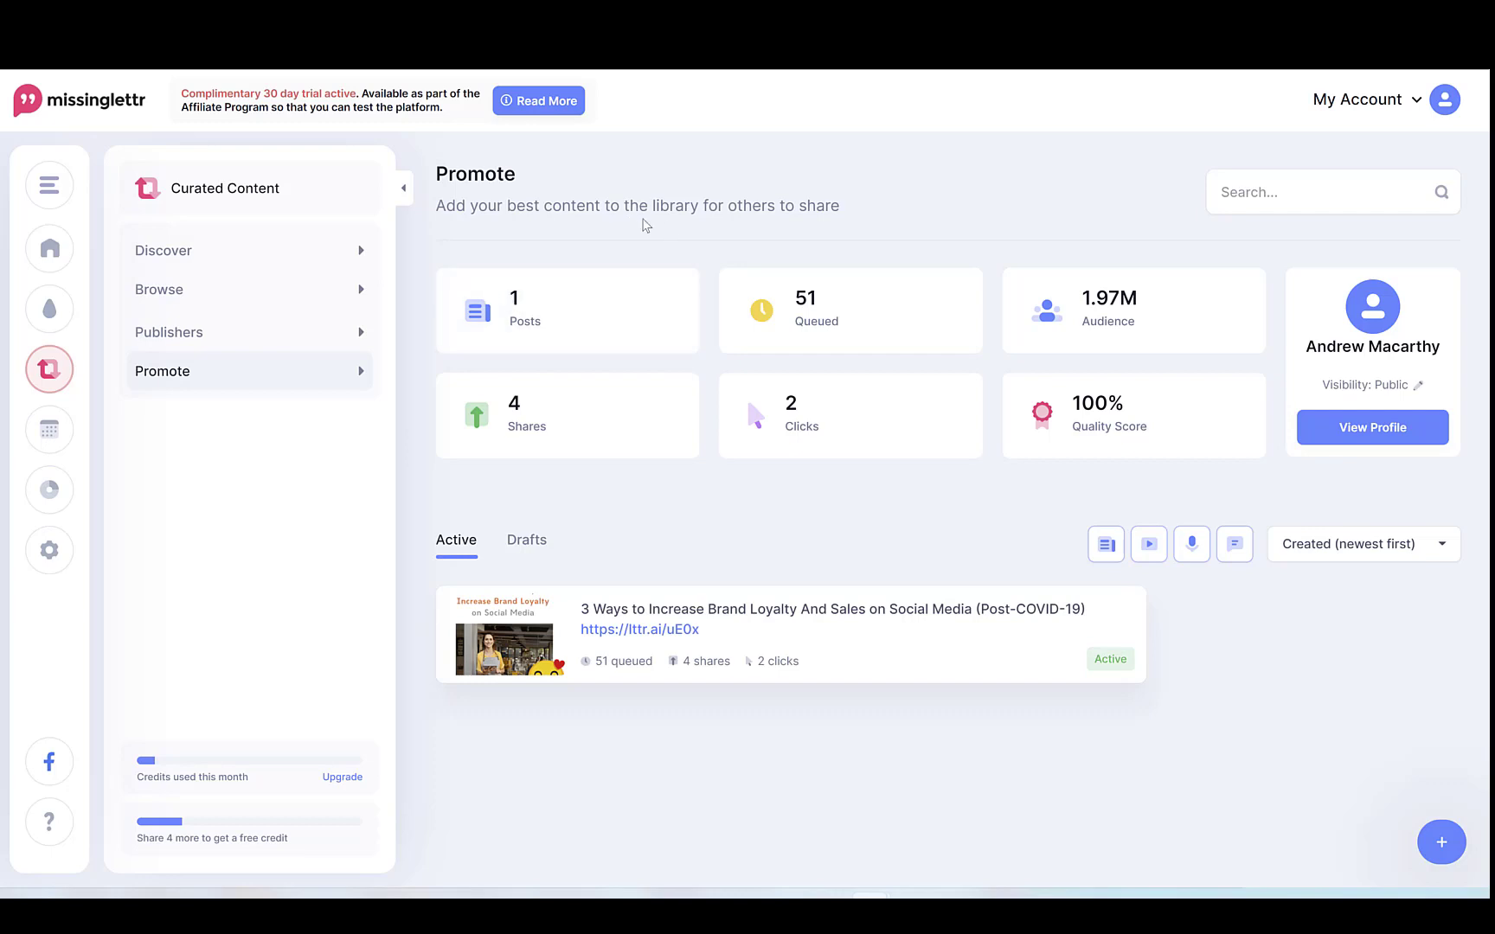
mouse_move(708, 255)
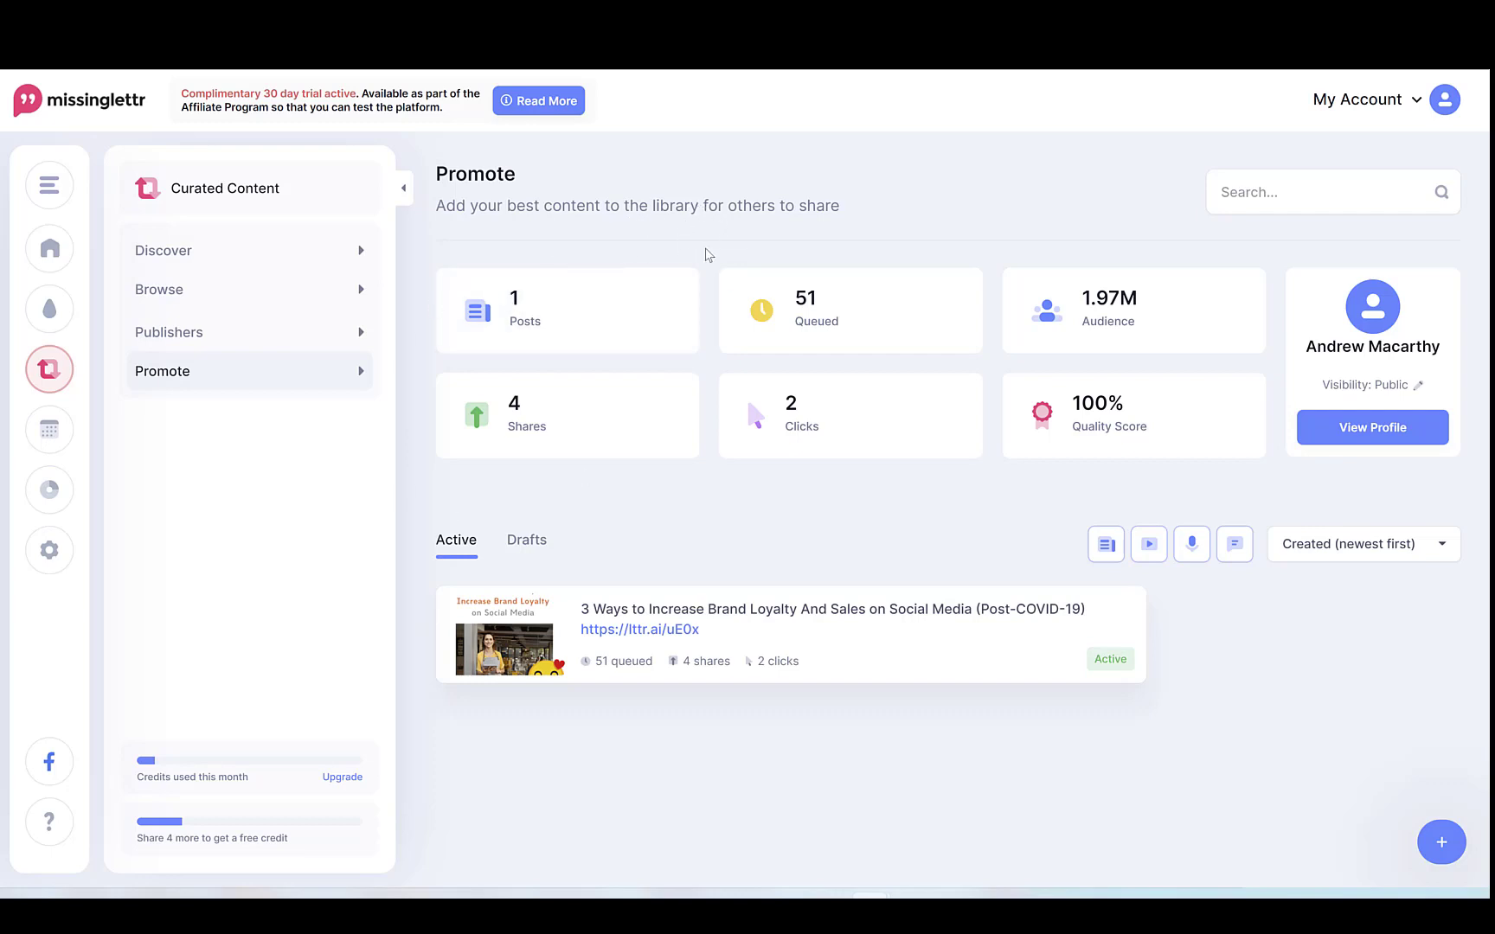
mouse_move(943, 488)
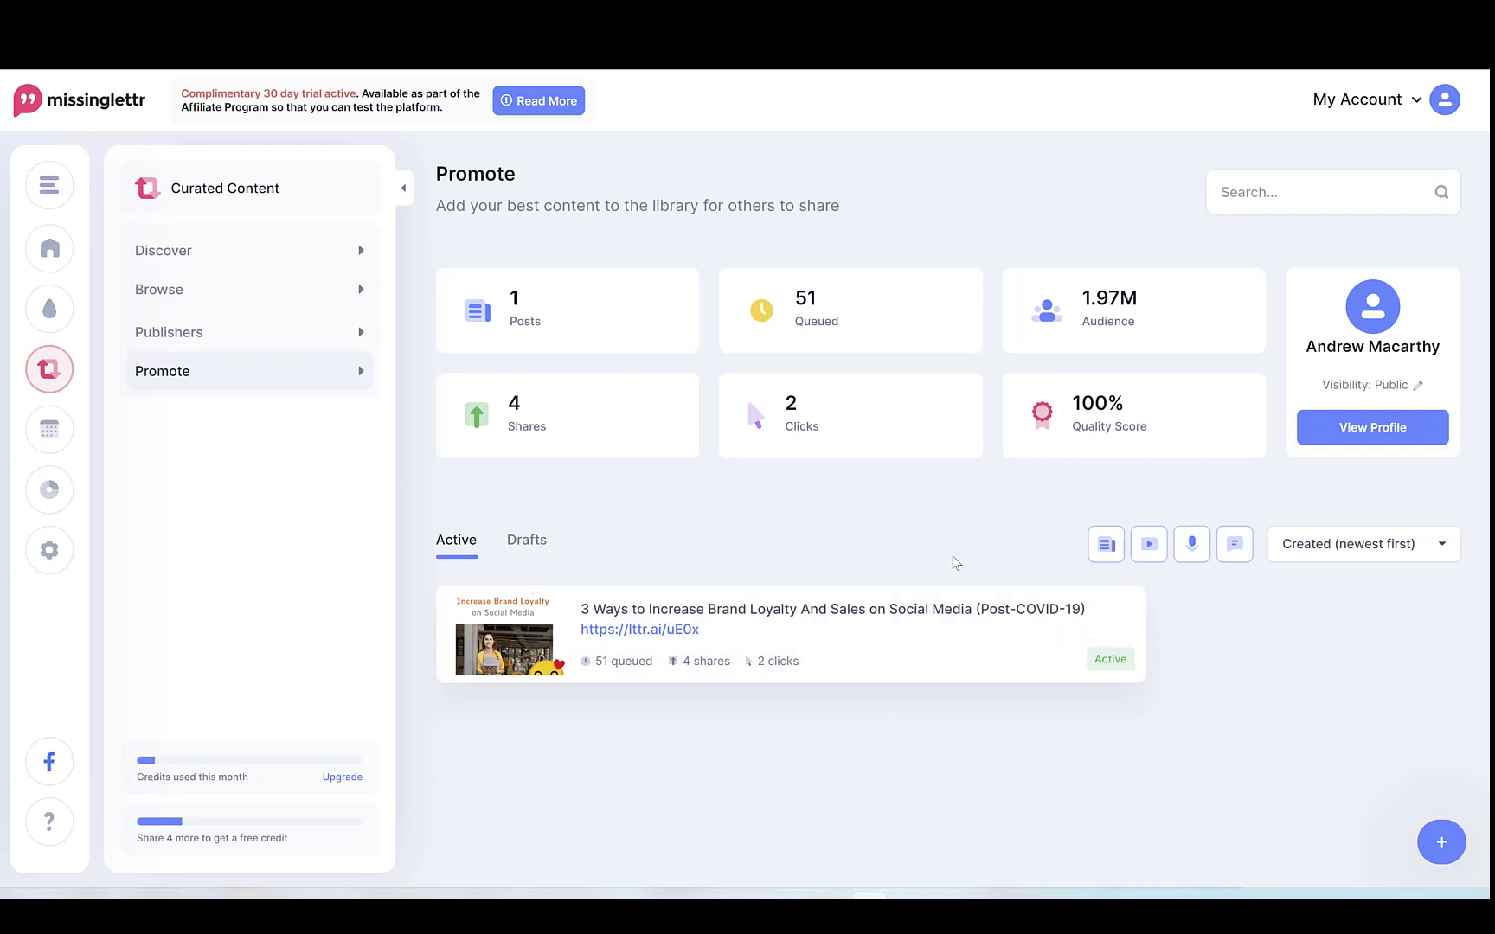
mouse_move(704, 478)
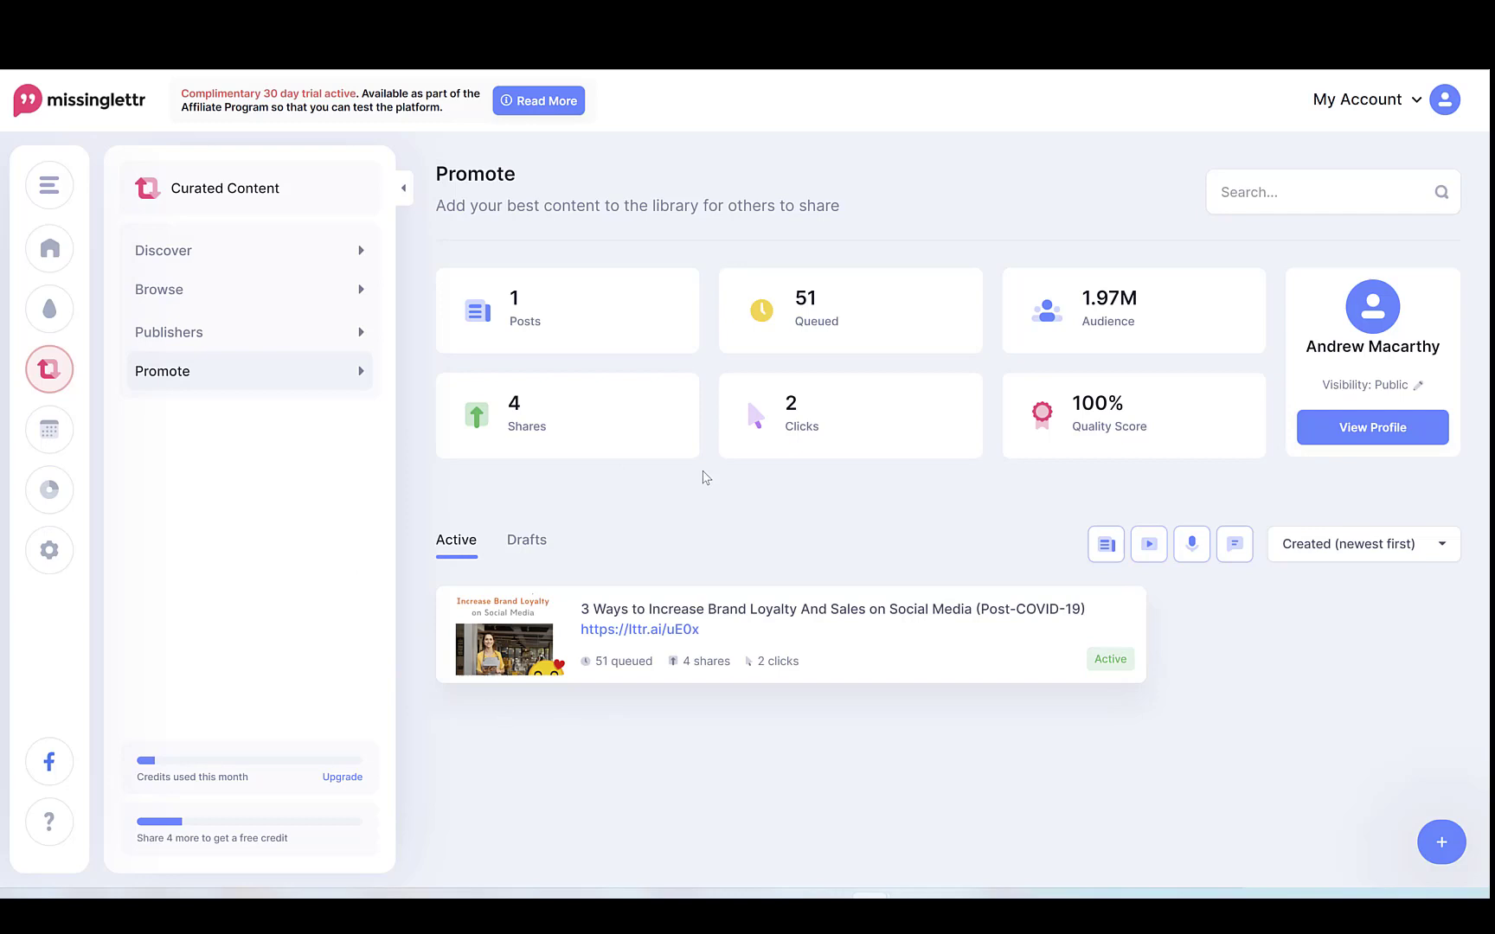
mouse_move(526, 540)
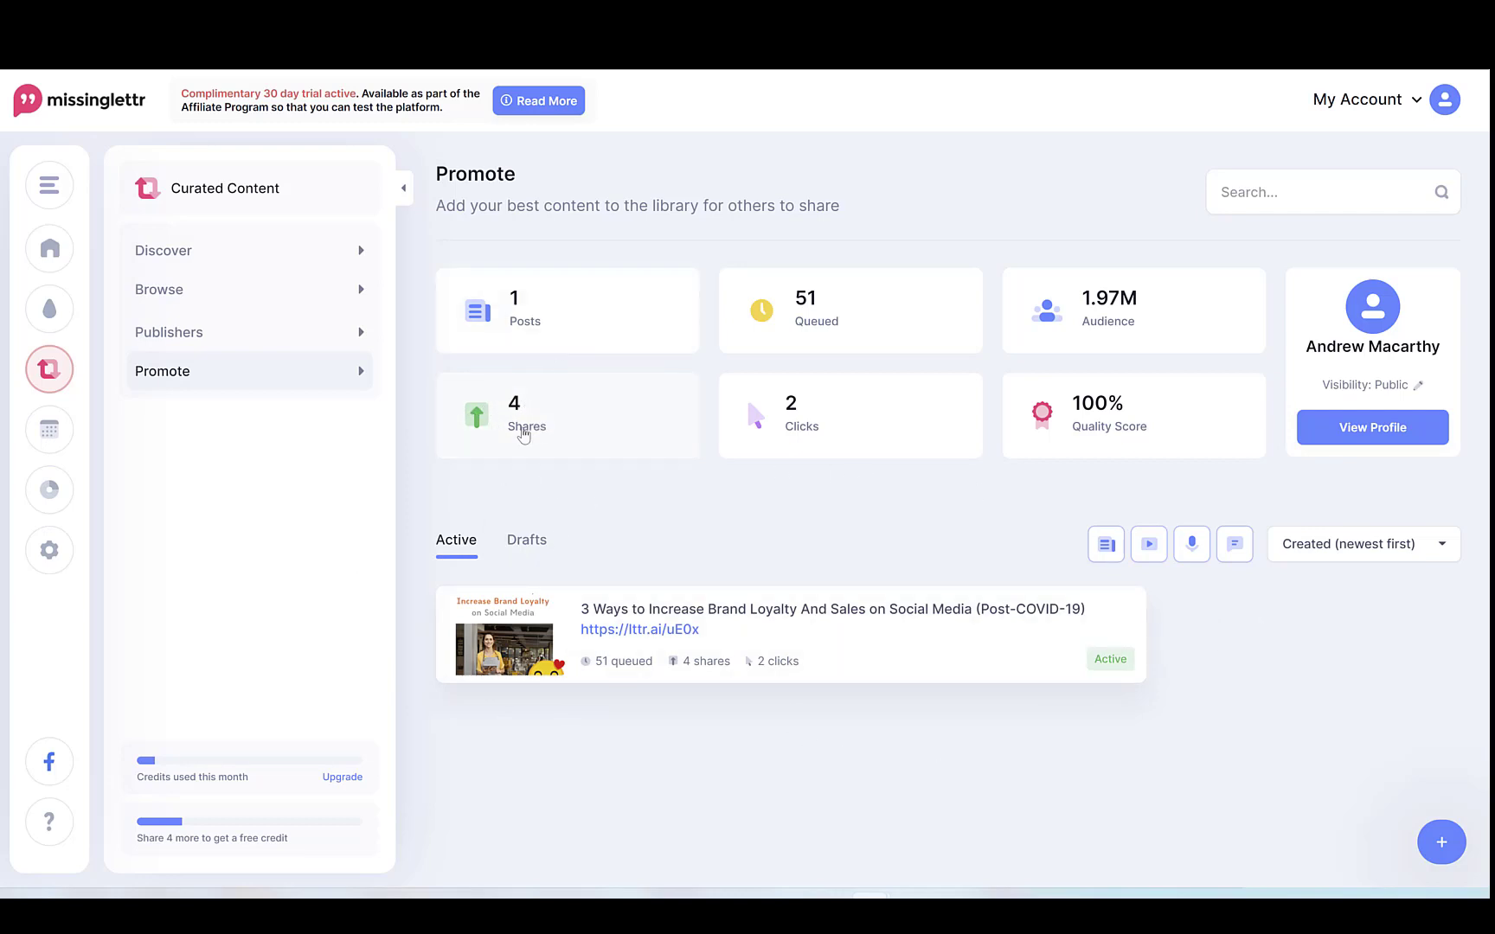
mouse_move(749, 486)
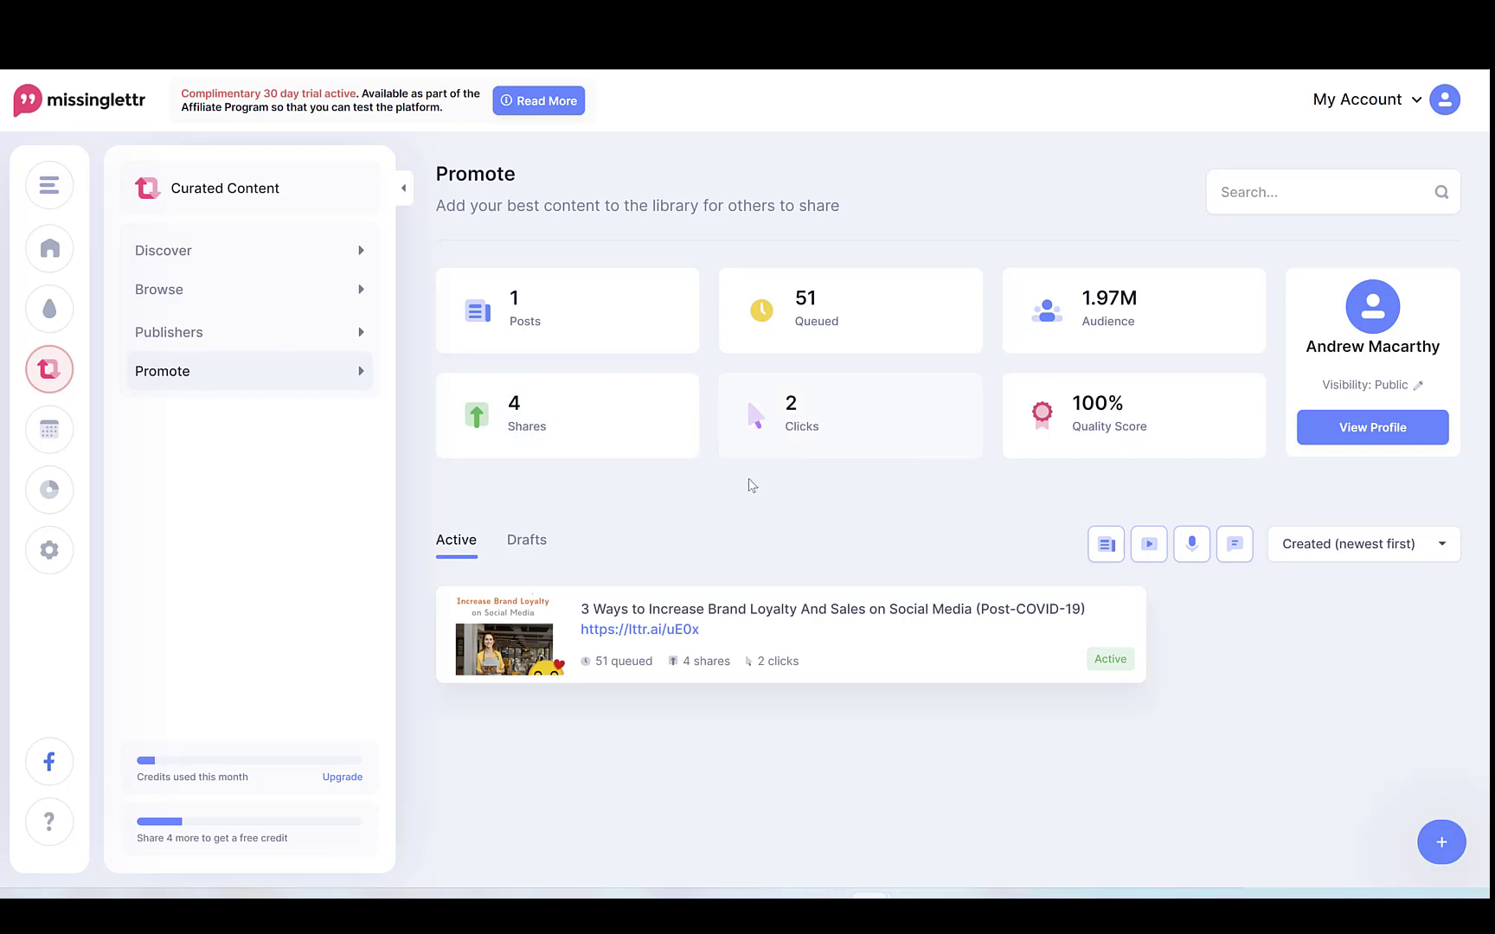
mouse_move(282, 457)
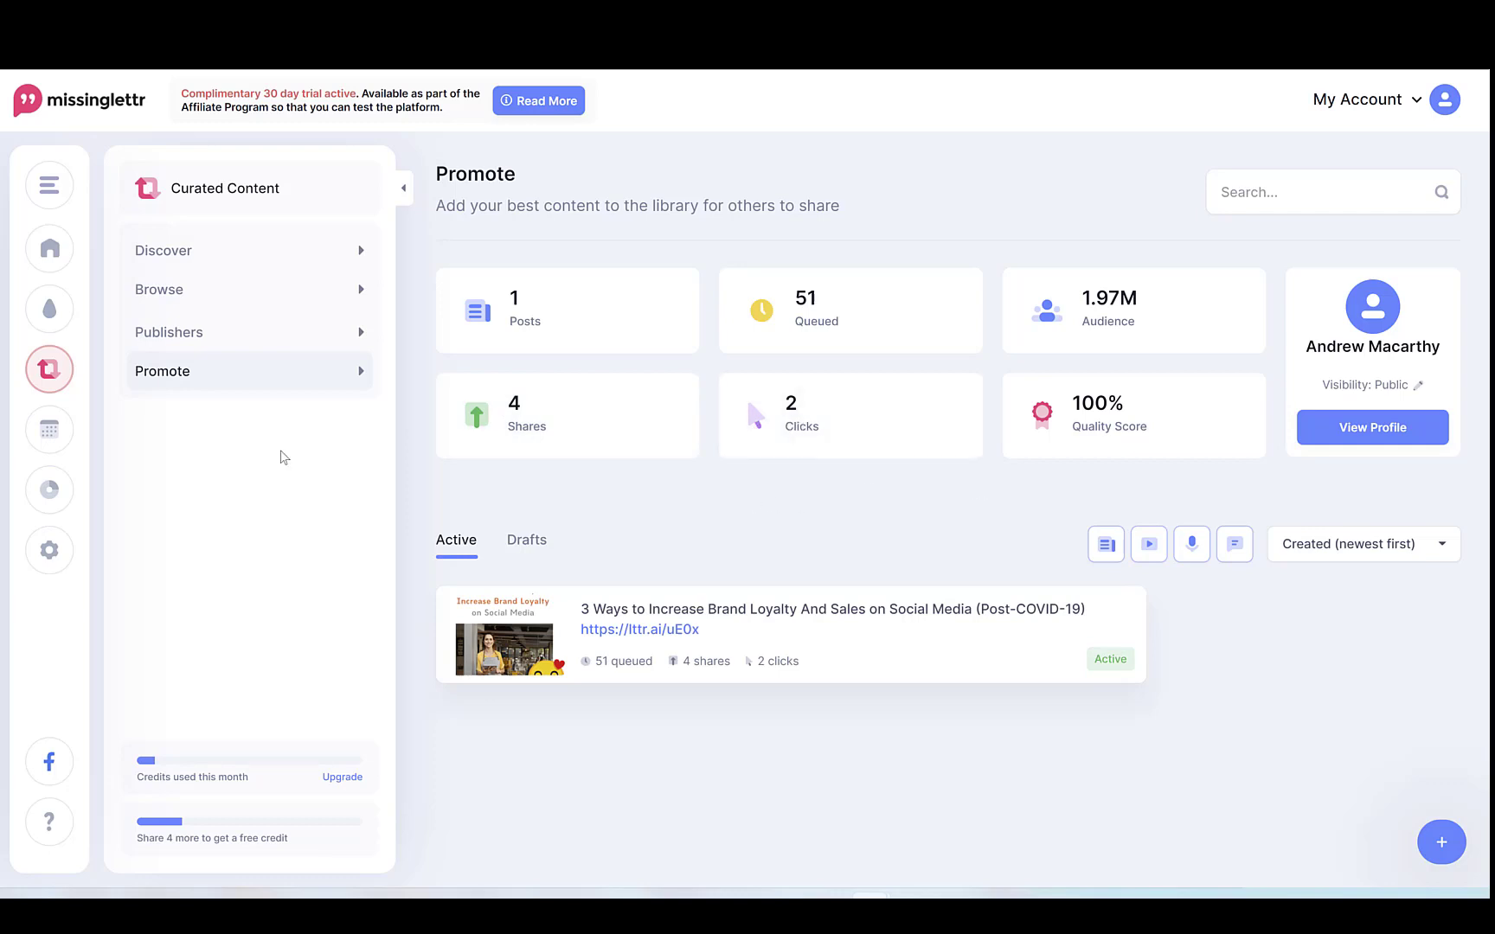
mouse_move(274, 713)
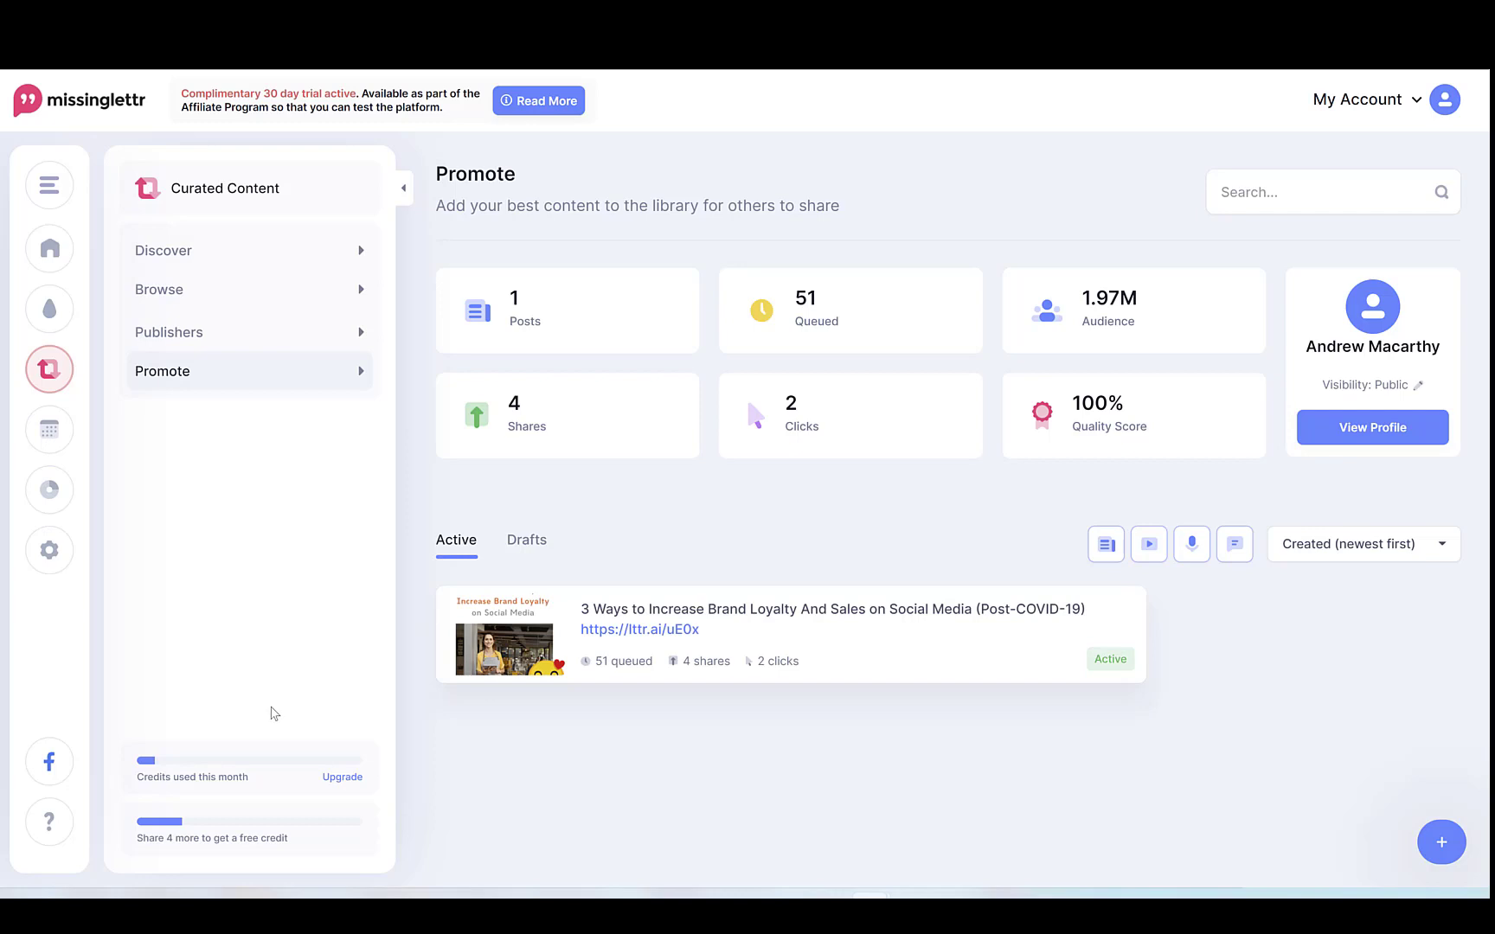
mouse_move(239, 770)
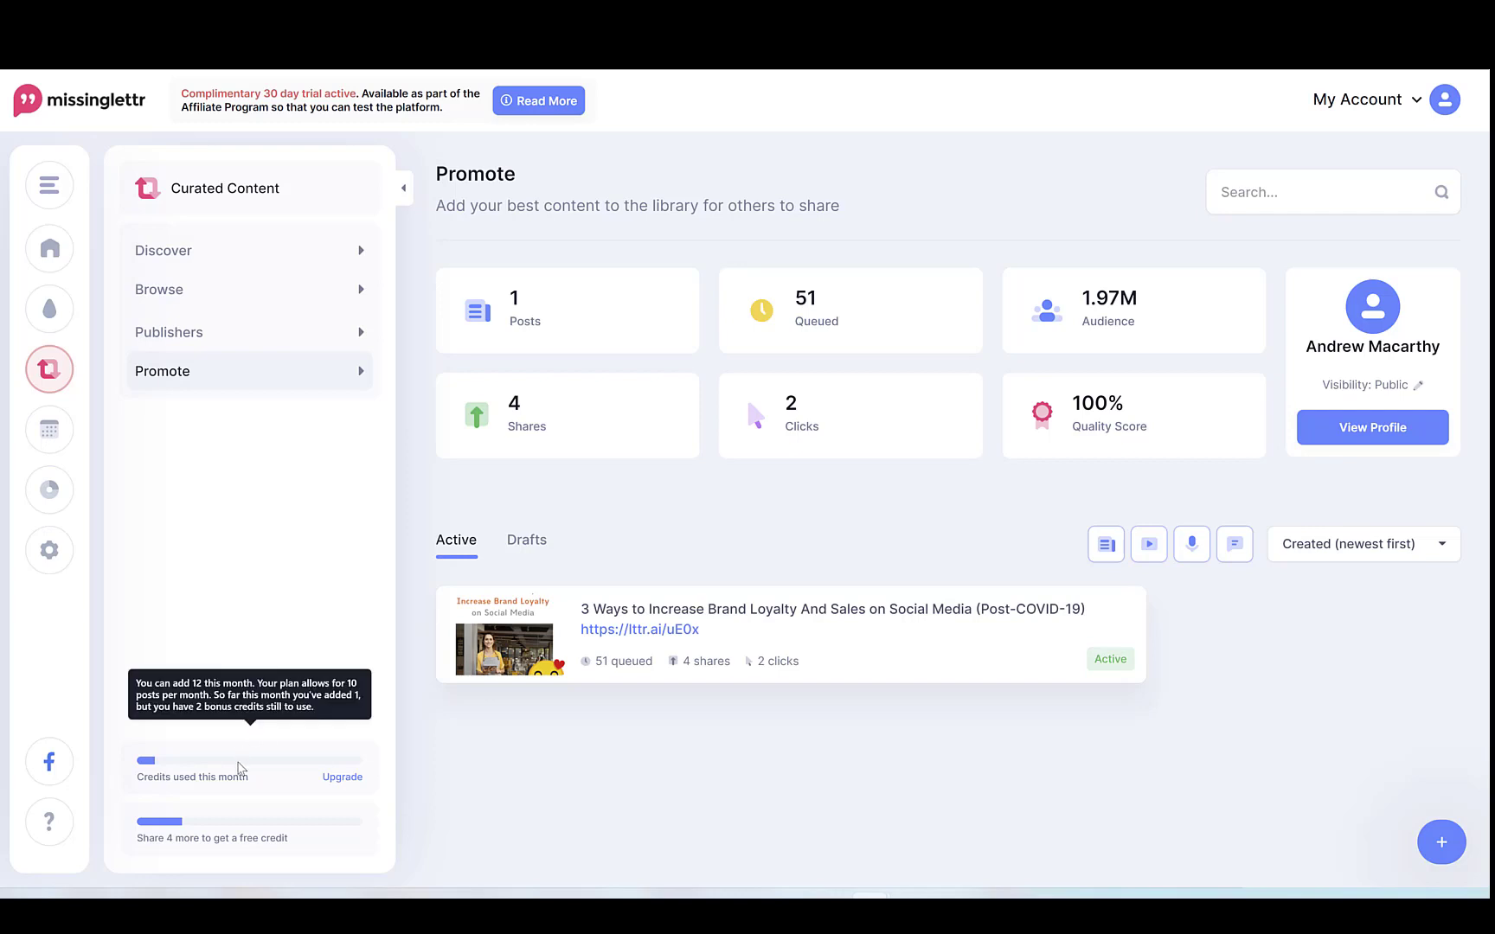
mouse_move(278, 704)
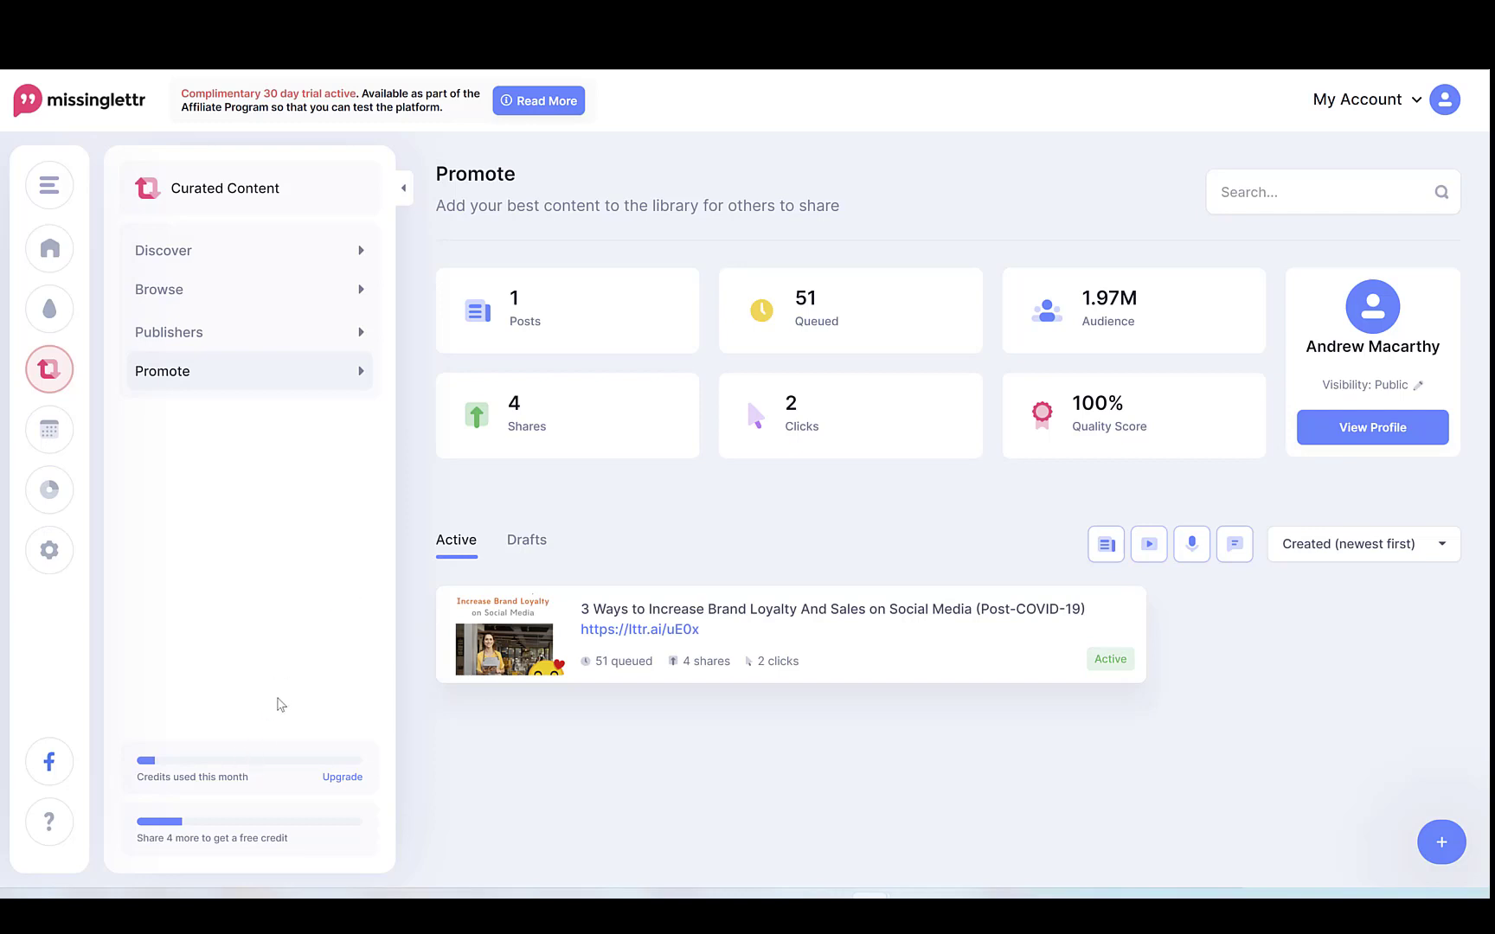
mouse_move(521, 507)
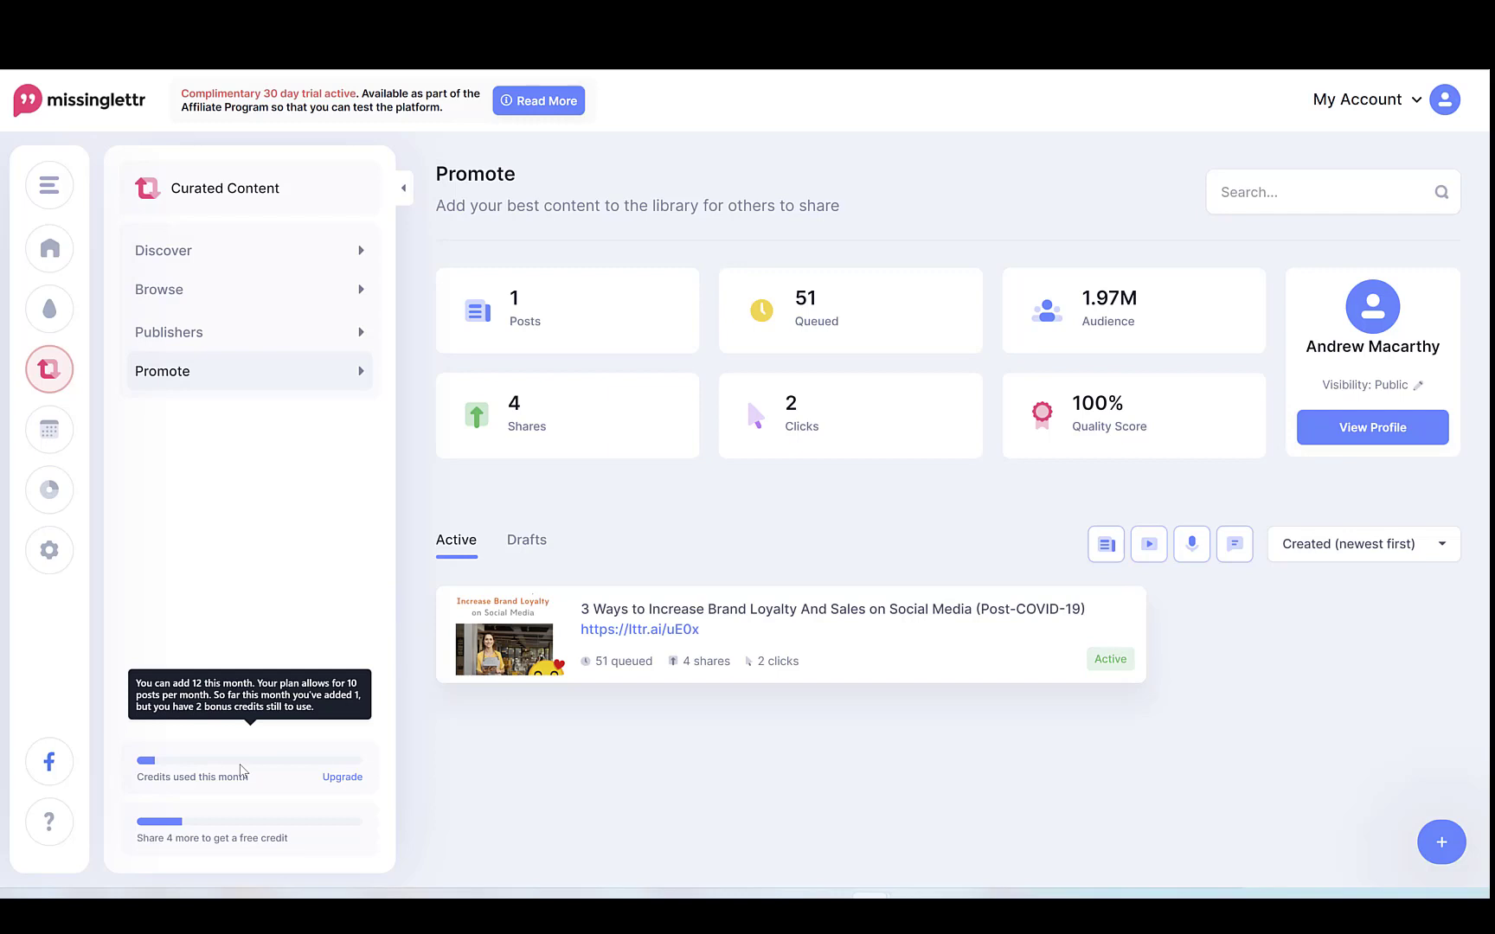
mouse_move(246, 522)
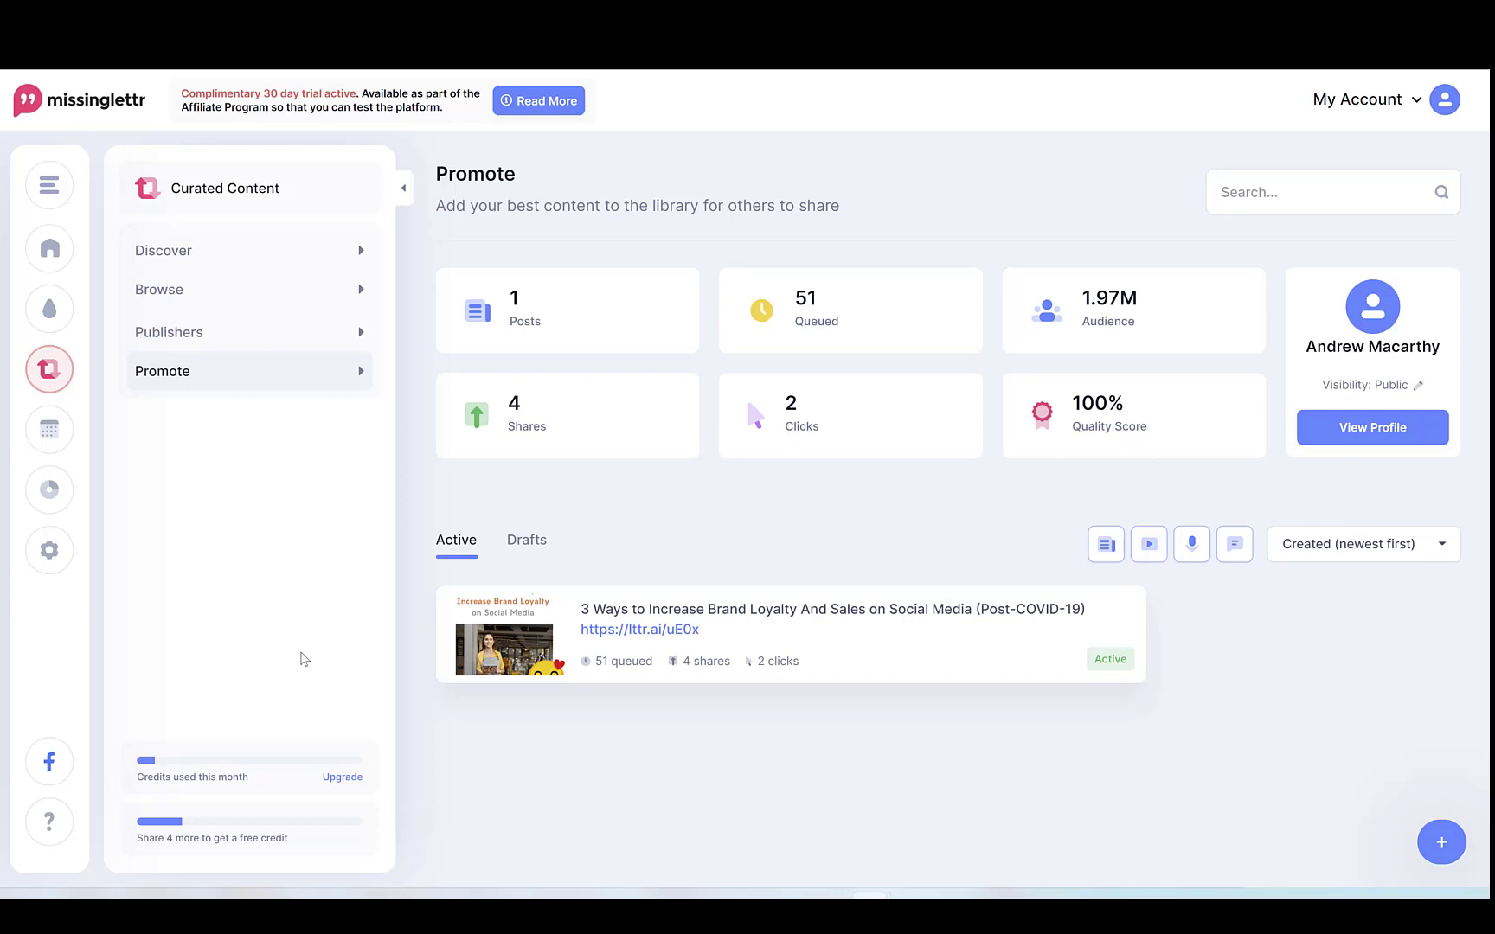
mouse_move(222, 831)
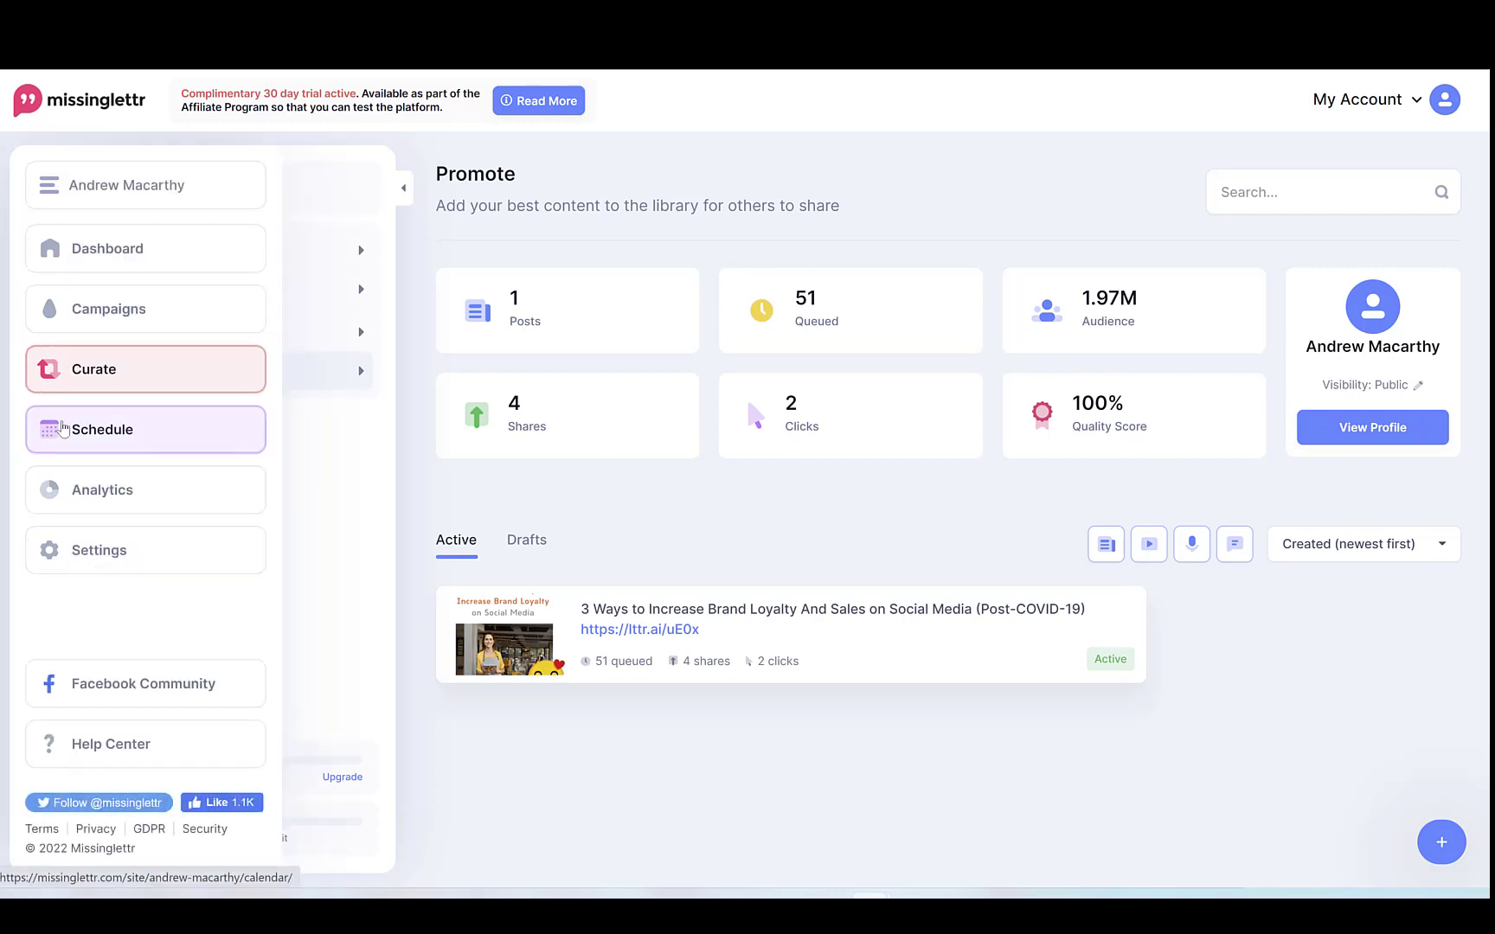
- Show quick actions for the scheduled post on Tuesday 22 in the March 2022 calendar
left_click(99, 431)
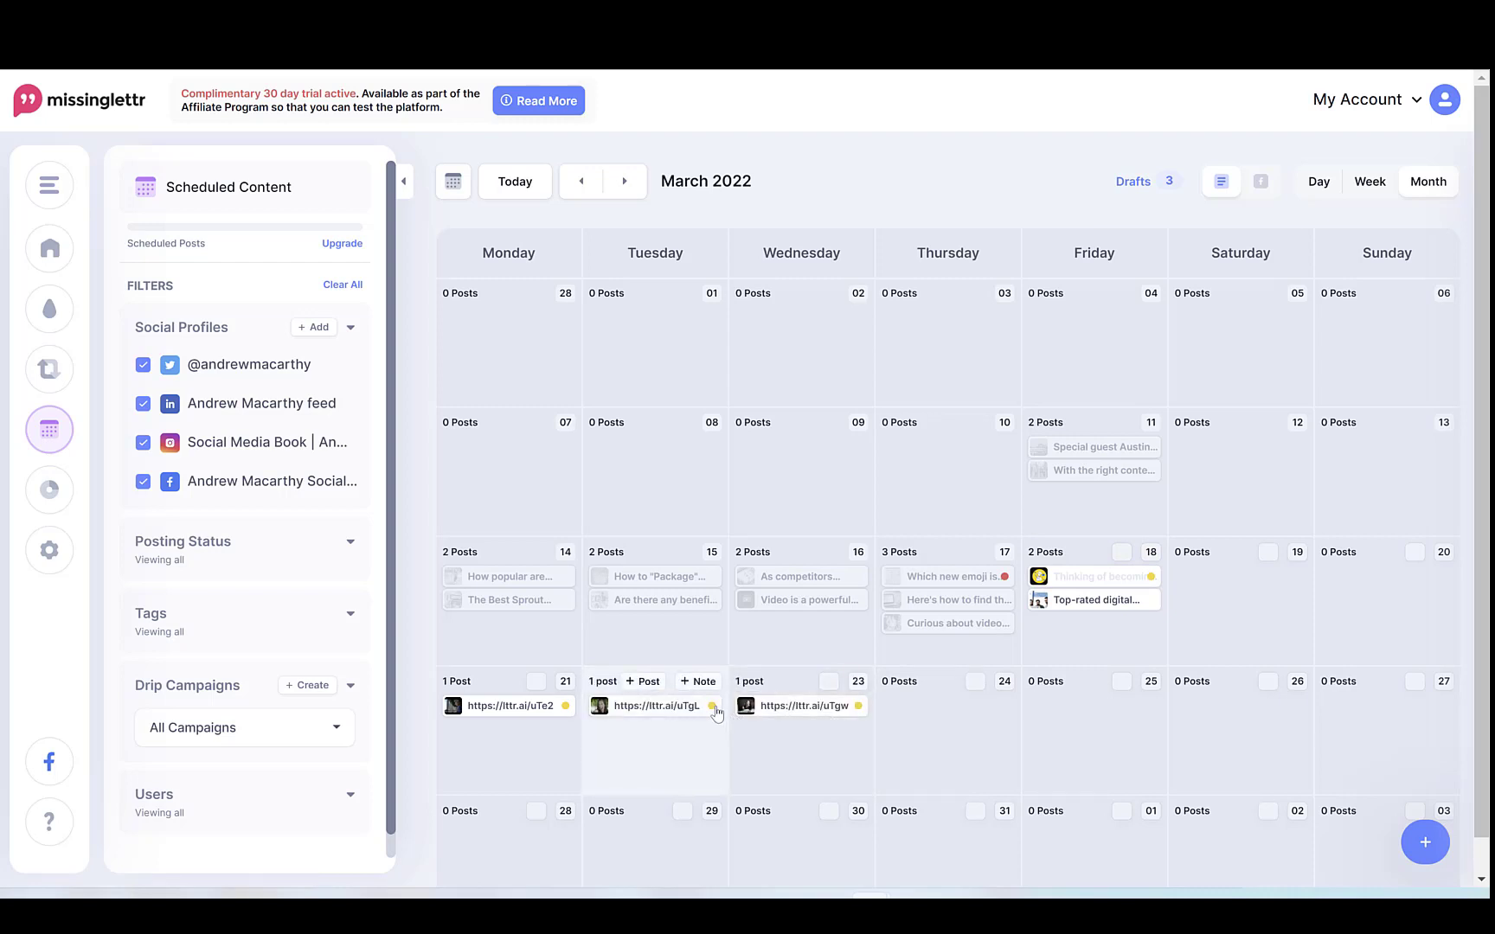
left_click(706, 730)
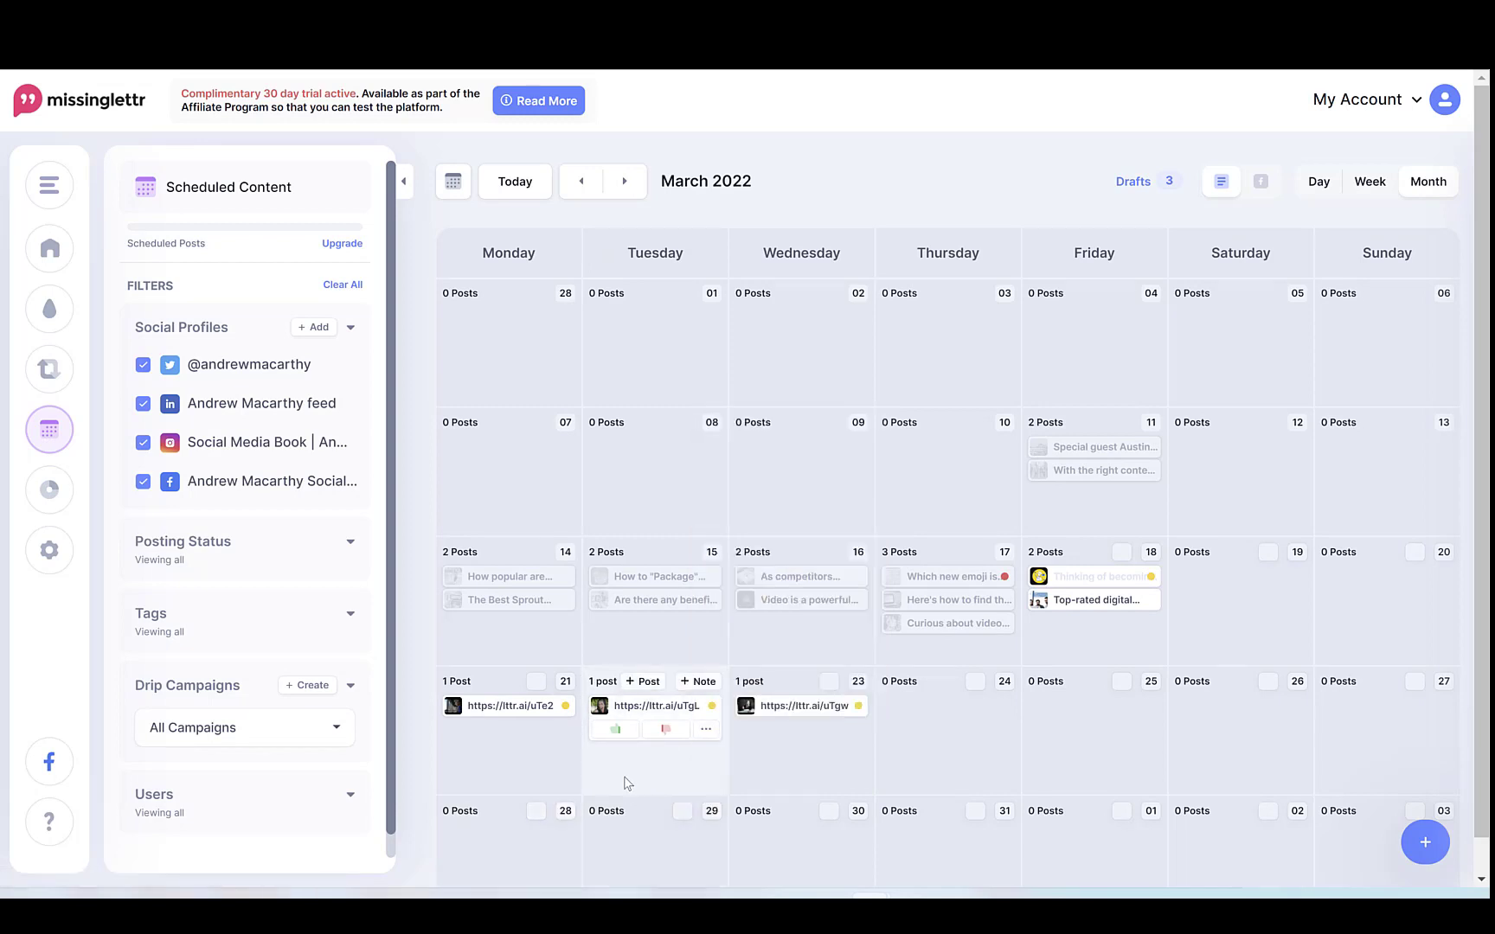
- Go to Workspace Settings' Curate General page showing weekly Engage and Promote suggestions
left_click(48, 550)
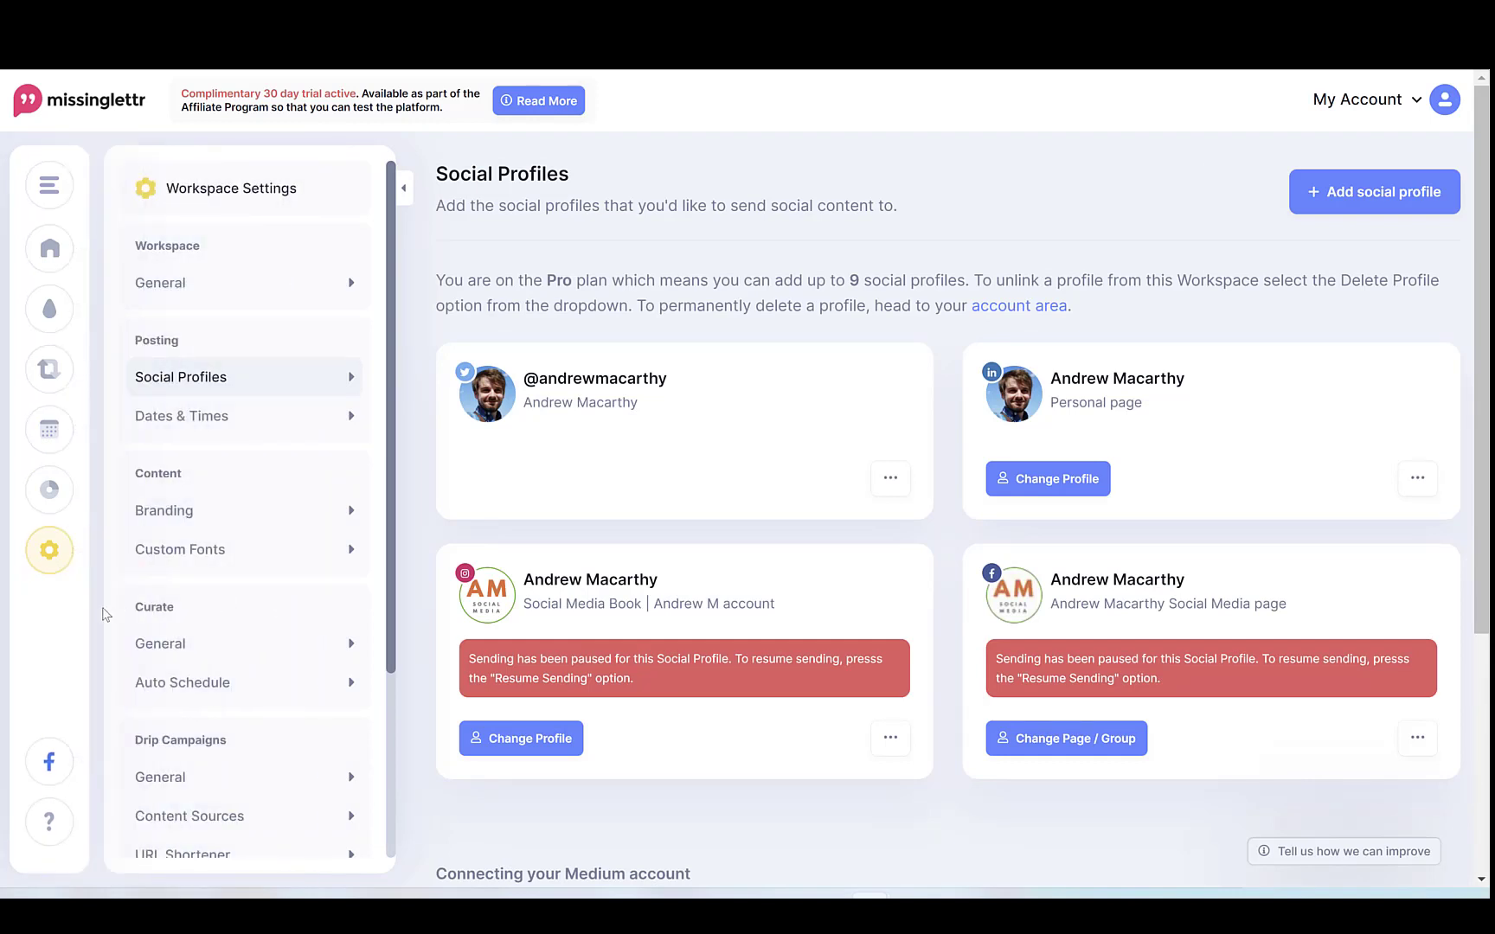
mouse_move(218, 629)
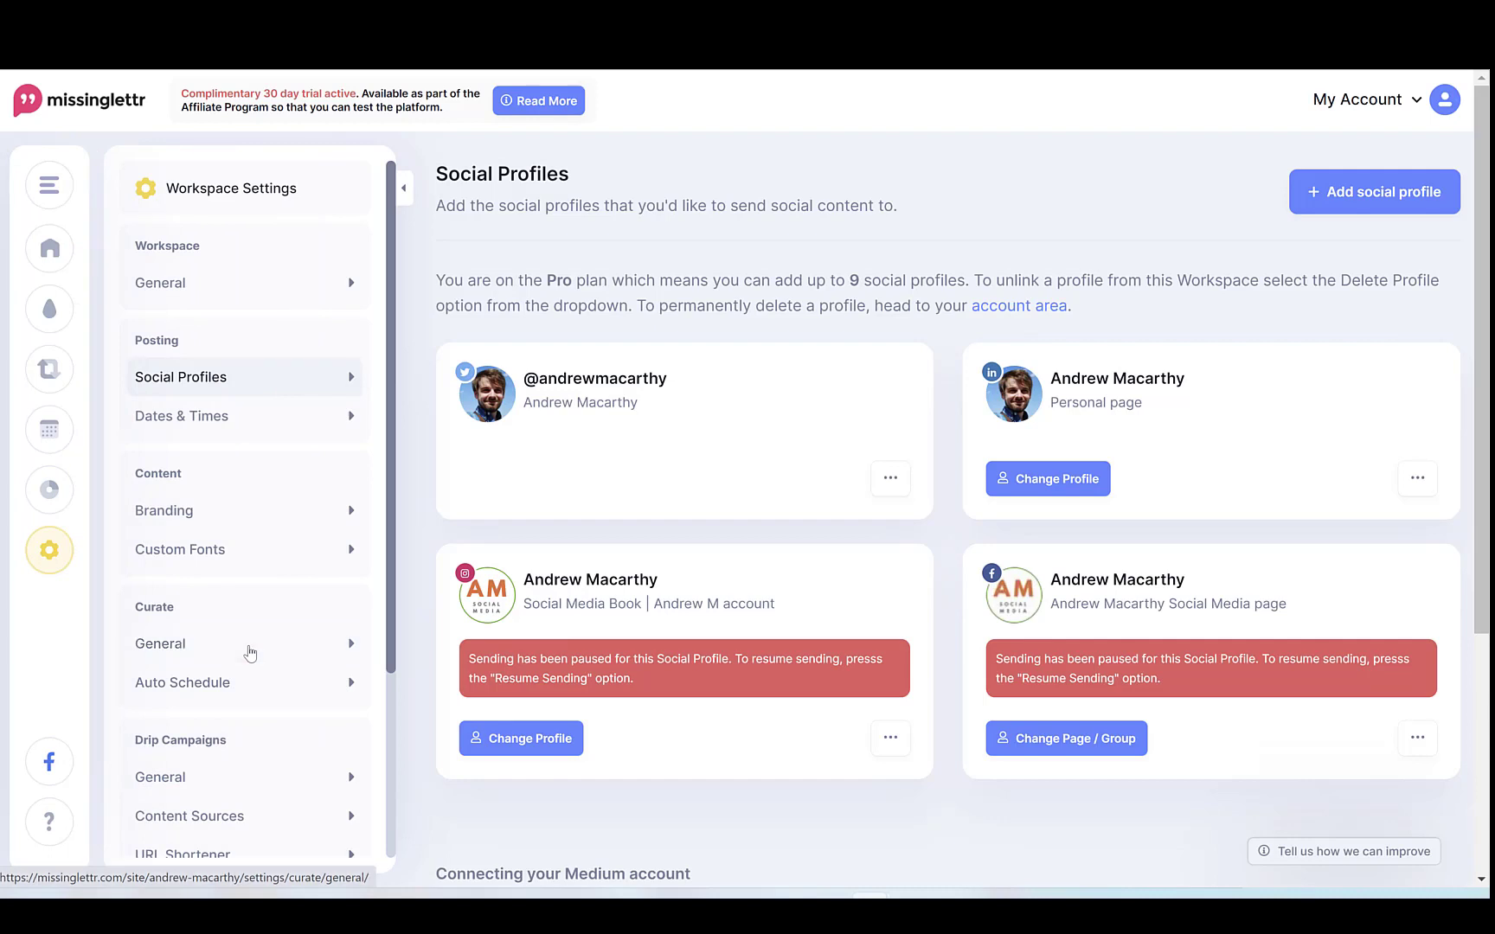
left_click(161, 644)
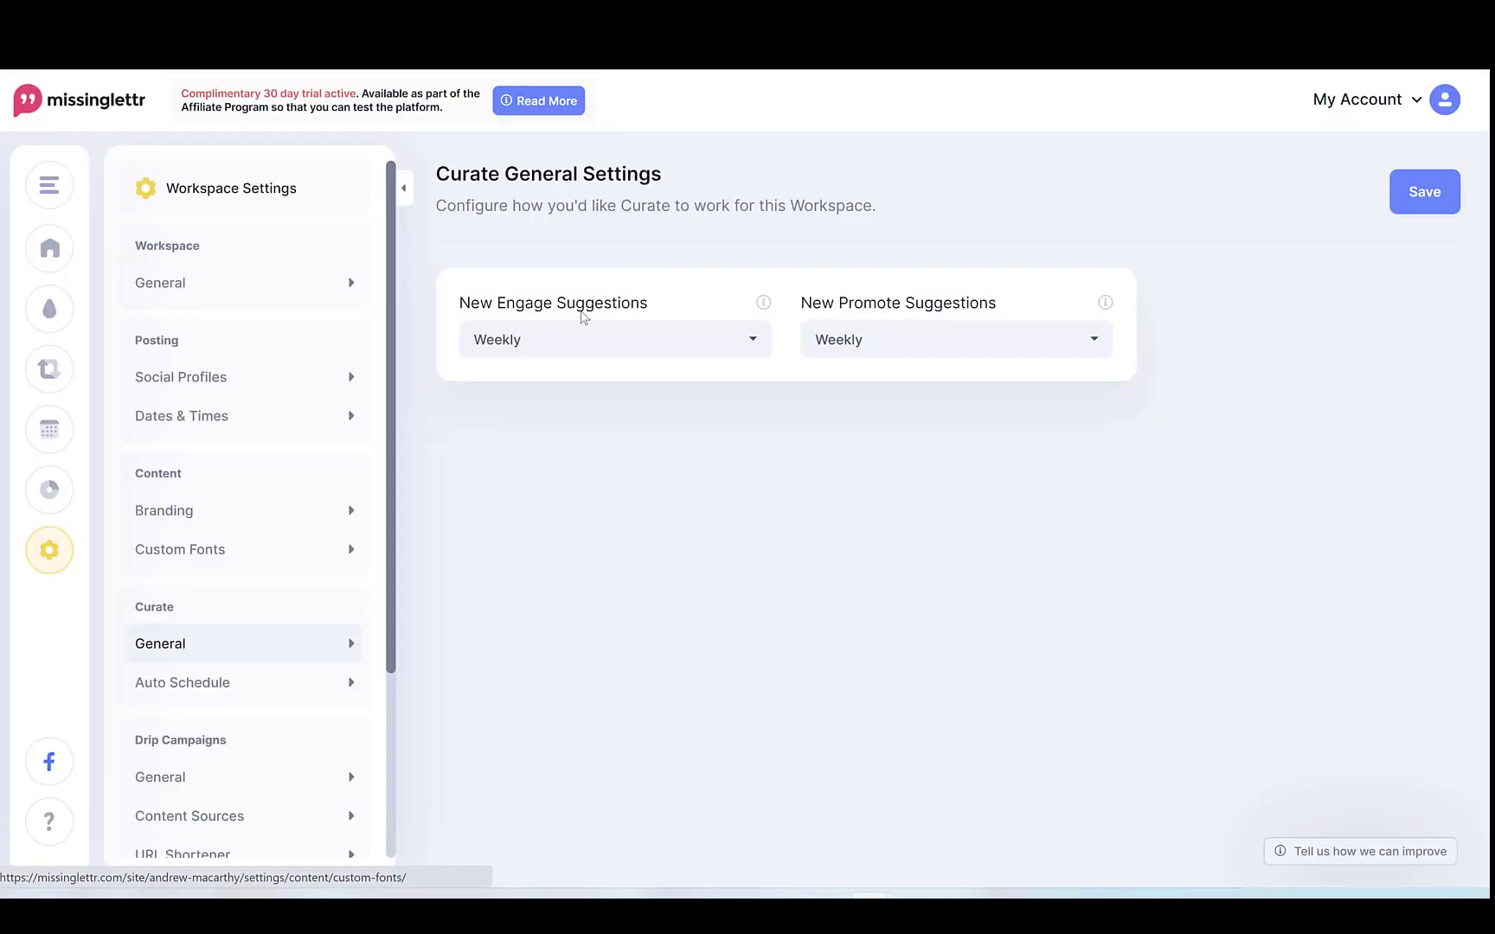
mouse_move(817, 256)
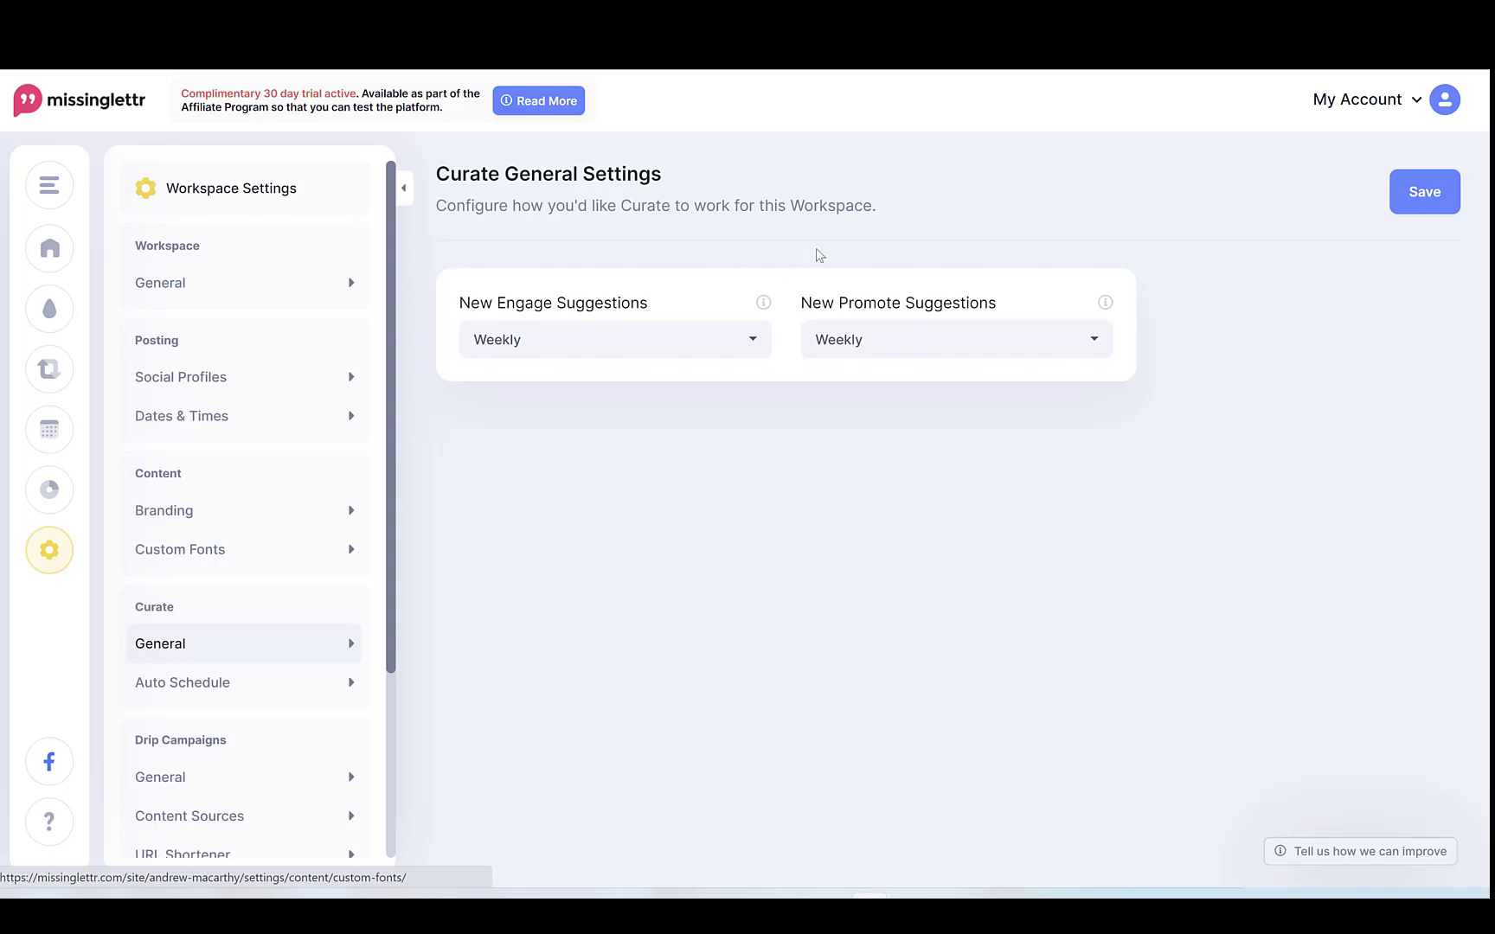
mouse_move(1194, 365)
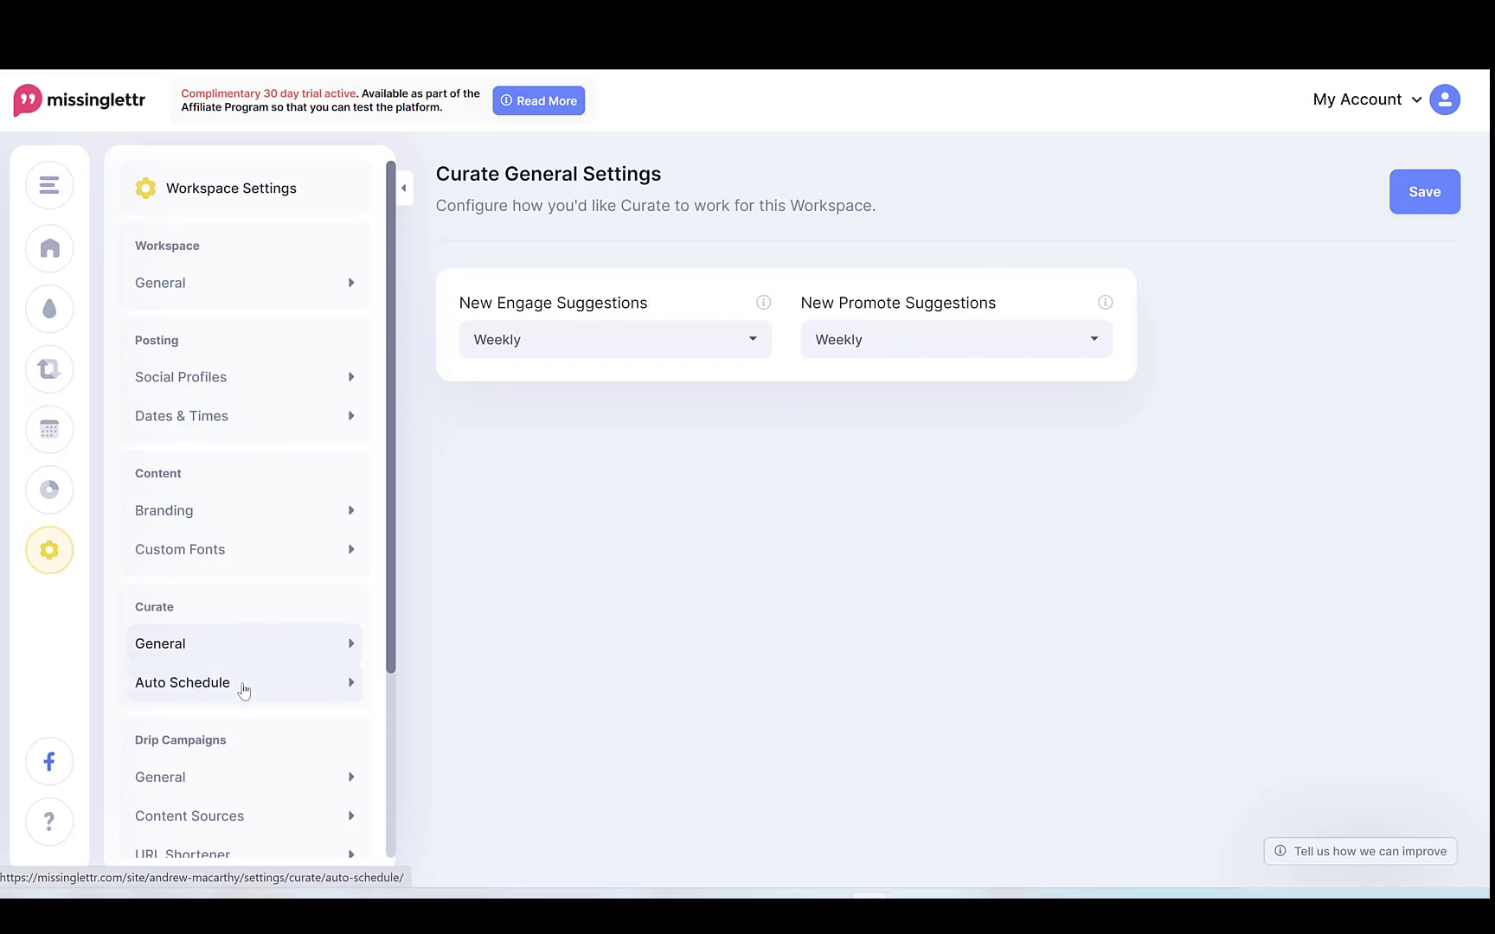
left_click(181, 683)
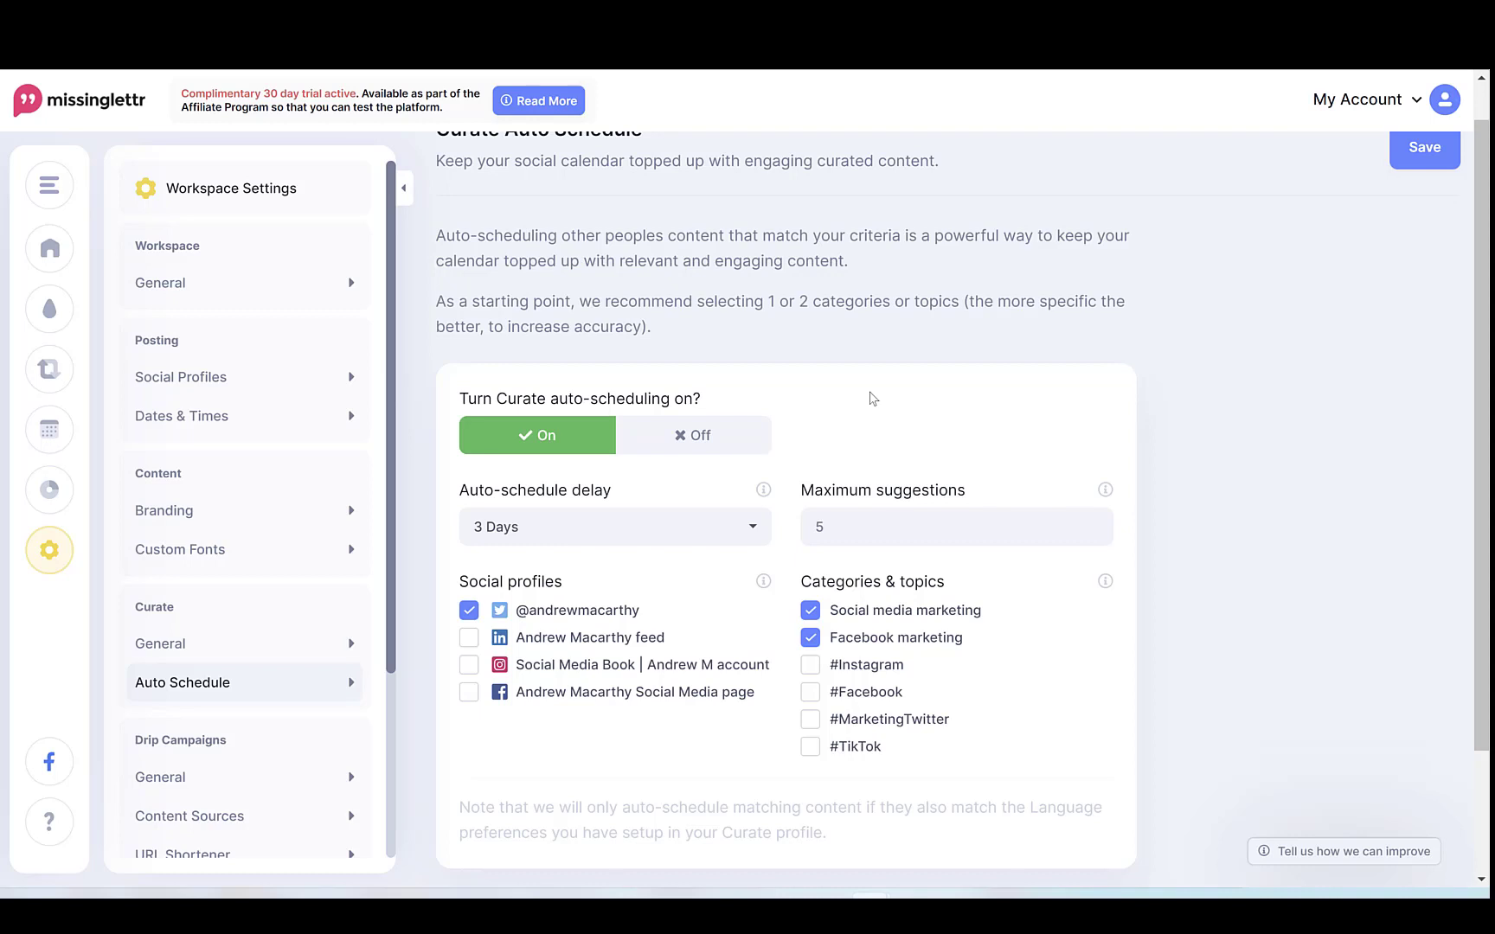
mouse_move(543, 352)
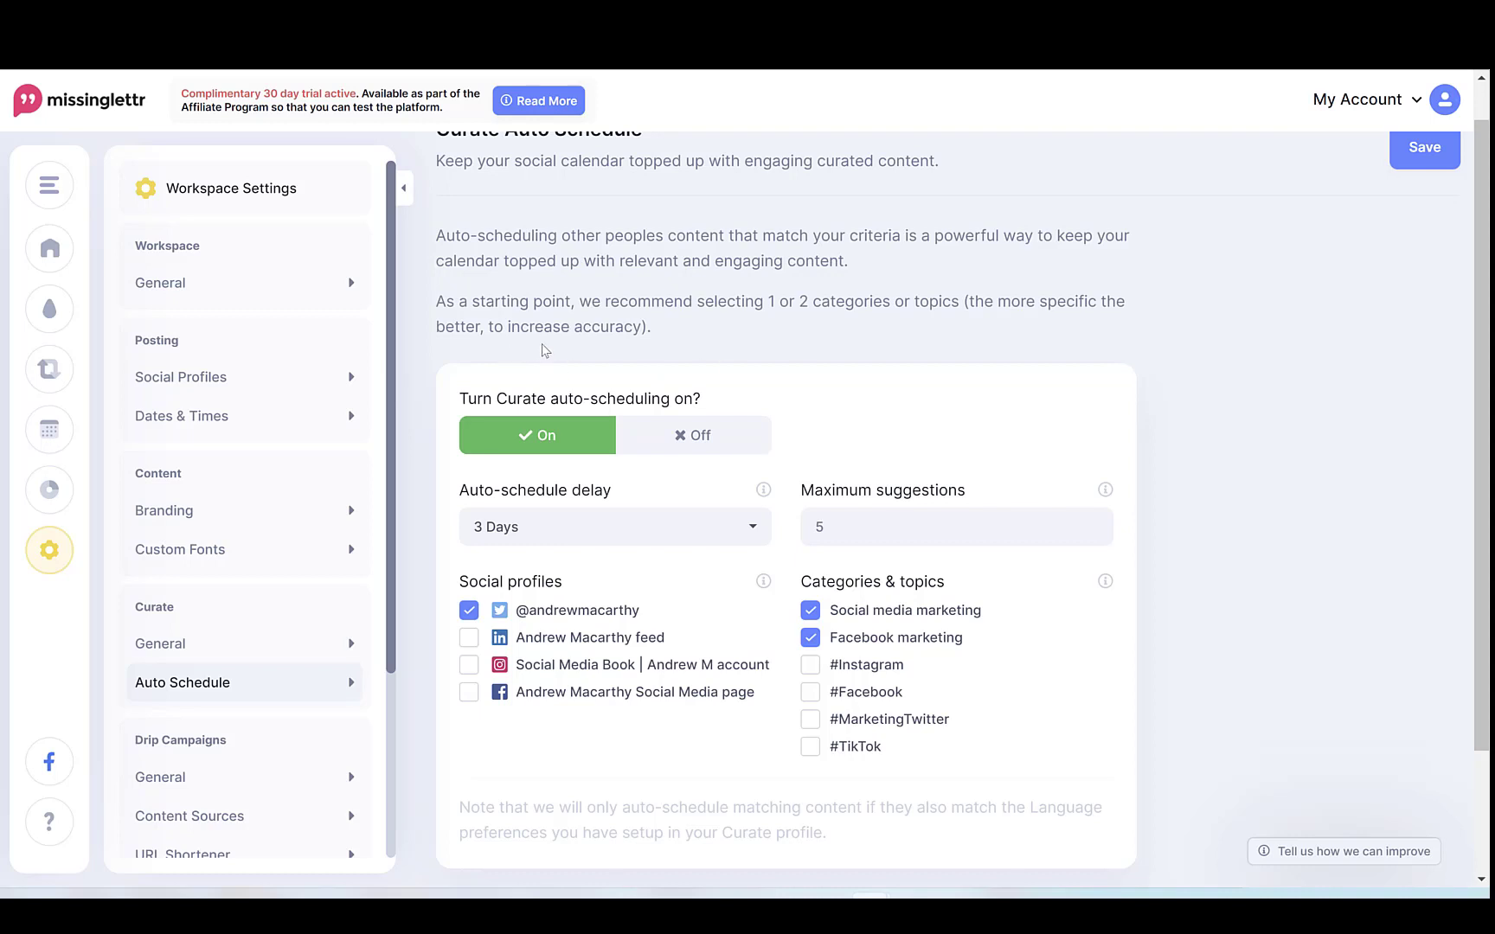
mouse_move(675, 370)
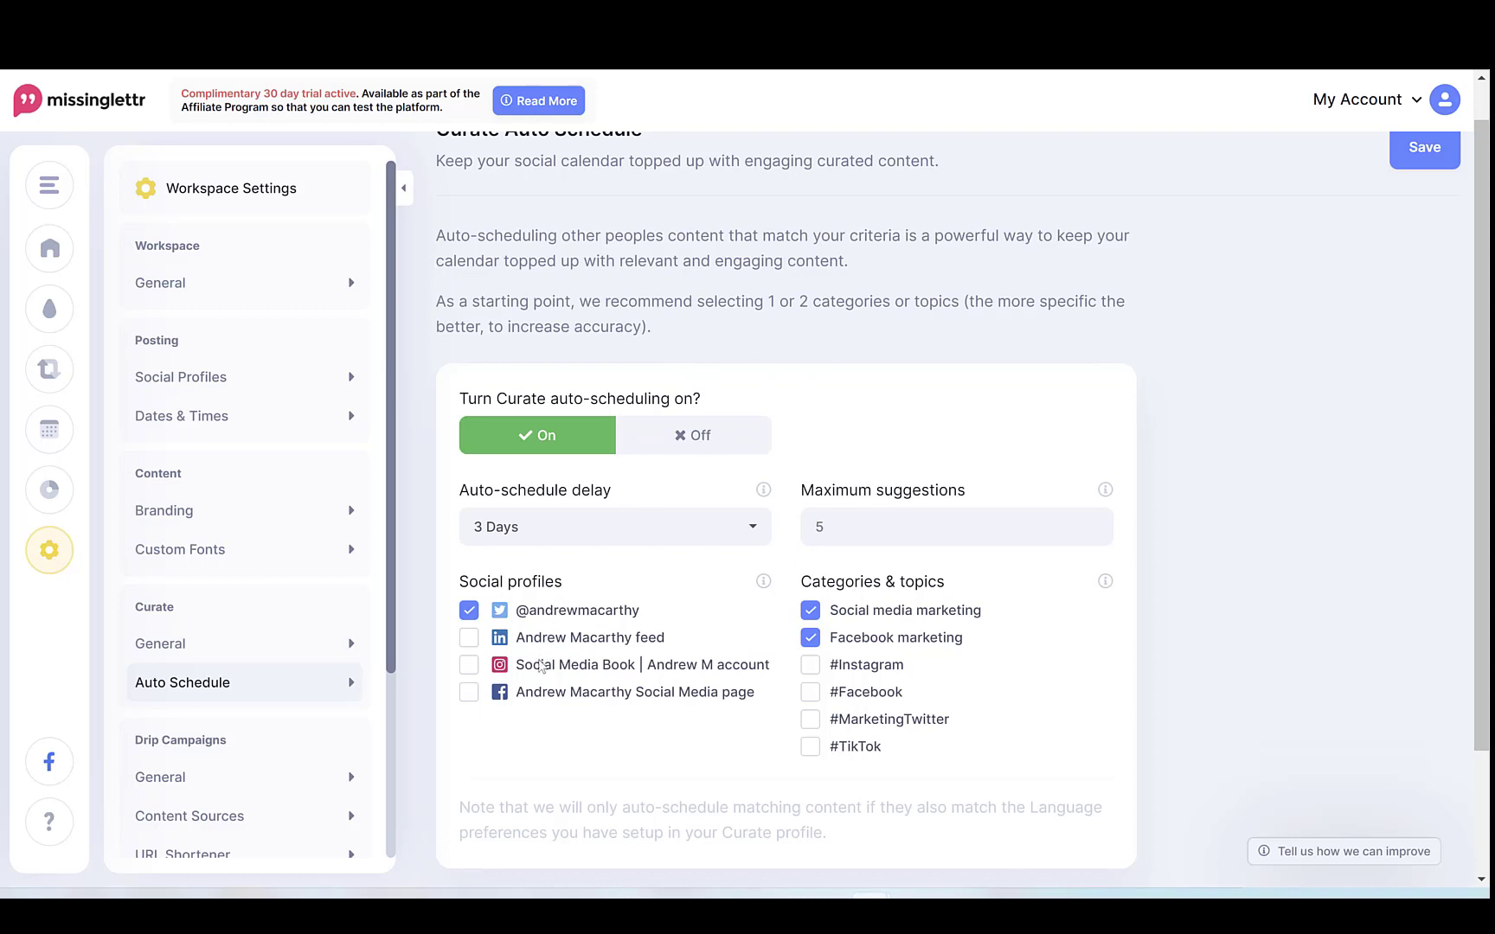
mouse_move(587, 535)
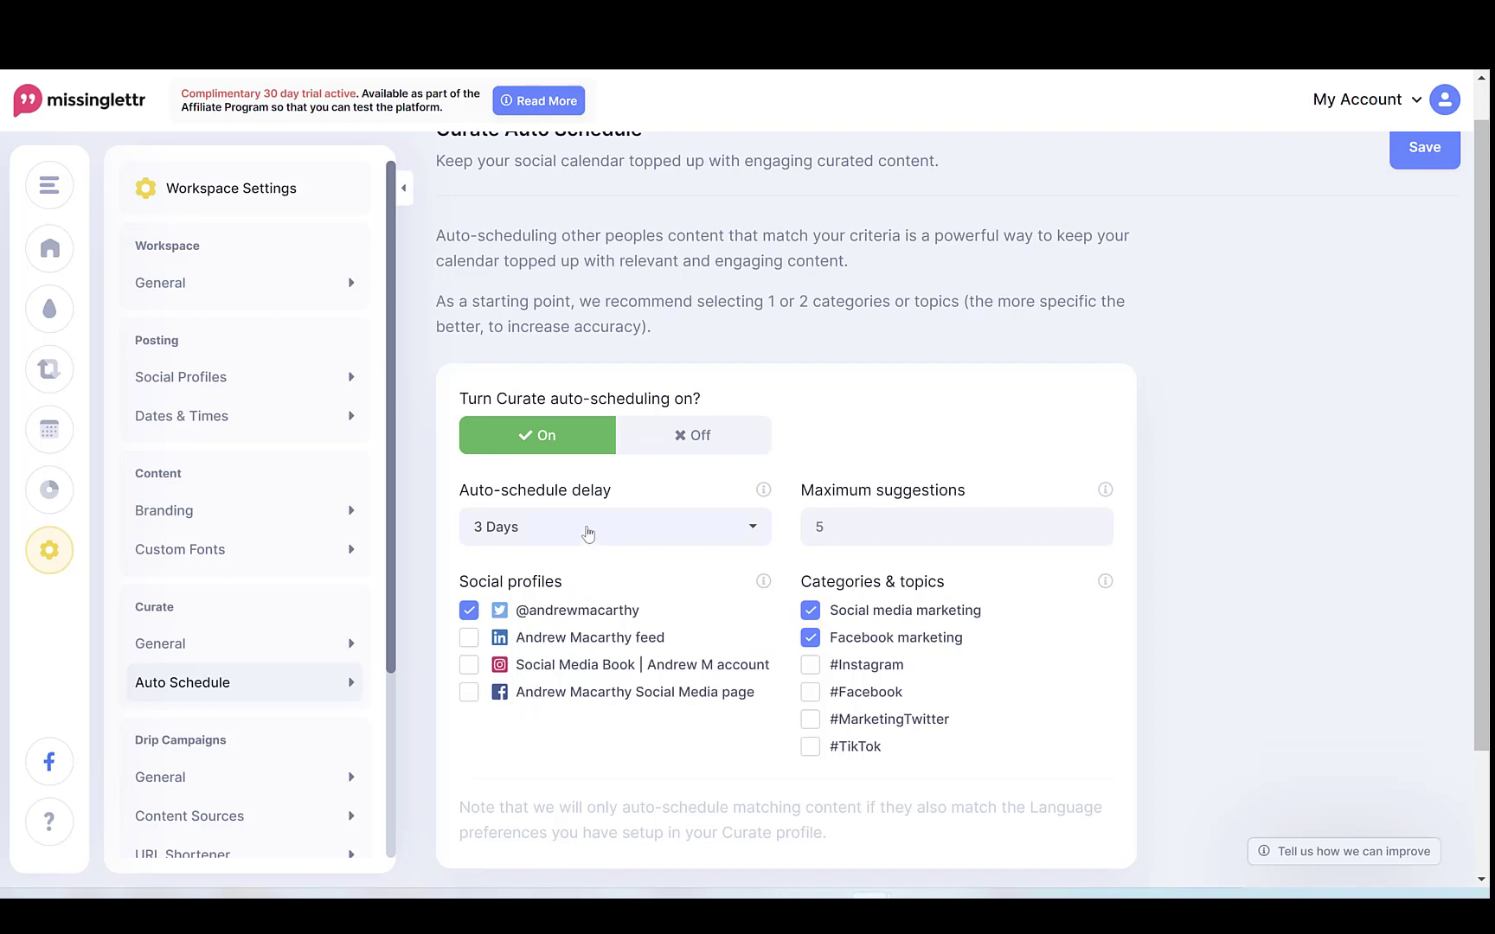
left_click(613, 526)
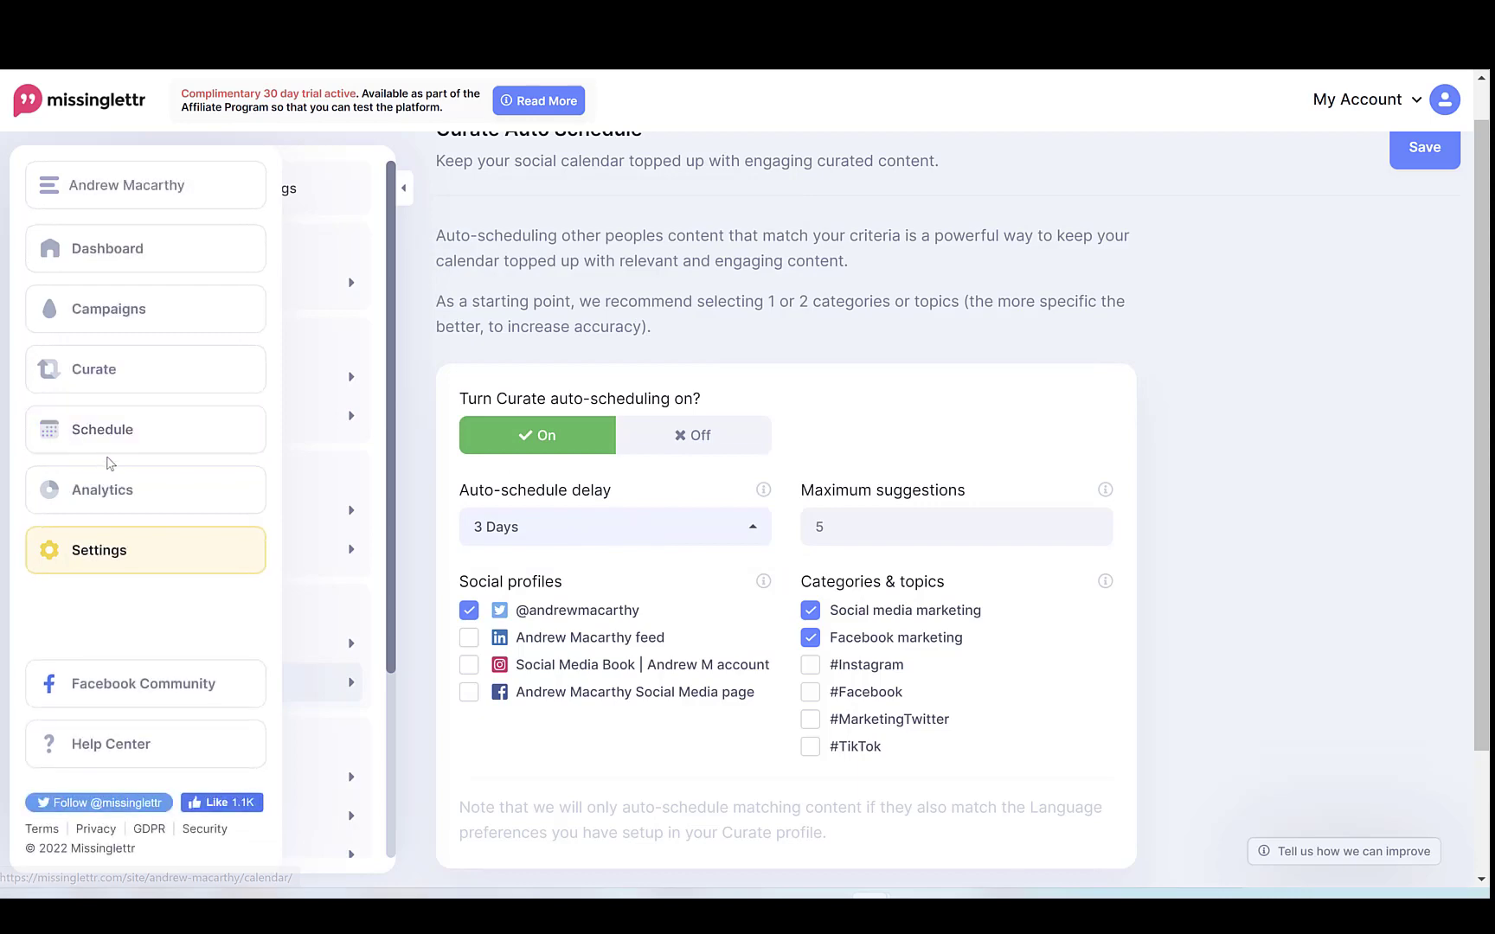
- Approve the Tuesday 22 draft post in the March 2022 calendar, dropping drafts from 3 to 2
left_click(102, 429)
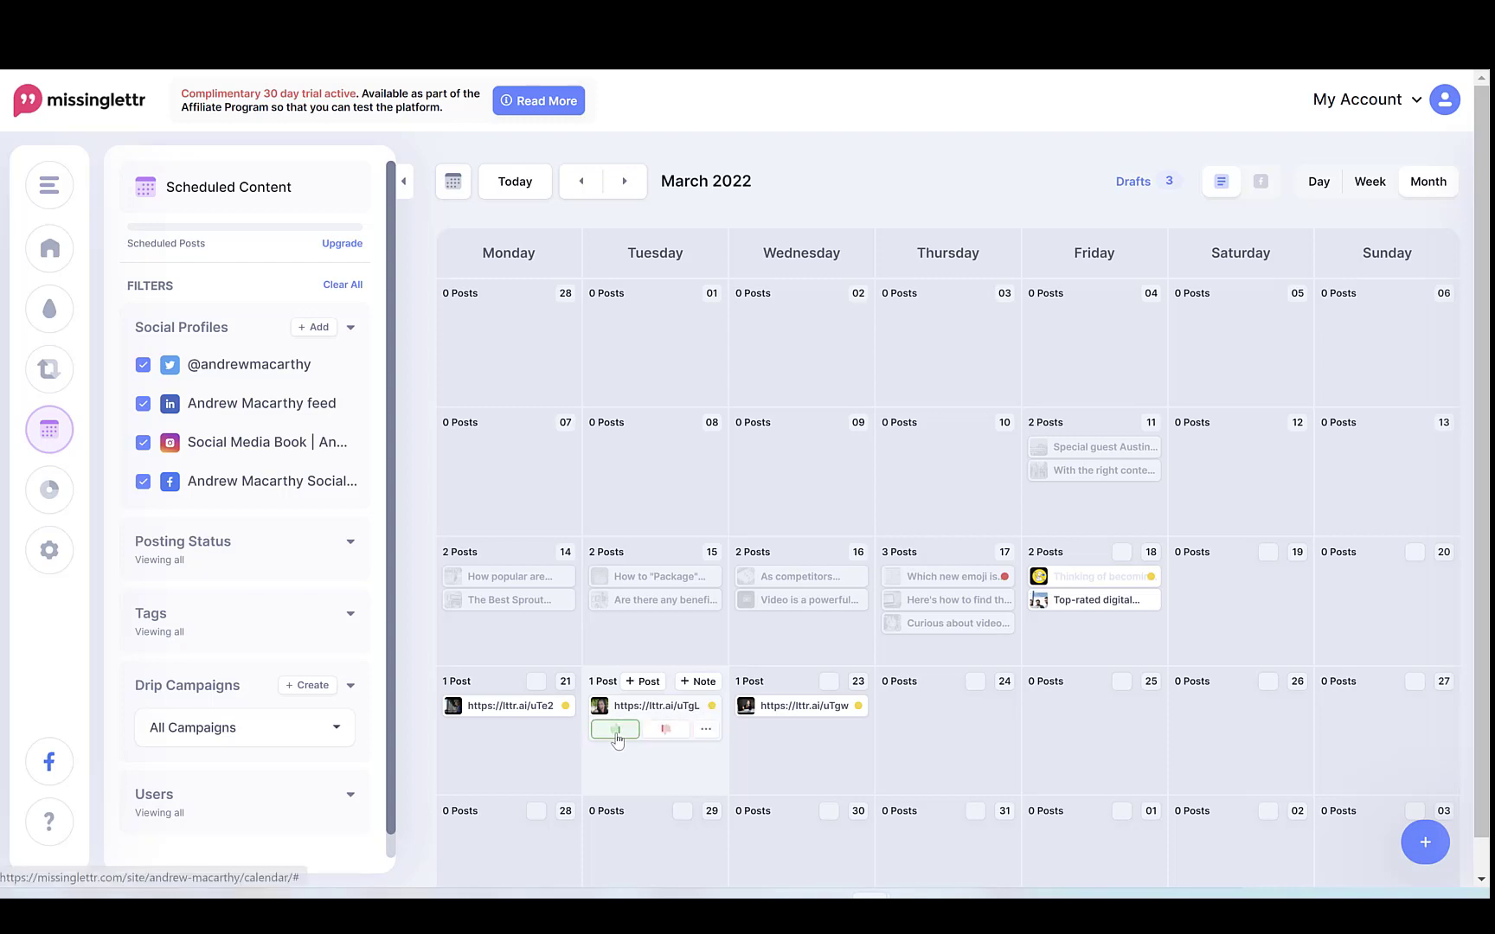
left_click(616, 730)
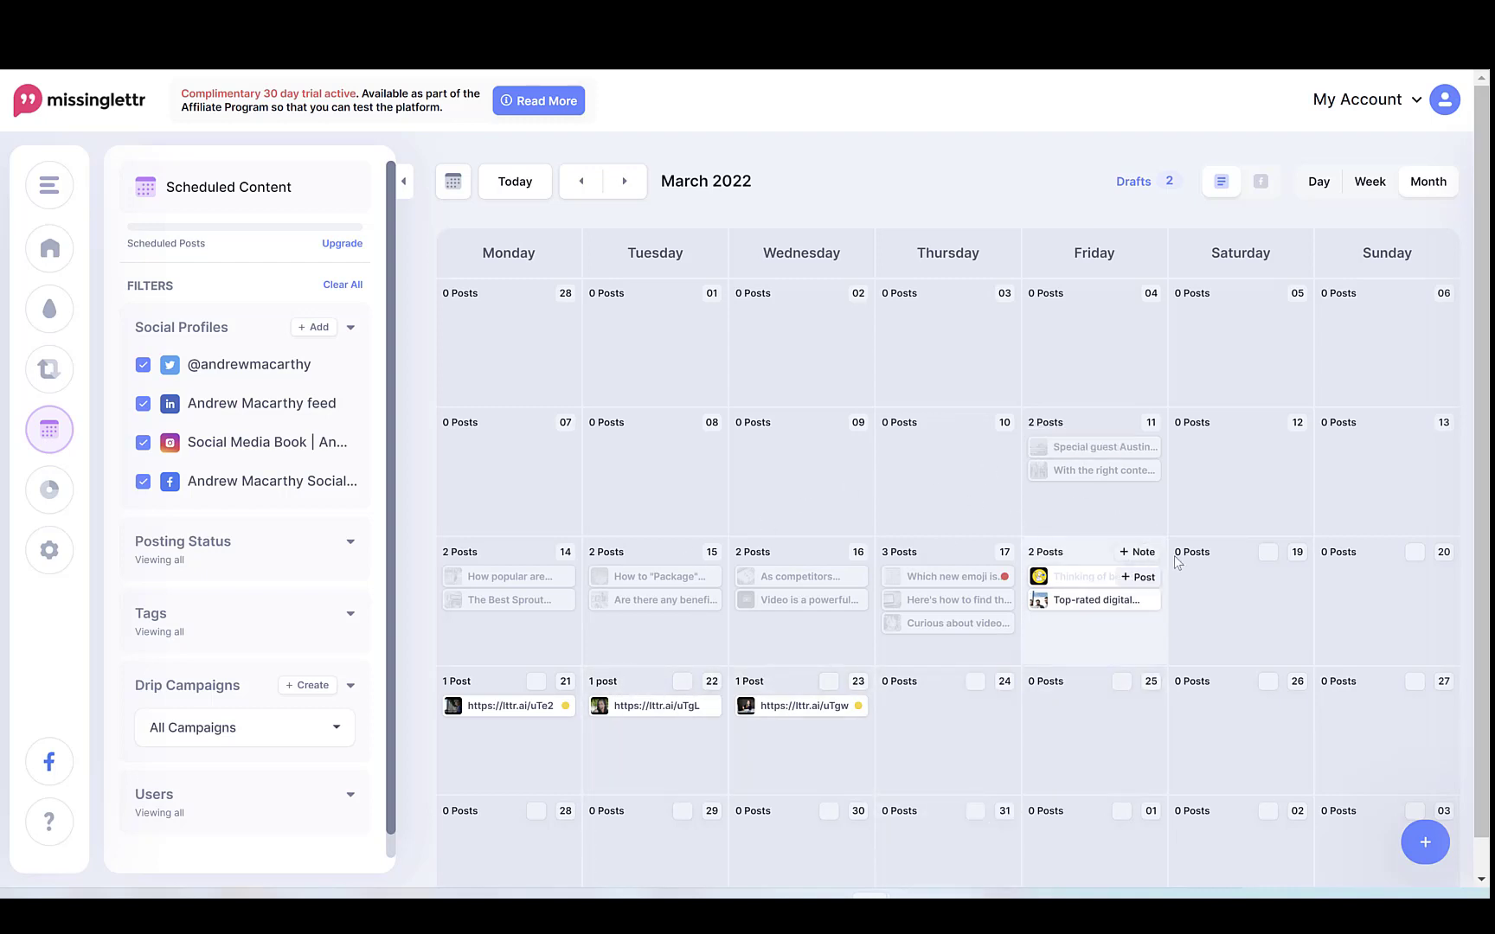
left_click(49, 186)
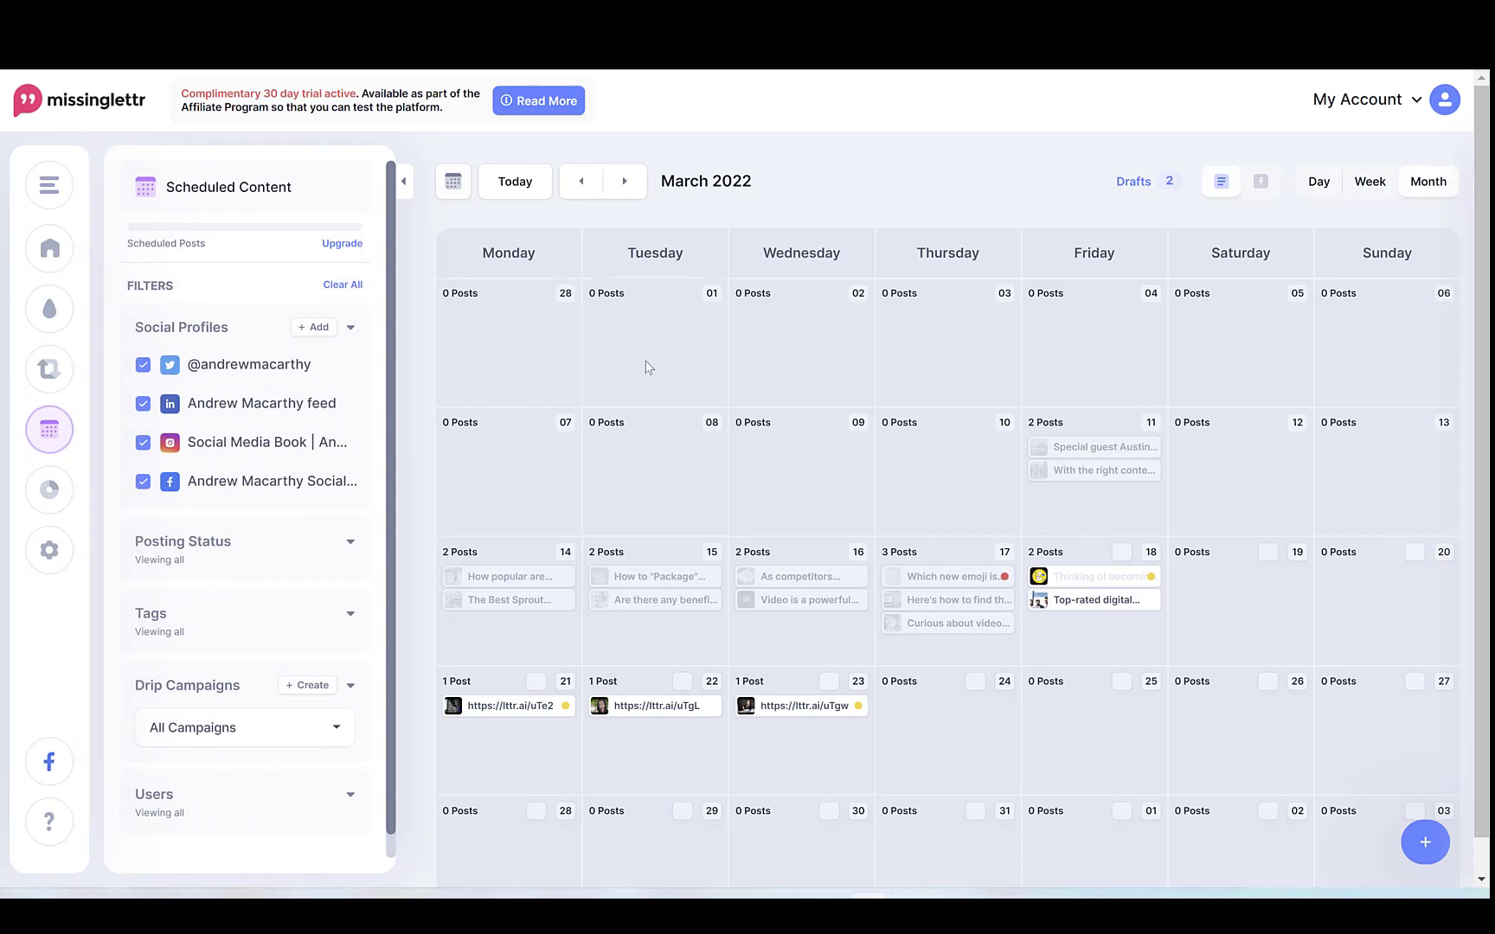
mouse_move(616, 372)
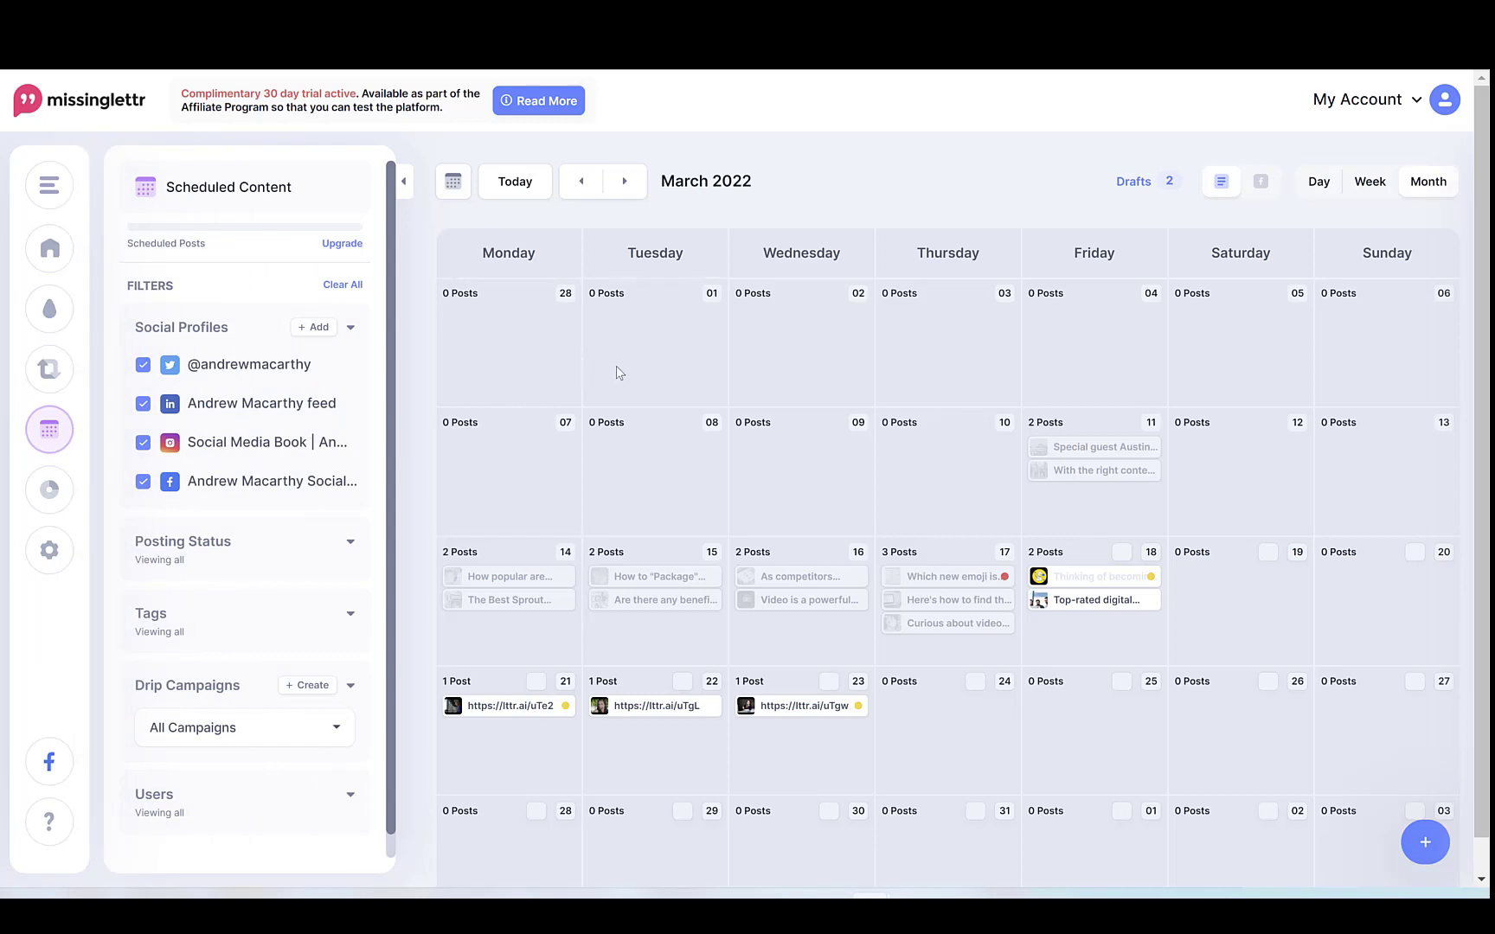
mouse_move(764, 286)
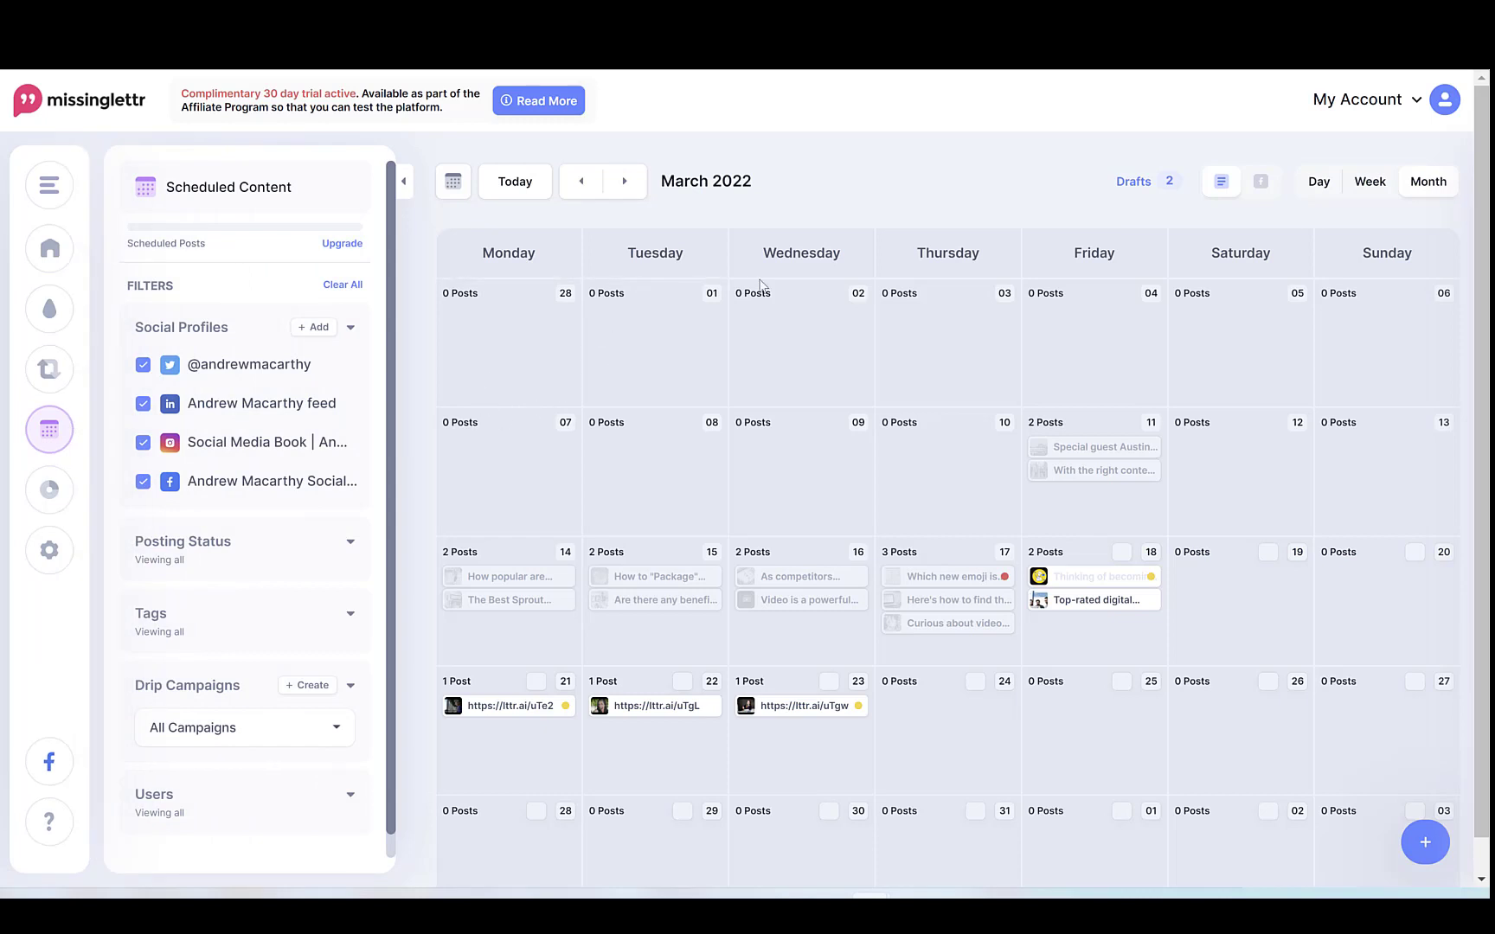
mouse_move(903, 284)
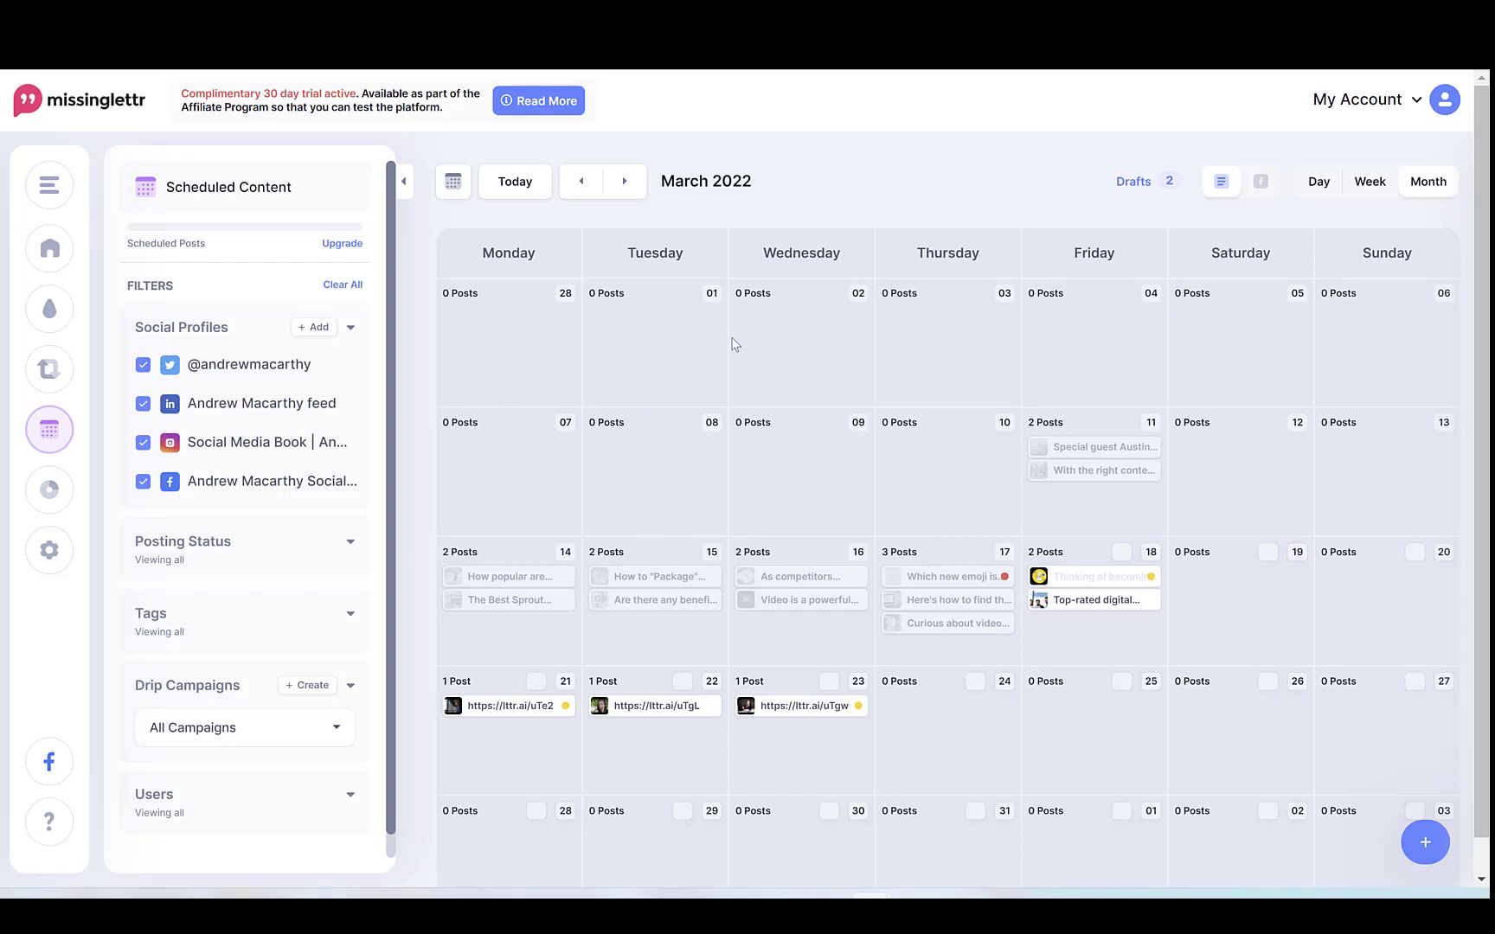
mouse_move(997, 416)
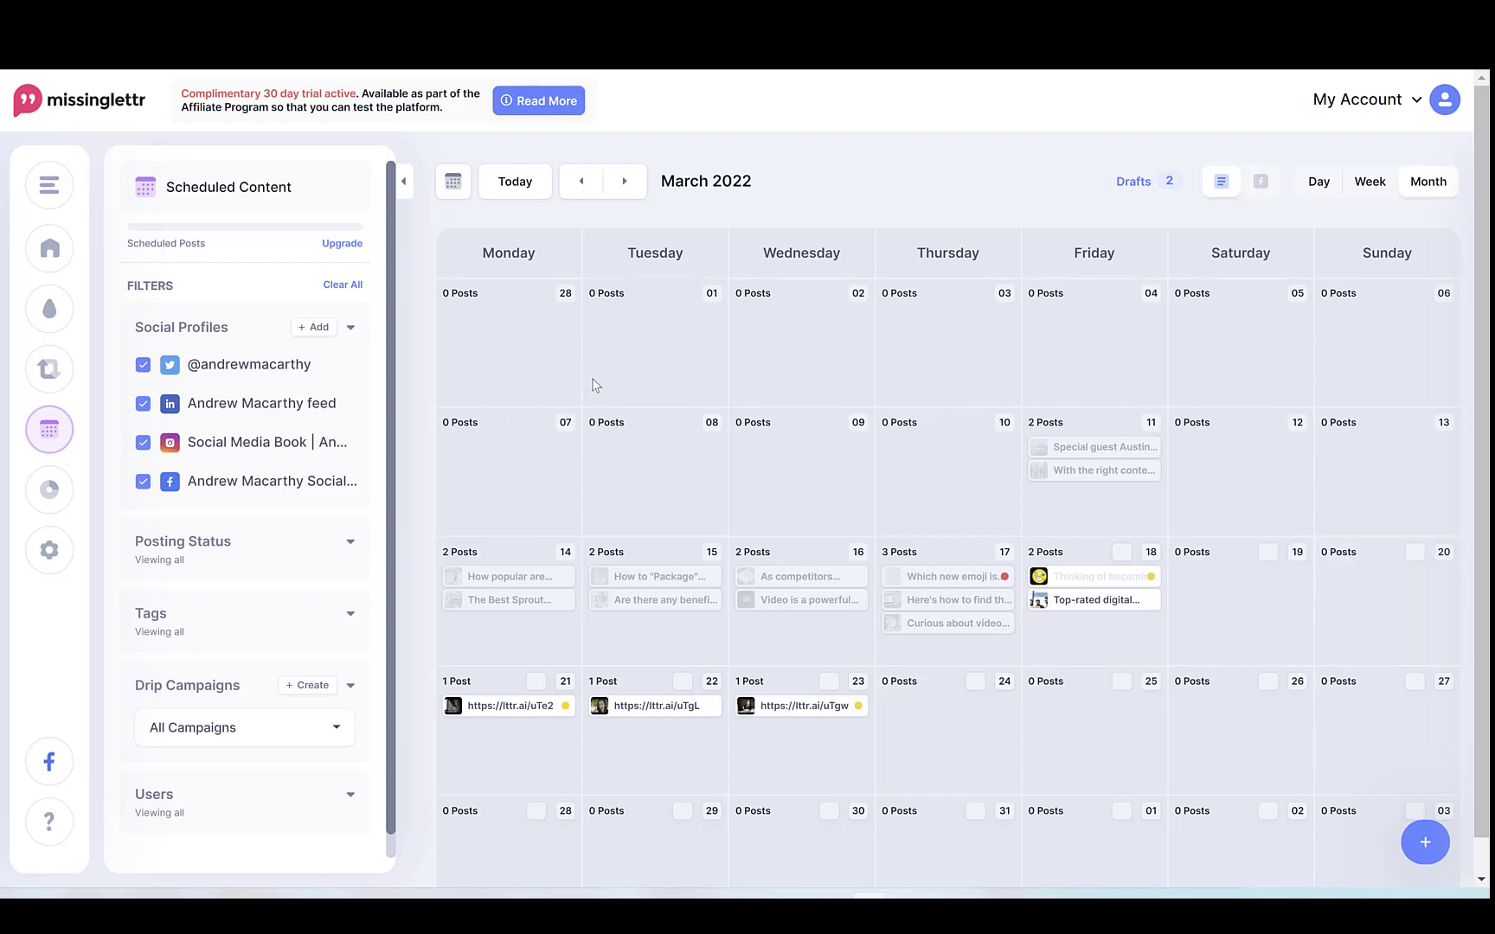
mouse_move(985, 350)
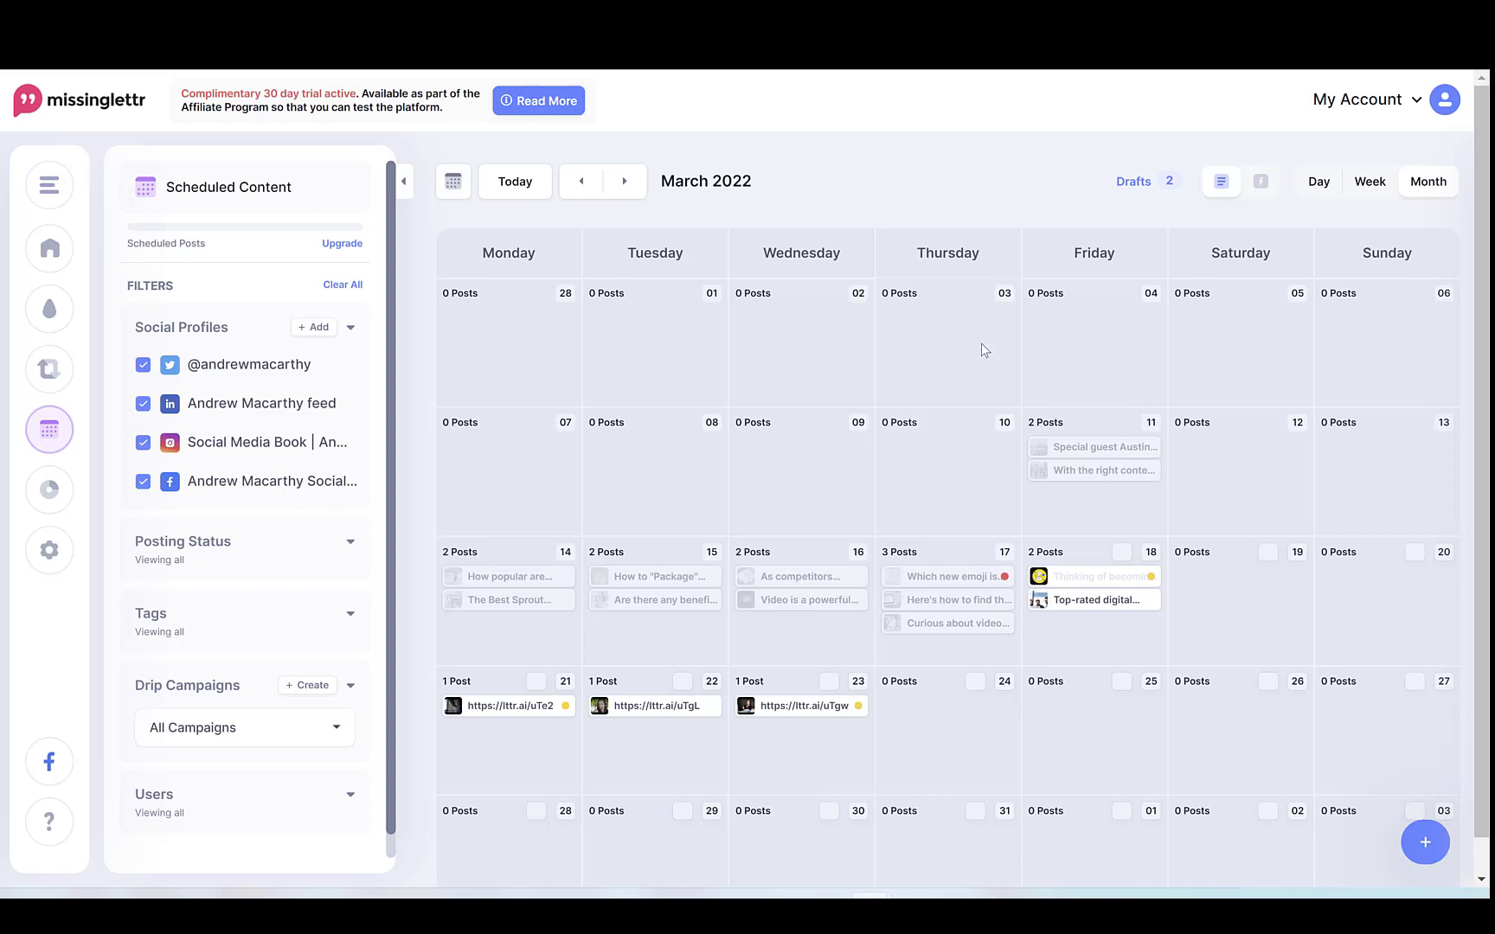
mouse_move(509, 725)
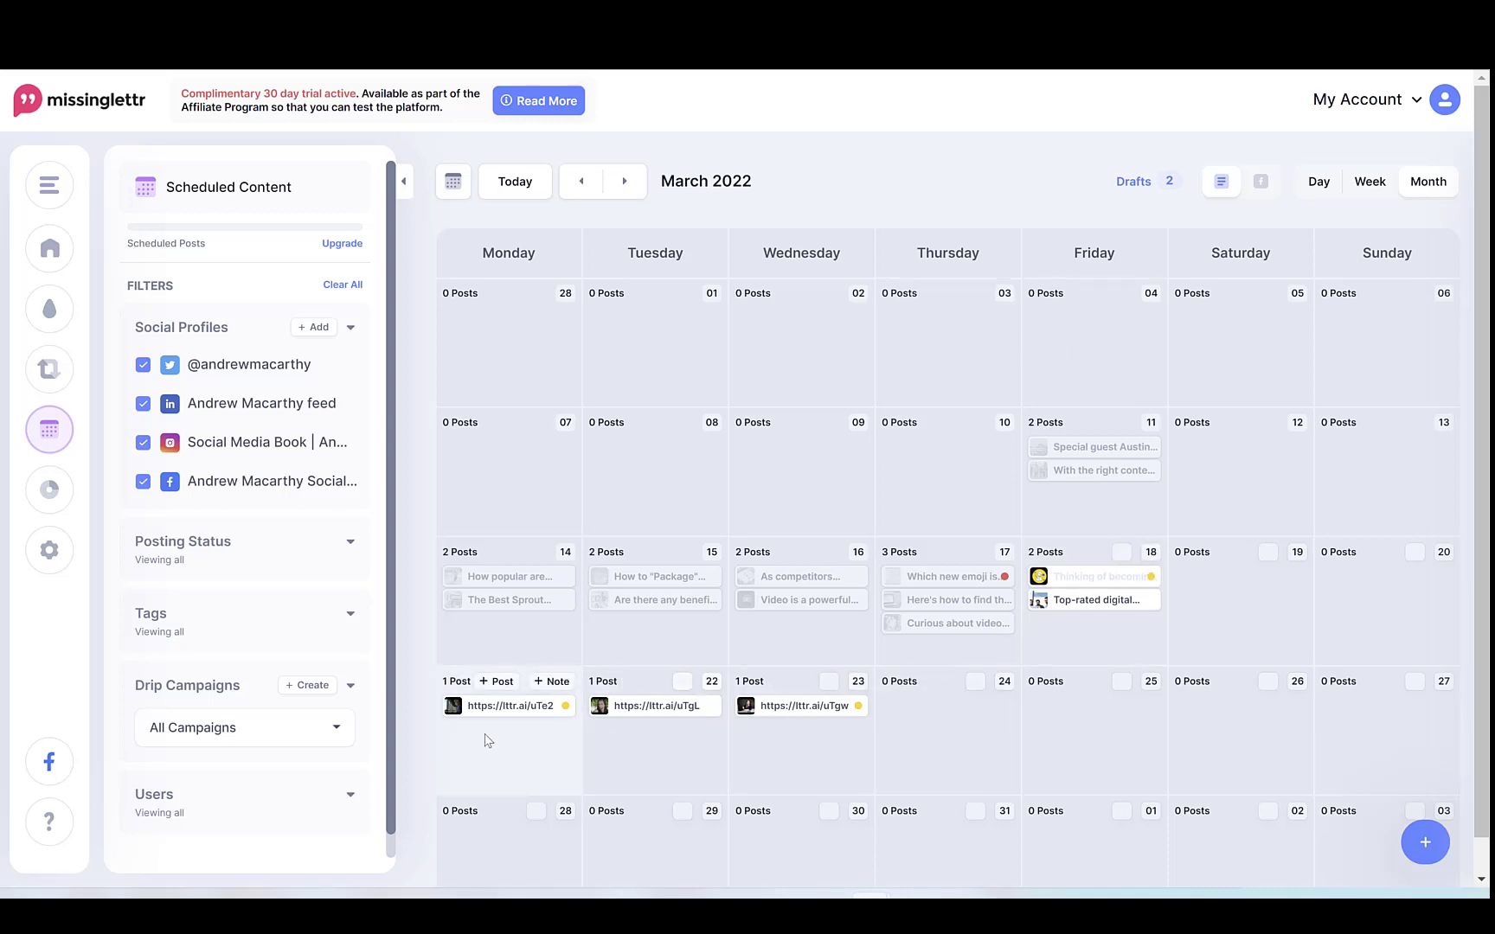
mouse_move(1144, 436)
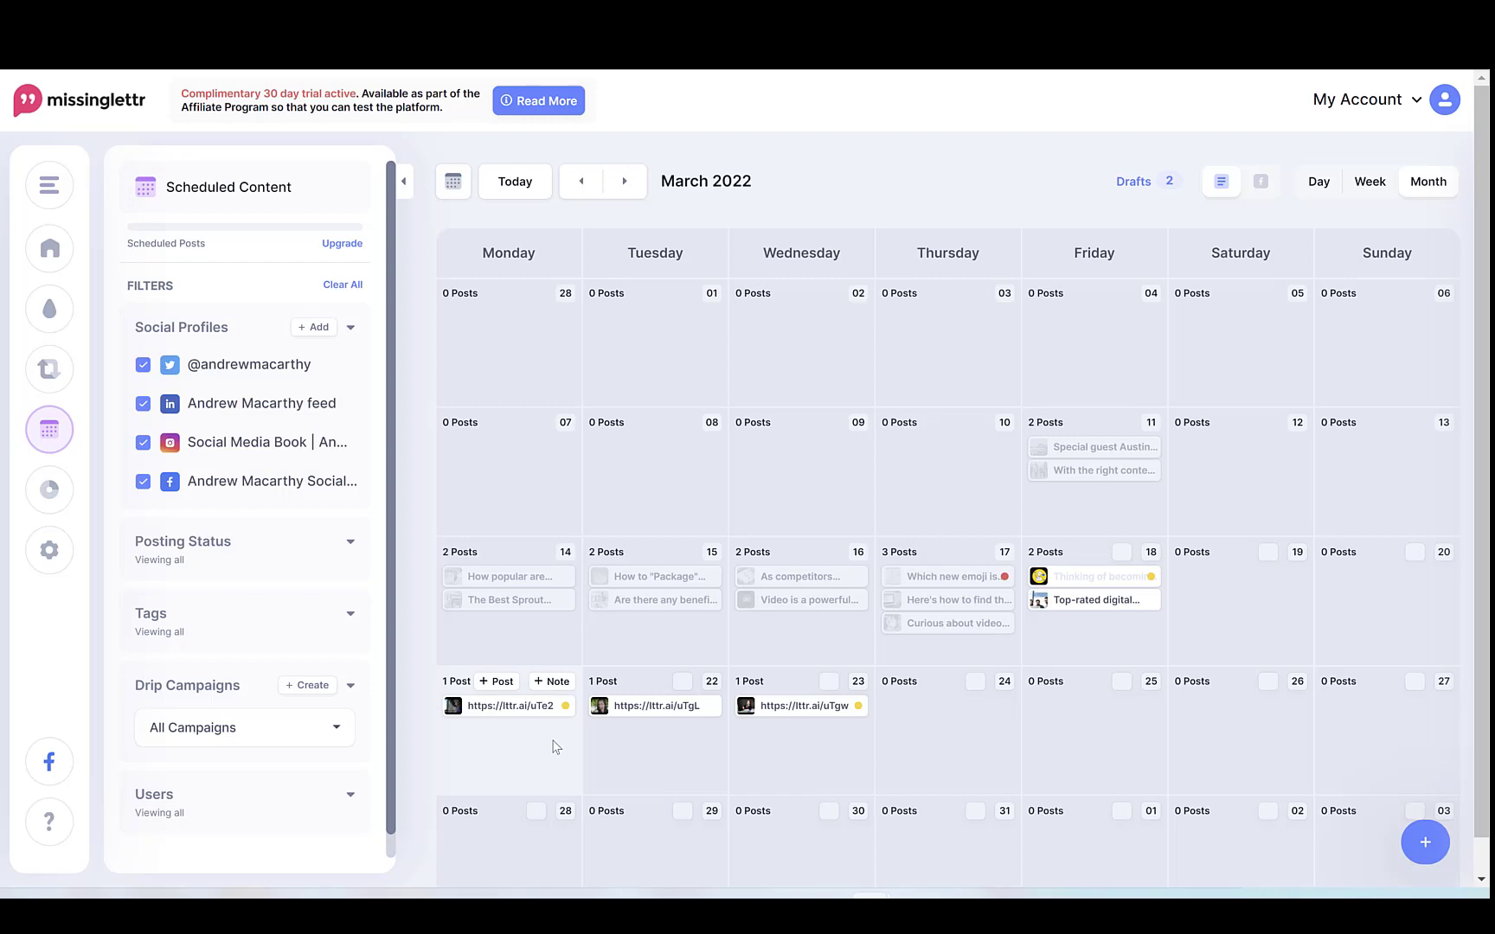
mouse_move(601, 485)
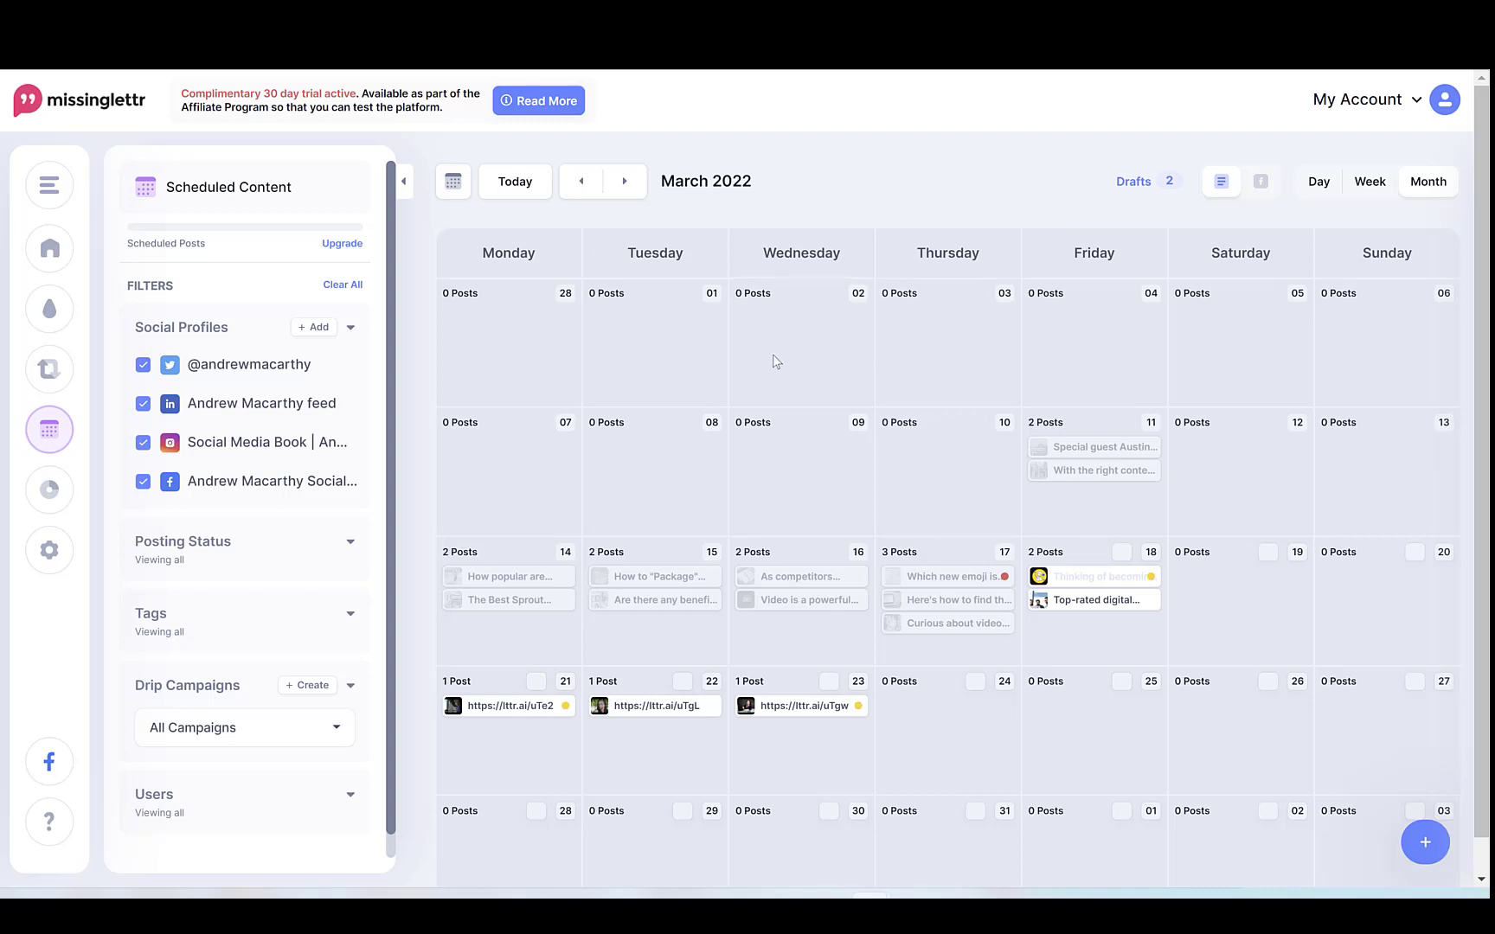
mouse_move(563, 379)
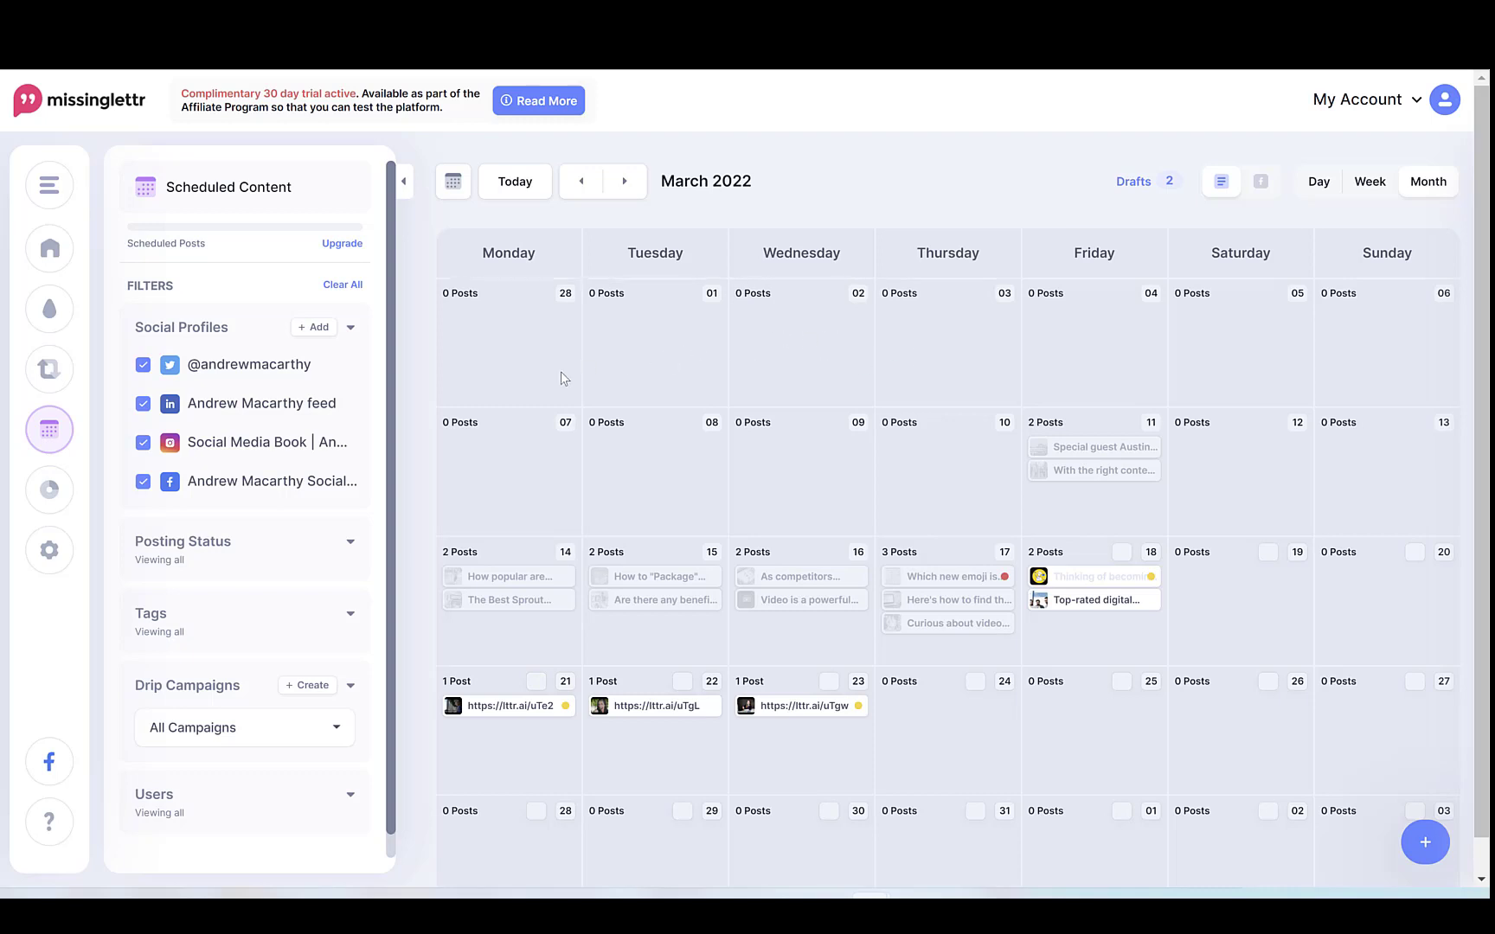
- View click analytics per social profile for 1–18 March 2022, with Facebook at 50%
left_click(48, 490)
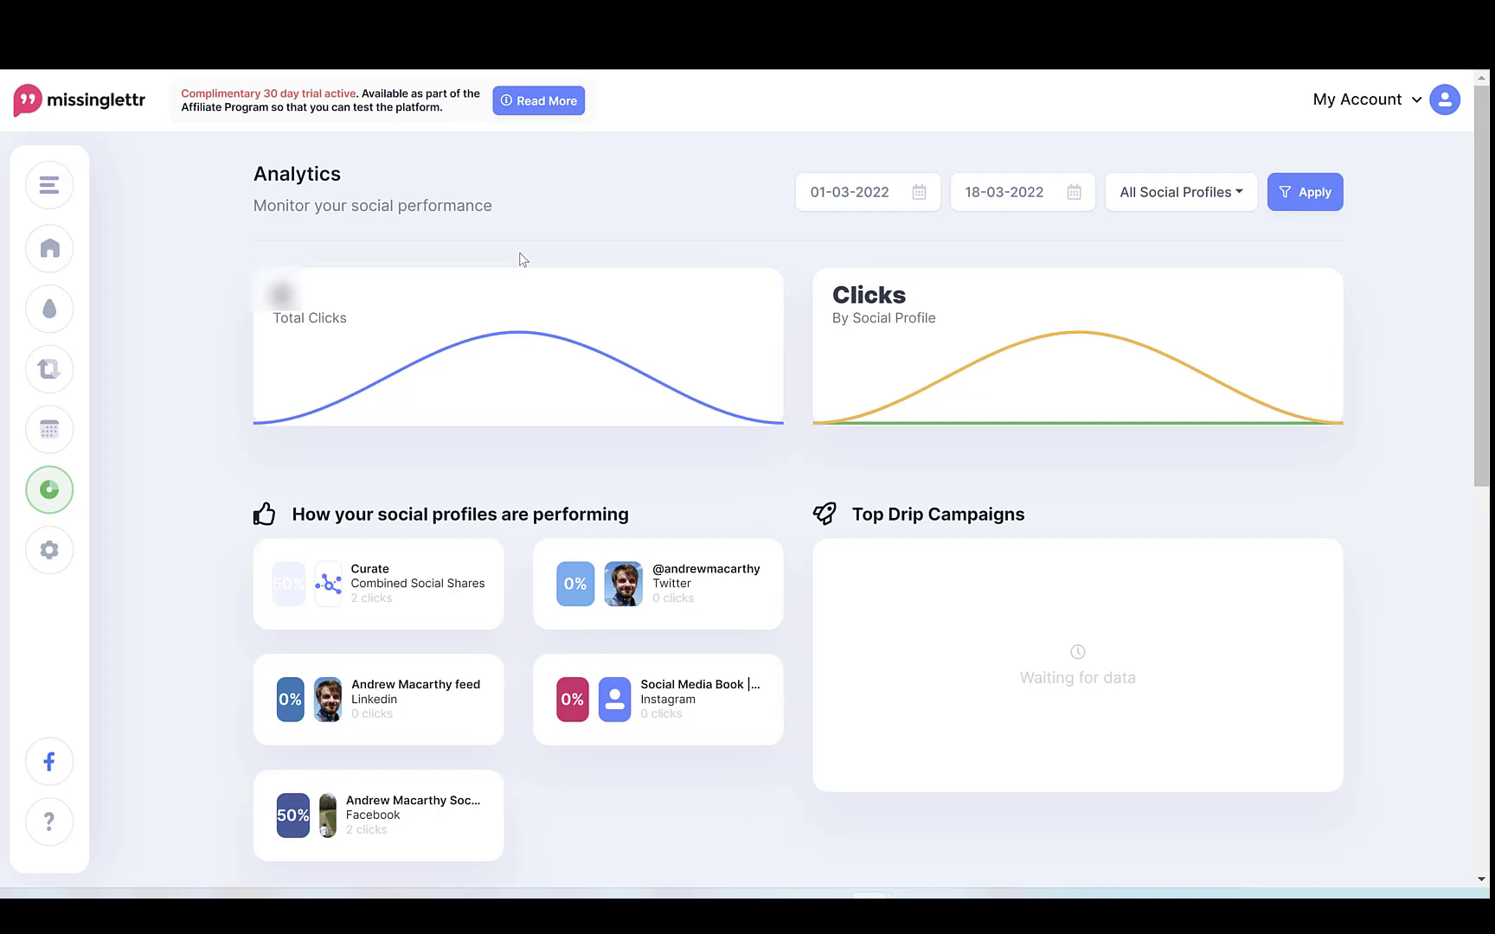
mouse_move(524, 229)
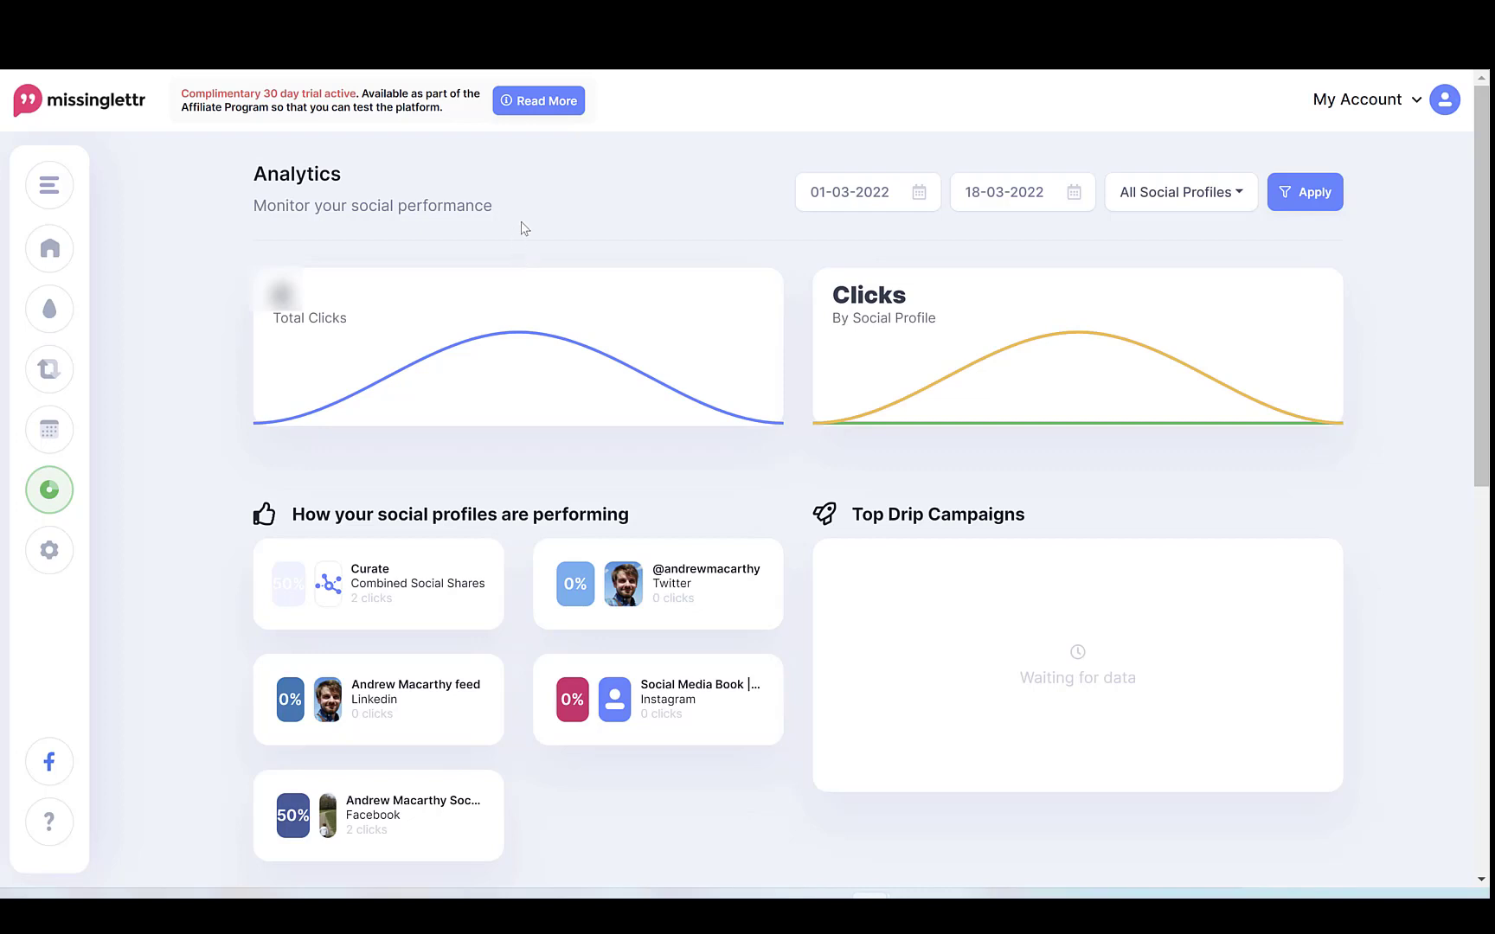
mouse_move(492, 248)
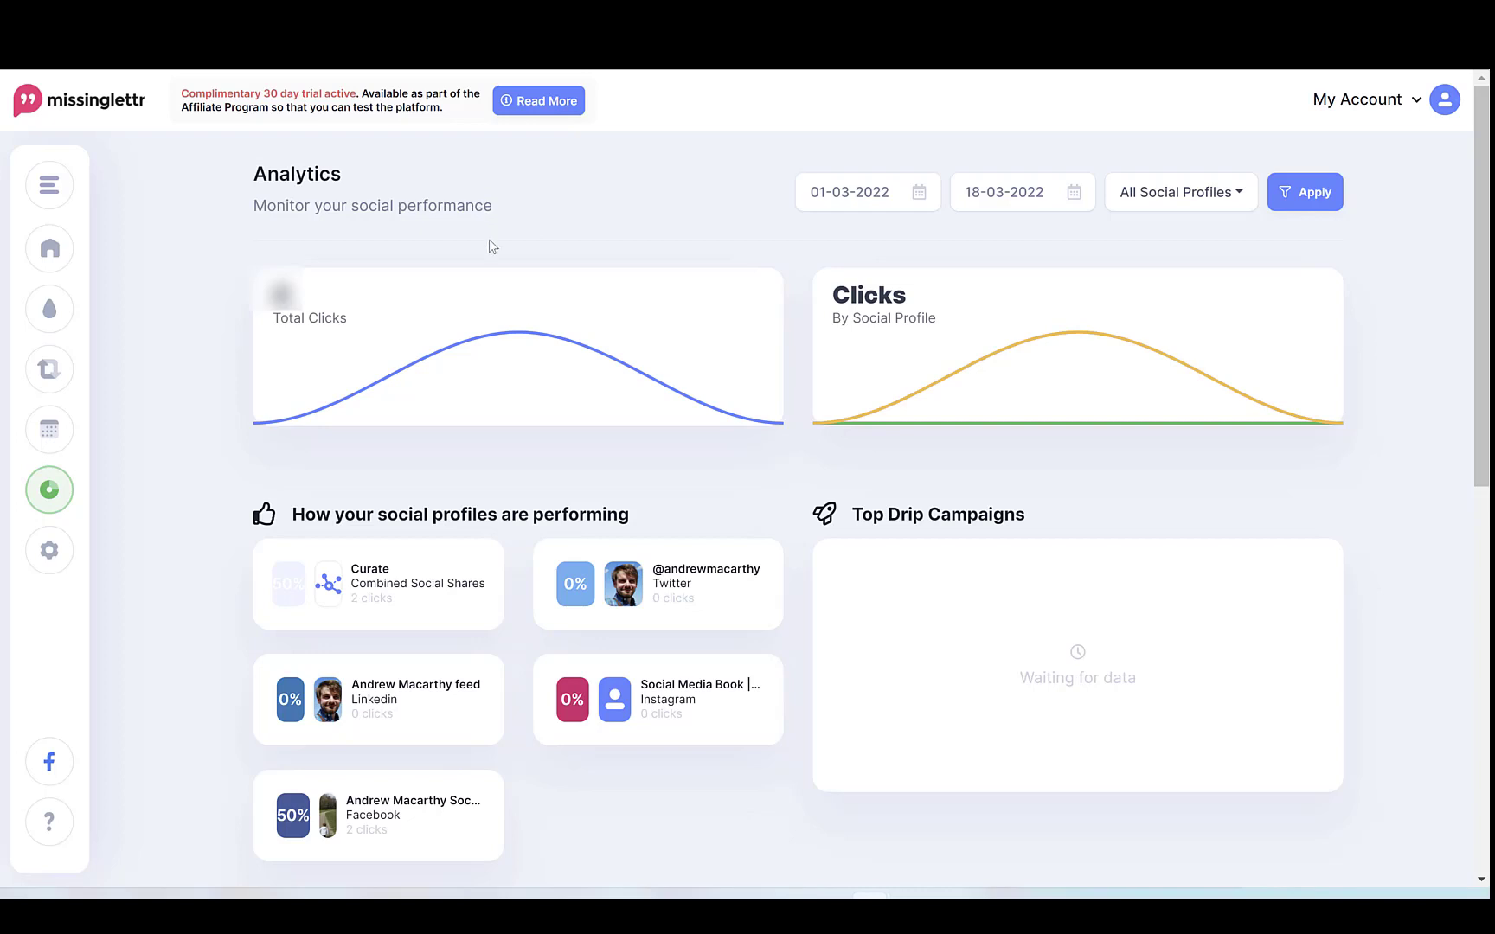
mouse_move(519, 334)
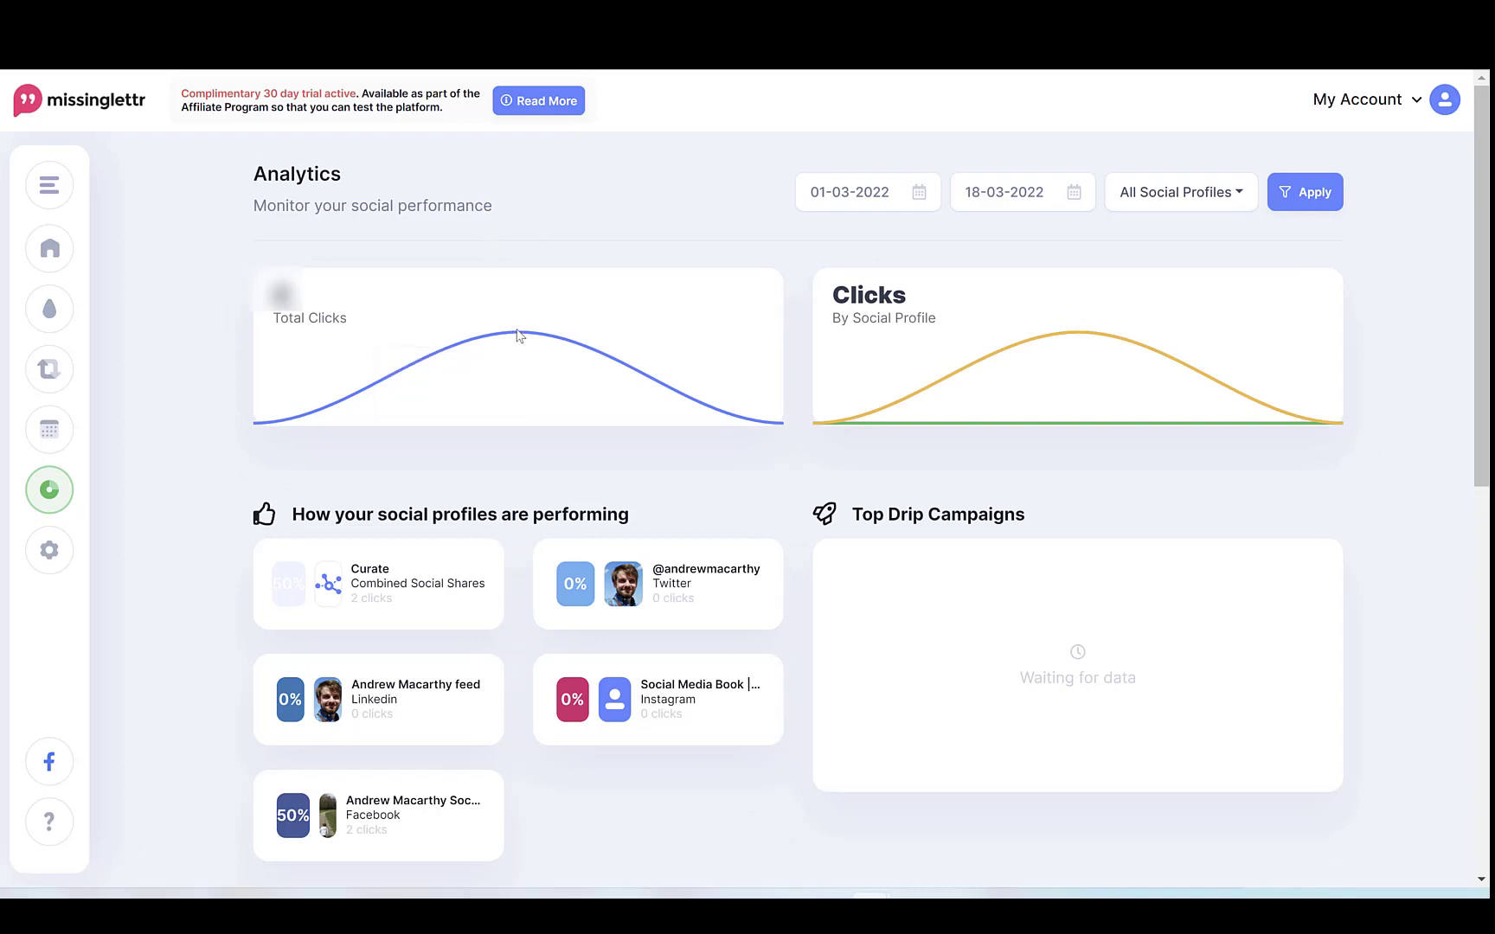
mouse_move(948, 354)
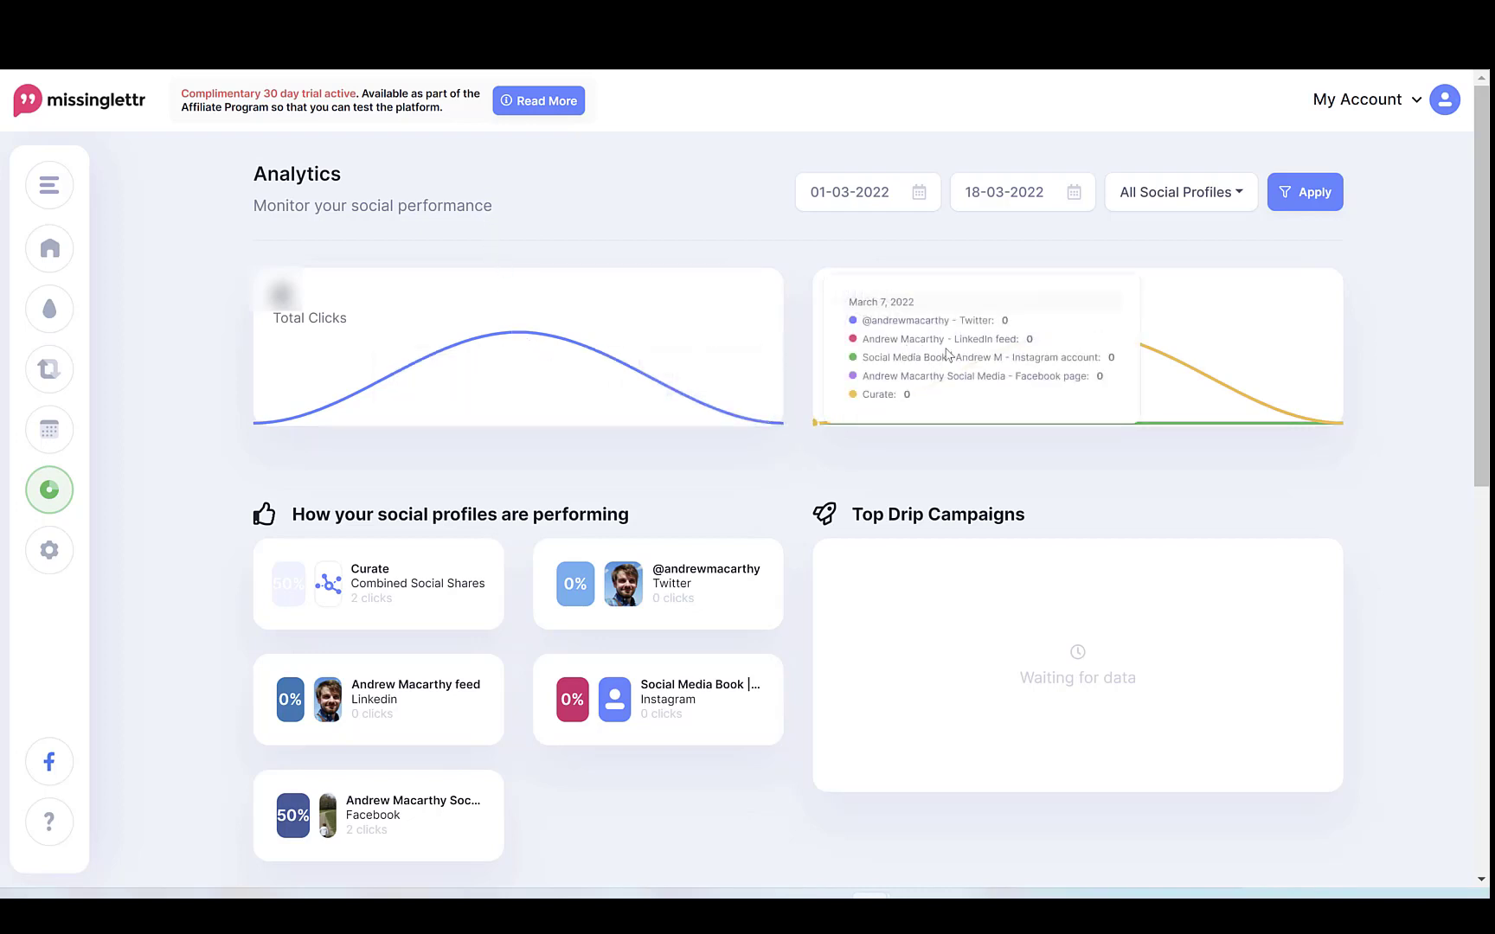
mouse_move(931, 747)
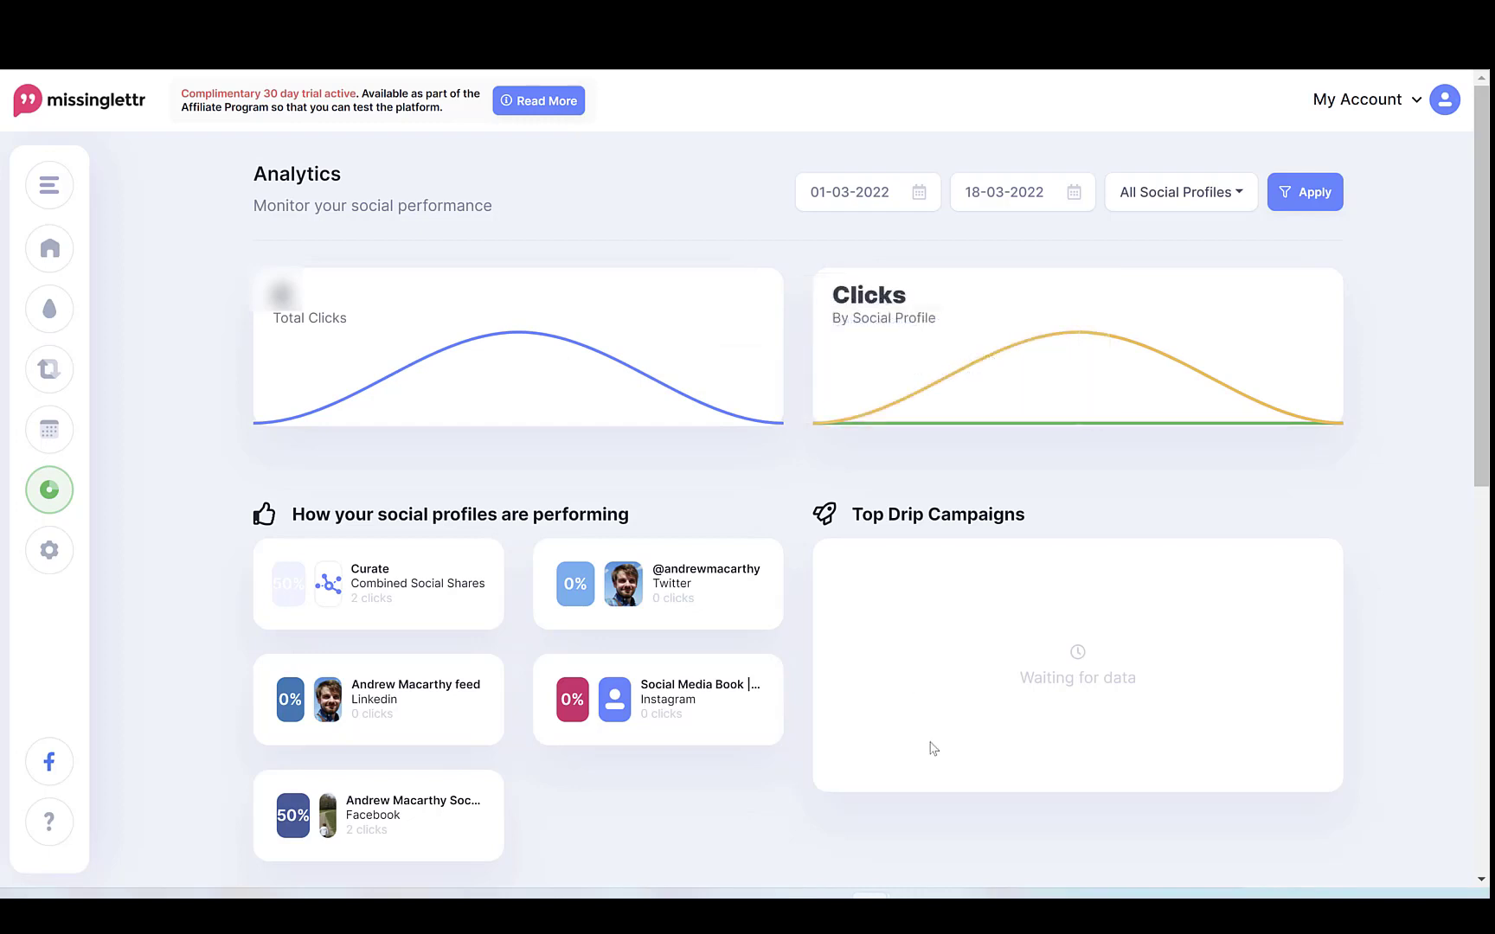
mouse_move(431, 416)
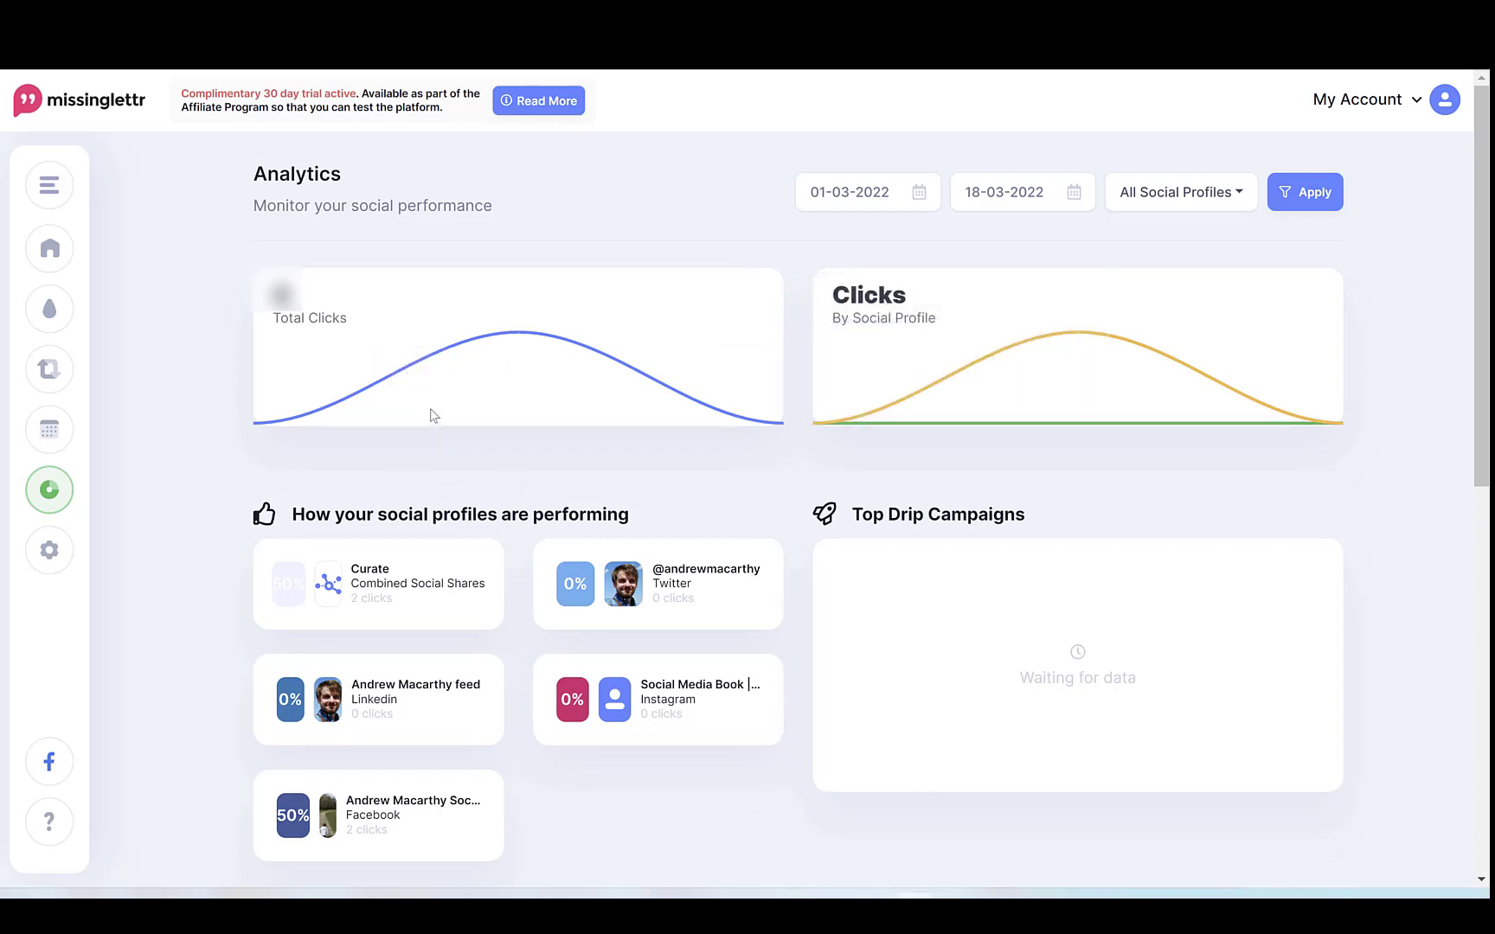
mouse_move(497, 586)
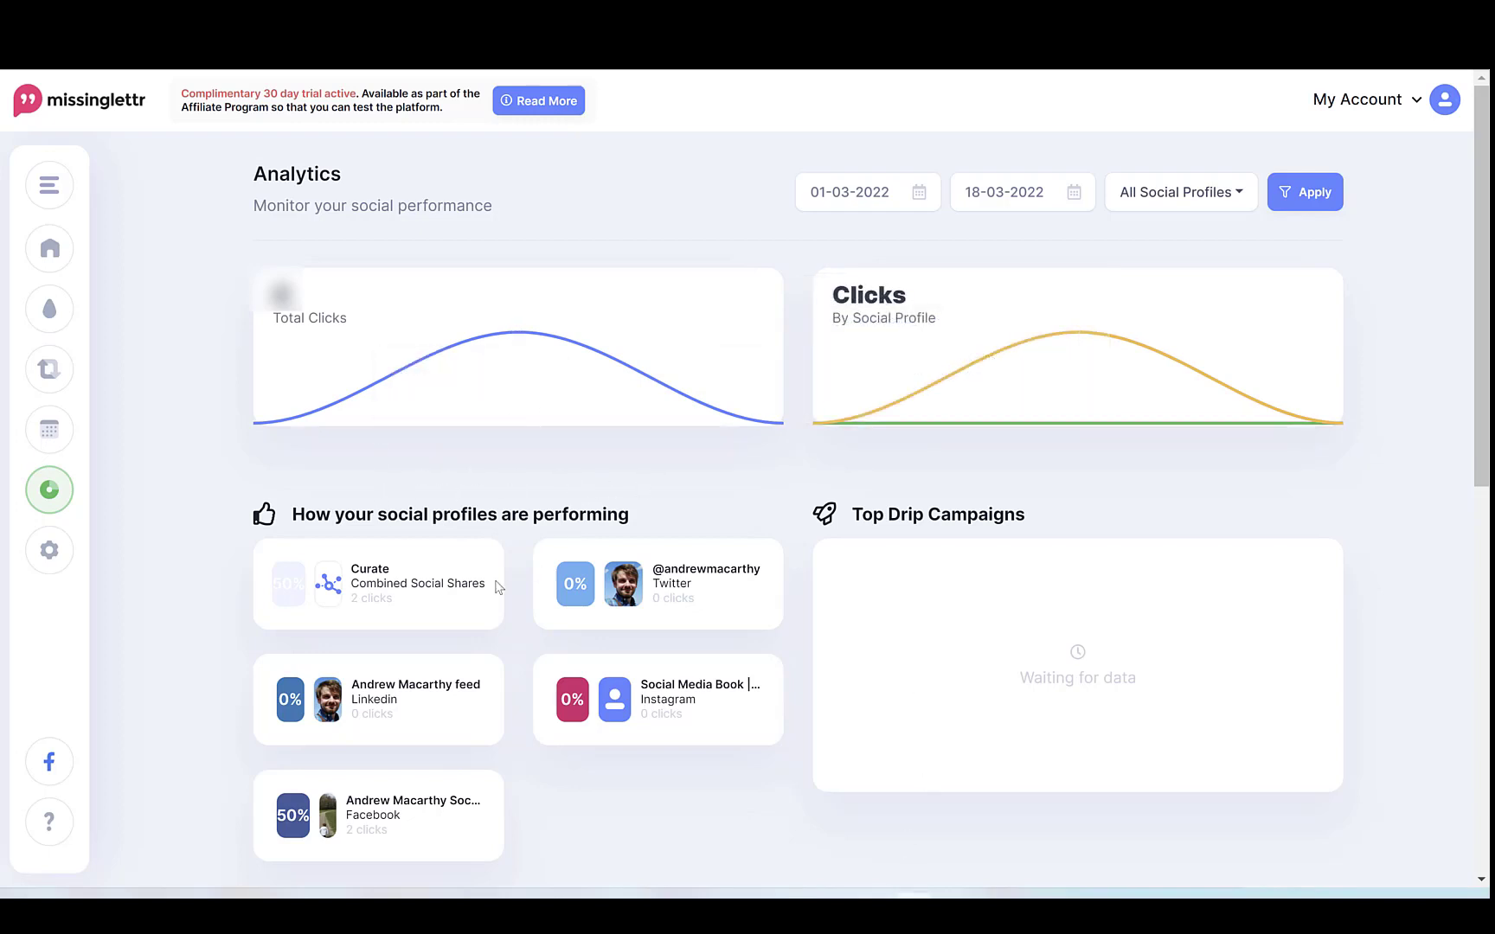
- Scroll the Analytics page to the 'Where Your Clicks Are Coming From' countries, browsers and OS breakdown
scroll("down", 3)
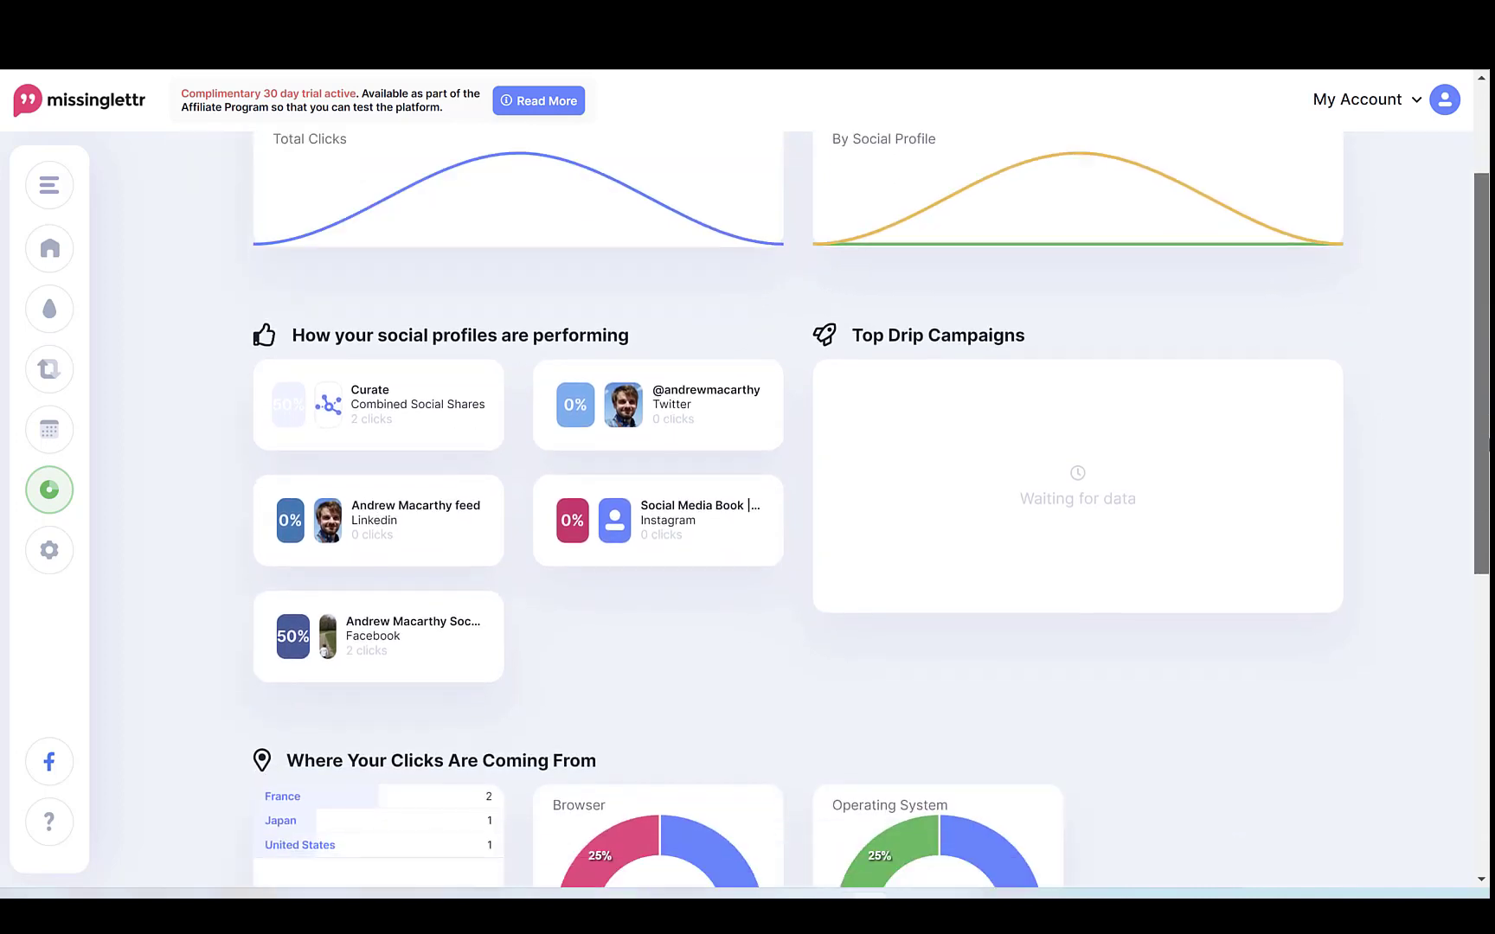
scroll("down", 3)
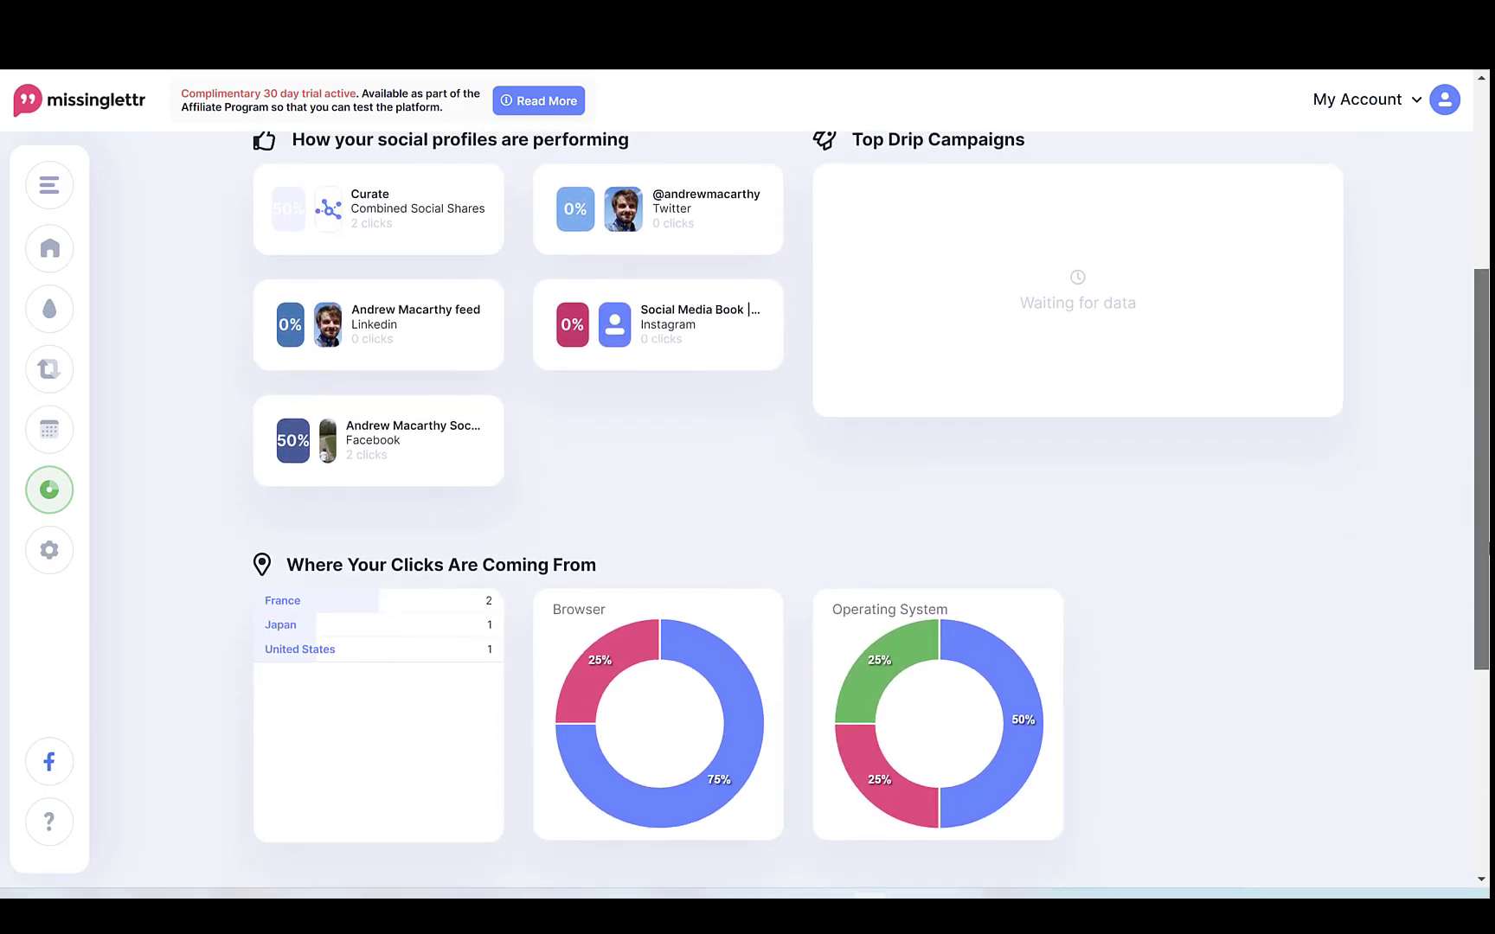
scroll("down", 3)
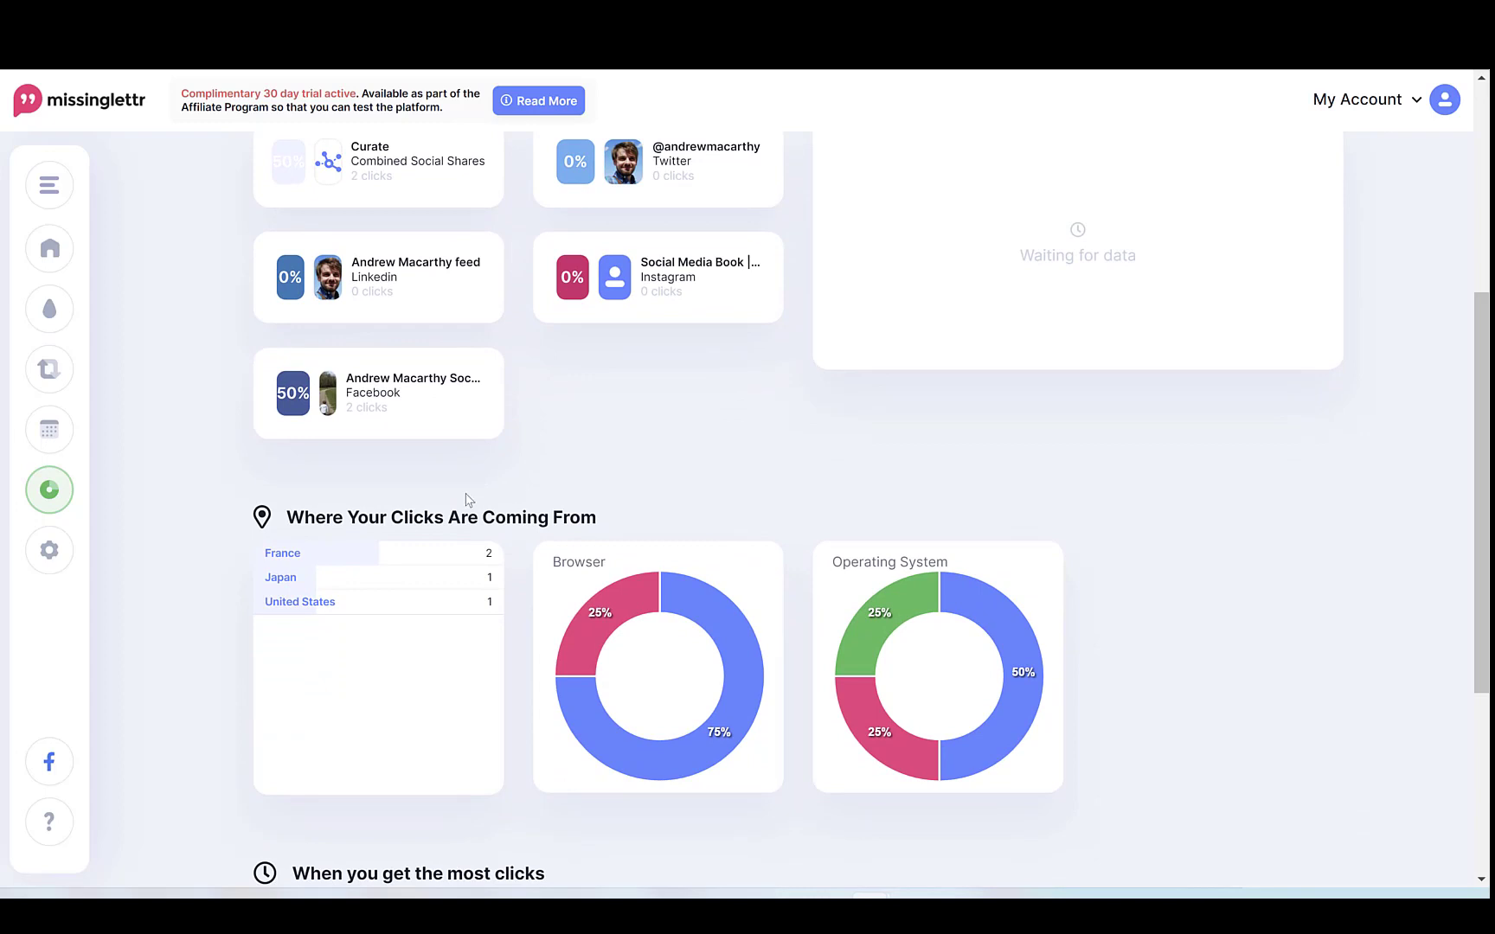
scroll("down", 3)
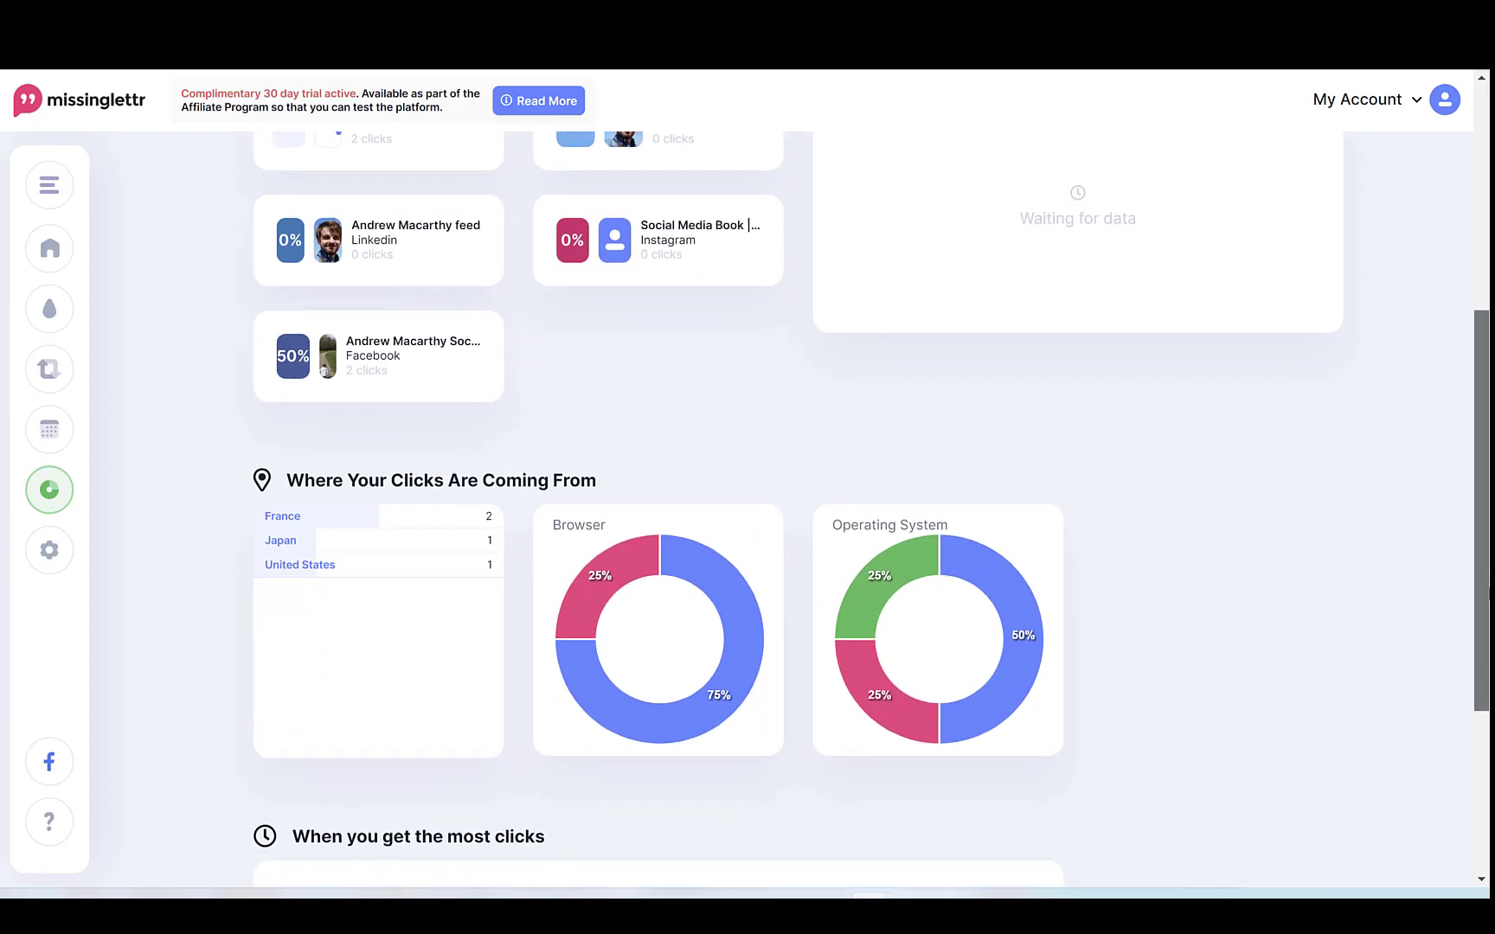
scroll("down", 3)
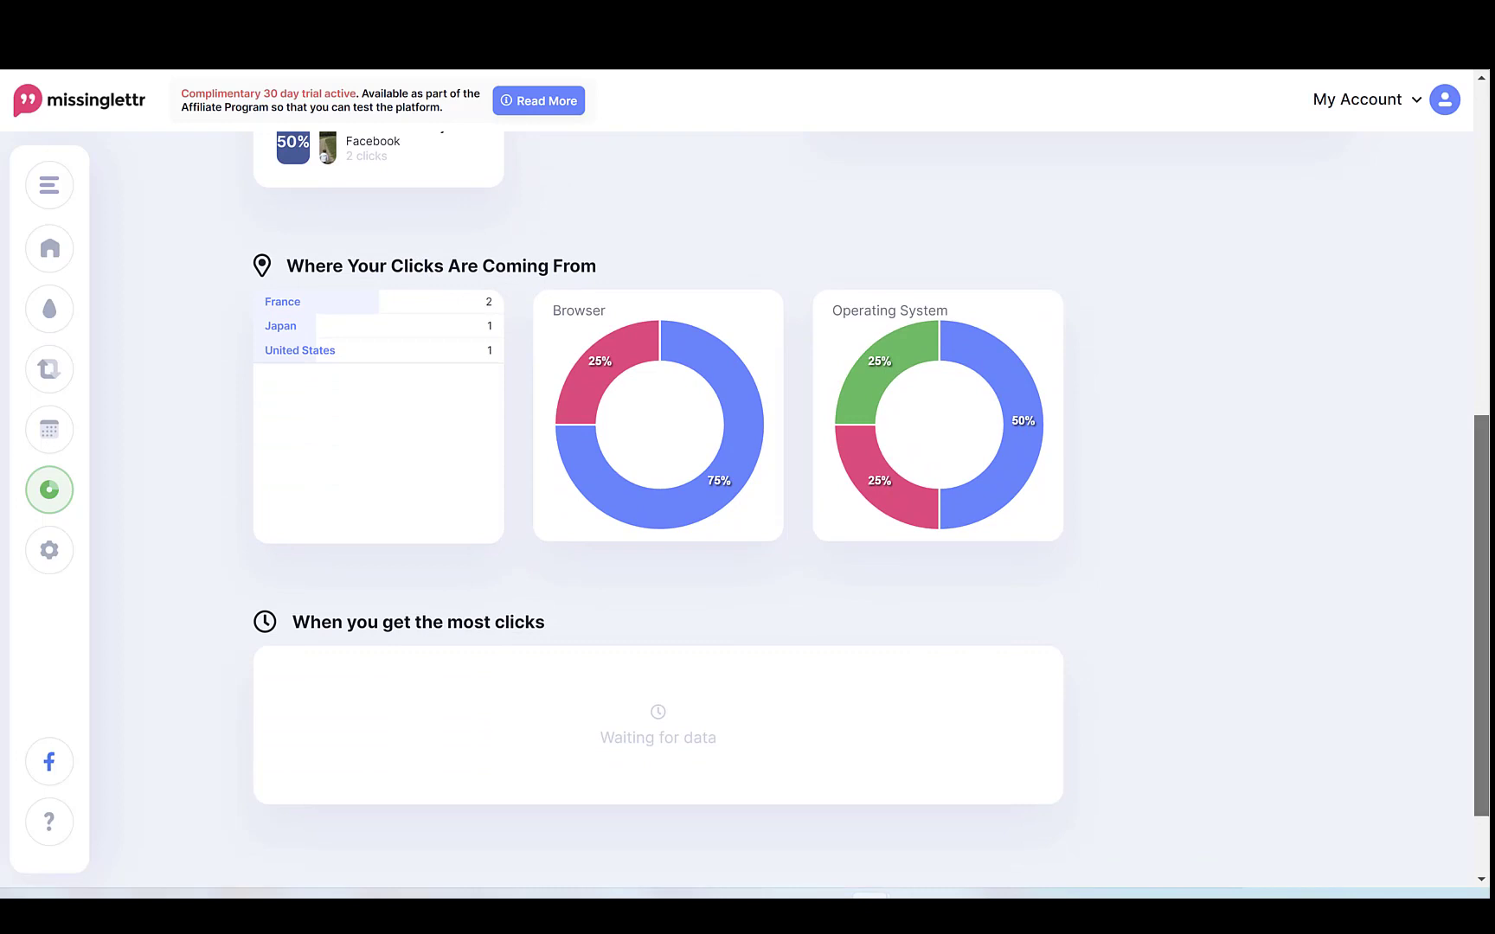
scroll("up", 3)
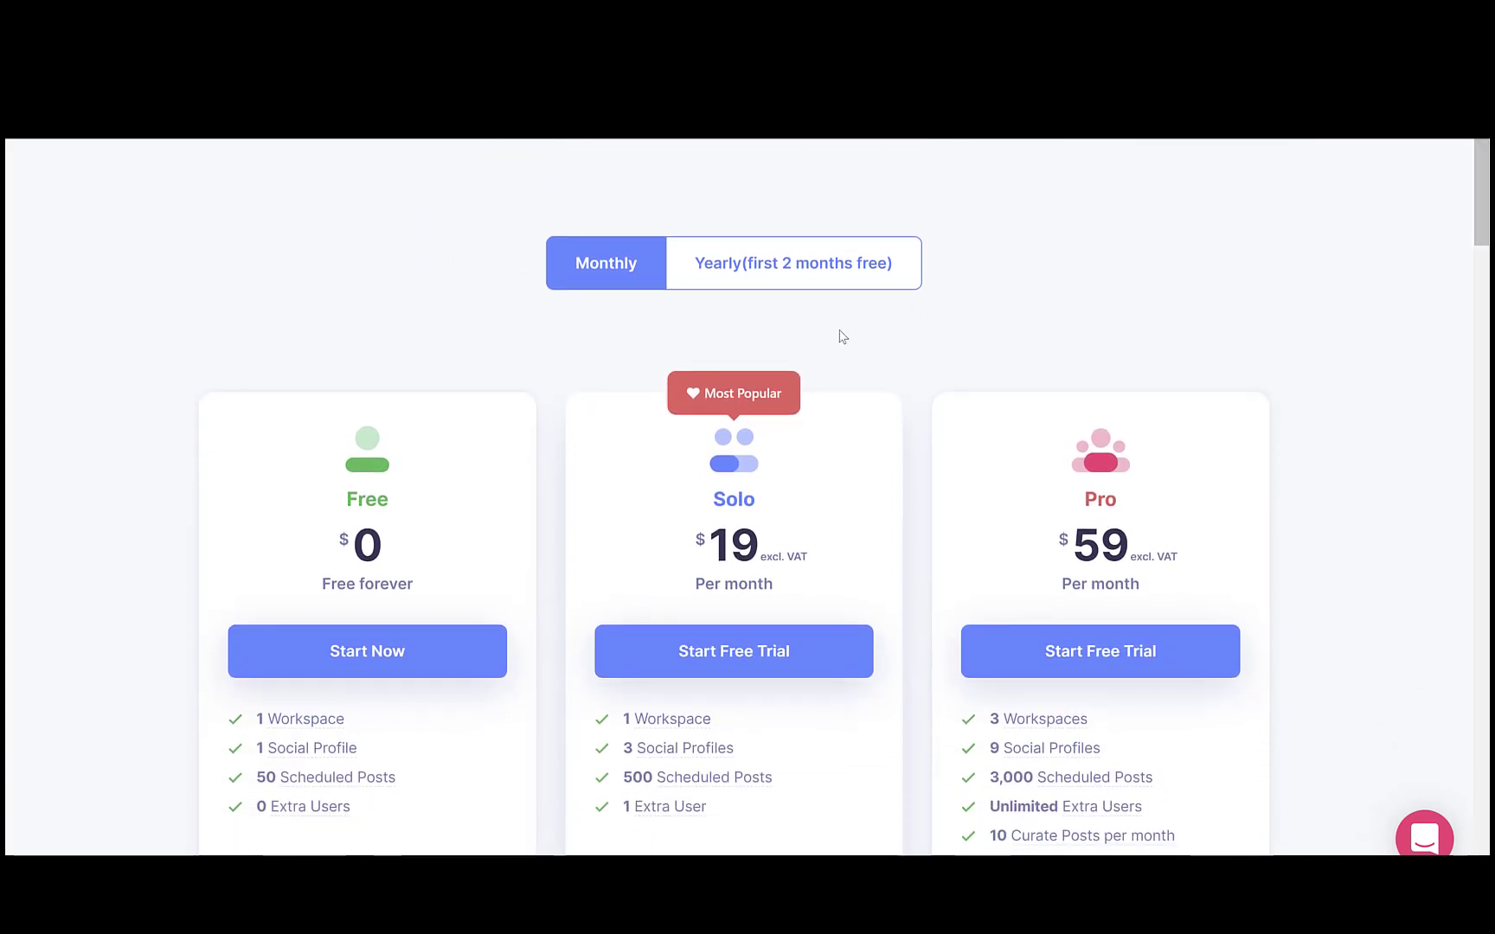
- Switch pricing to yearly billing, showing Solo at $15 and Pro at $49 per month
left_click(793, 263)
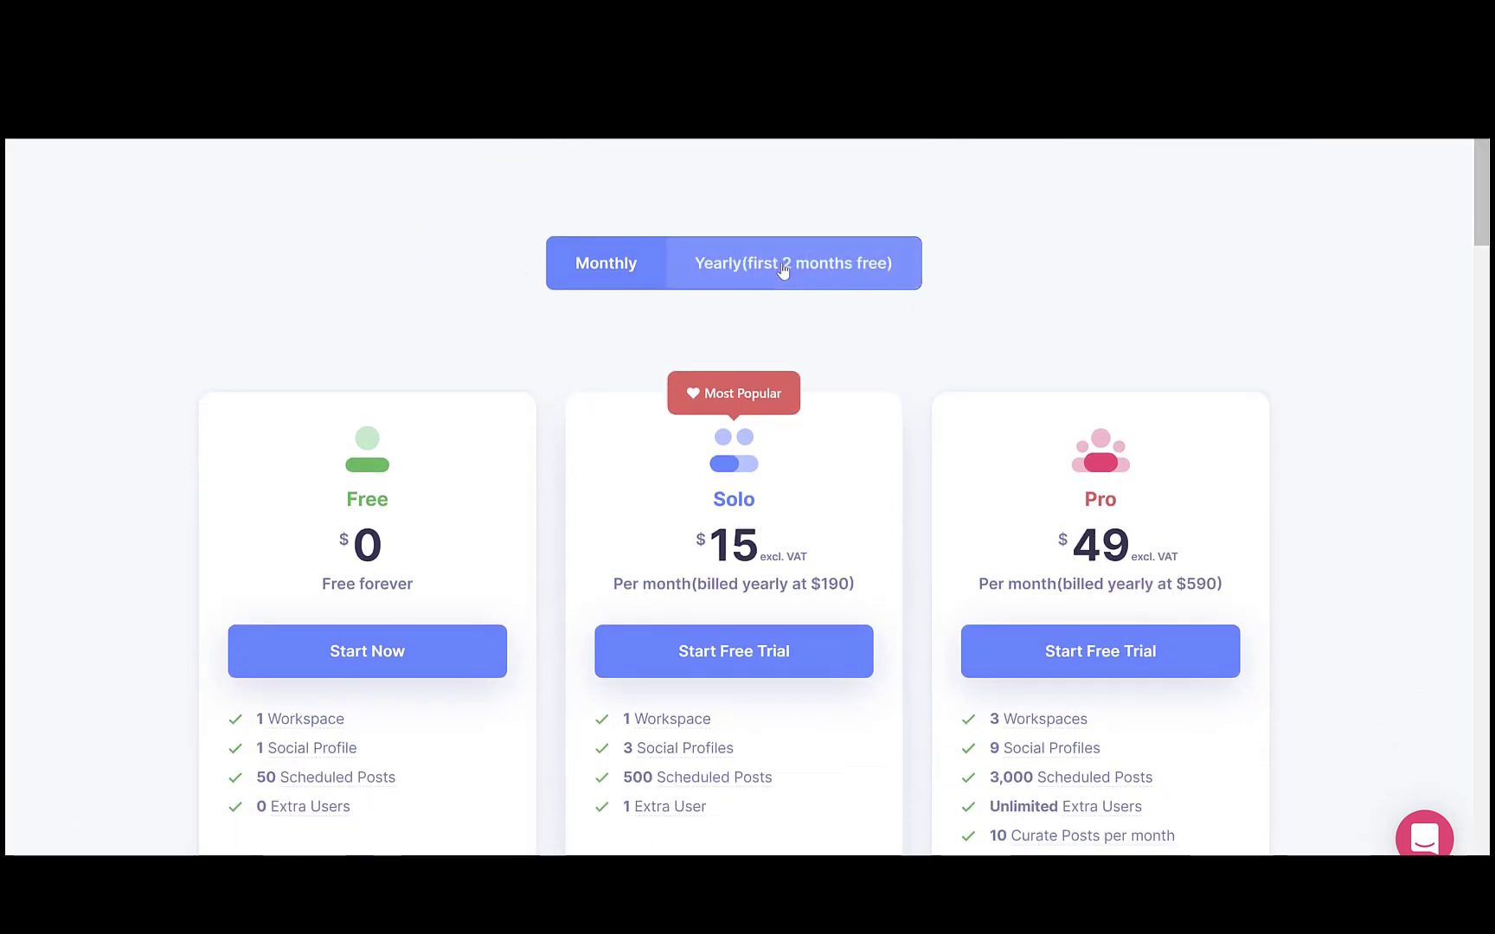
left_click(791, 263)
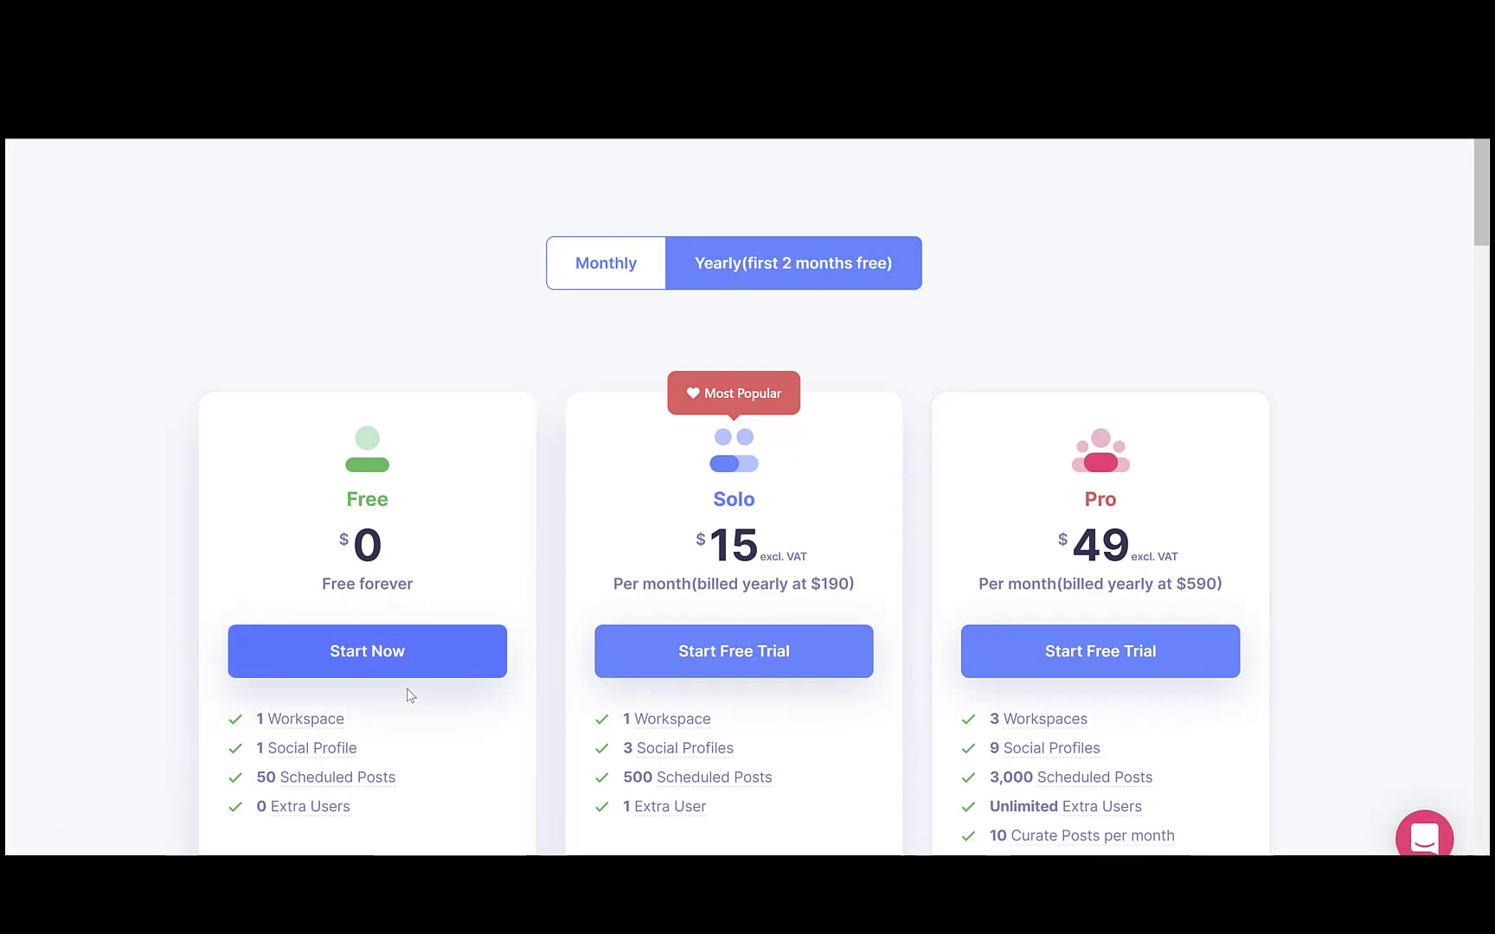
mouse_move(315, 748)
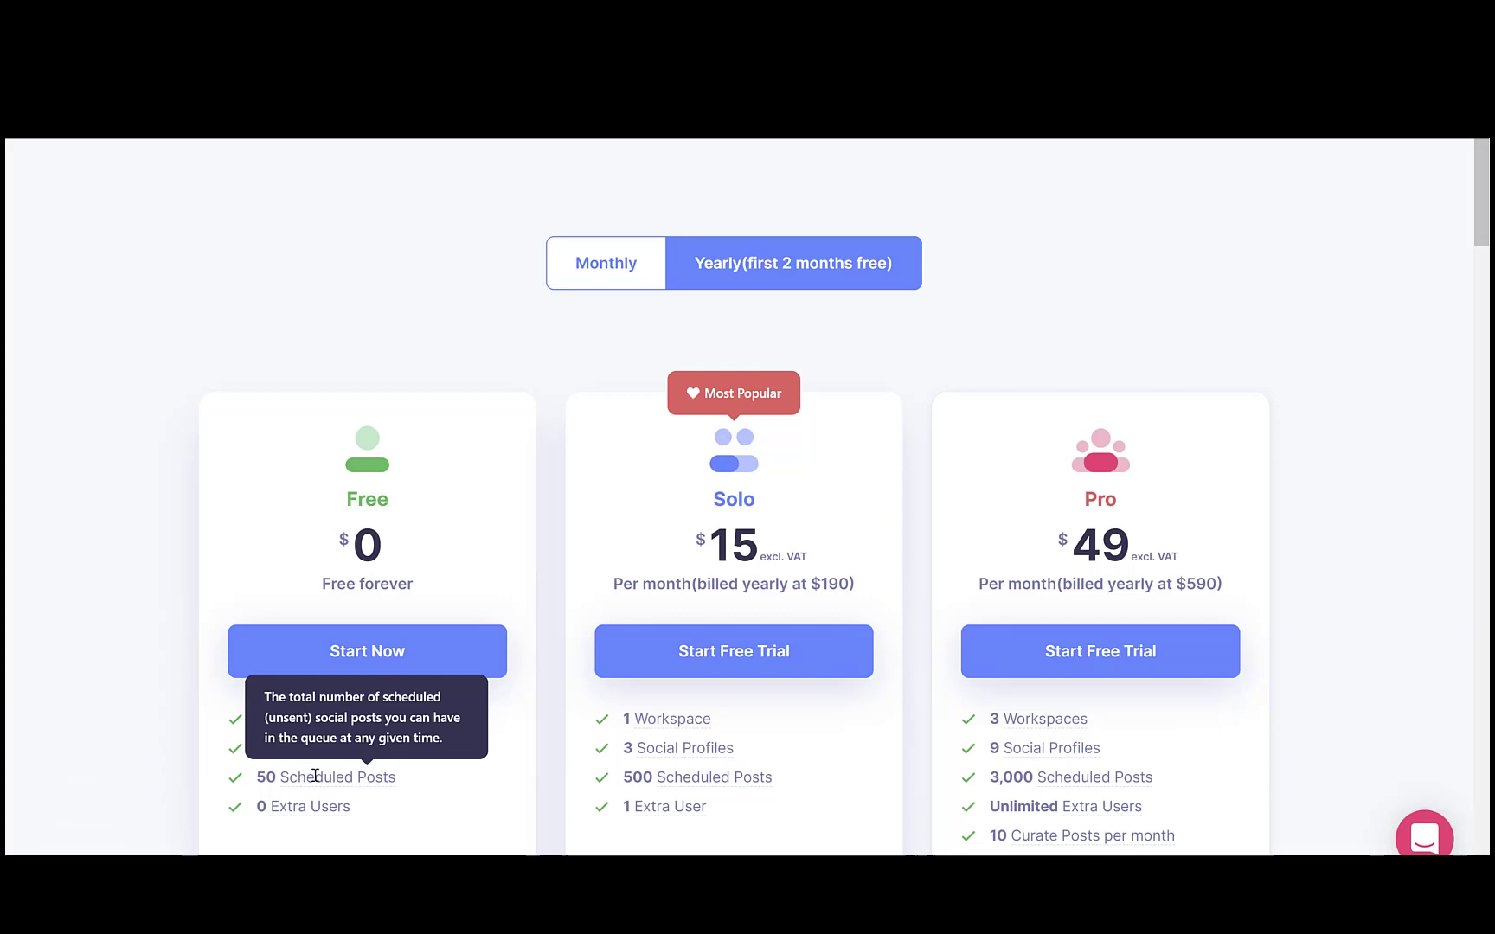
mouse_move(544, 732)
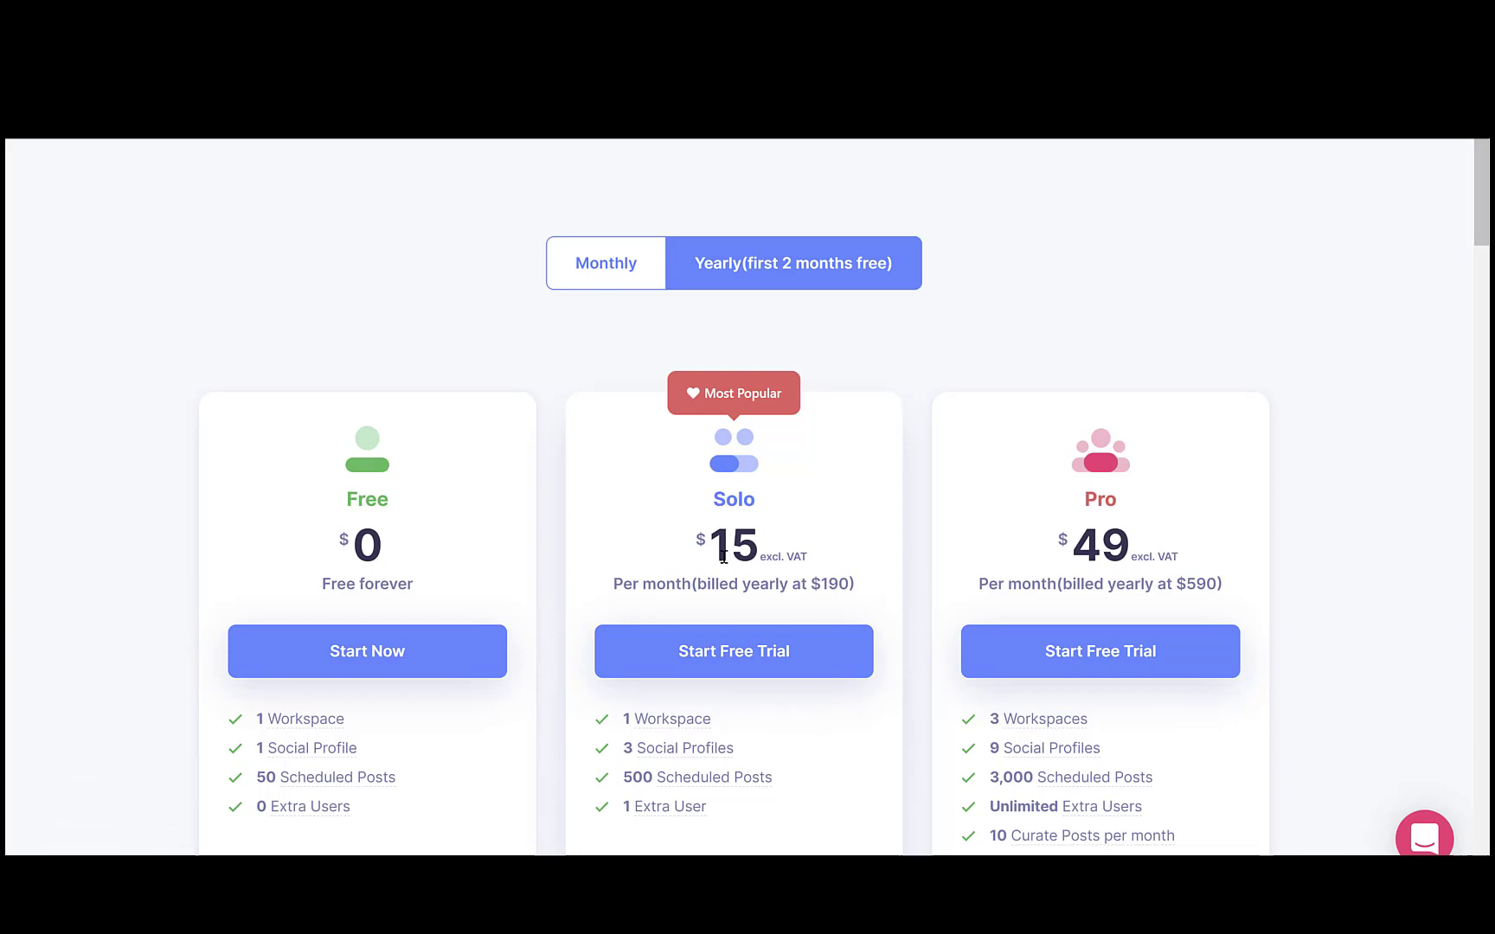
mouse_move(568, 538)
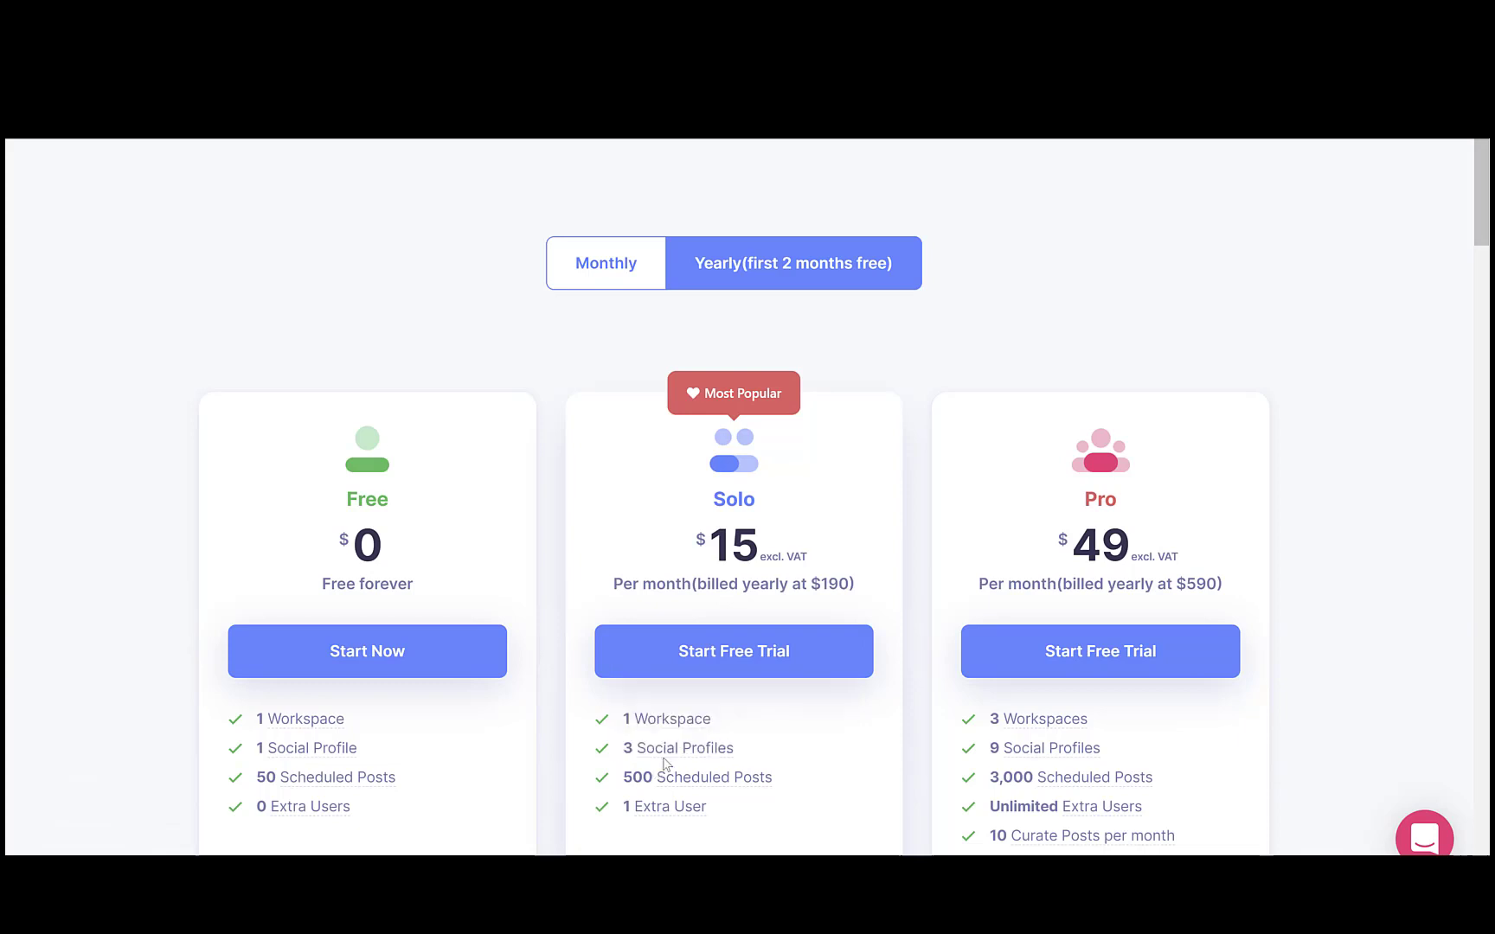
mouse_move(696, 777)
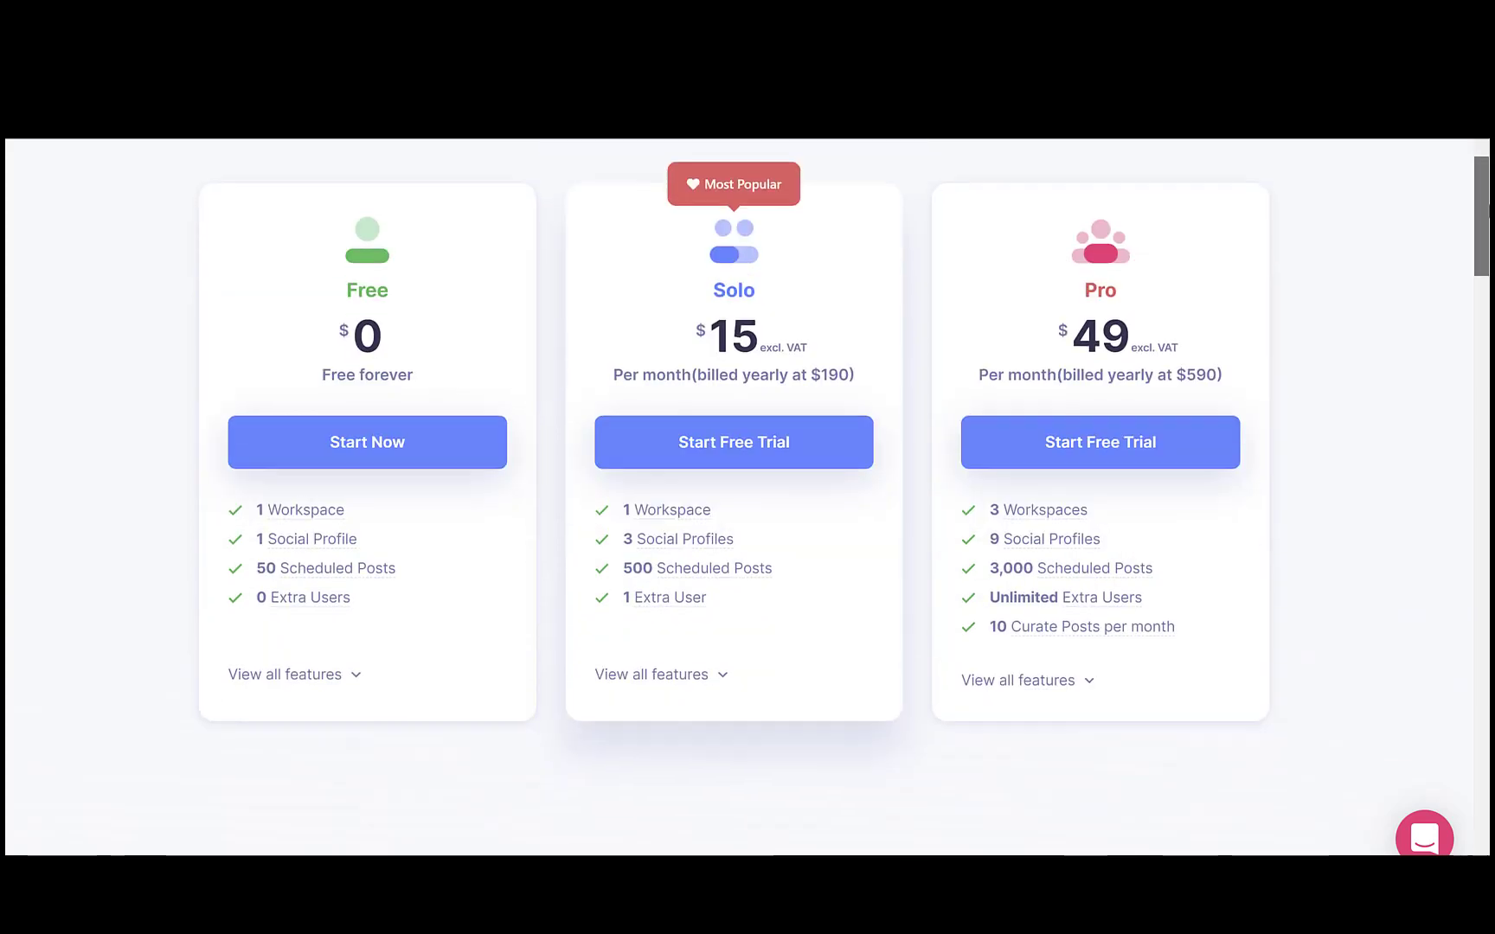
scroll("down", 3)
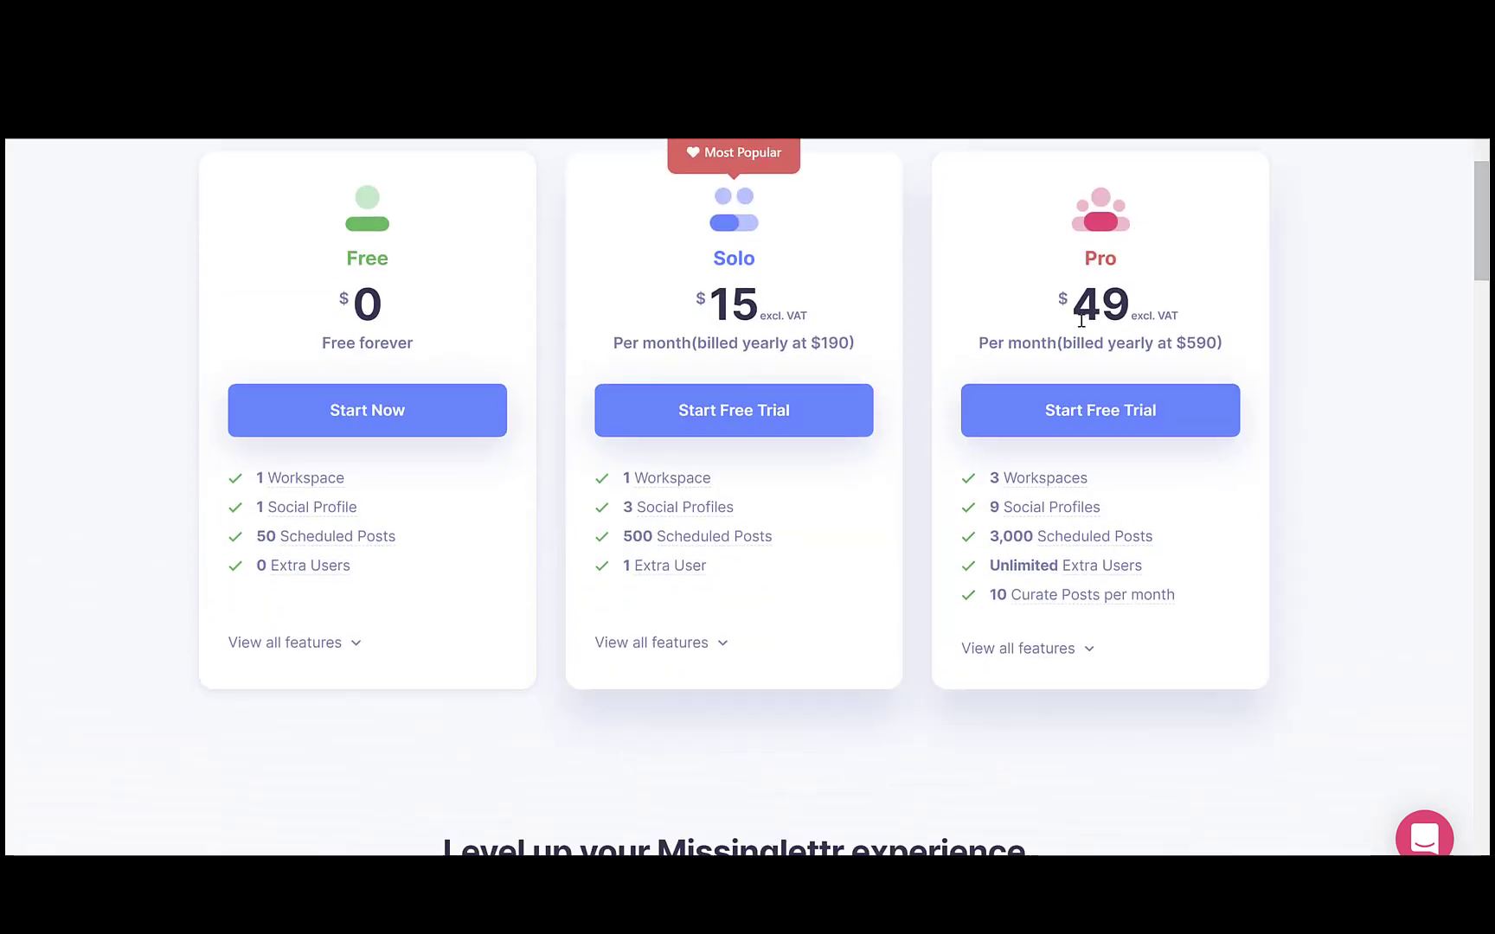
mouse_move(1187, 343)
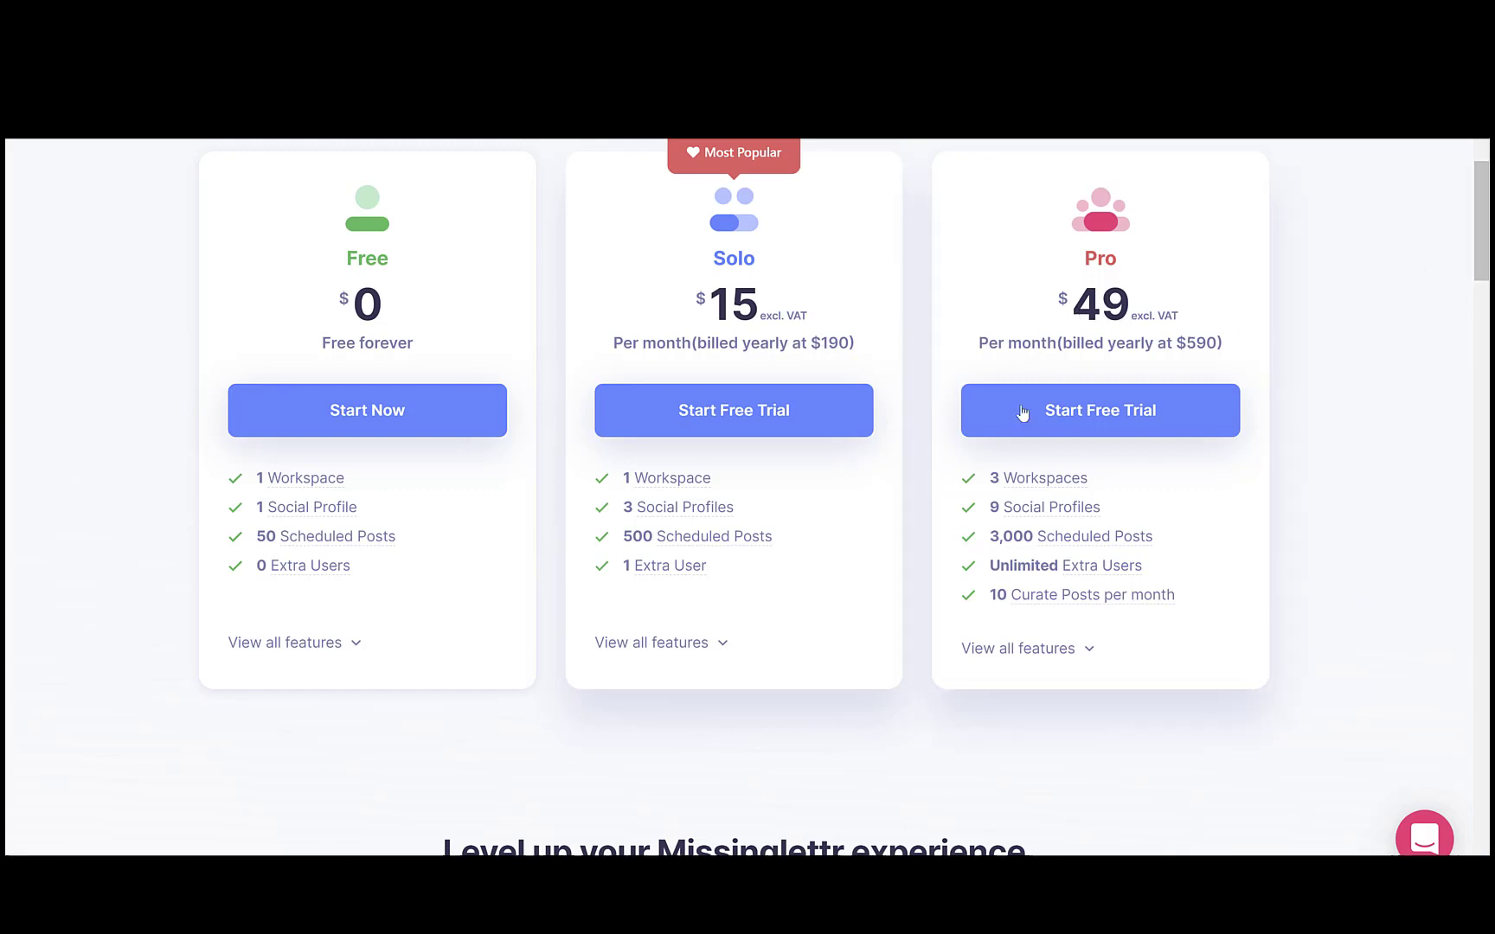
mouse_move(1042, 477)
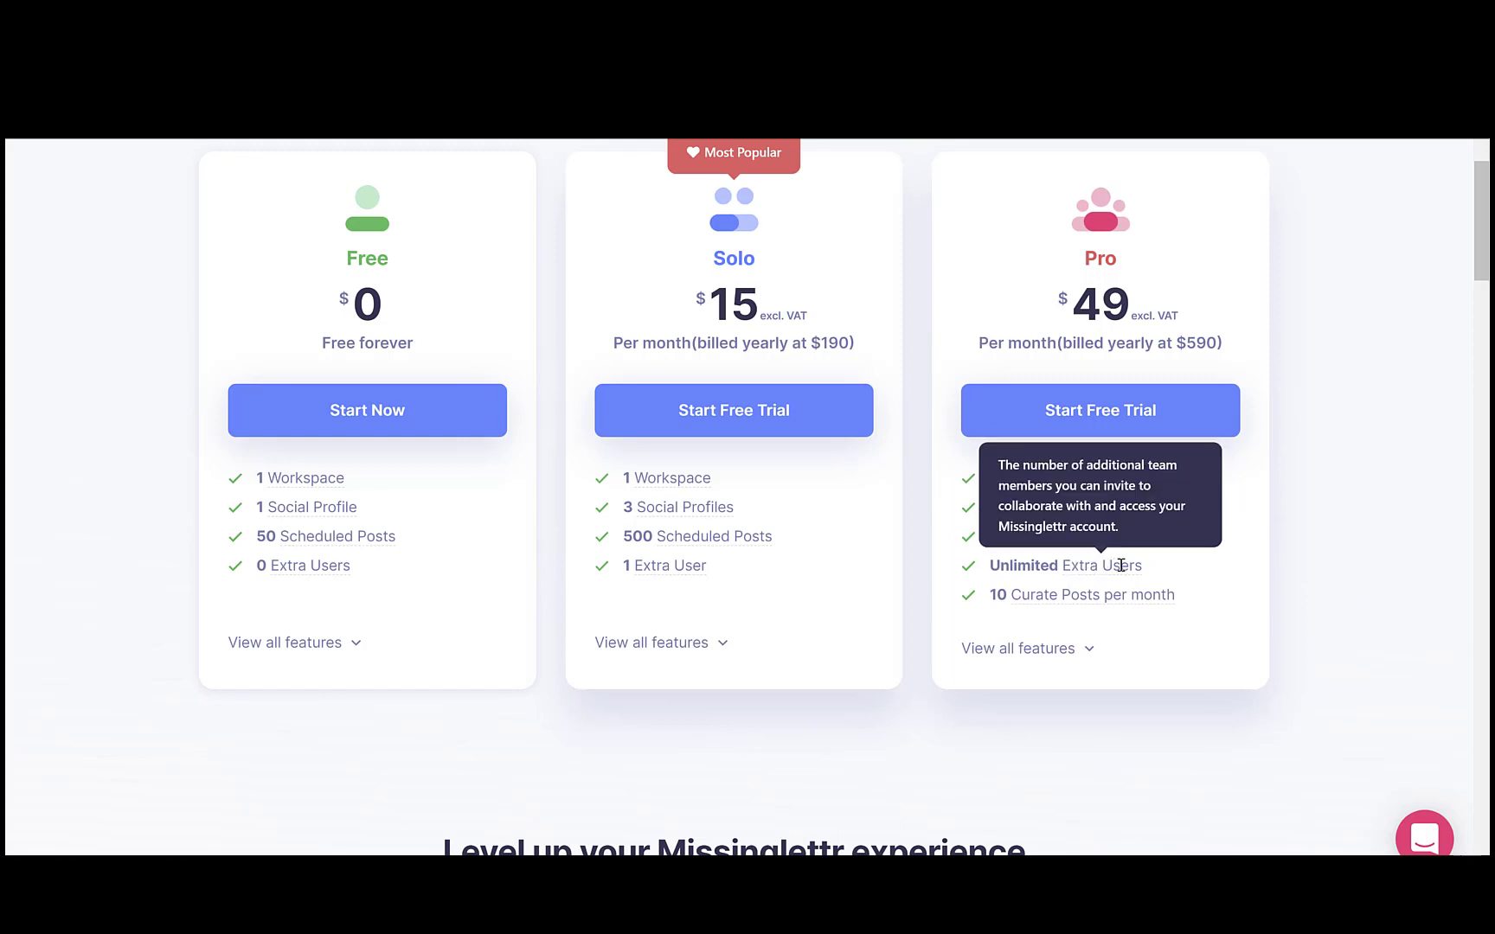
mouse_move(1151, 614)
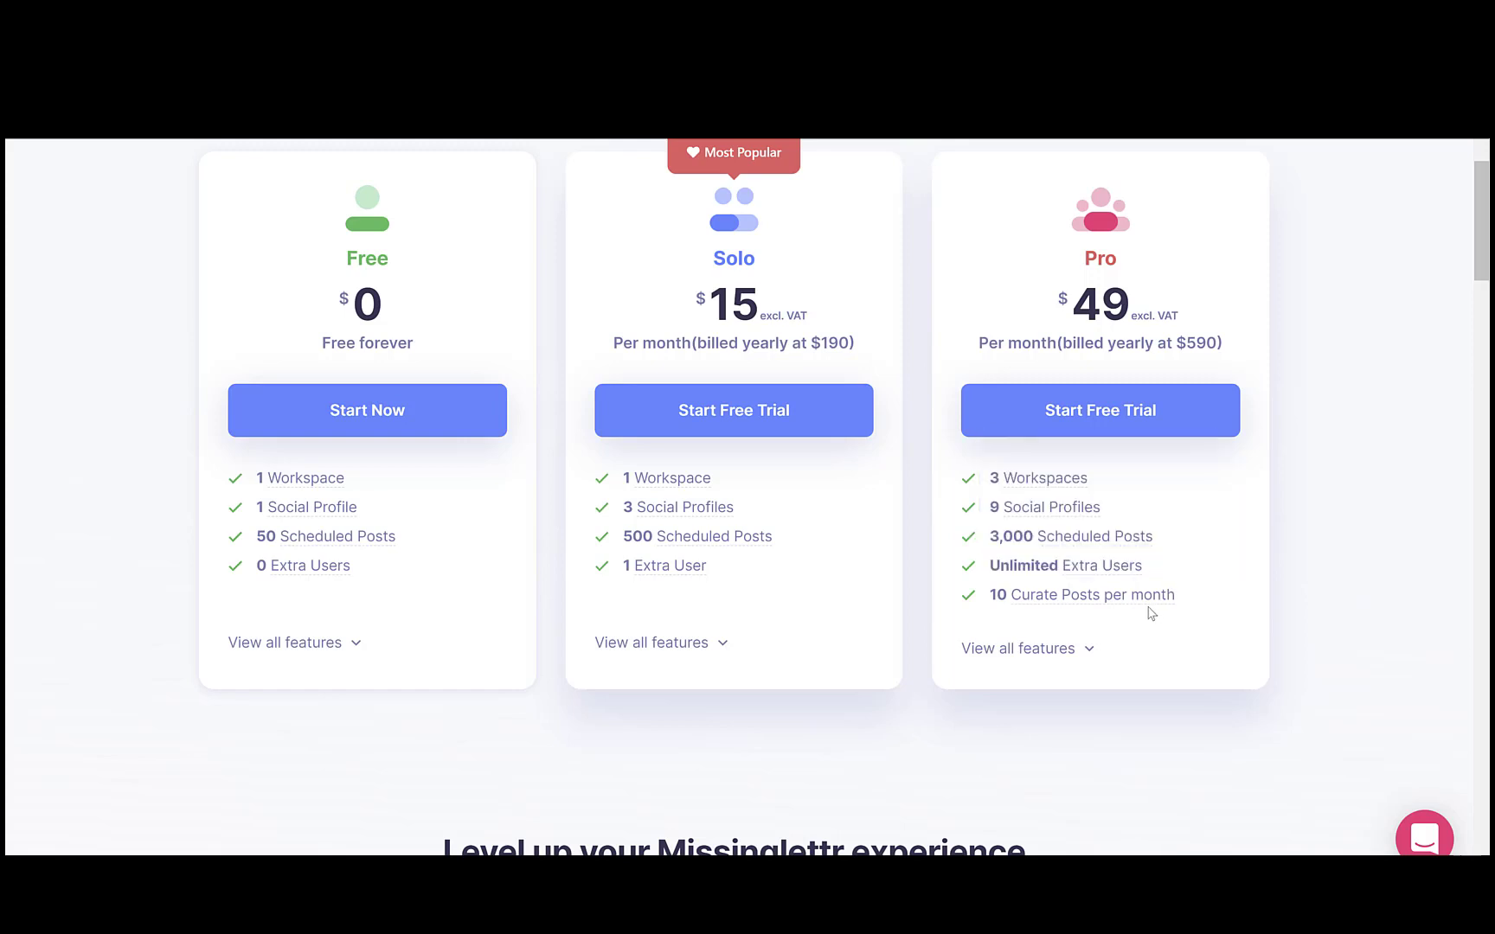
mouse_move(1086, 593)
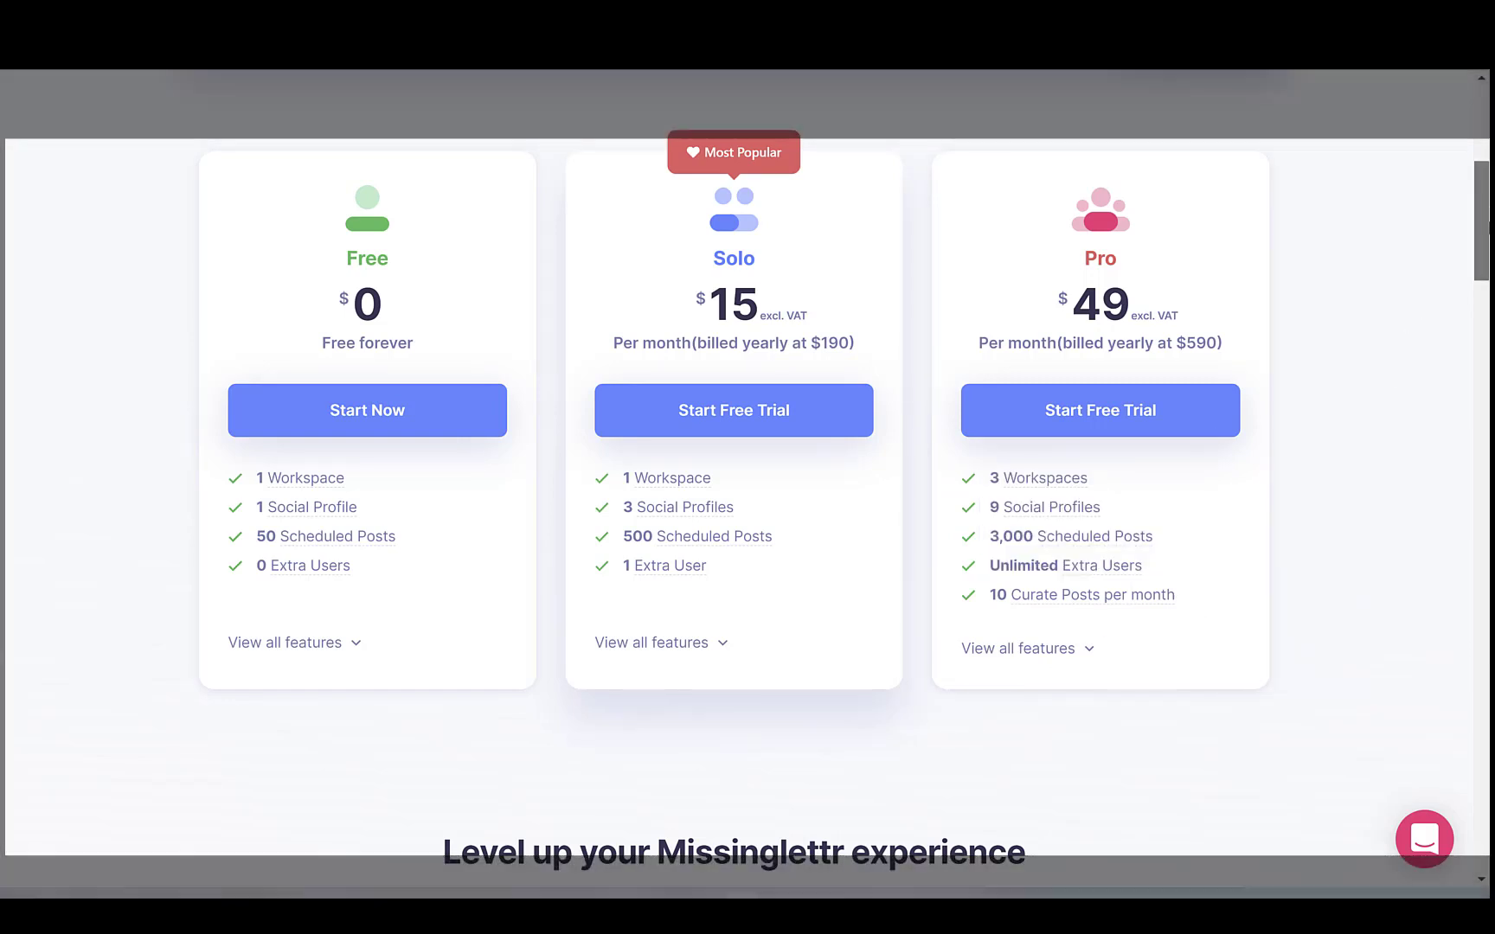
- Scroll to the Compare Plans feature table across Free, Solo and Pro, down to Automatic repost to Medium
scroll("down", 3)
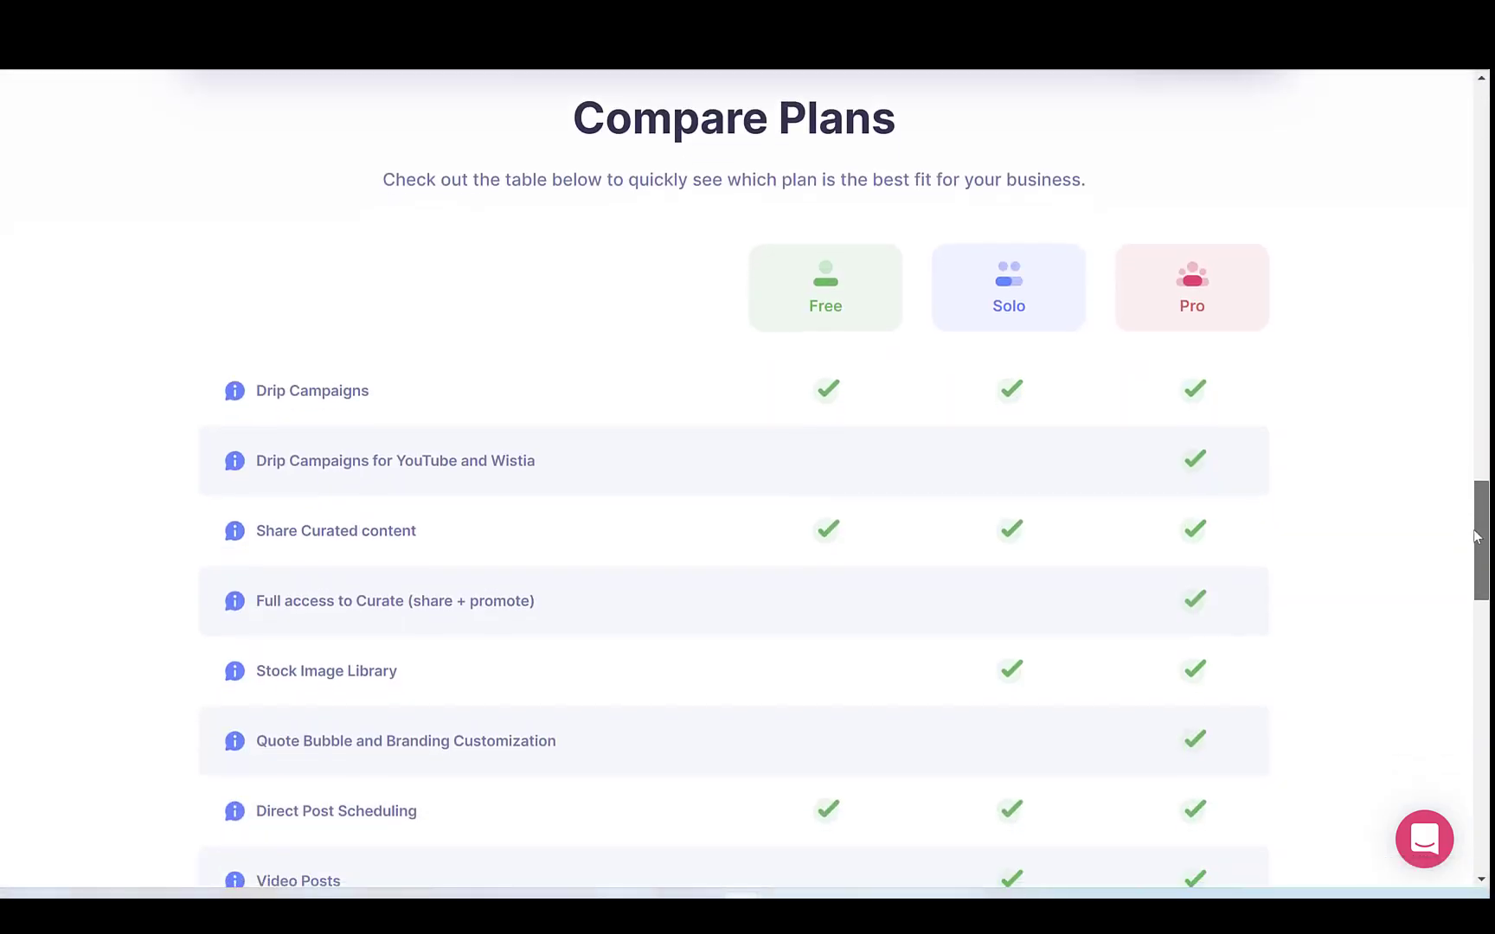
scroll("down", 3)
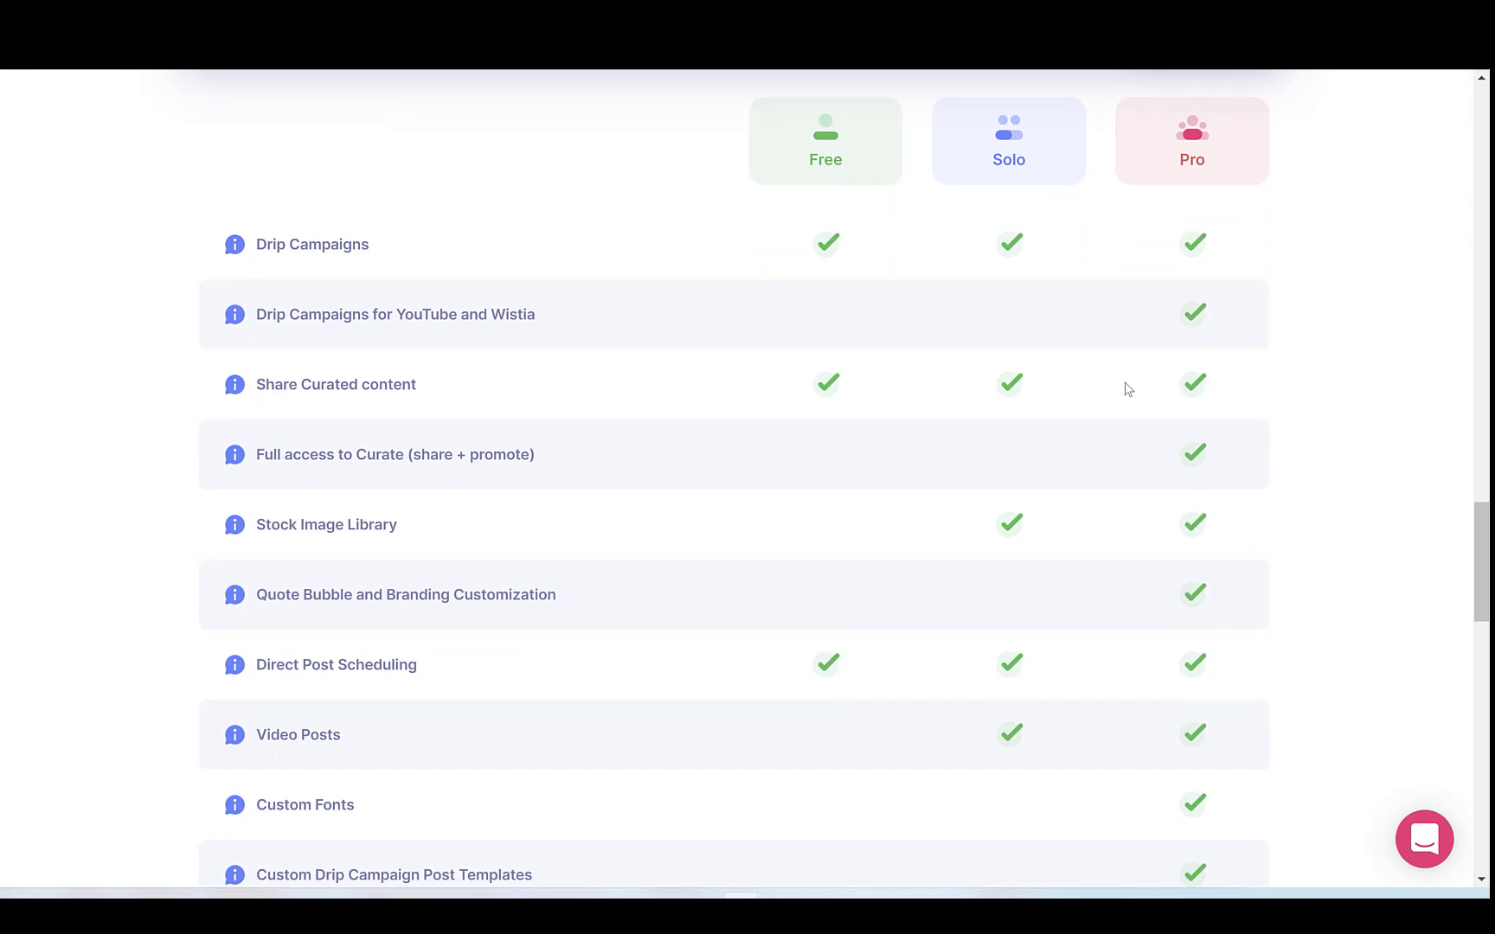
mouse_move(1182, 592)
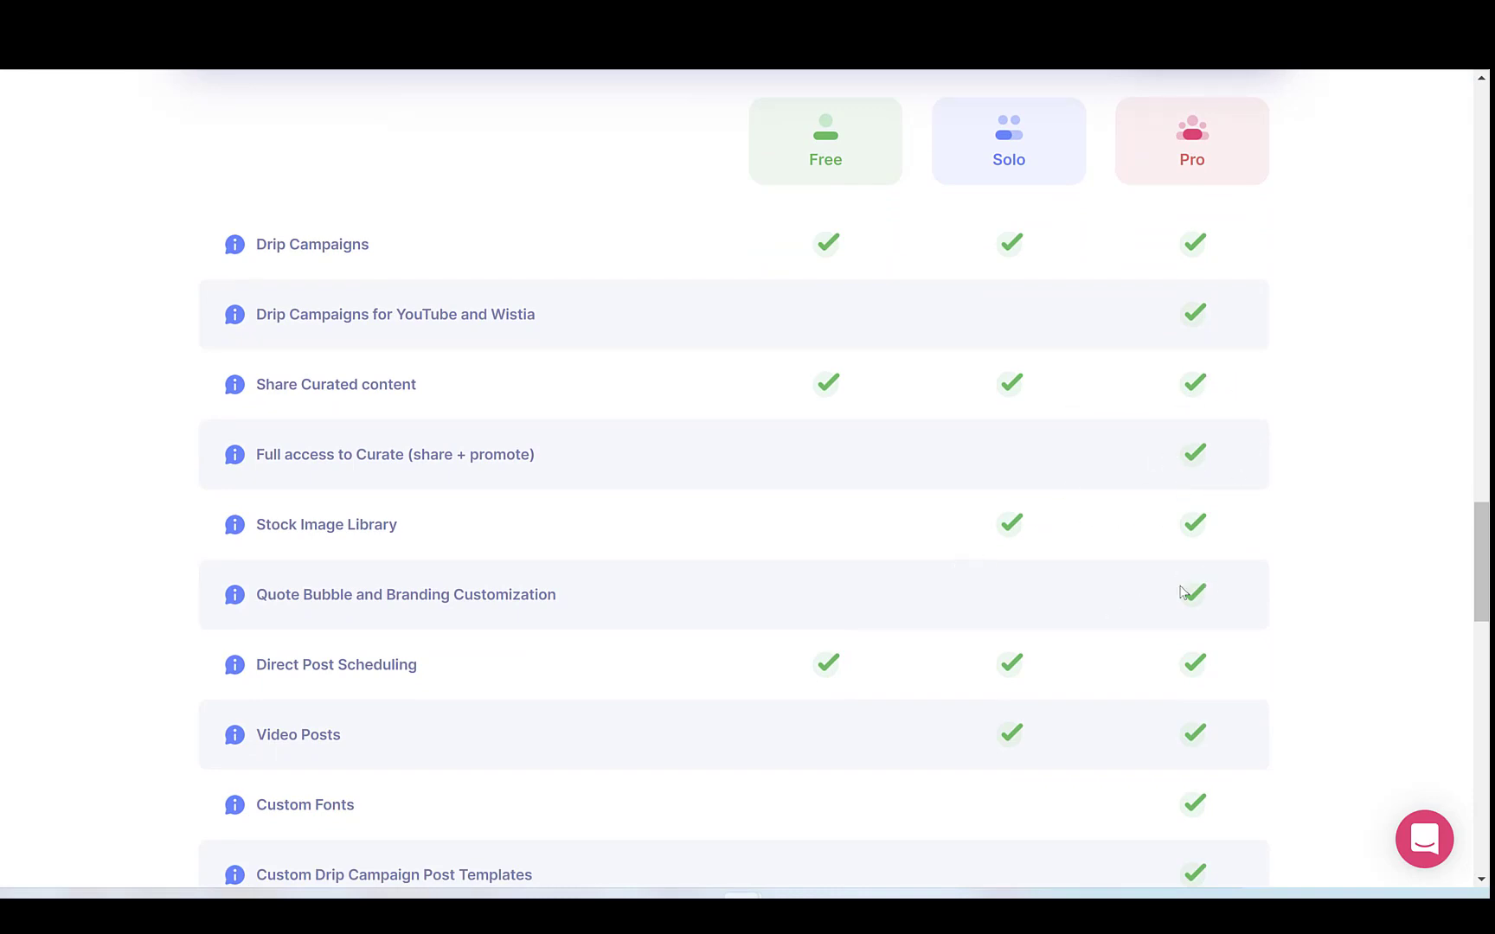
scroll("down", 3)
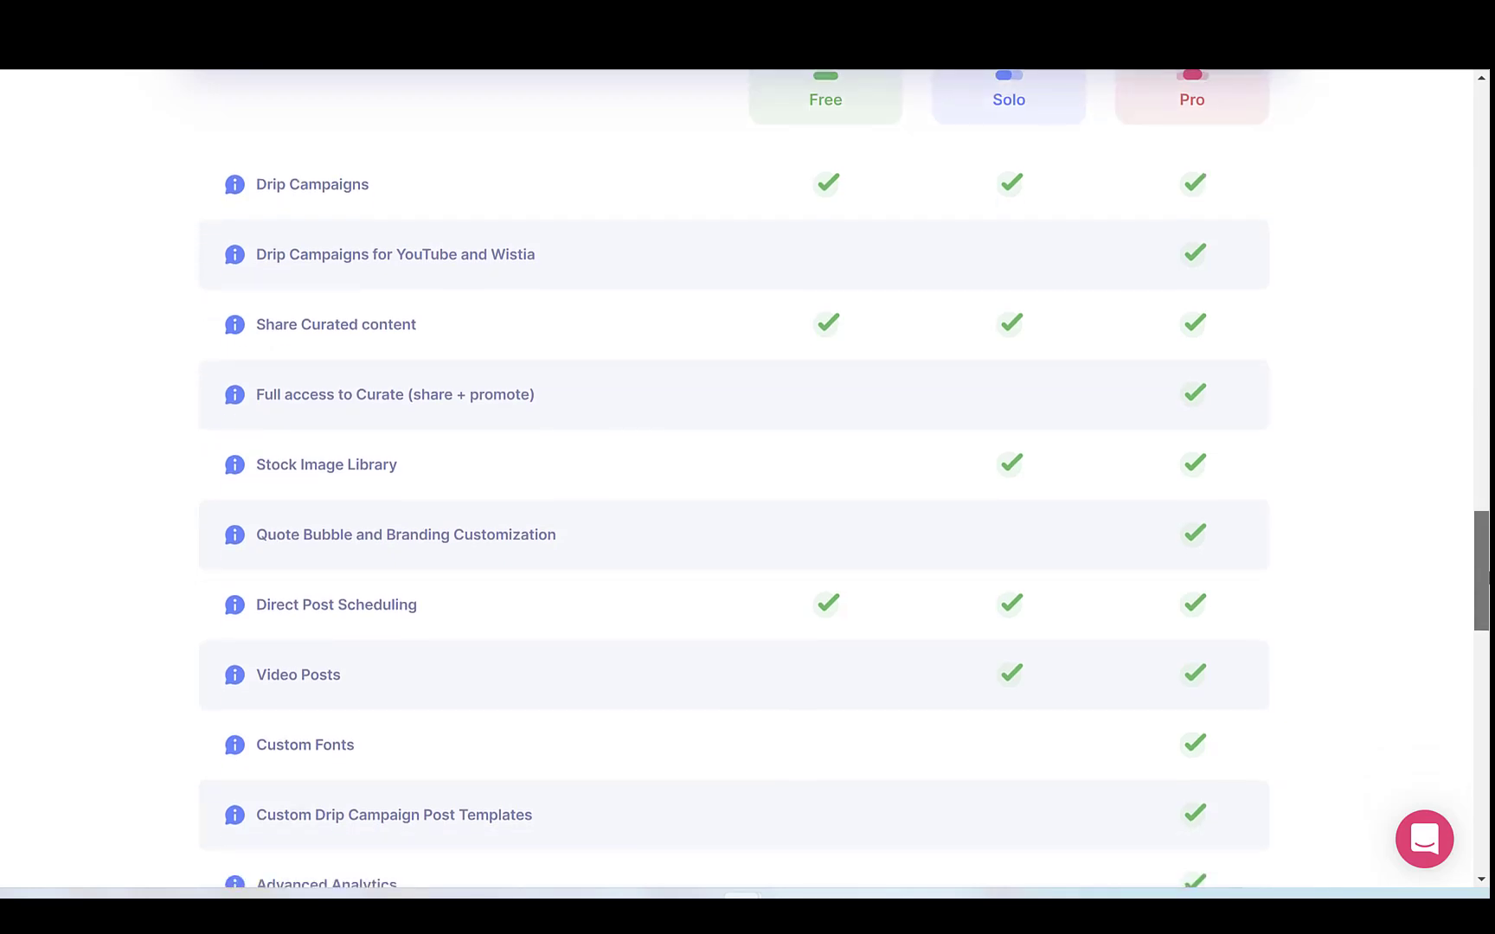
scroll("down", 3)
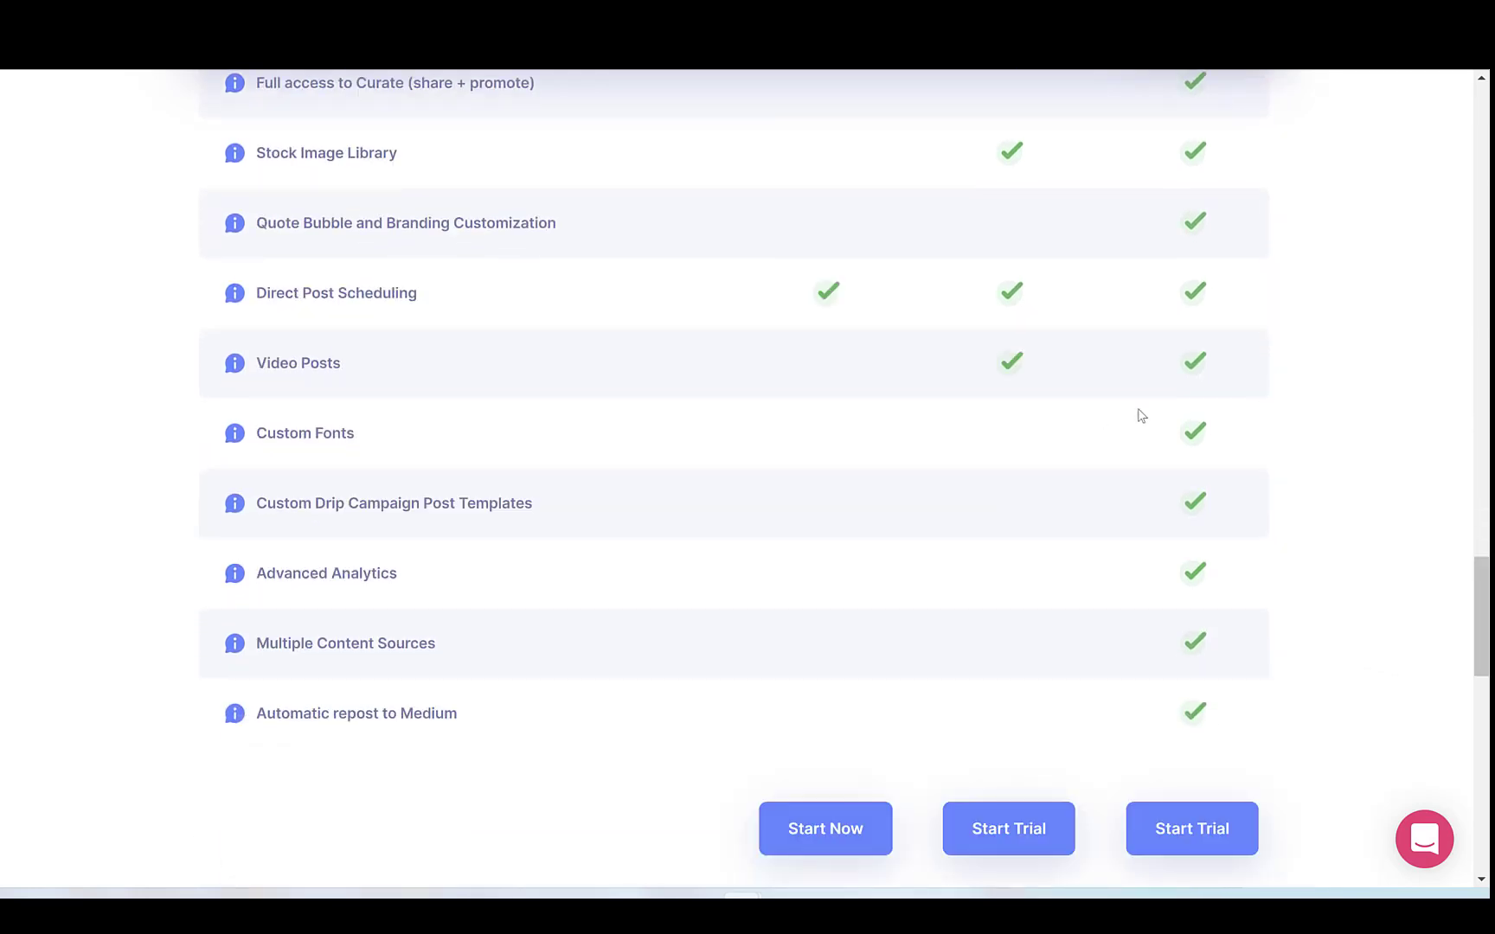
mouse_move(1073, 567)
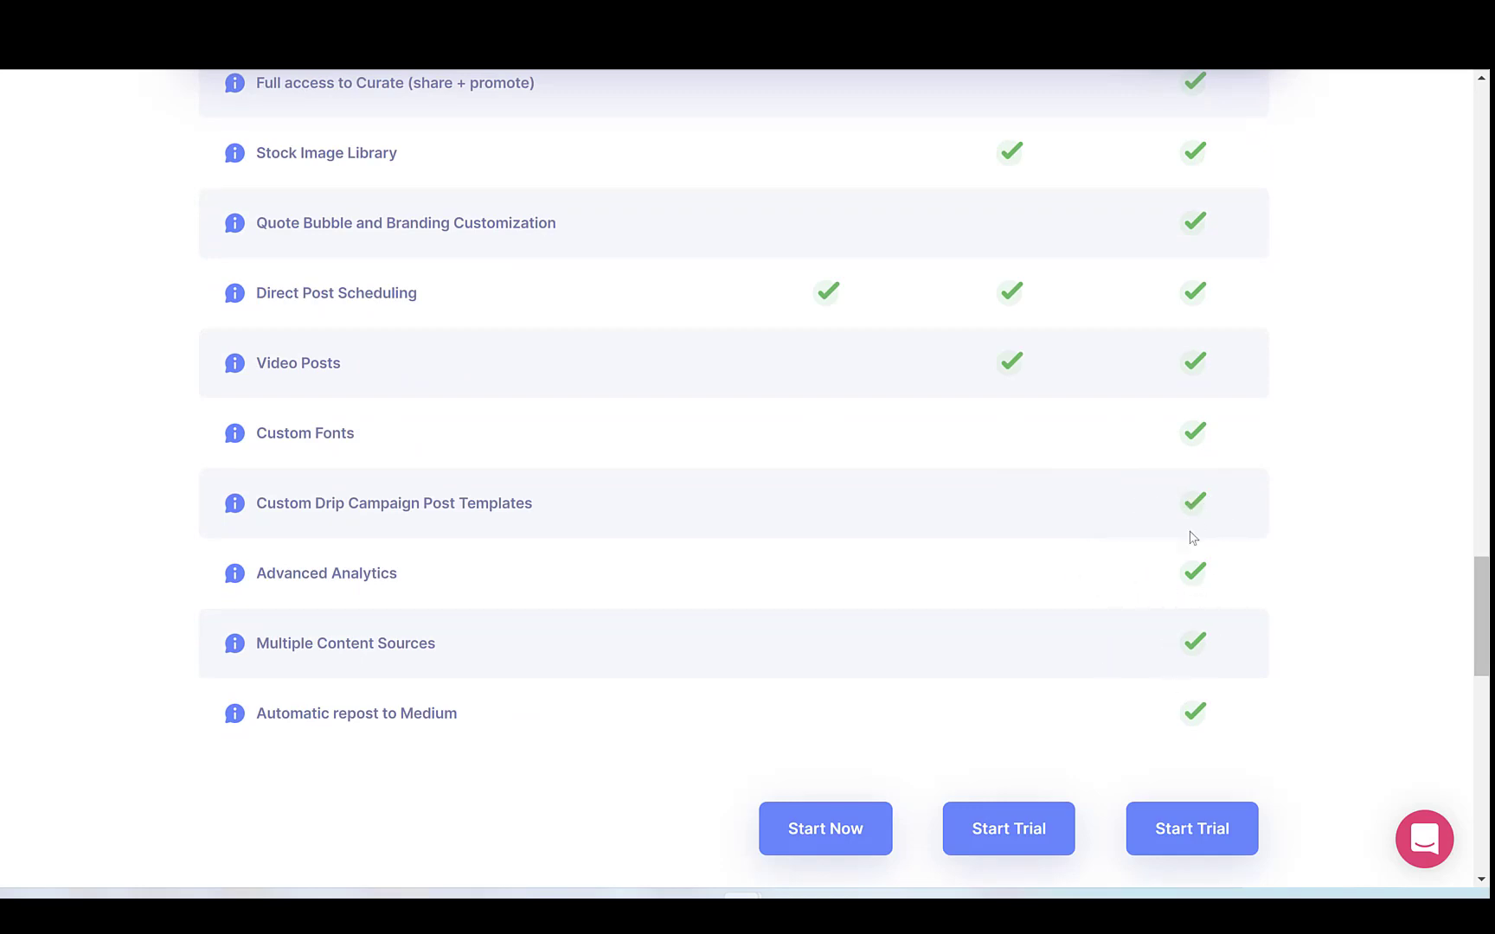
mouse_move(232, 642)
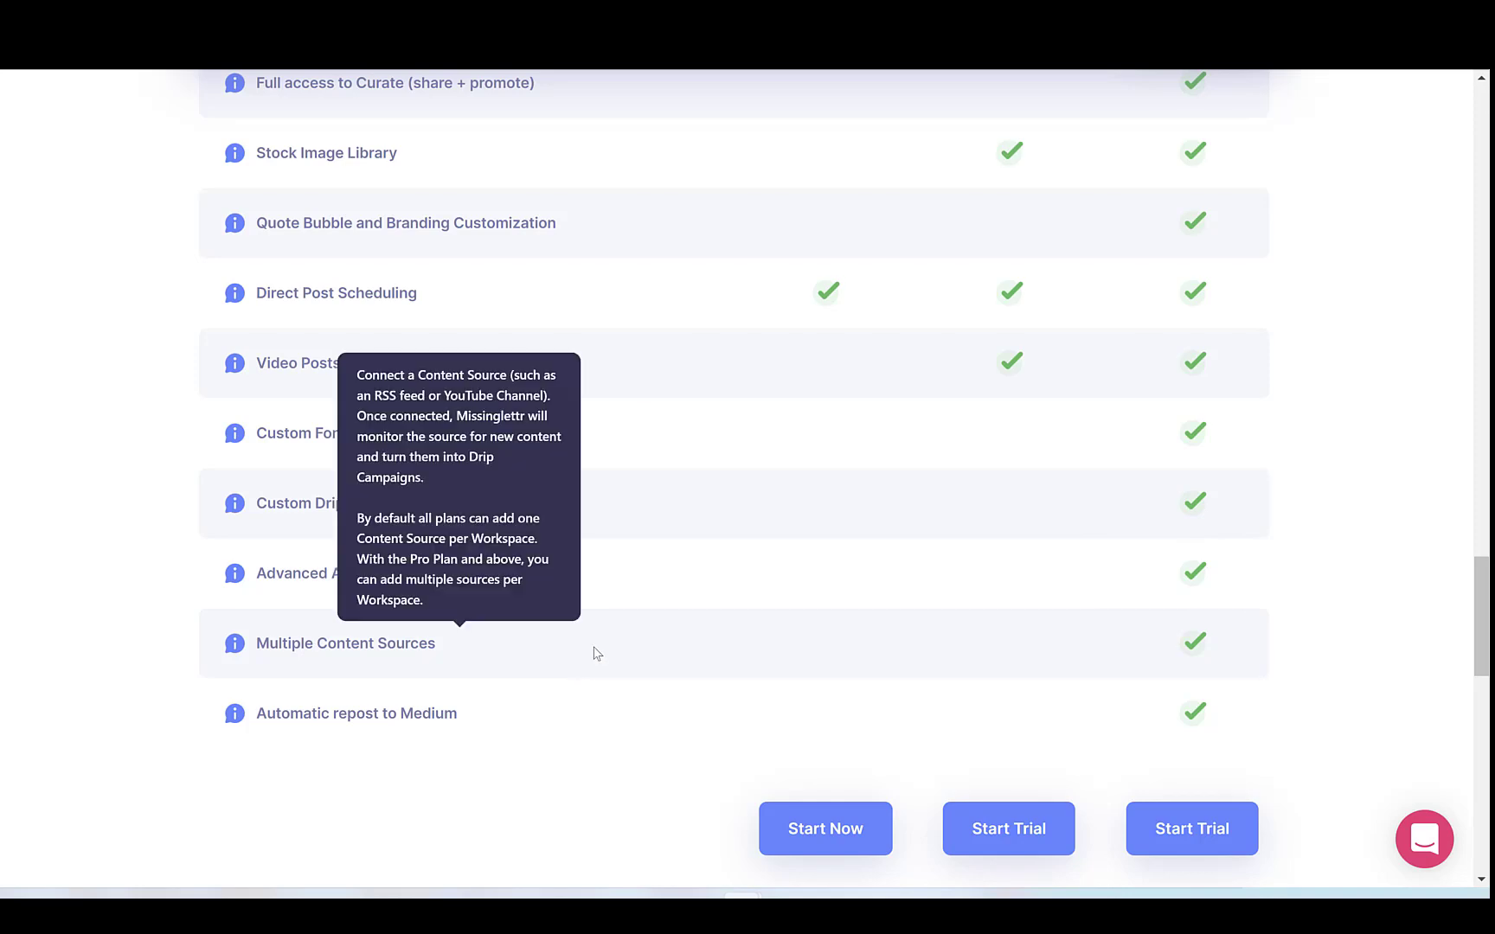
mouse_move(614, 665)
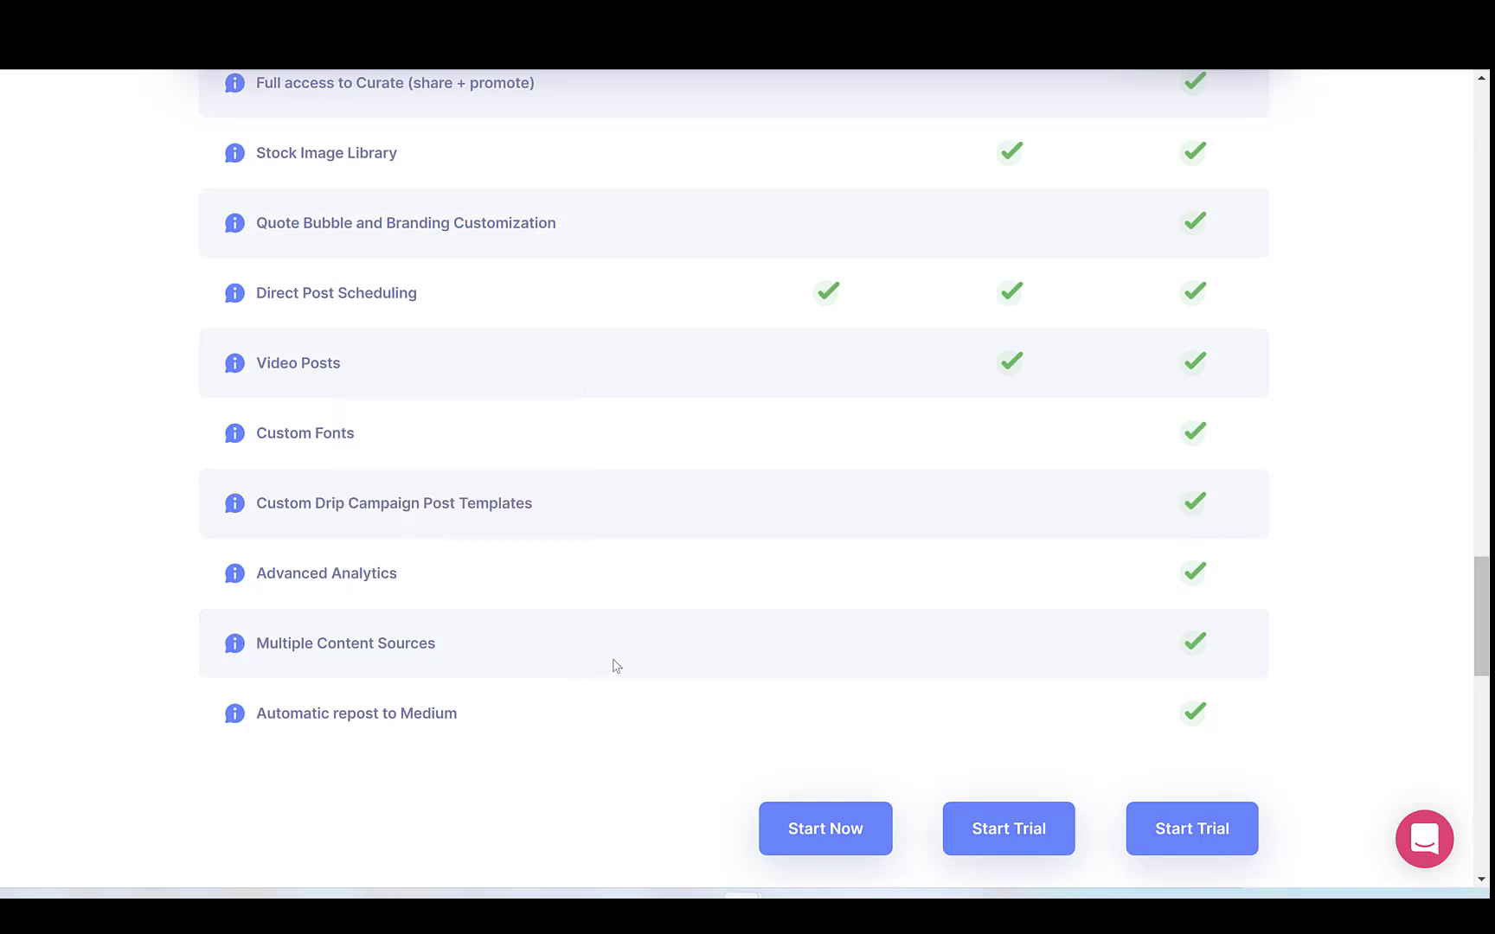
mouse_move(626, 699)
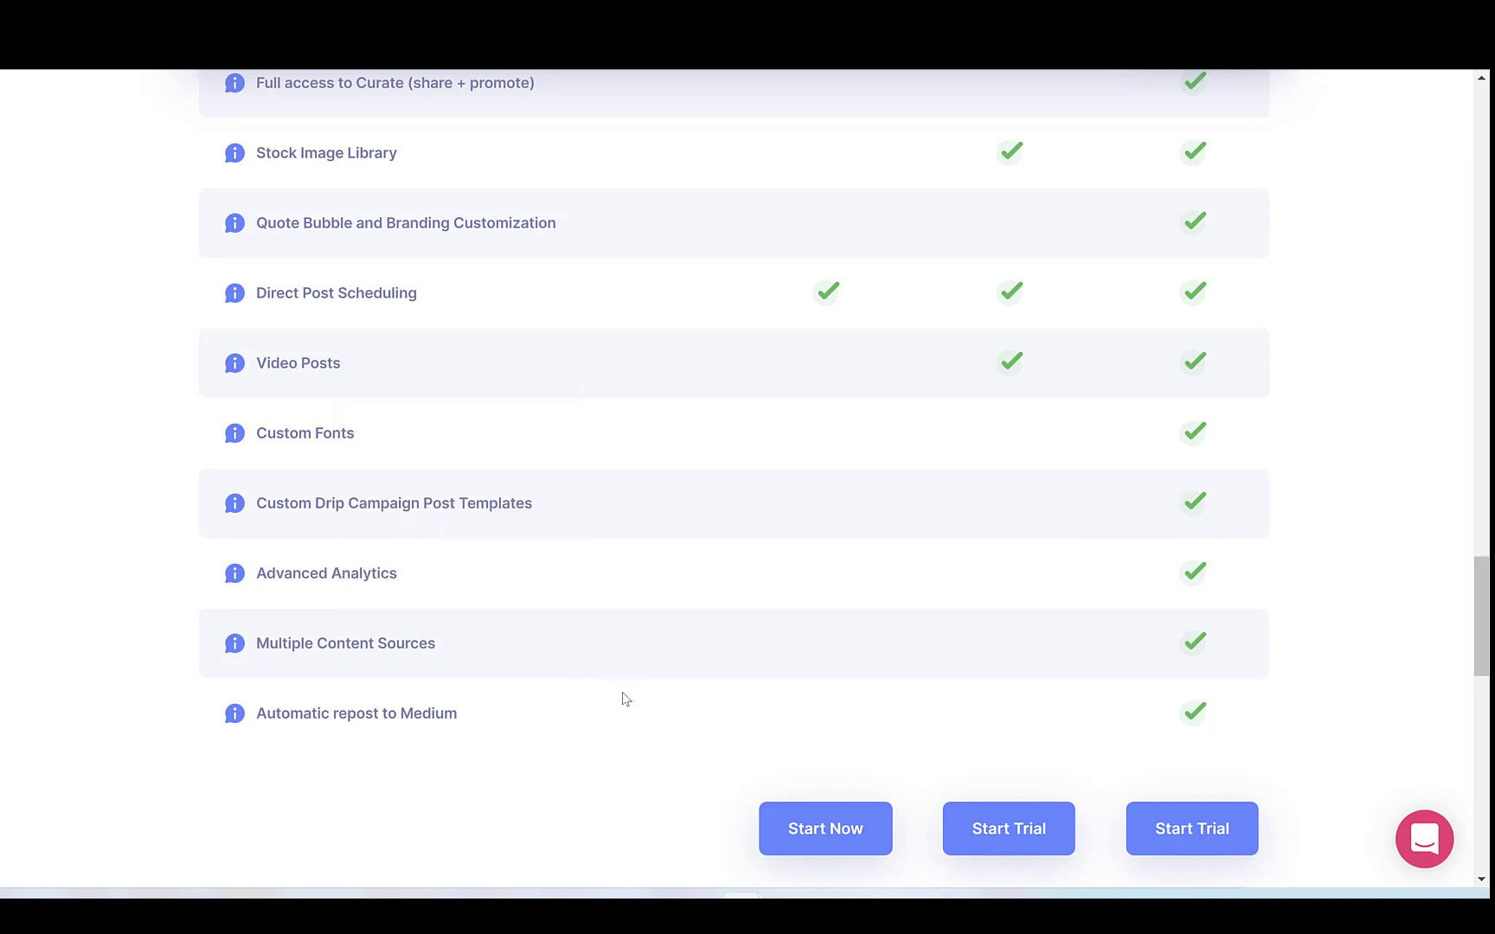
mouse_move(979, 633)
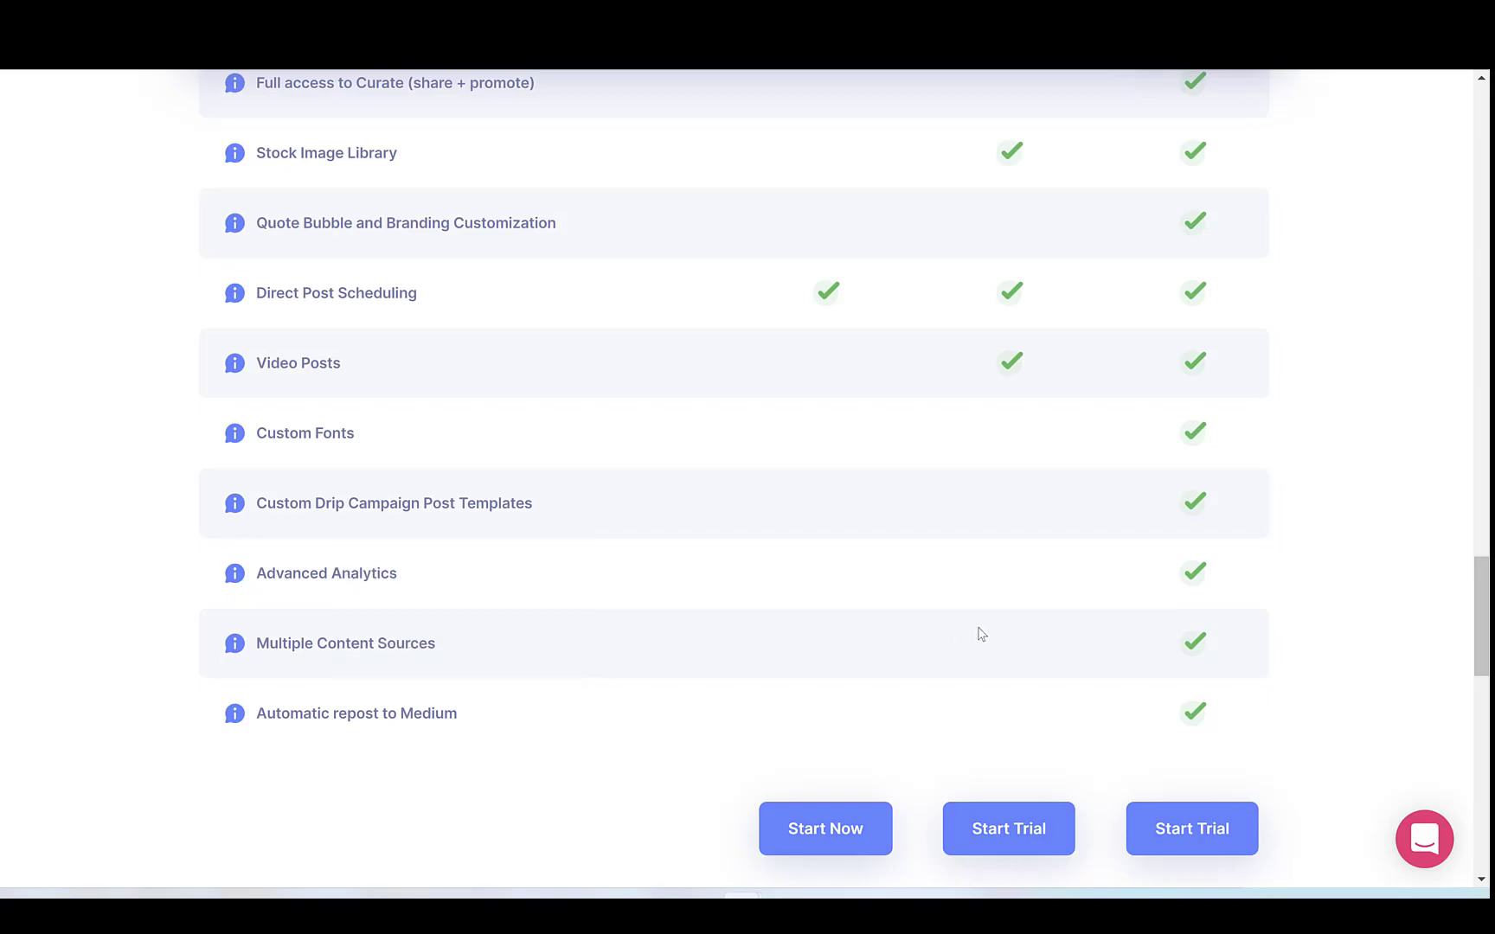